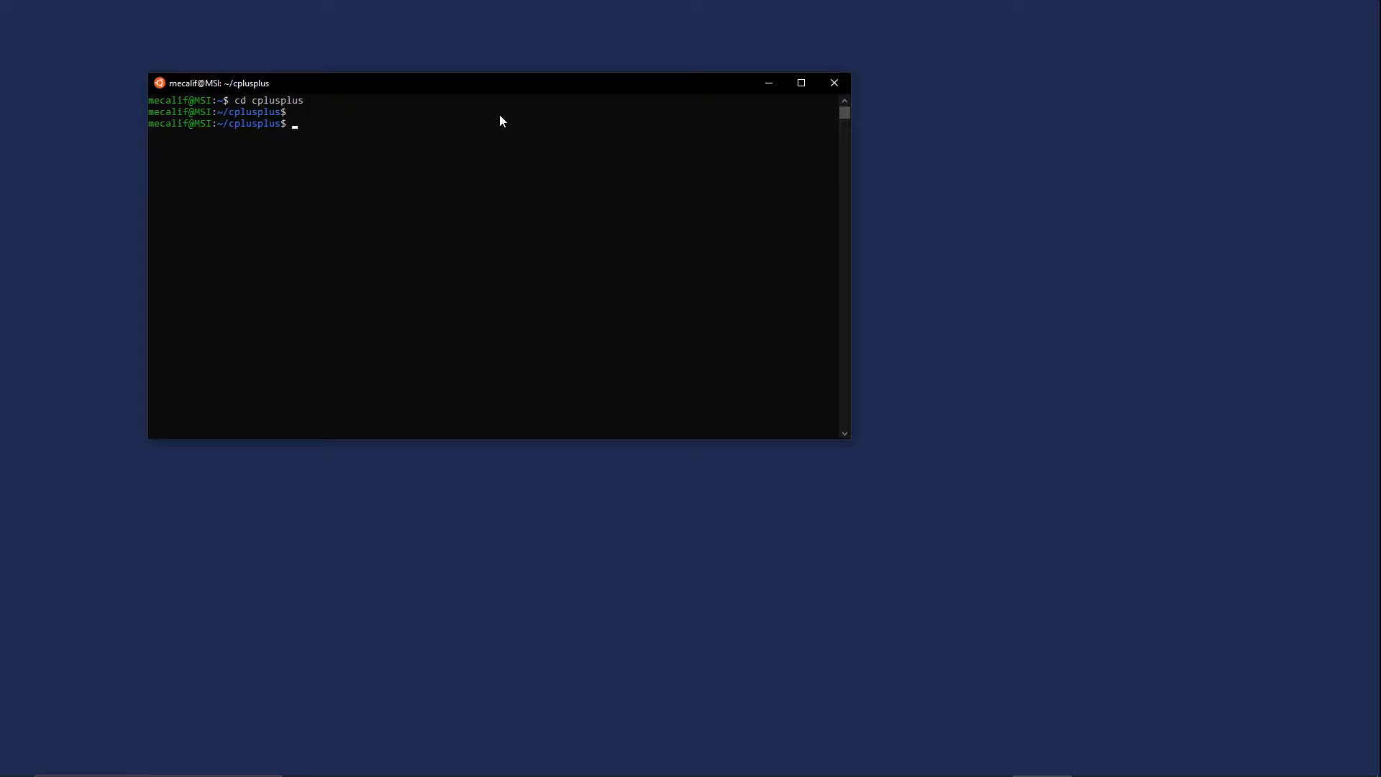
Enter the command code date* at the cplusplus prompt to open the date files in VS Code
{"action": "type", "text": "c"}
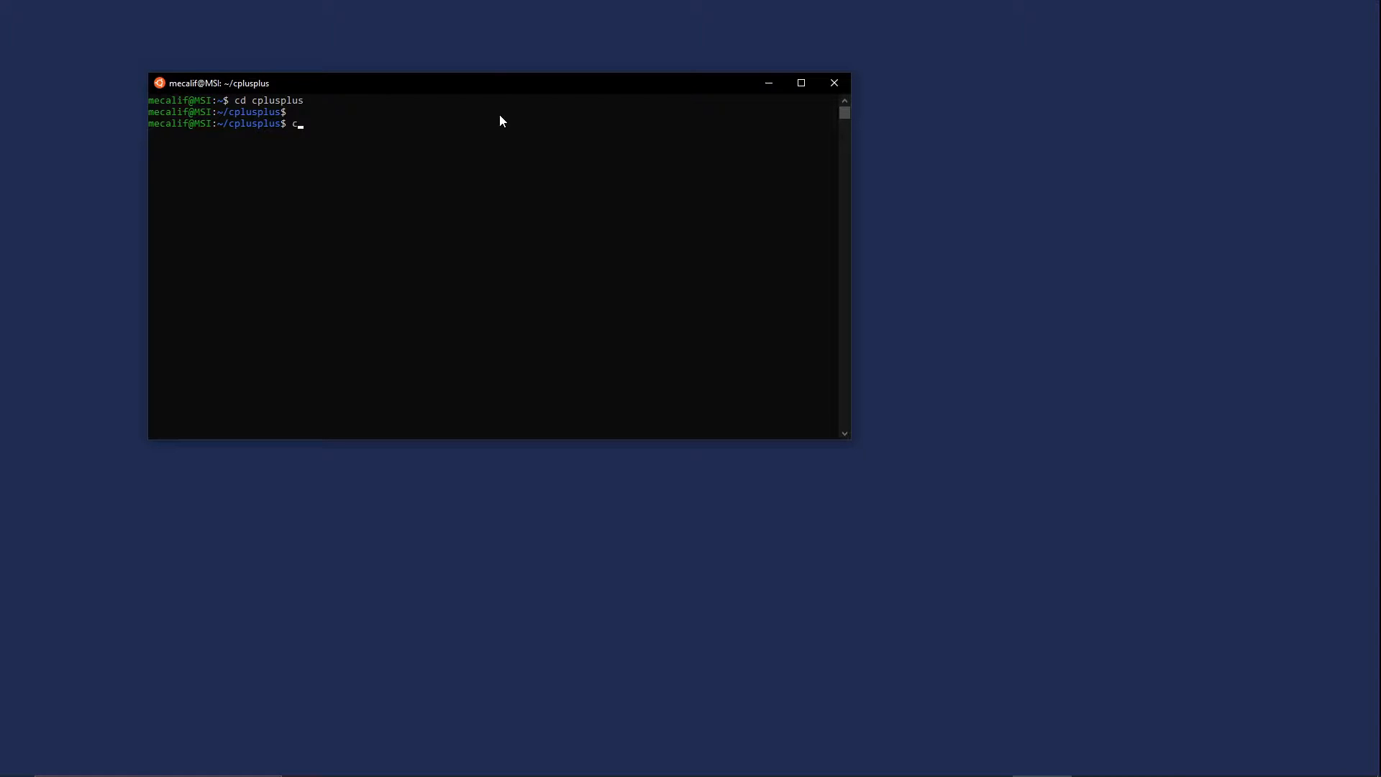
{"action": "type", "text": "ode"}
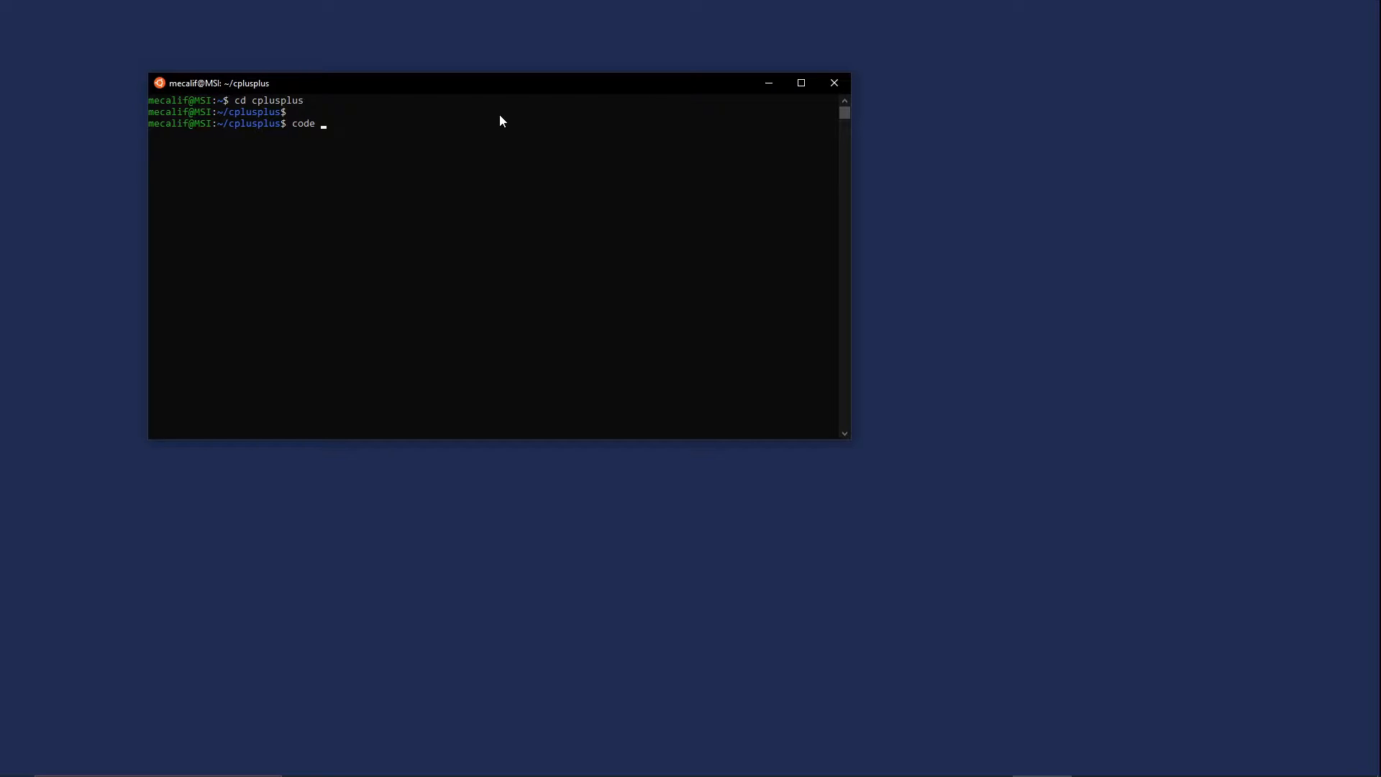
{"action": "type", "text": "da"}
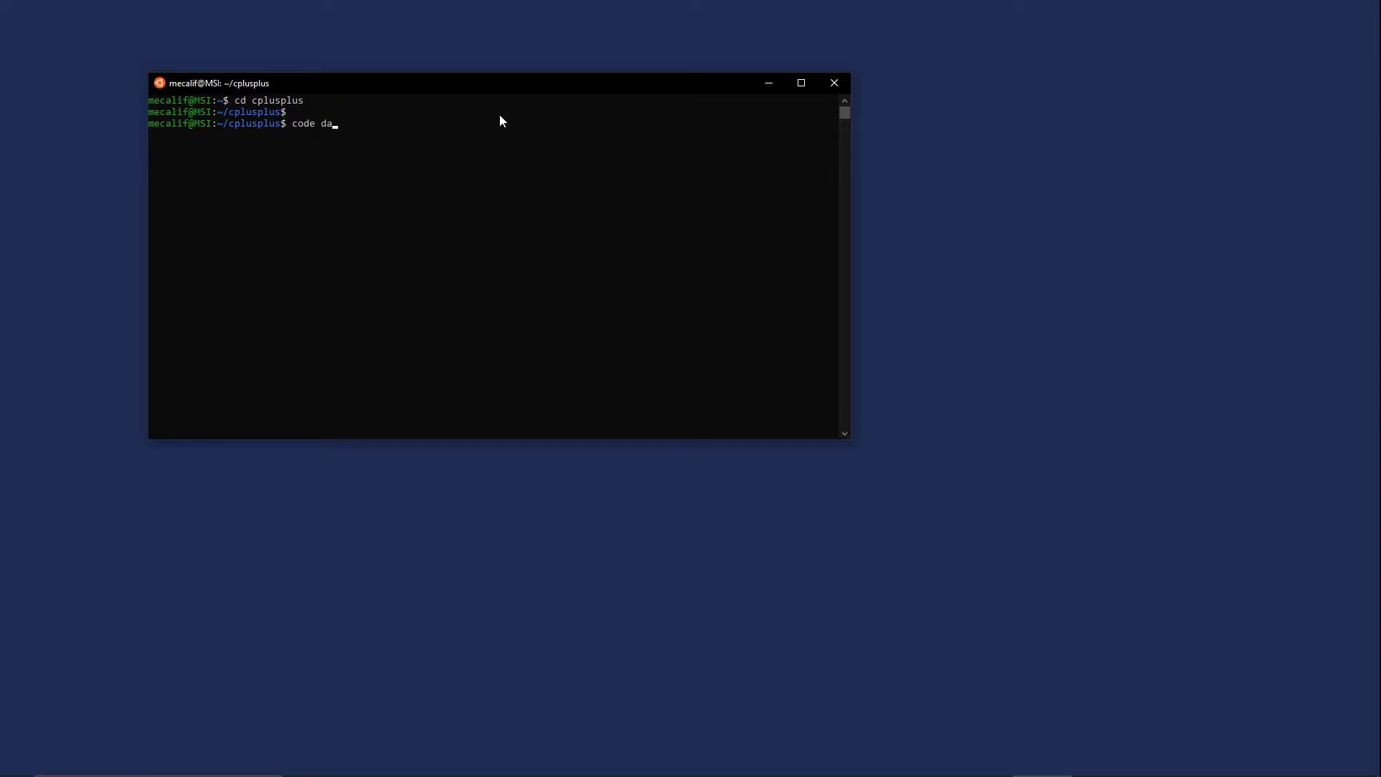
{"action": "type", "text": "te"}
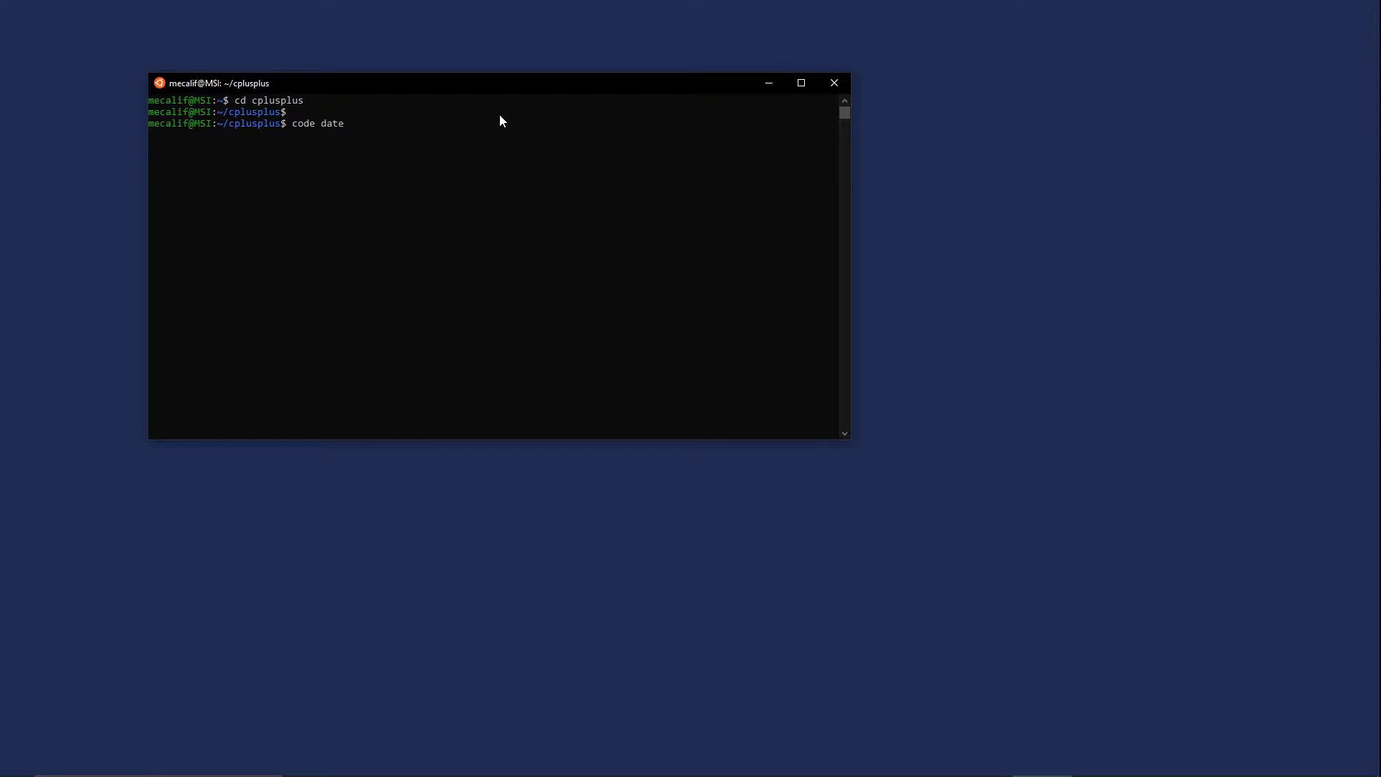
{"action": "type", "text": "*"}
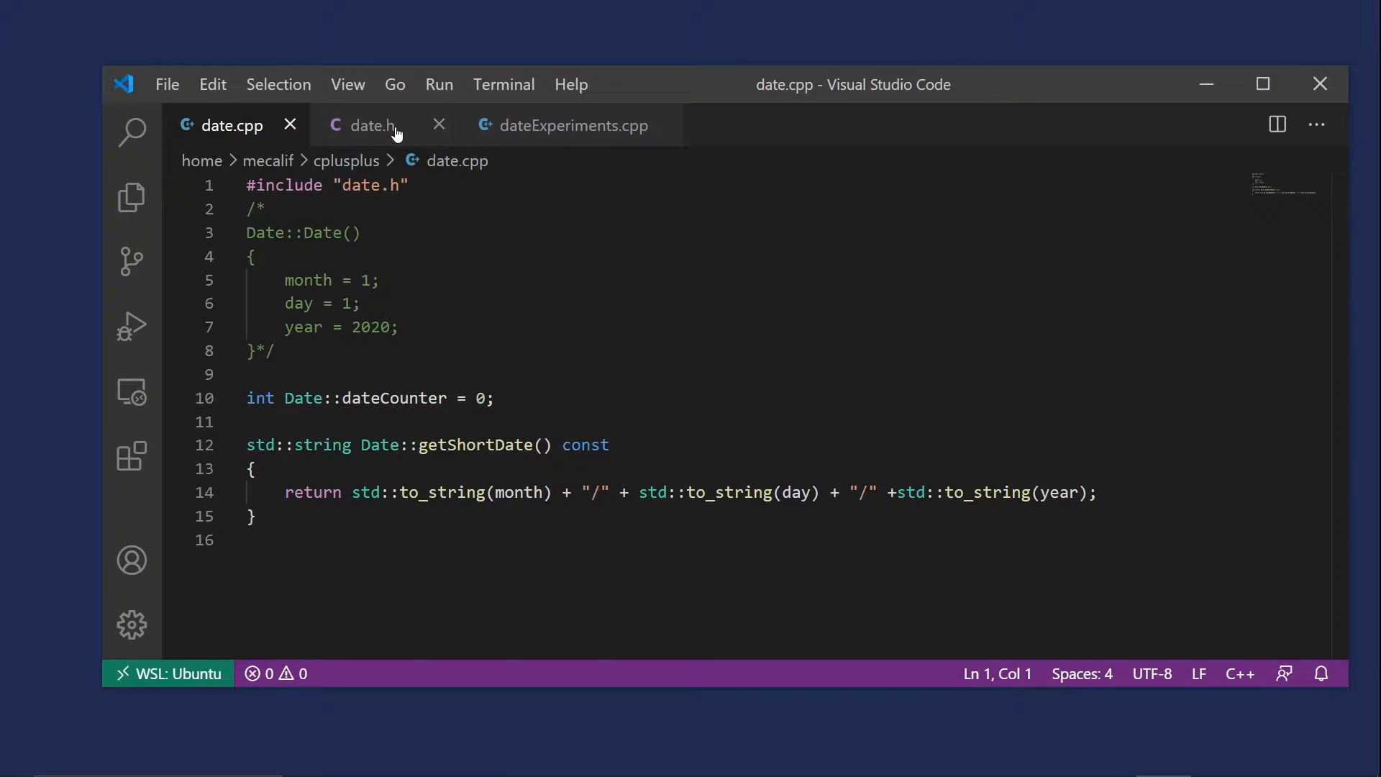
{"action": "mouse_move", "coordinate": [394, 133]}
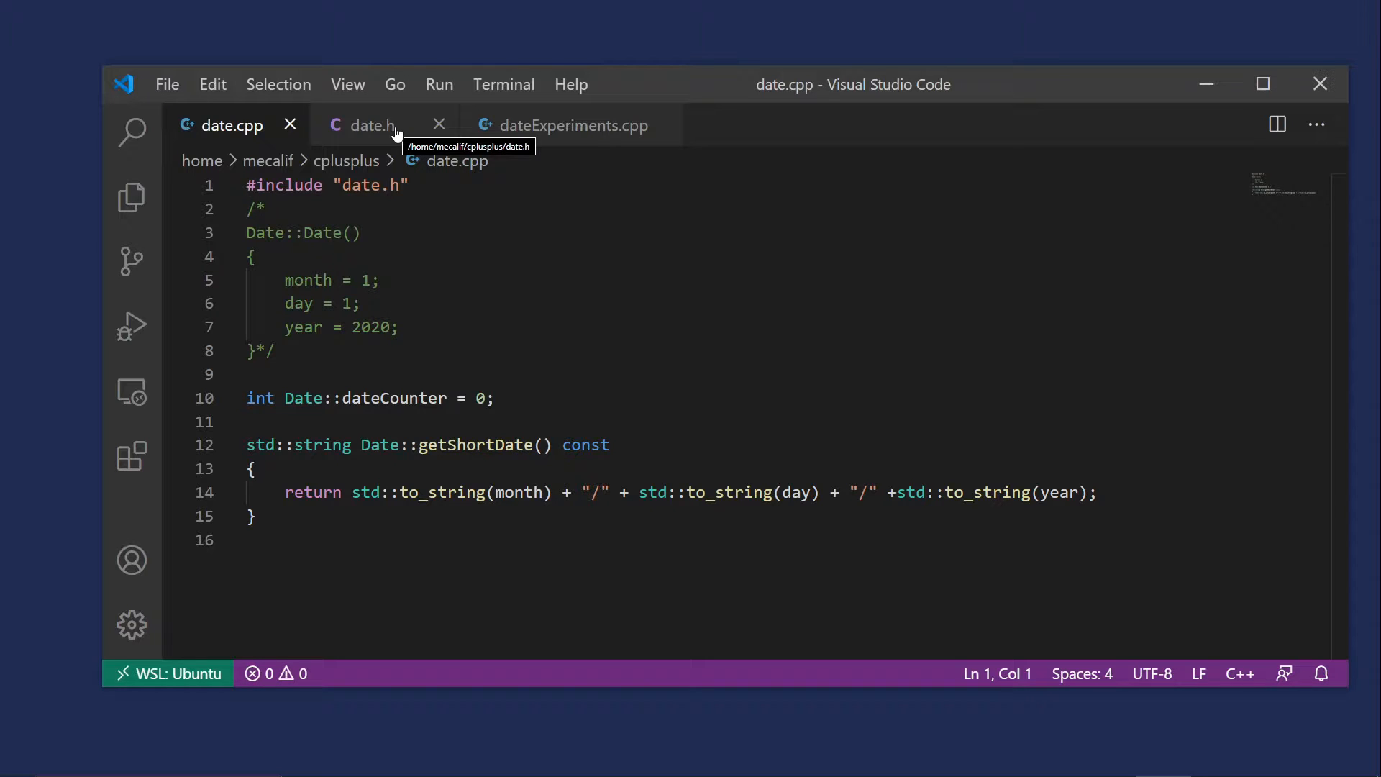
In date.h, start declaring bool operator== in the Date class below getNumDates, dismissing the update notification
{"action": "left_click", "coordinate": [370, 125]}
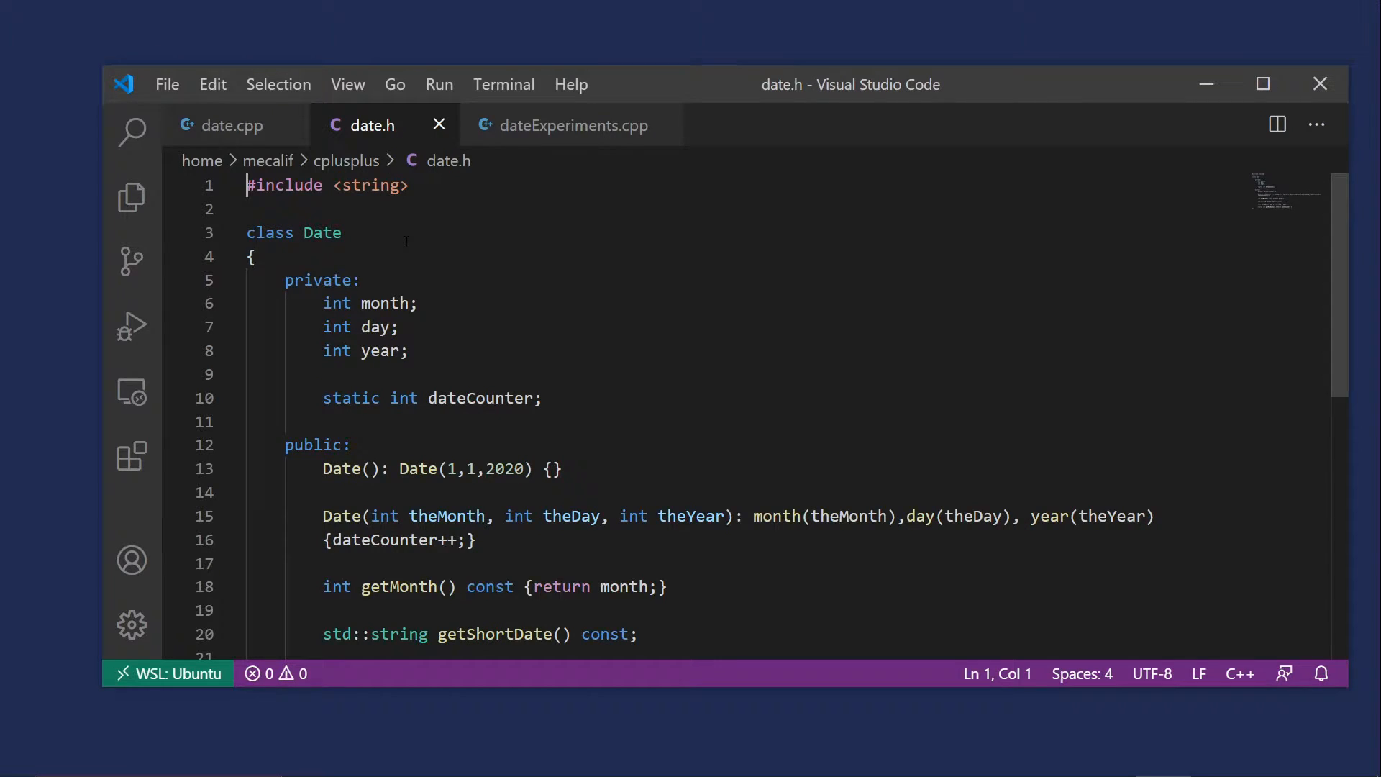
{"action": "scroll", "scroll_direction": "down", "scroll_amount": 3}
{"action": "type", "text": "static int getNumDates() {return dateCounter; "}
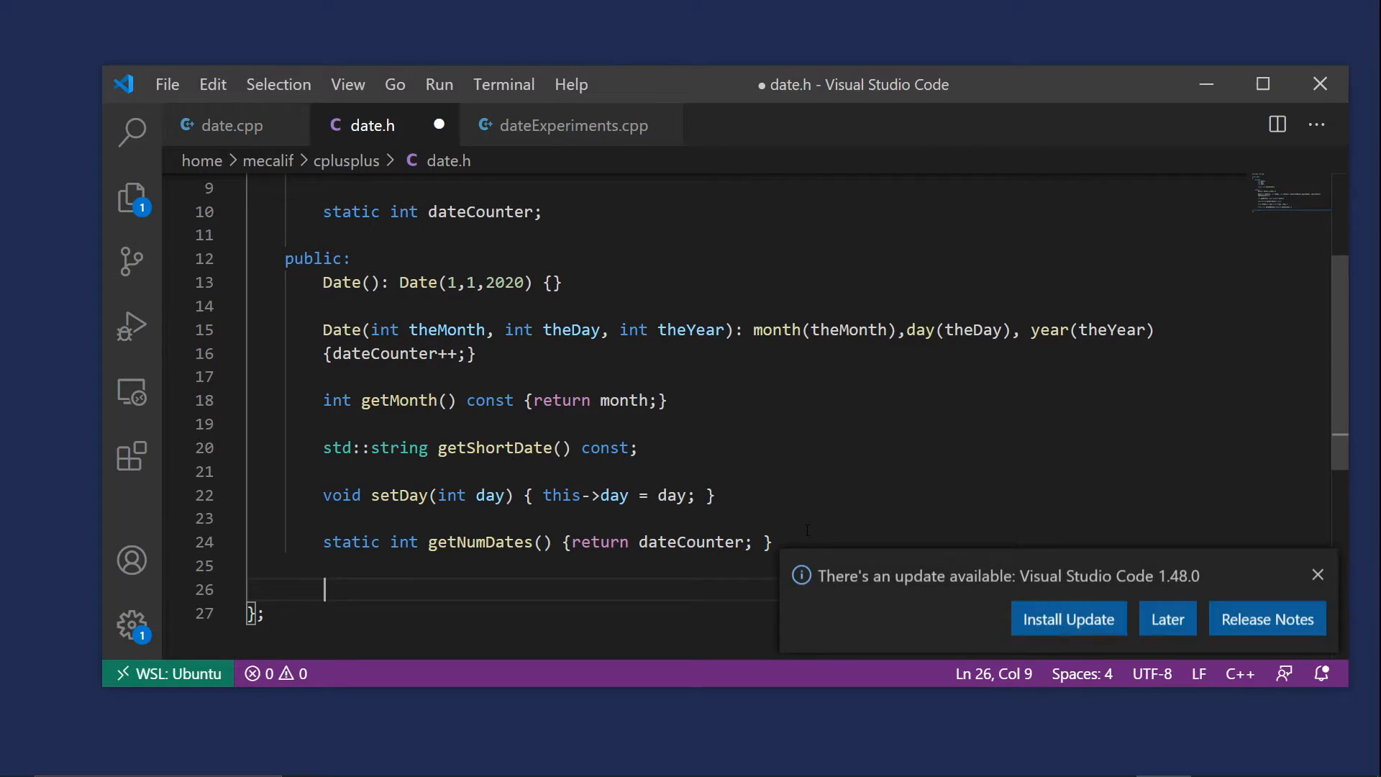
{"action": "type", "text": "bool"}
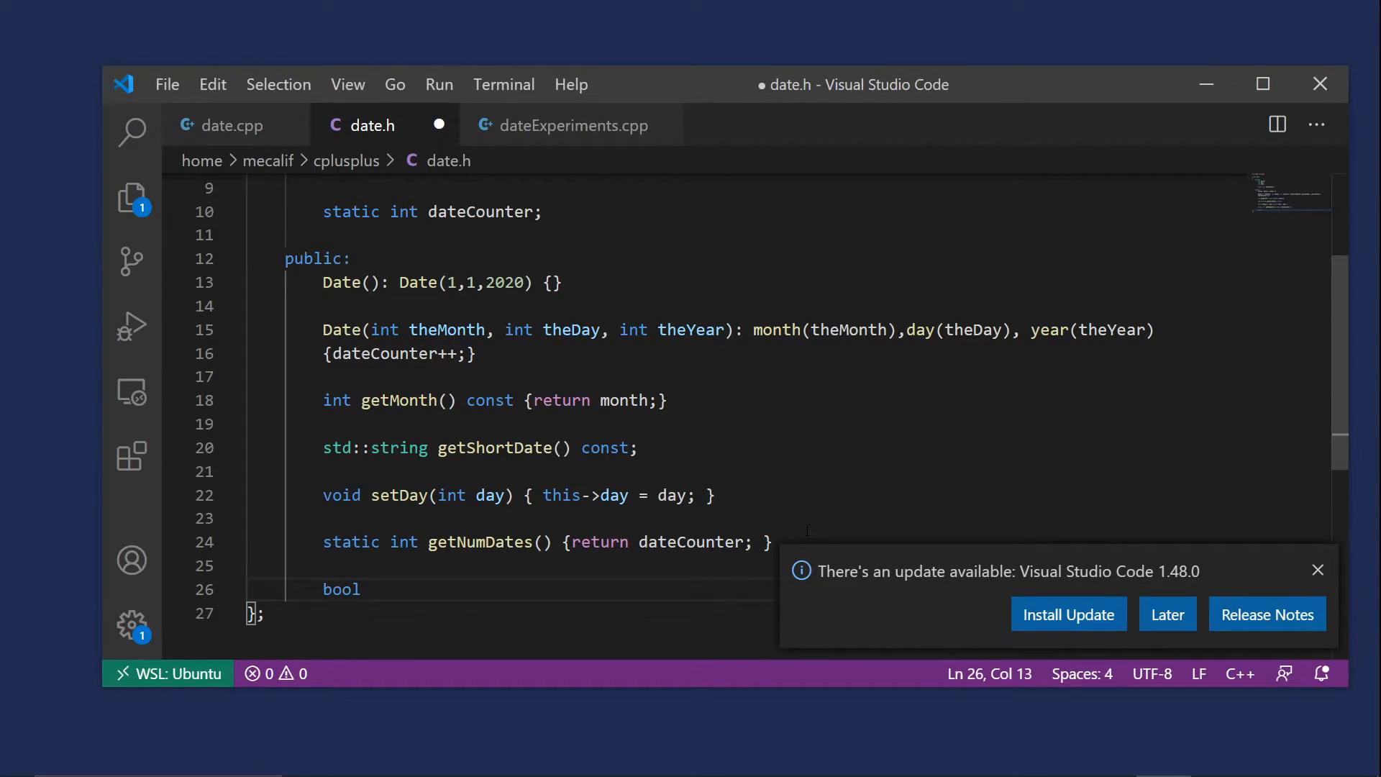
{"action": "left_click", "coordinate": [1317, 570]}
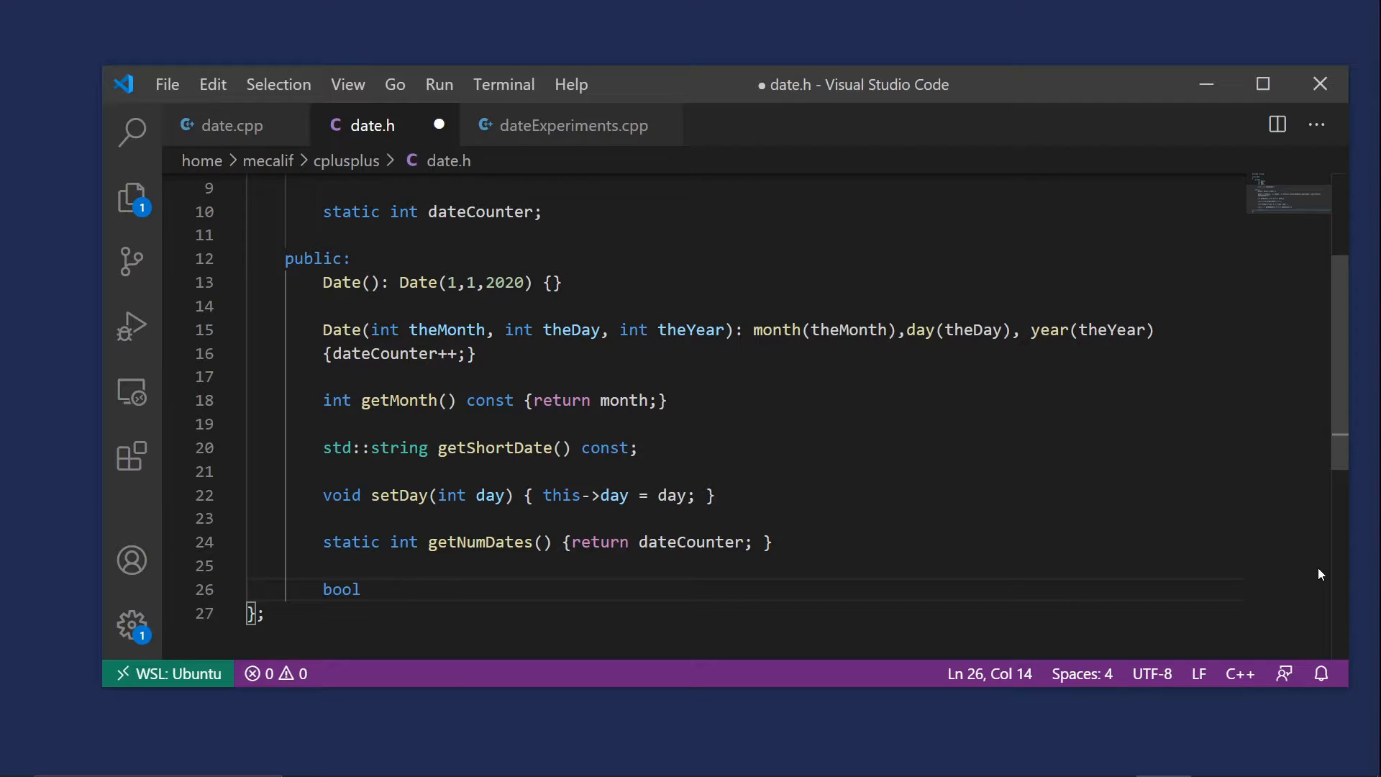
{"action": "type", "text": "operator=="}
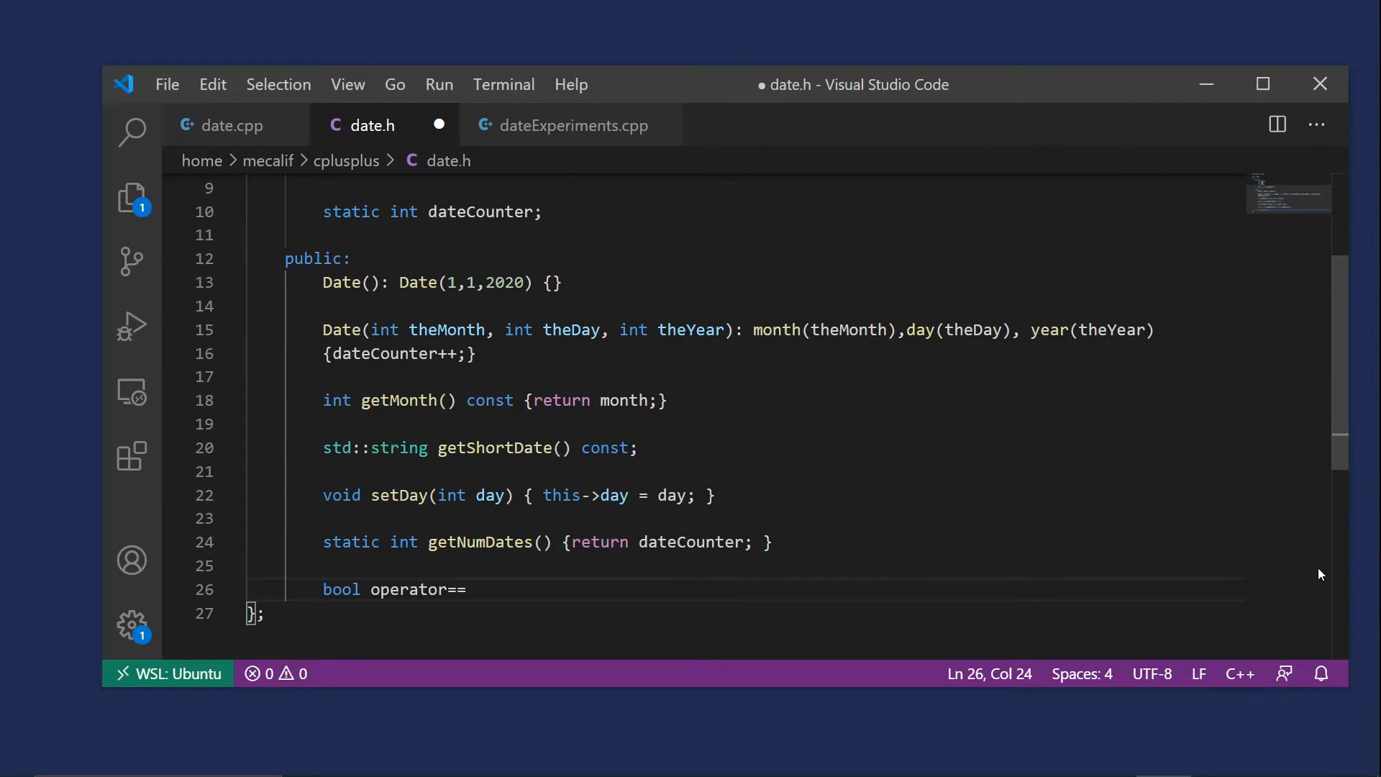
{"action": "type", "text": "()"}
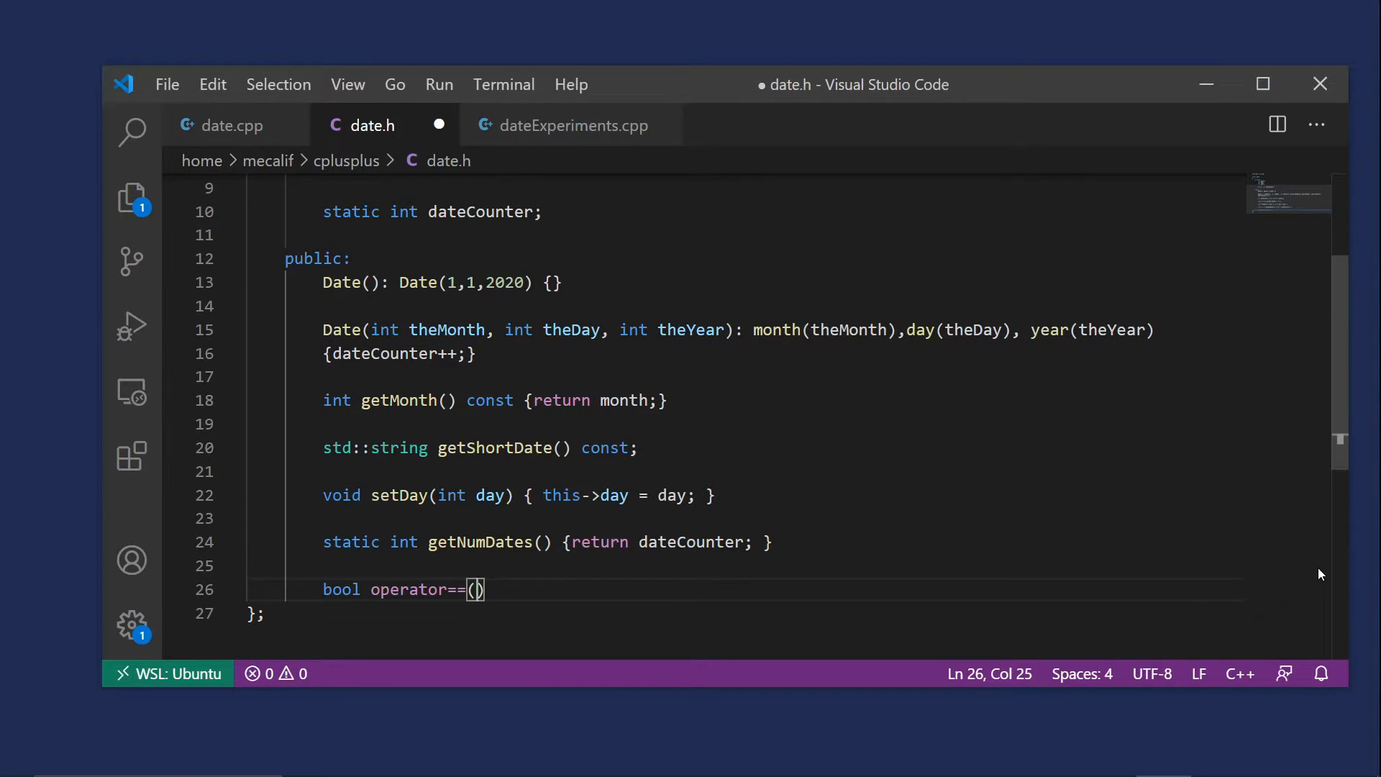
Complete the declaration with the const Date& rhs parameter and semicolon, and save date.h
{"action": "type", "text": "const Date&"}
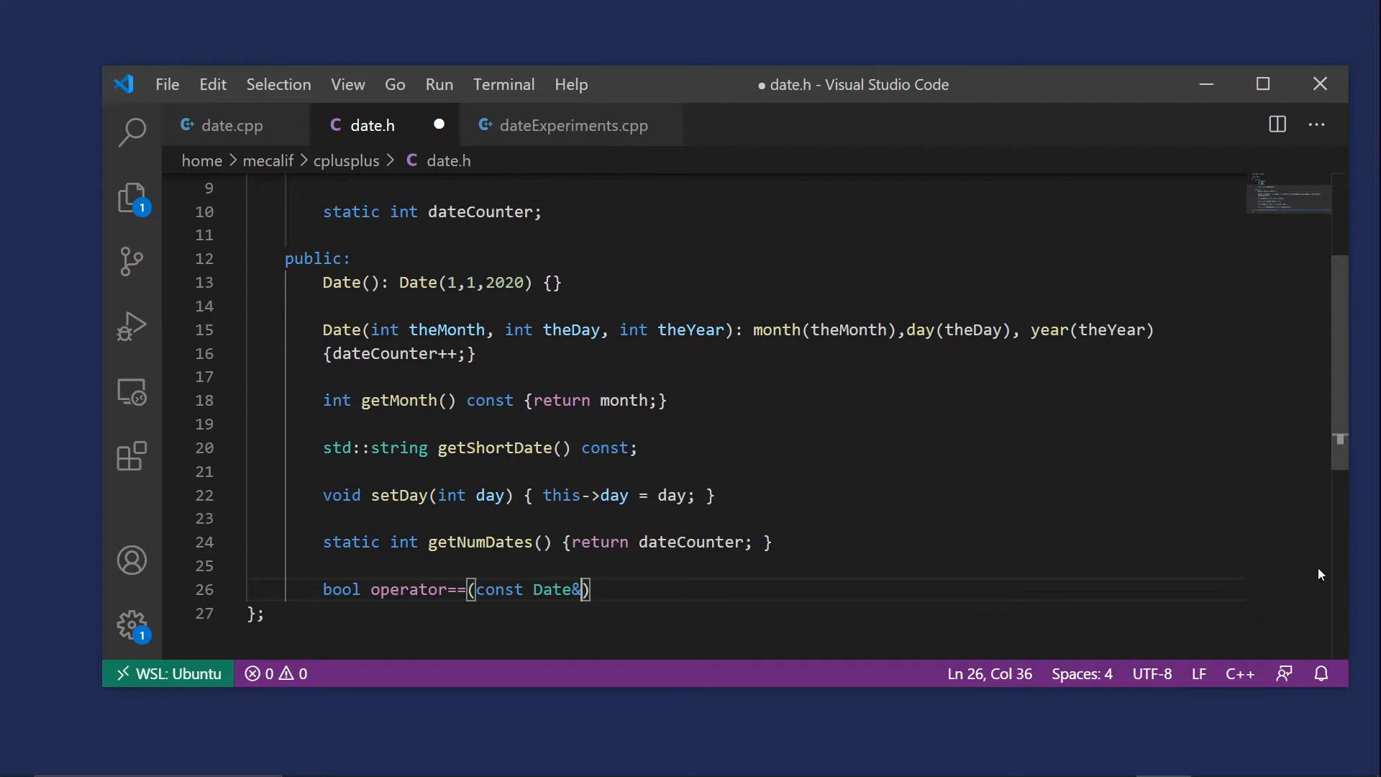
{"action": "type", "text": "\" \""}
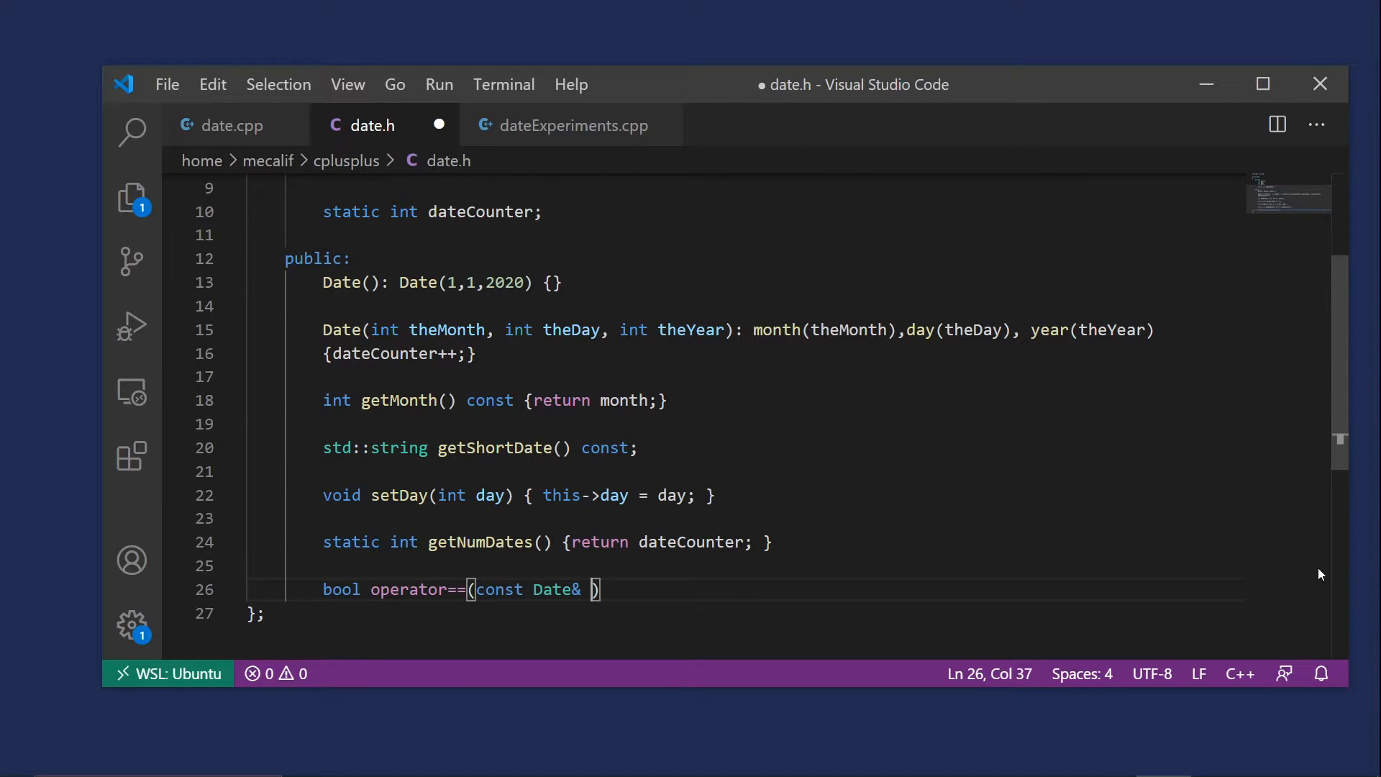
{"action": "type", "text": "rh"}
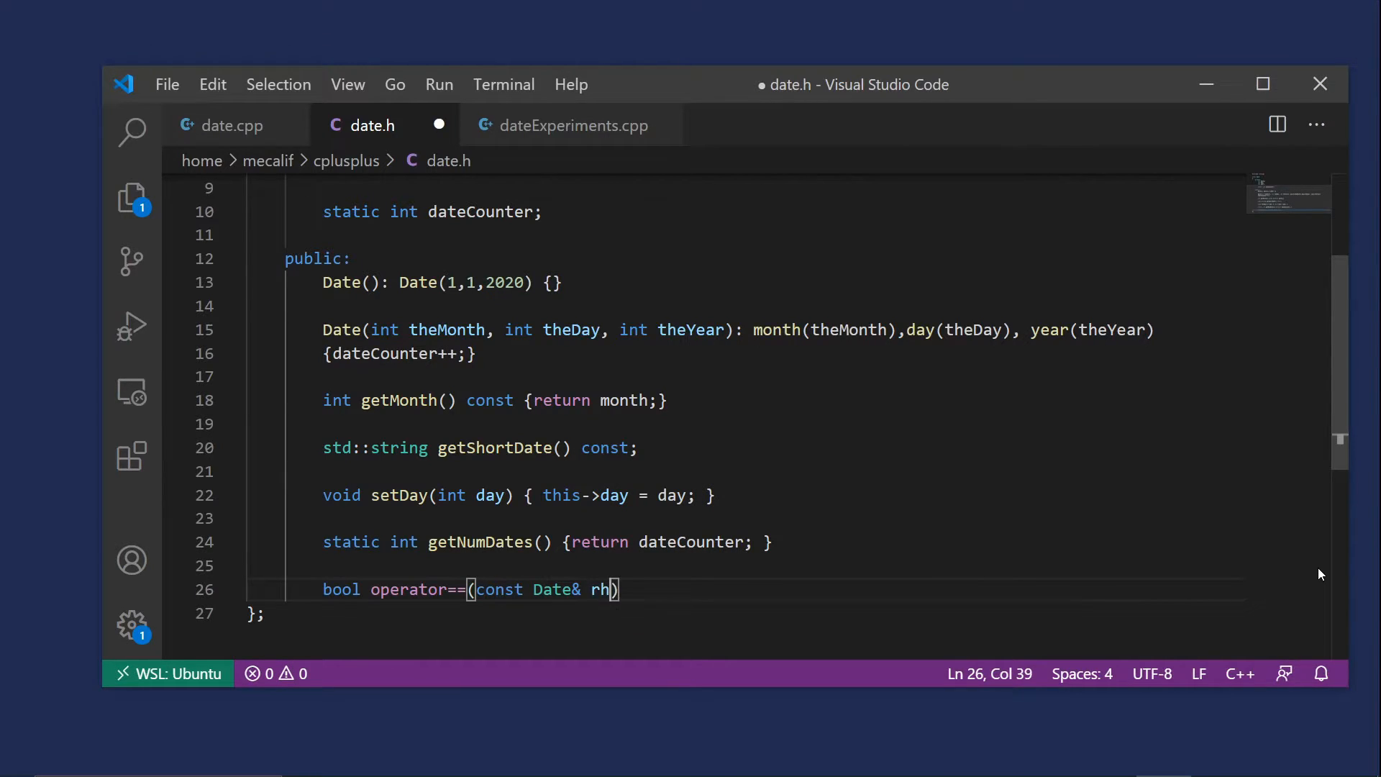
{"action": "type", "text": "s"}
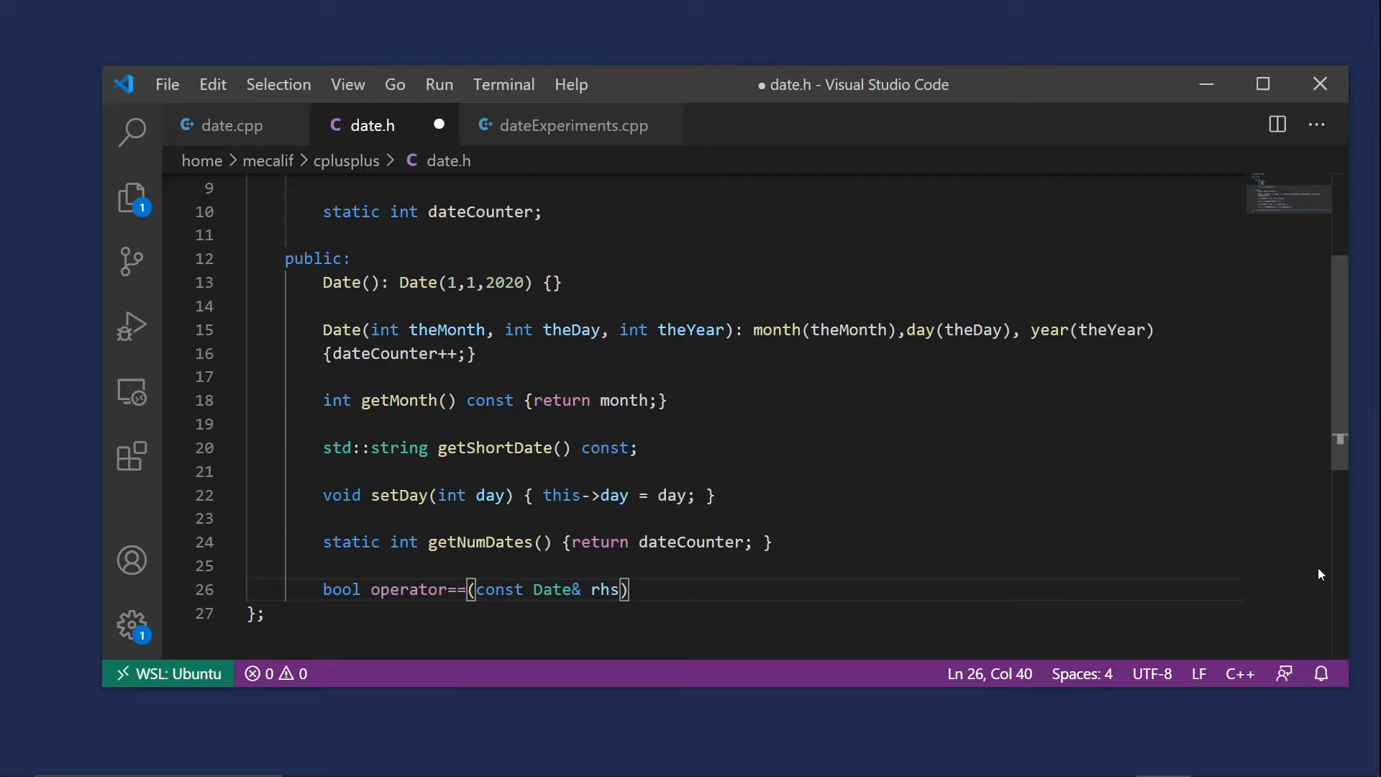
{"action": "key", "text": "Right"}
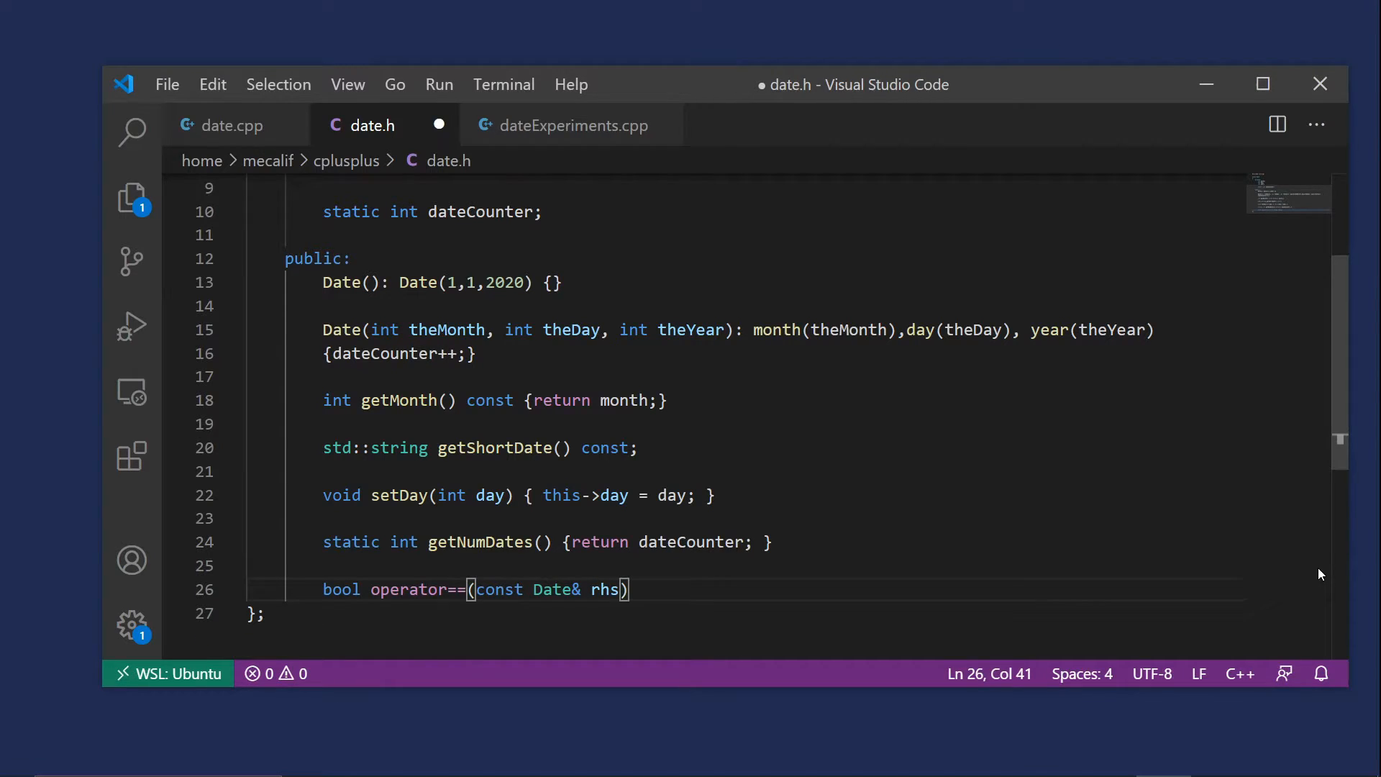
{"action": "type", "text": ";"}
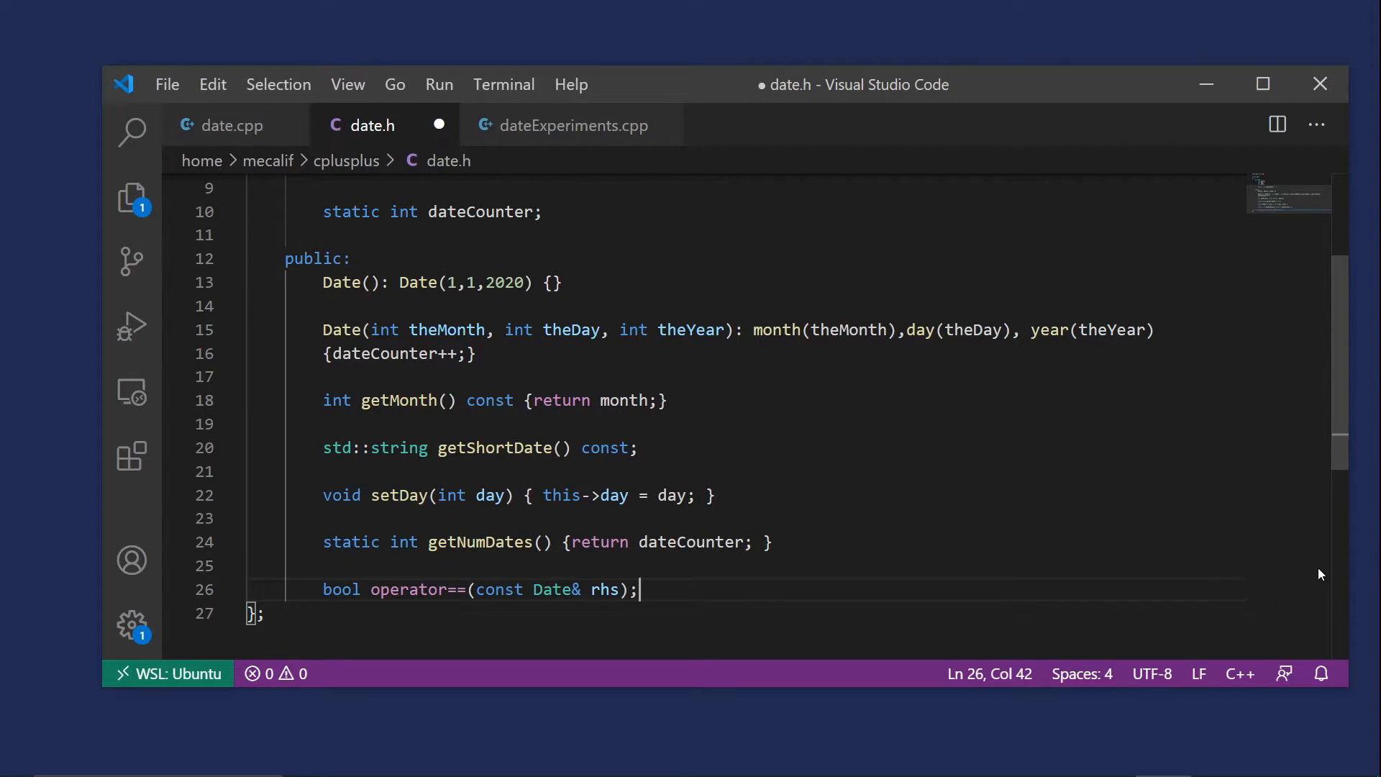
{"action": "key", "text": "Ctrl+S"}
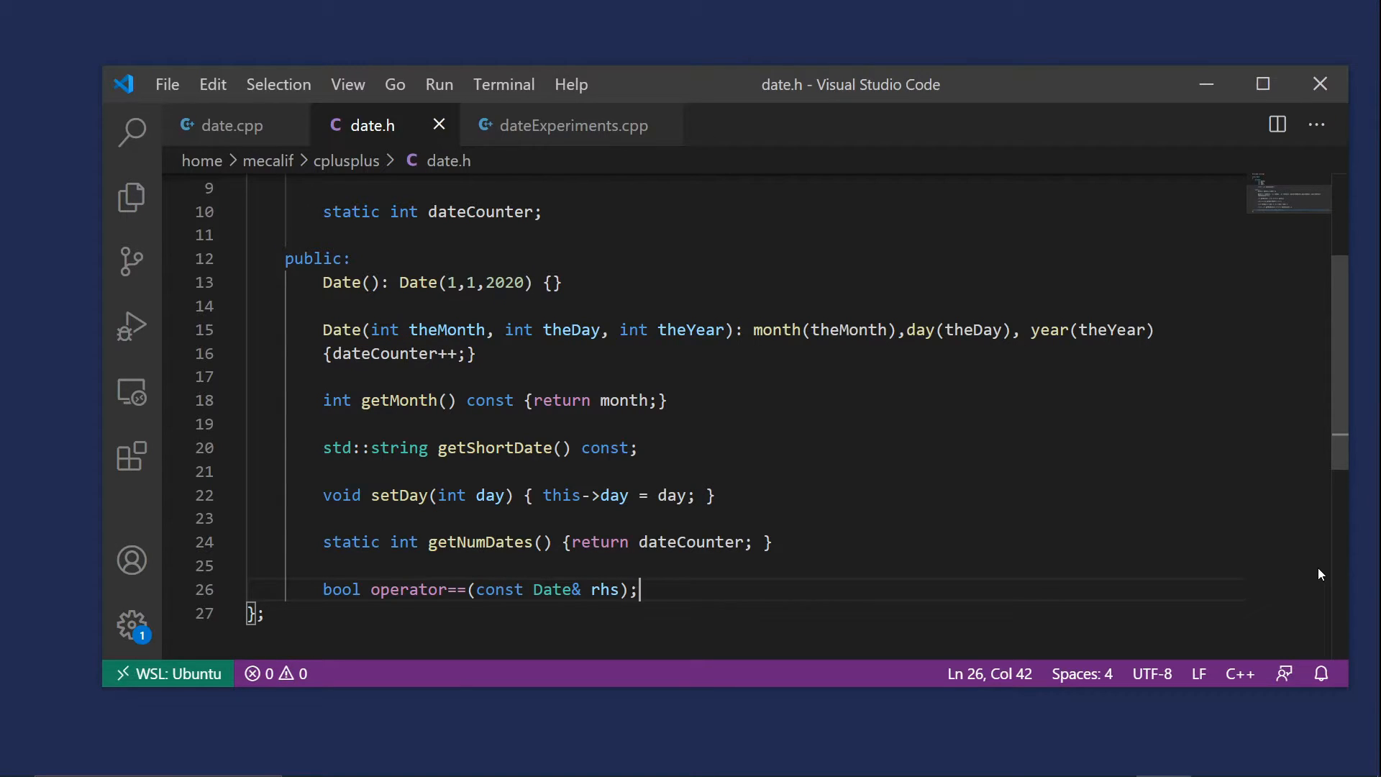
In date.cpp, write the Date::operator==(const Date& rhs) signature and open its body
{"action": "left_click", "coordinate": [230, 125]}
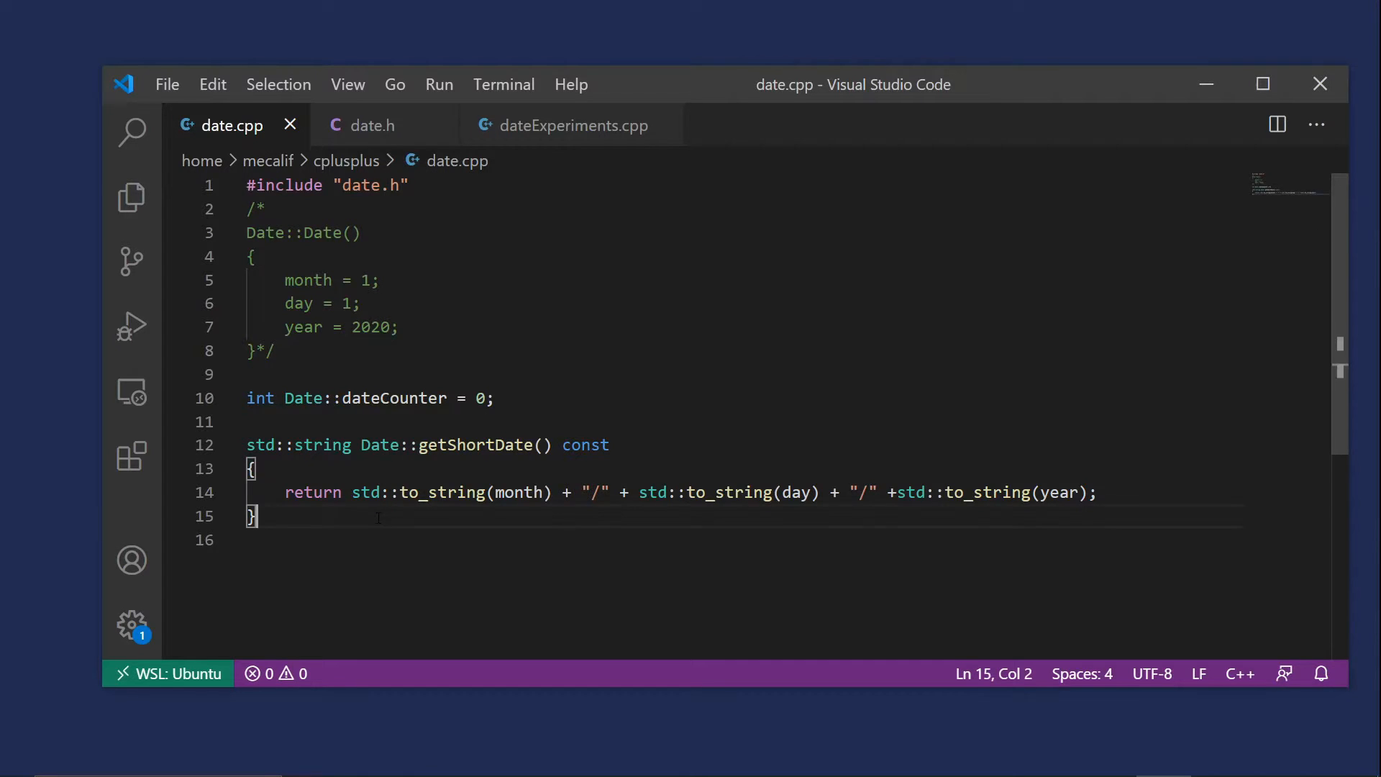
{"action": "key", "text": "Enter"}
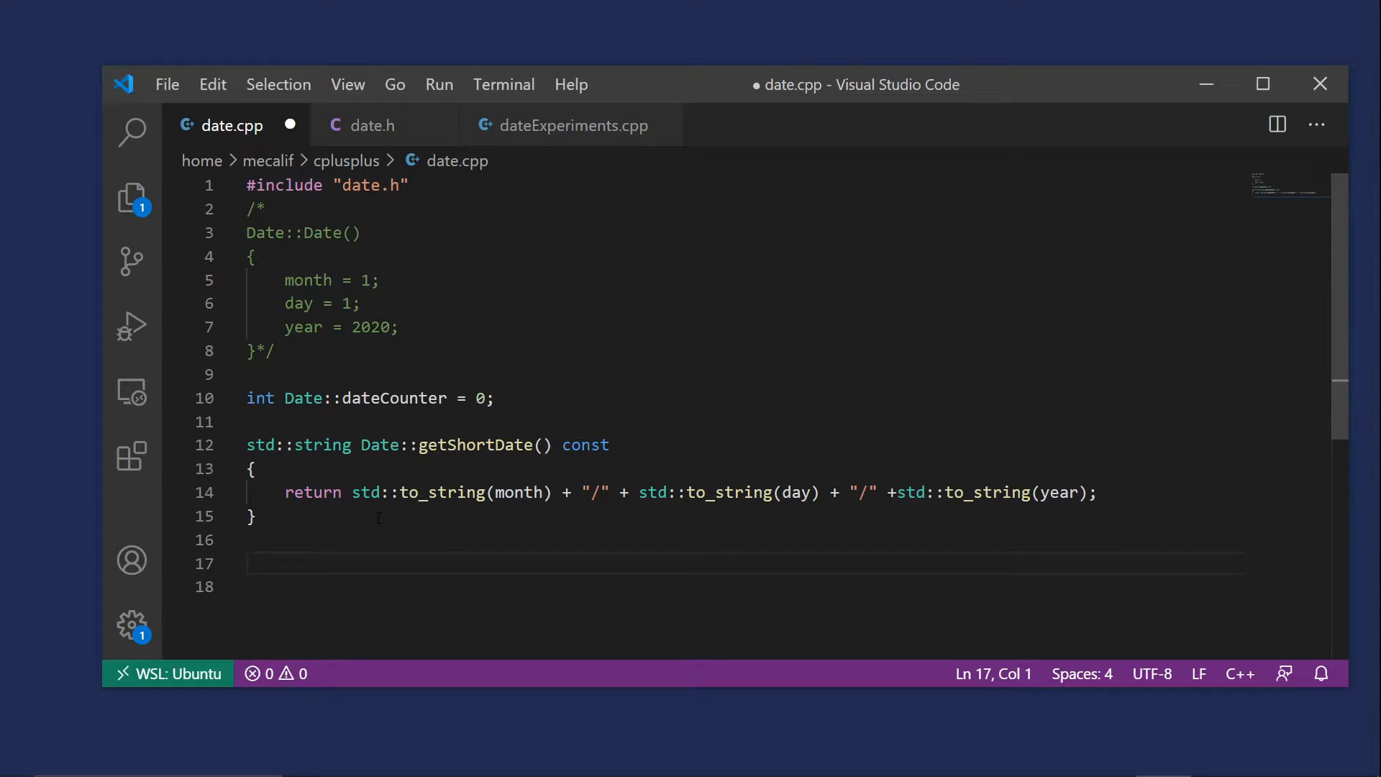
{"action": "type", "text": "bool"}
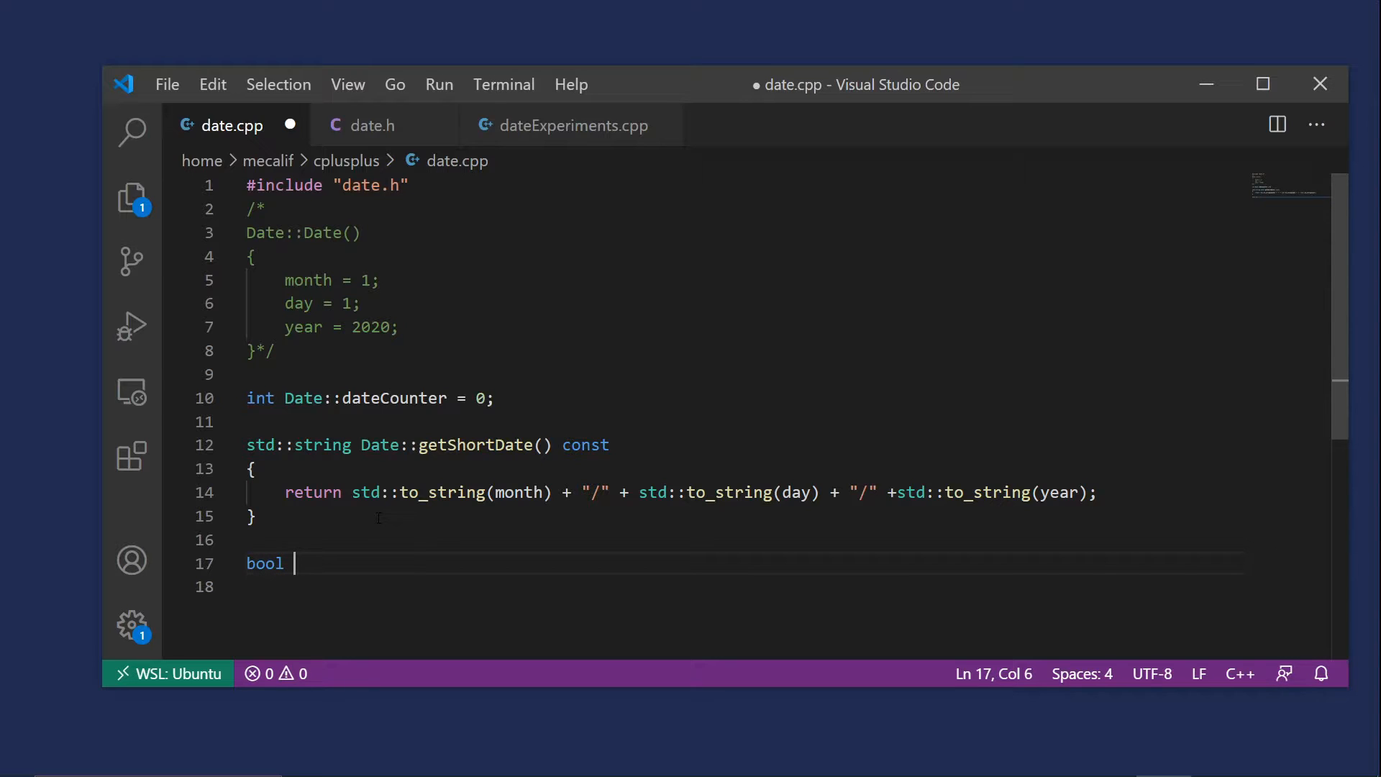
{"action": "type", "text": "Date::op"}
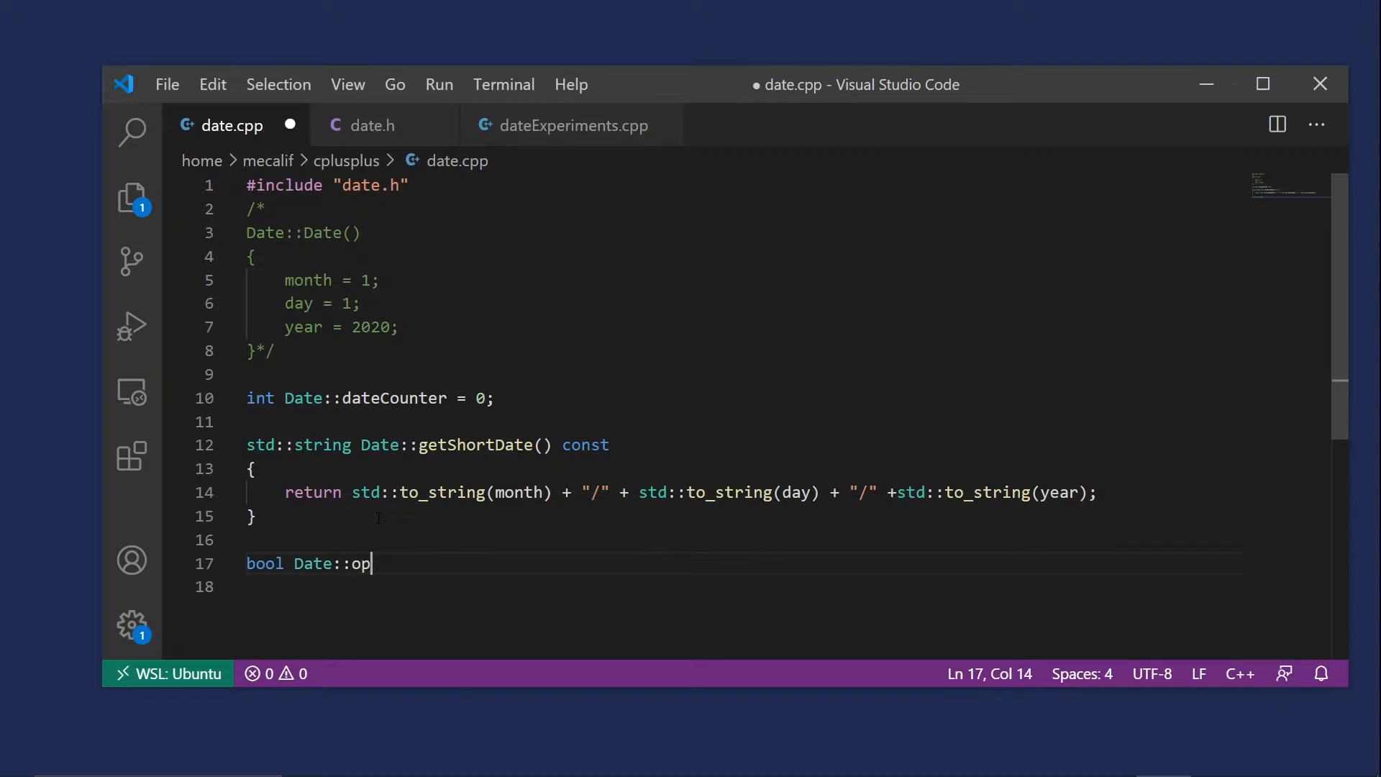
{"action": "type", "text": "erator"}
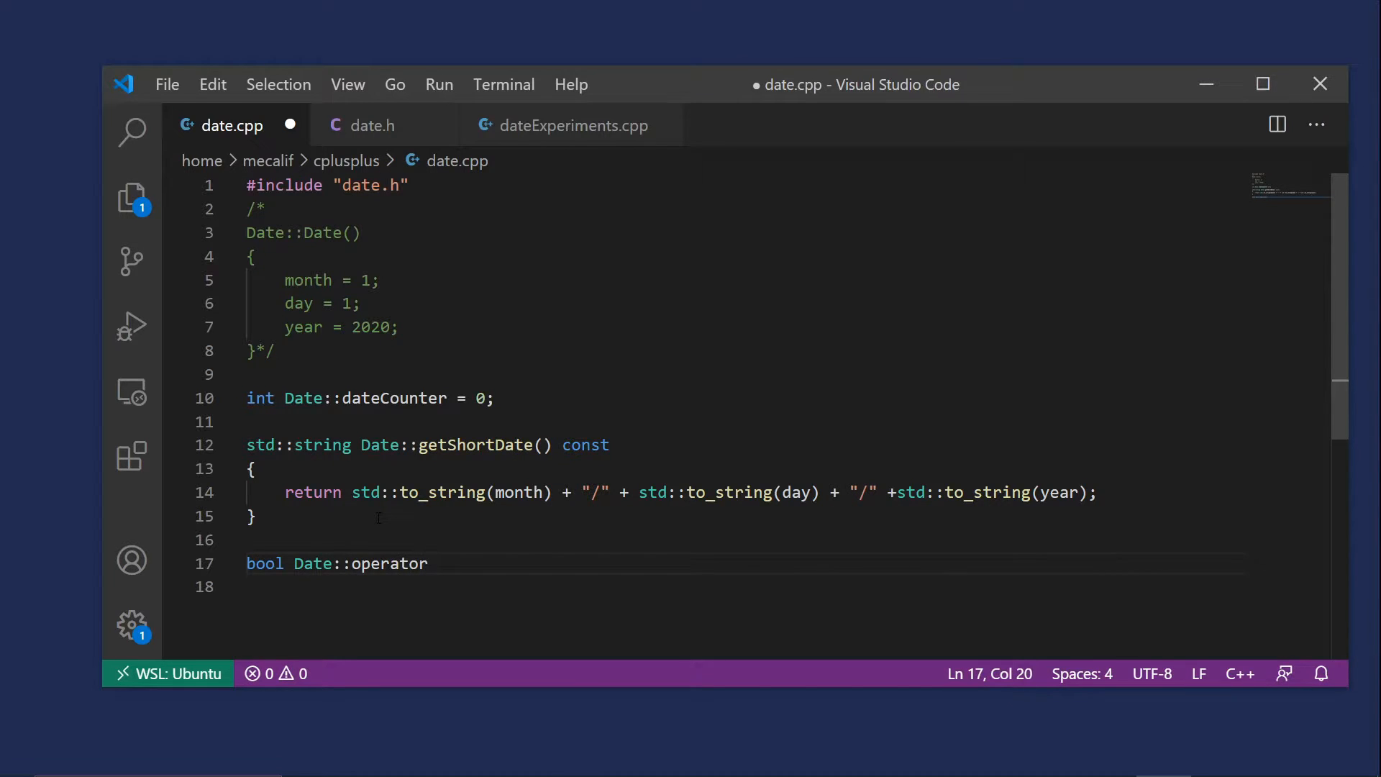
{"action": "type", "text": "==()"}
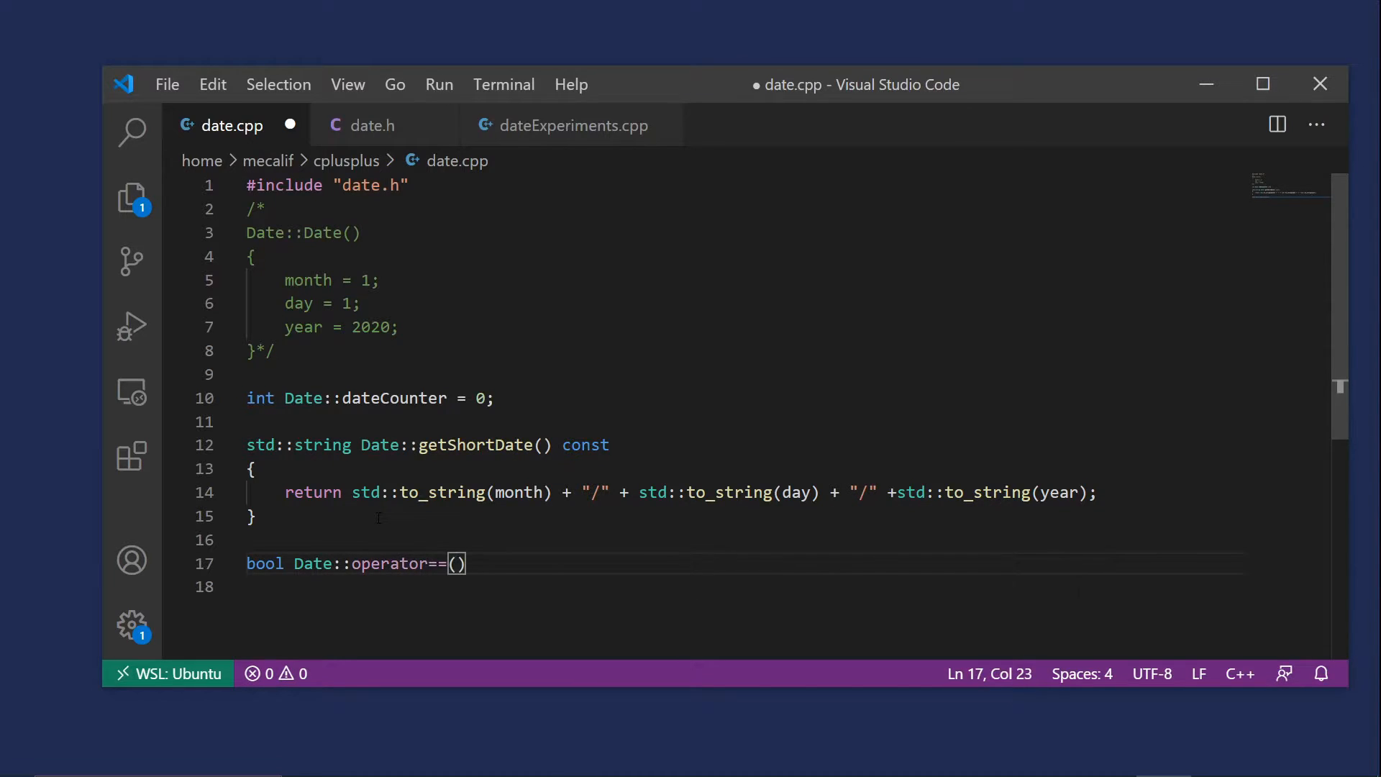
{"action": "type", "text": "const"}
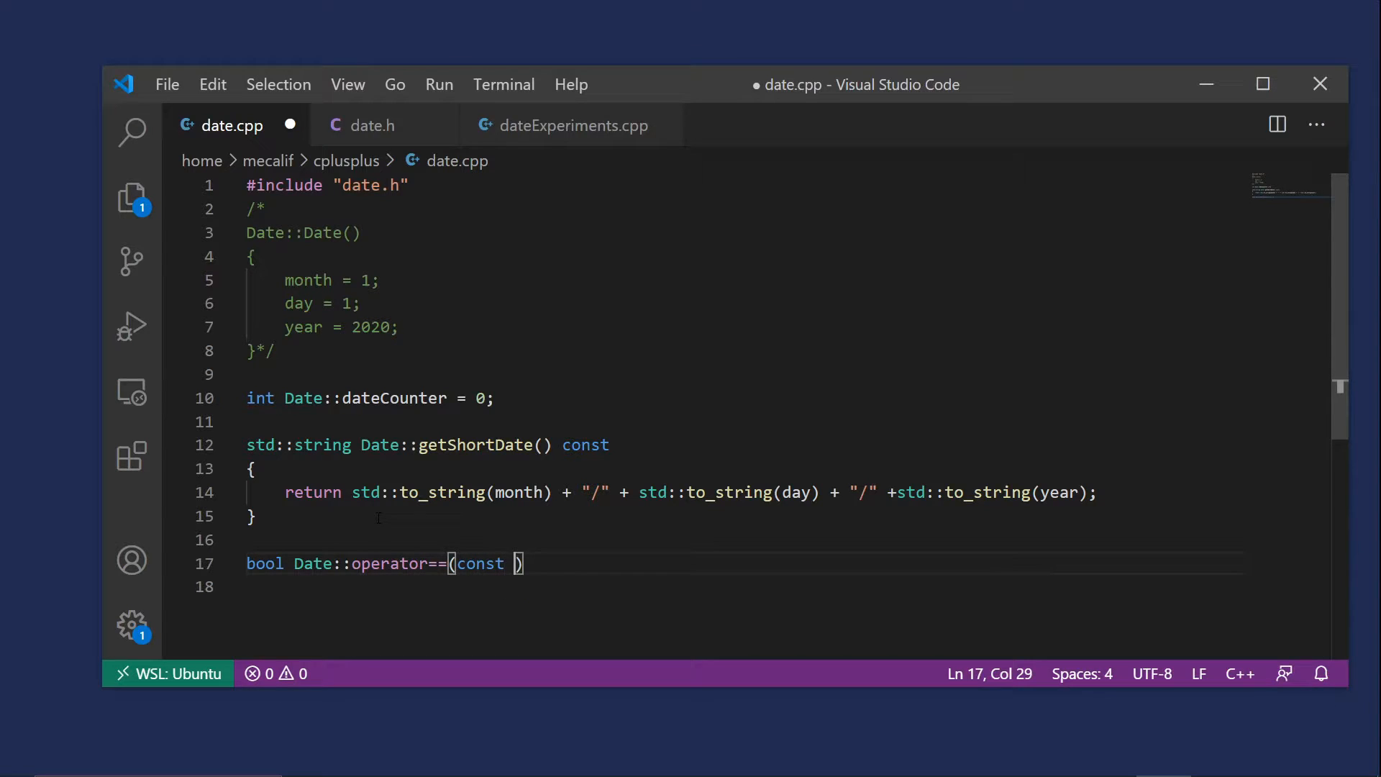
{"action": "type", "text": "Date&"}
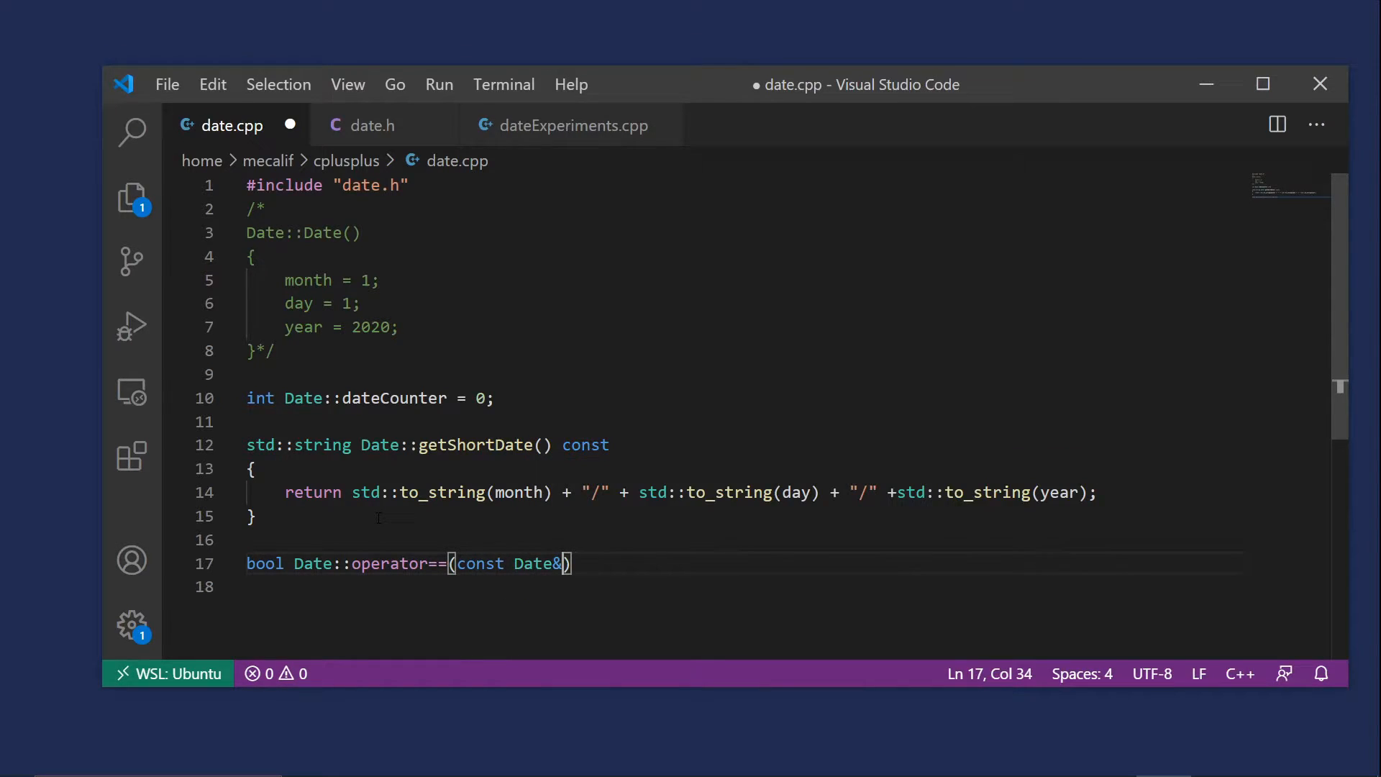
{"action": "type", "text": "rhs"}
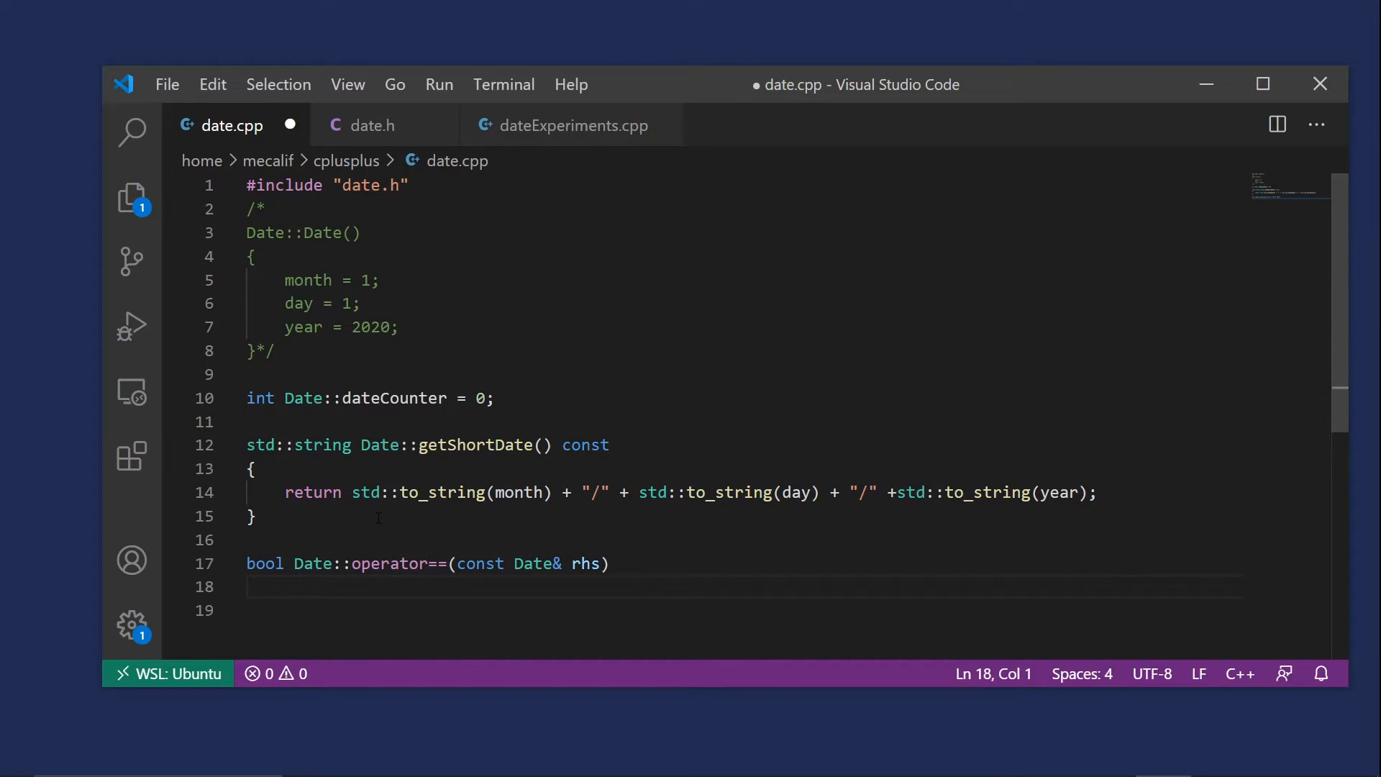
{"action": "type", "text": "{"}
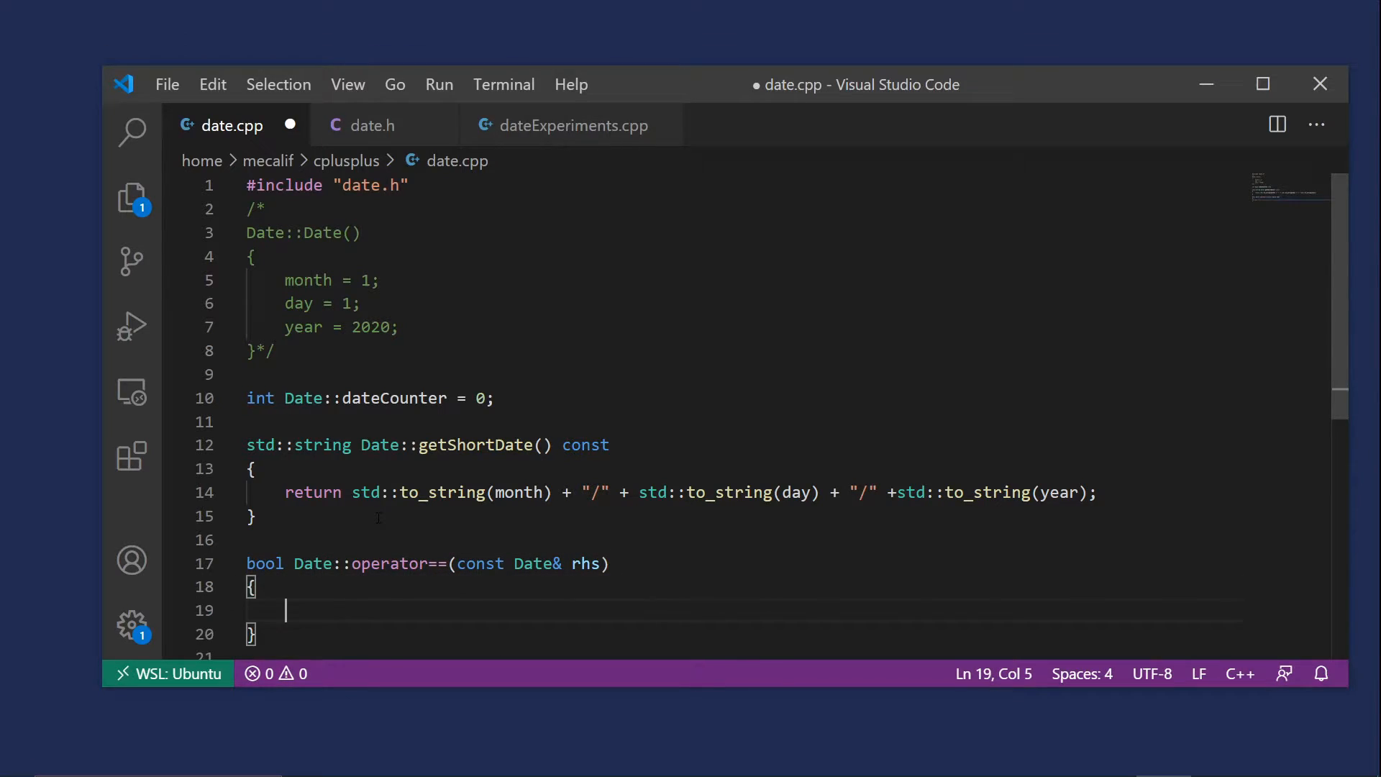
Return this->year == rhs.year && this->month == rhs.month as the start of the comparison
{"action": "type", "text": "return"}
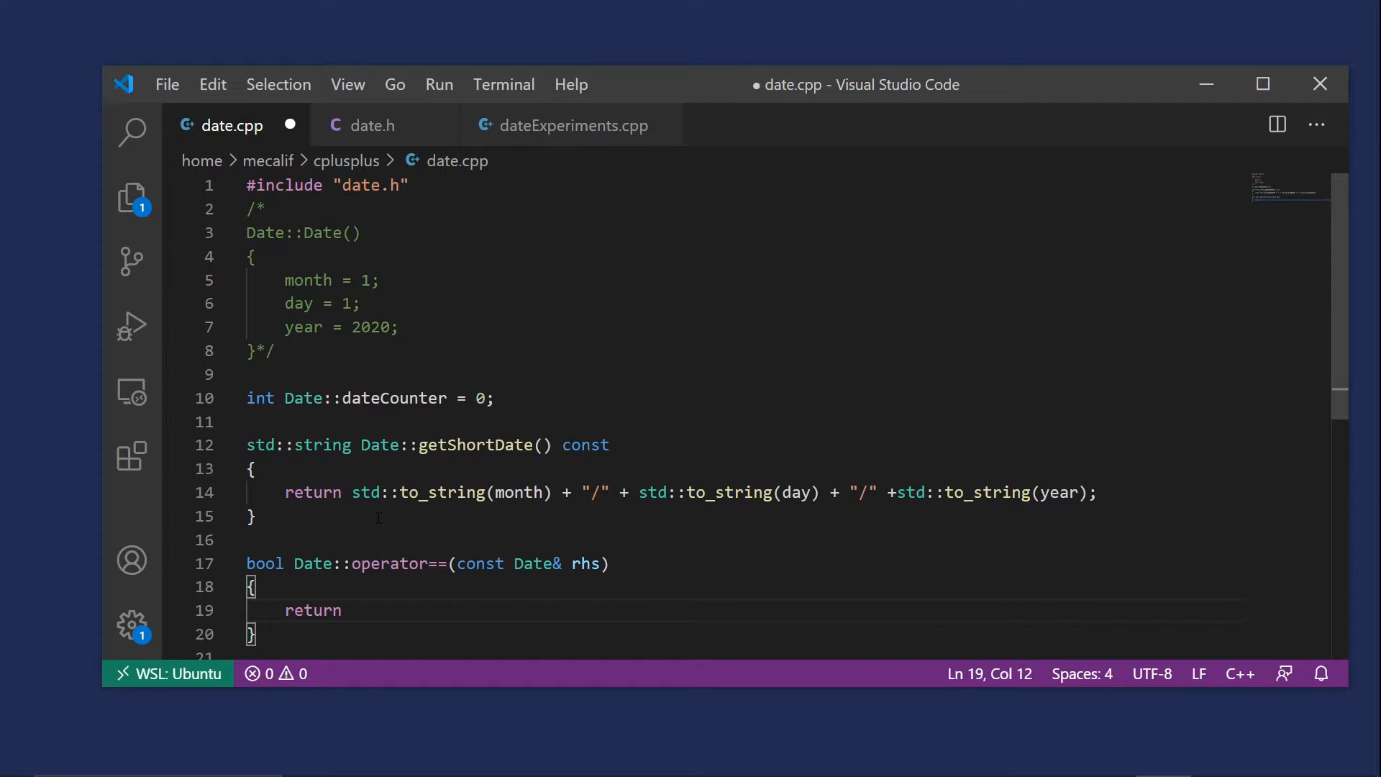
{"action": "type", "text": "this->"}
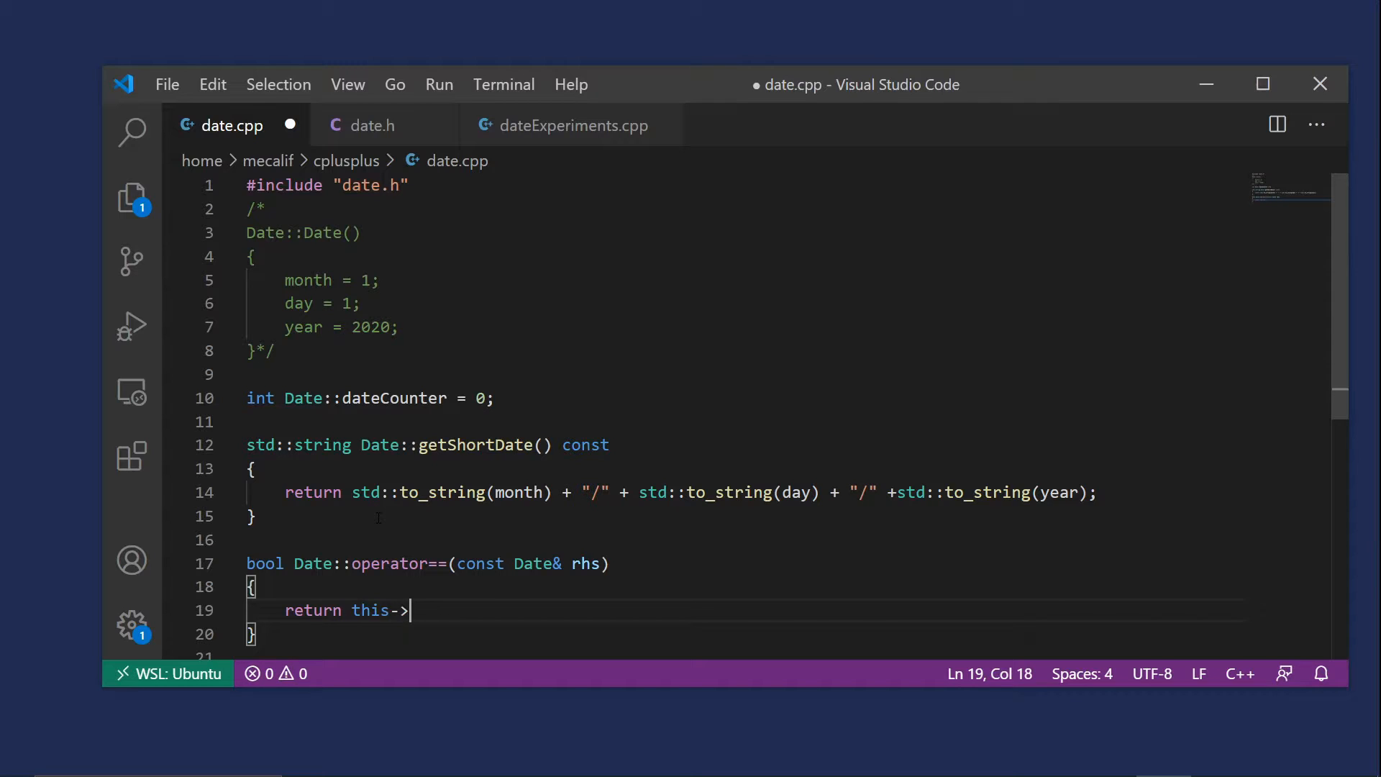
{"action": "type", "text": "year ="}
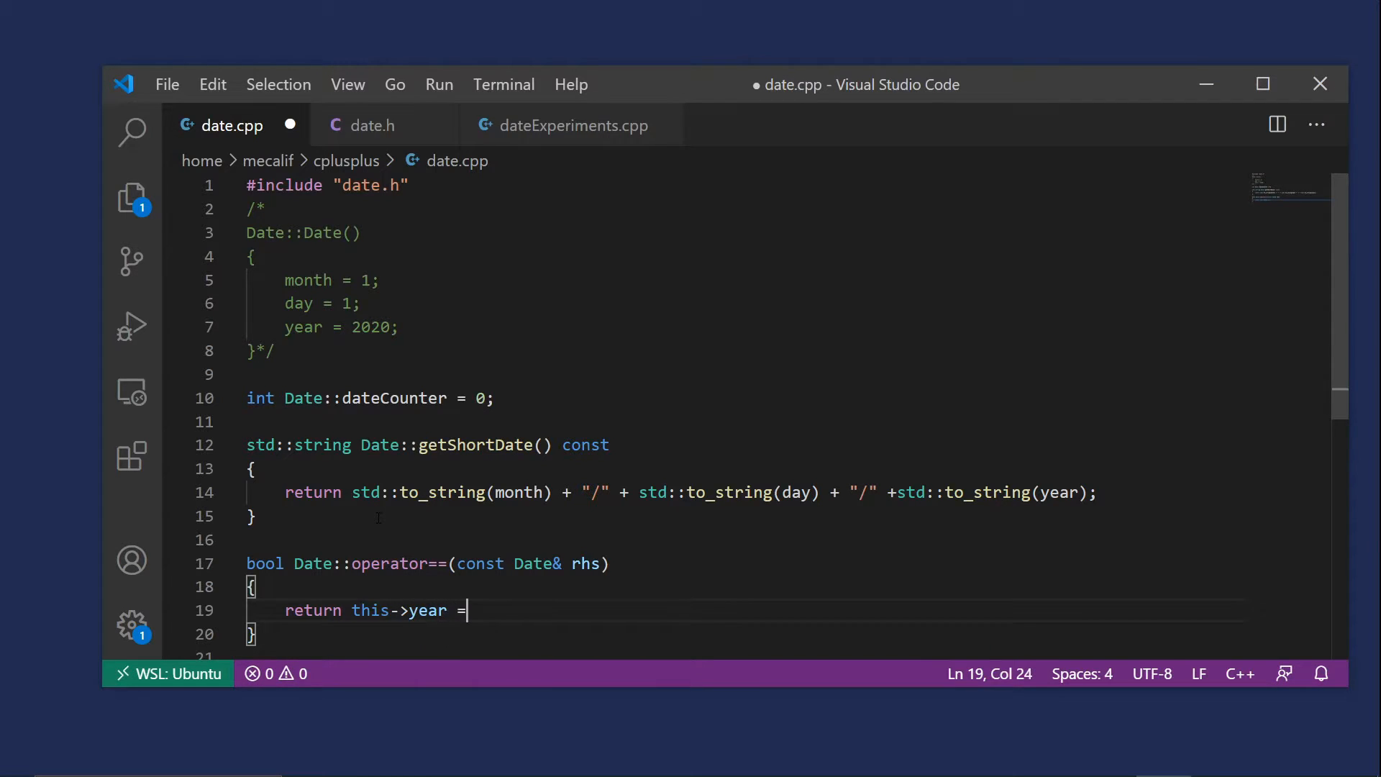
{"action": "type", "text": "= rhs"}
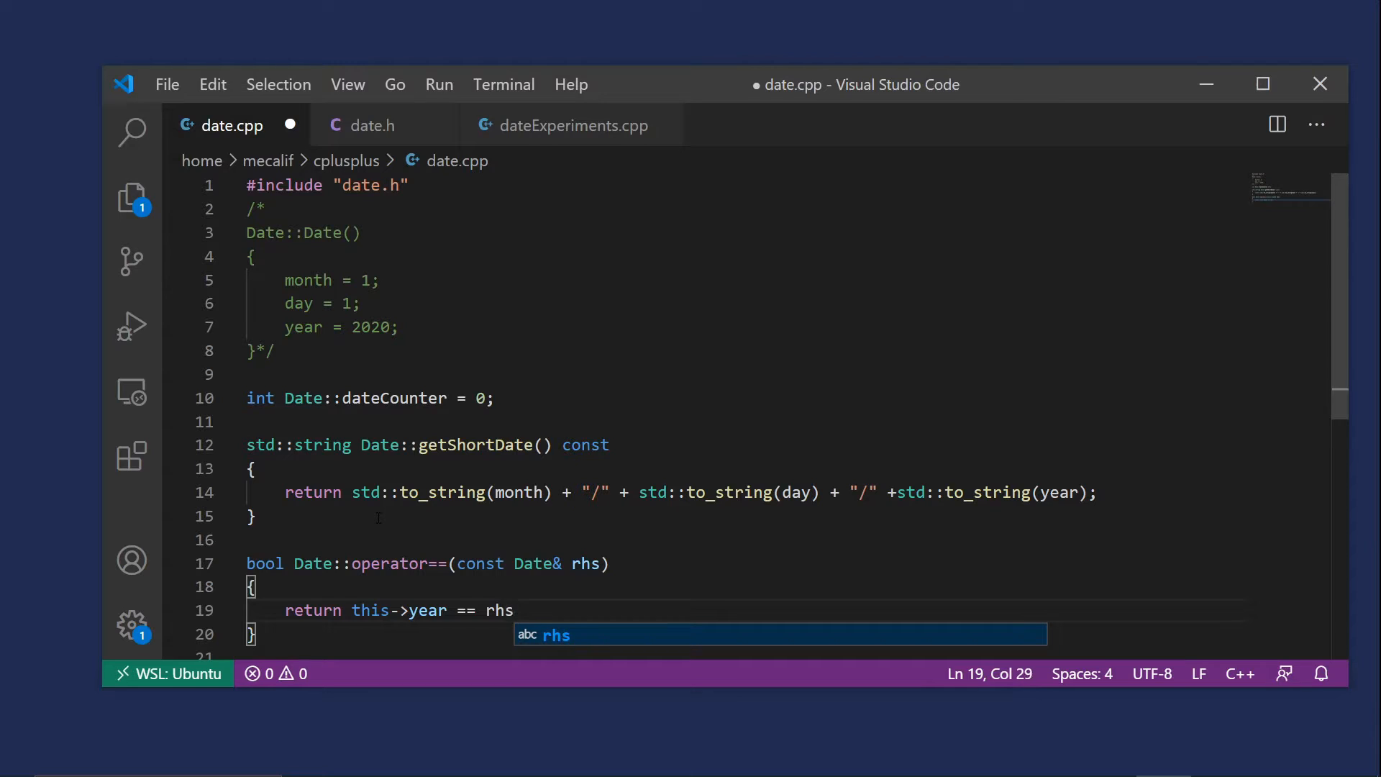
{"action": "type", "text": ".year"}
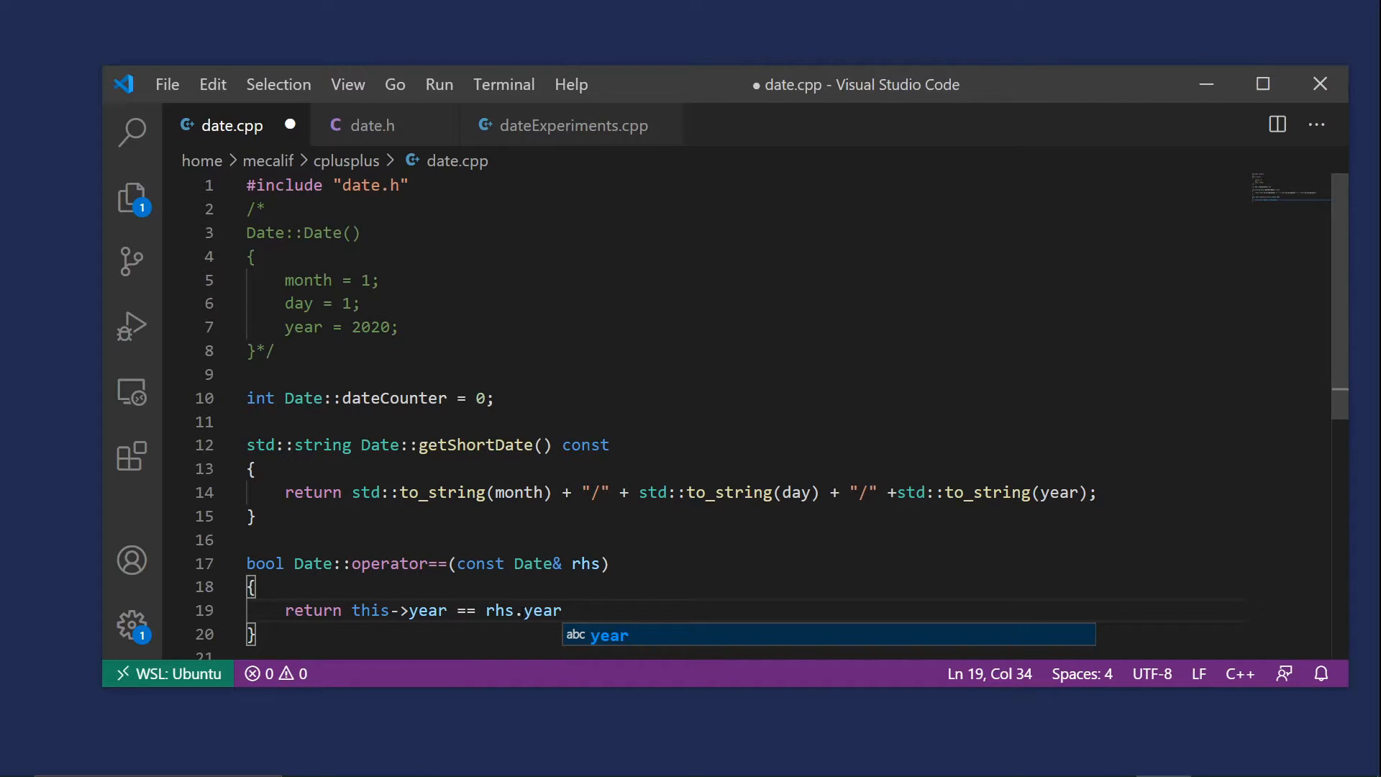
{"action": "type", "text": "&&"}
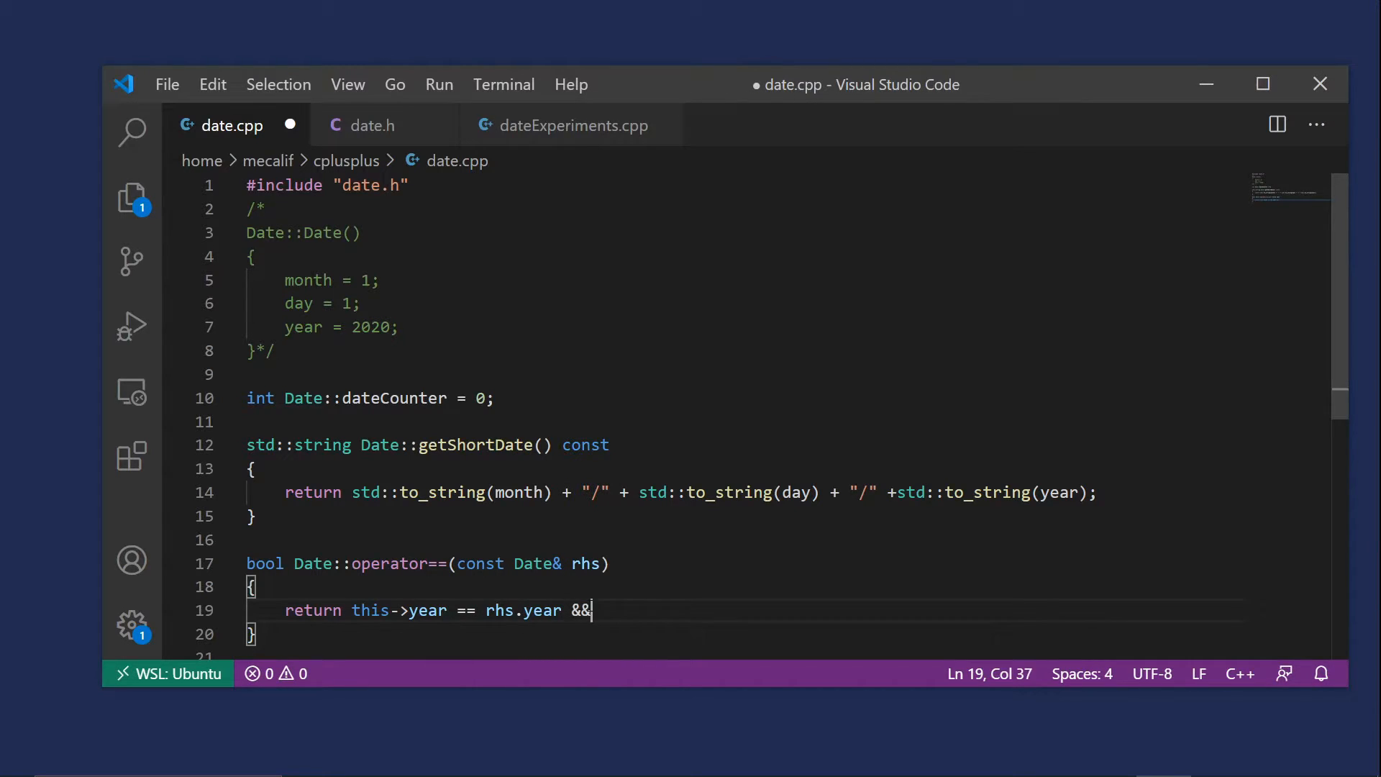
{"action": "type", "text": "this"}
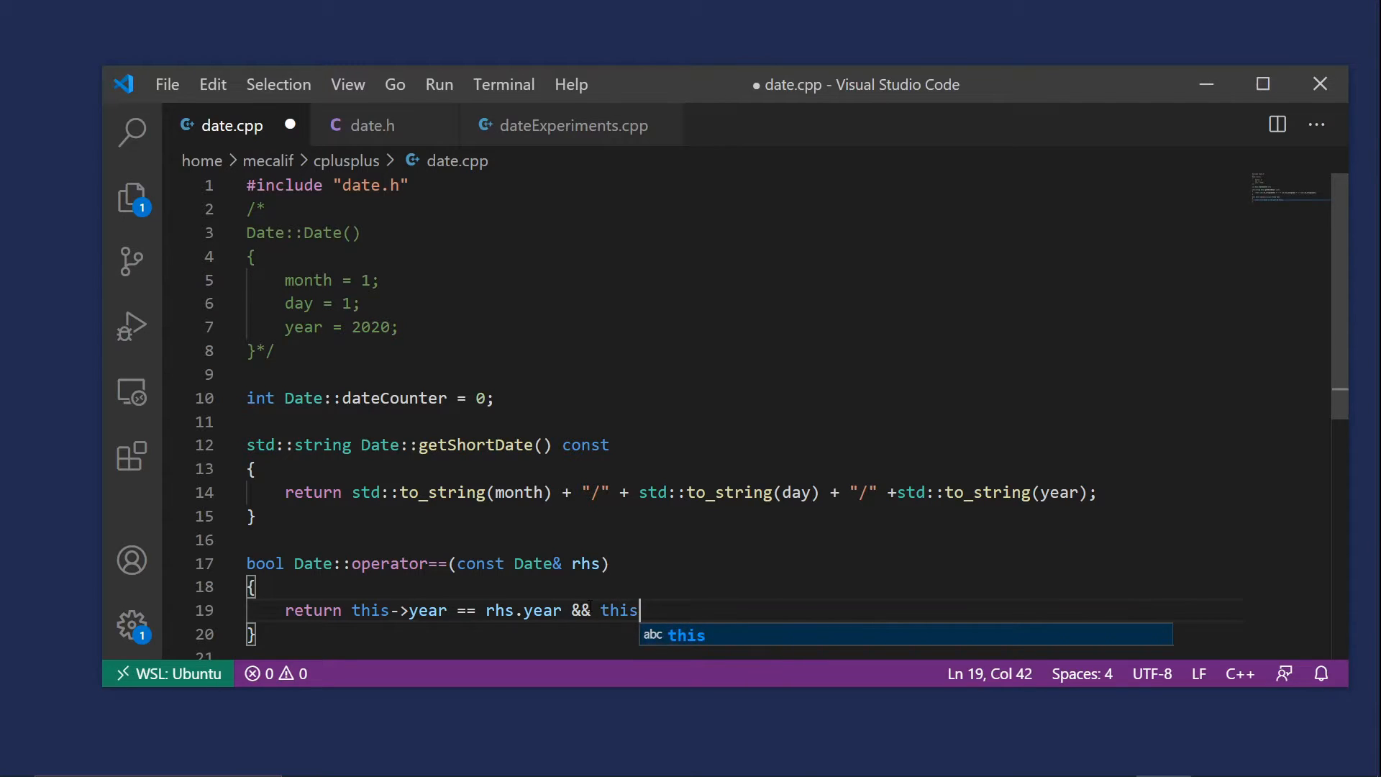
{"action": "type", "text": "-"}
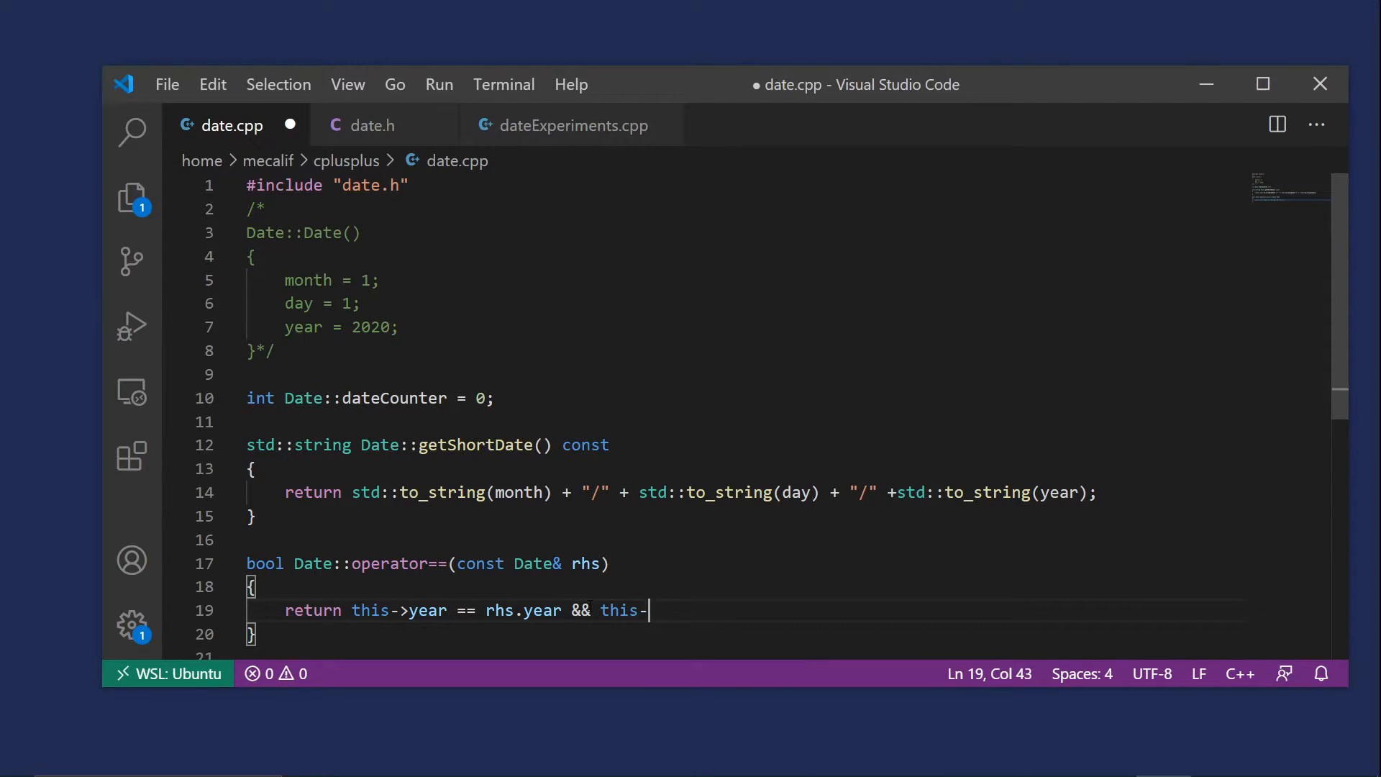
{"action": "type", "text": ">month"}
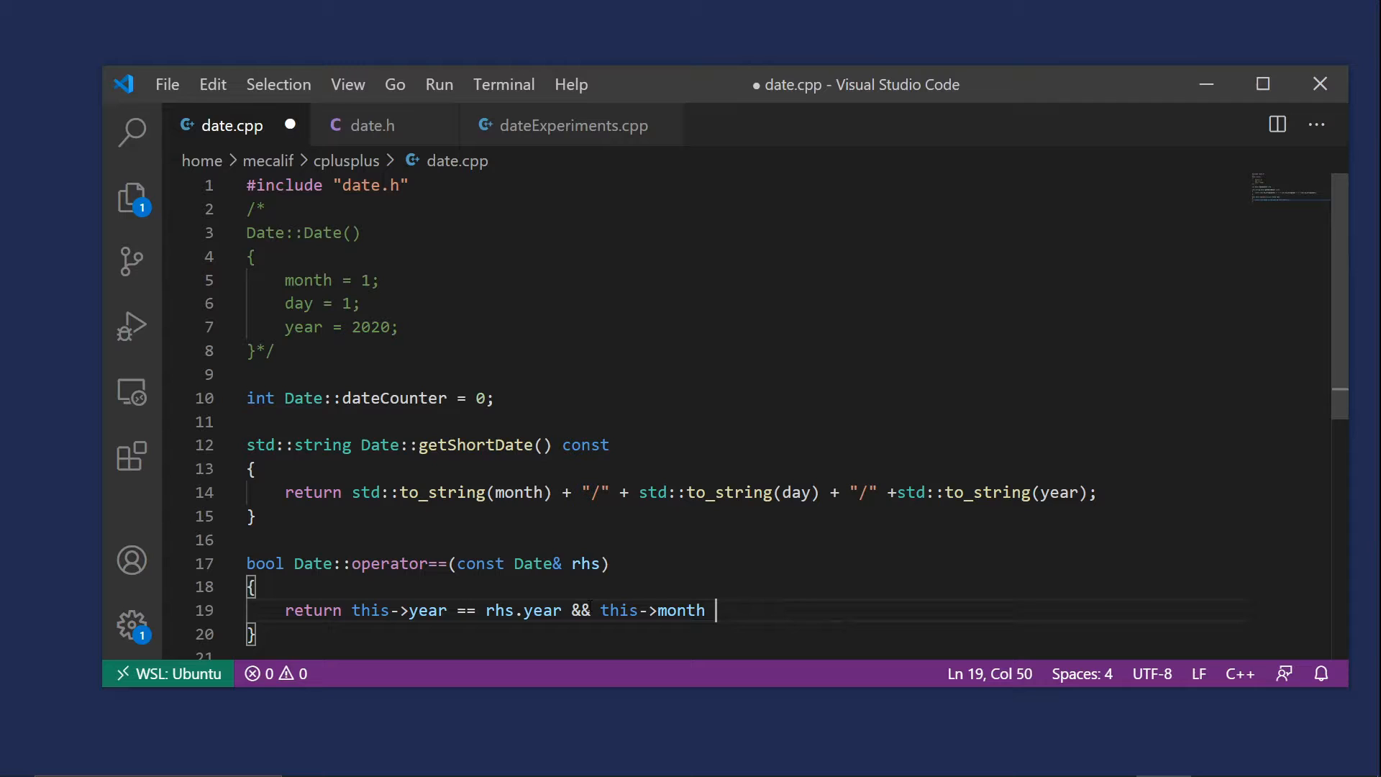
{"action": "type", "text": "== rh"}
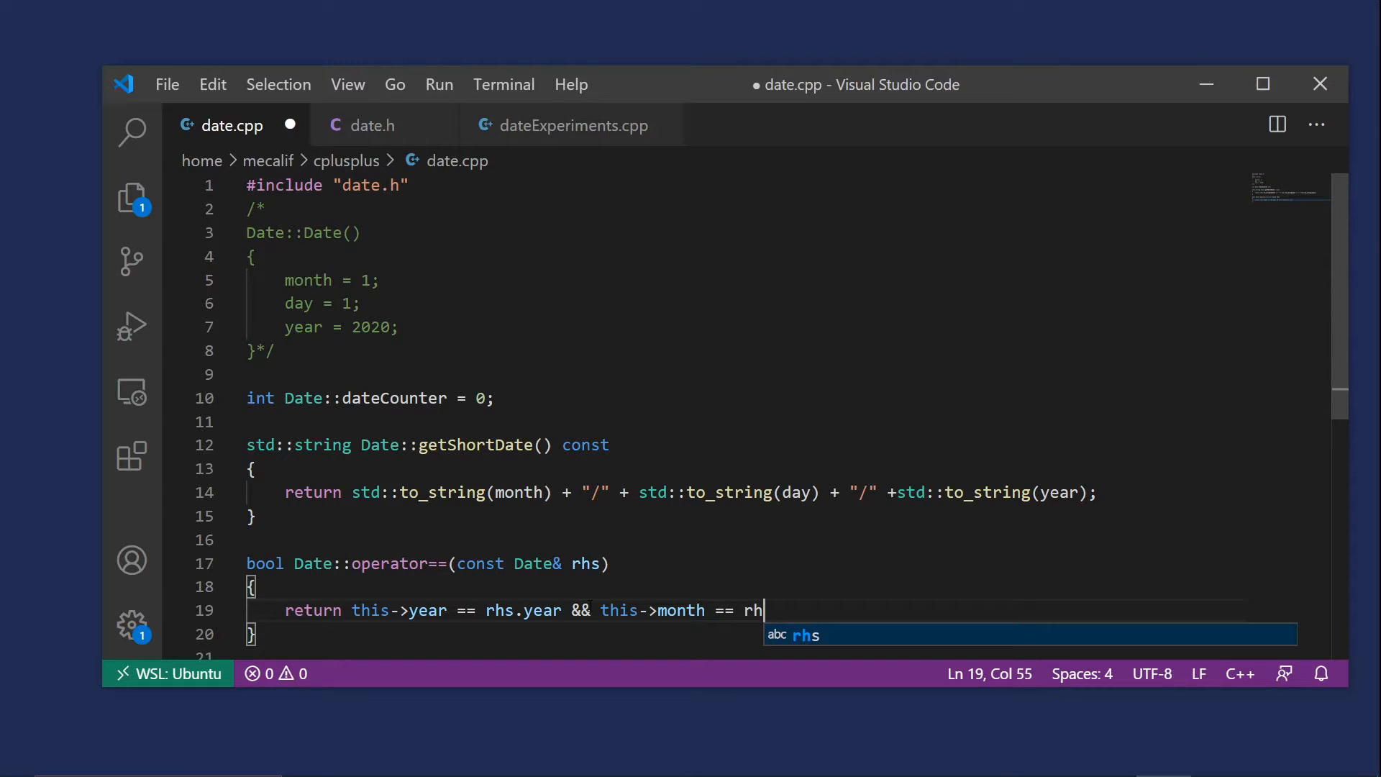
{"action": "type", "text": "s.mongth &&"}
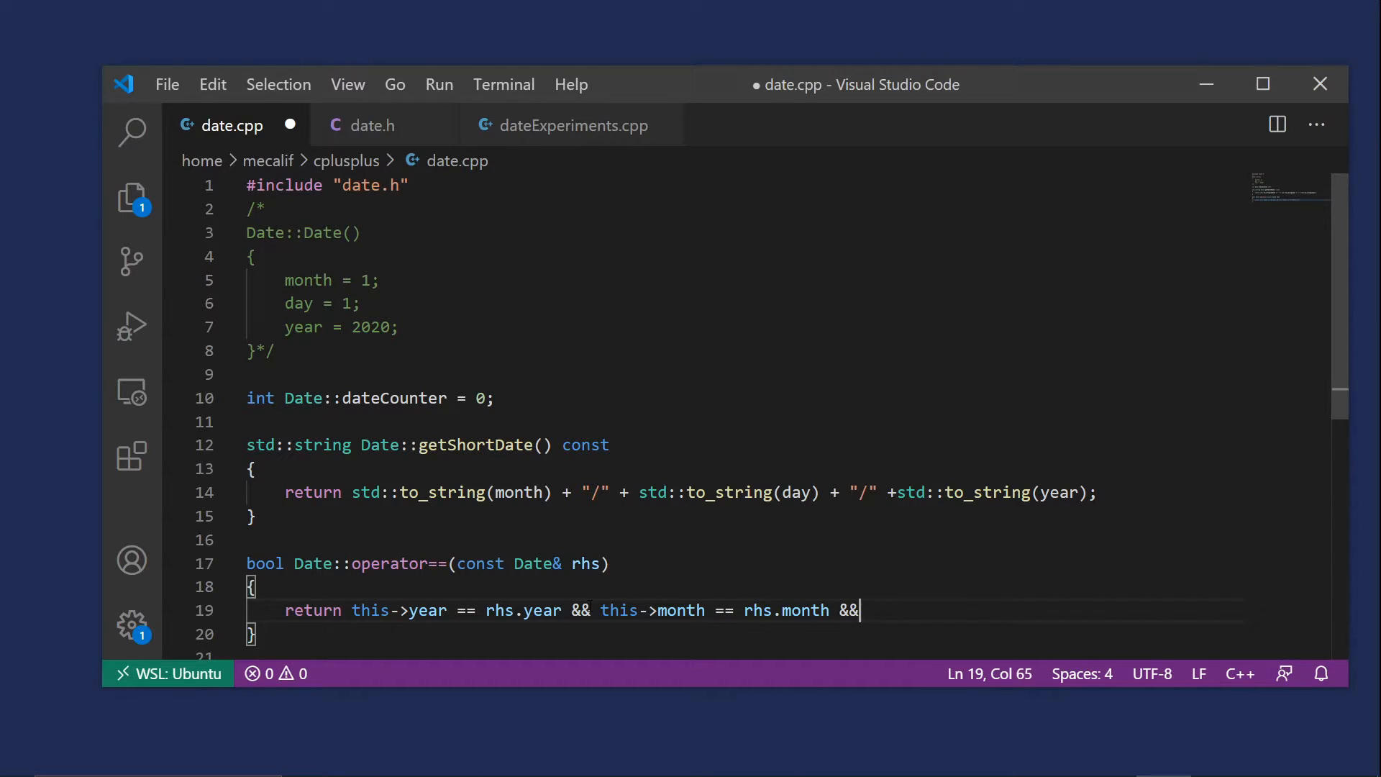
Add the this->day == rhs.day comparison to finish the return statement and save date.cpp
{"action": "type", "text": "this0"}
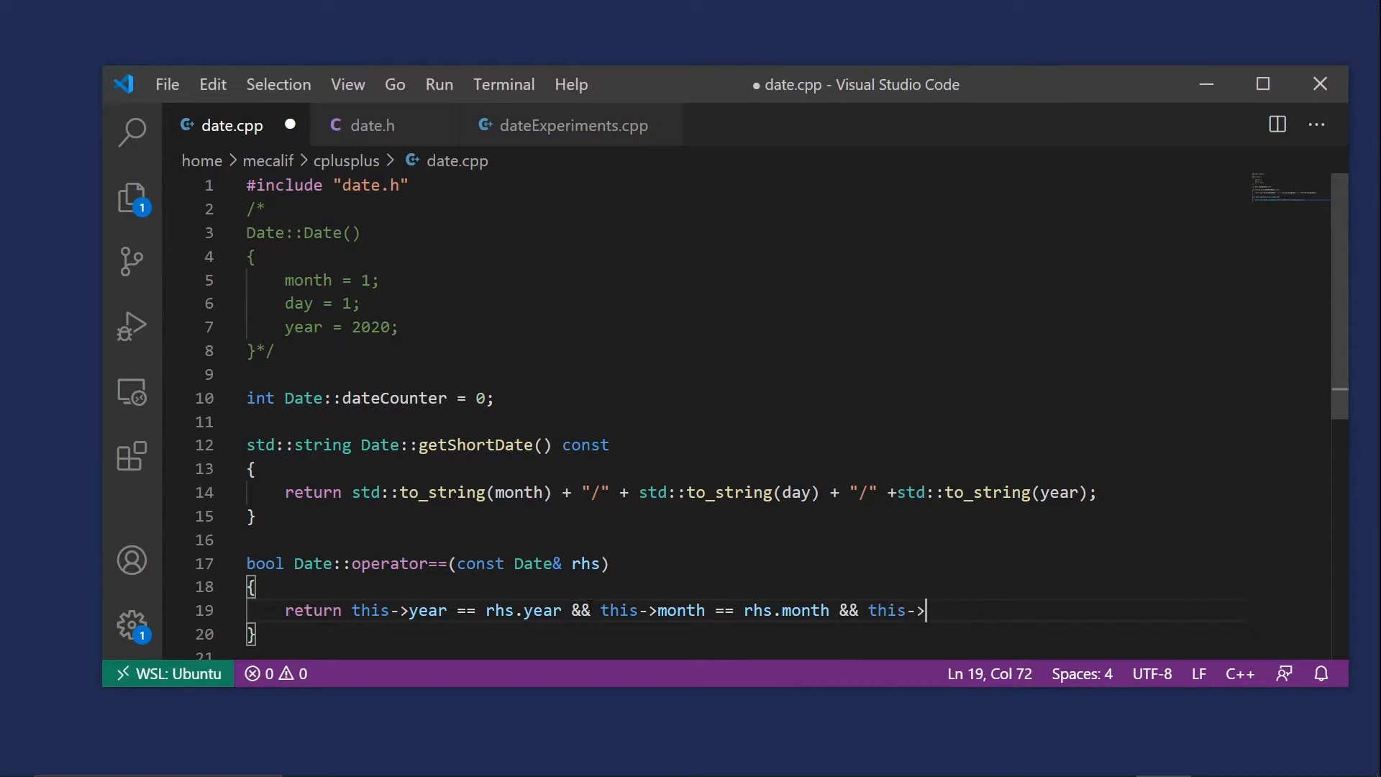
{"action": "type", "text": "day -"}
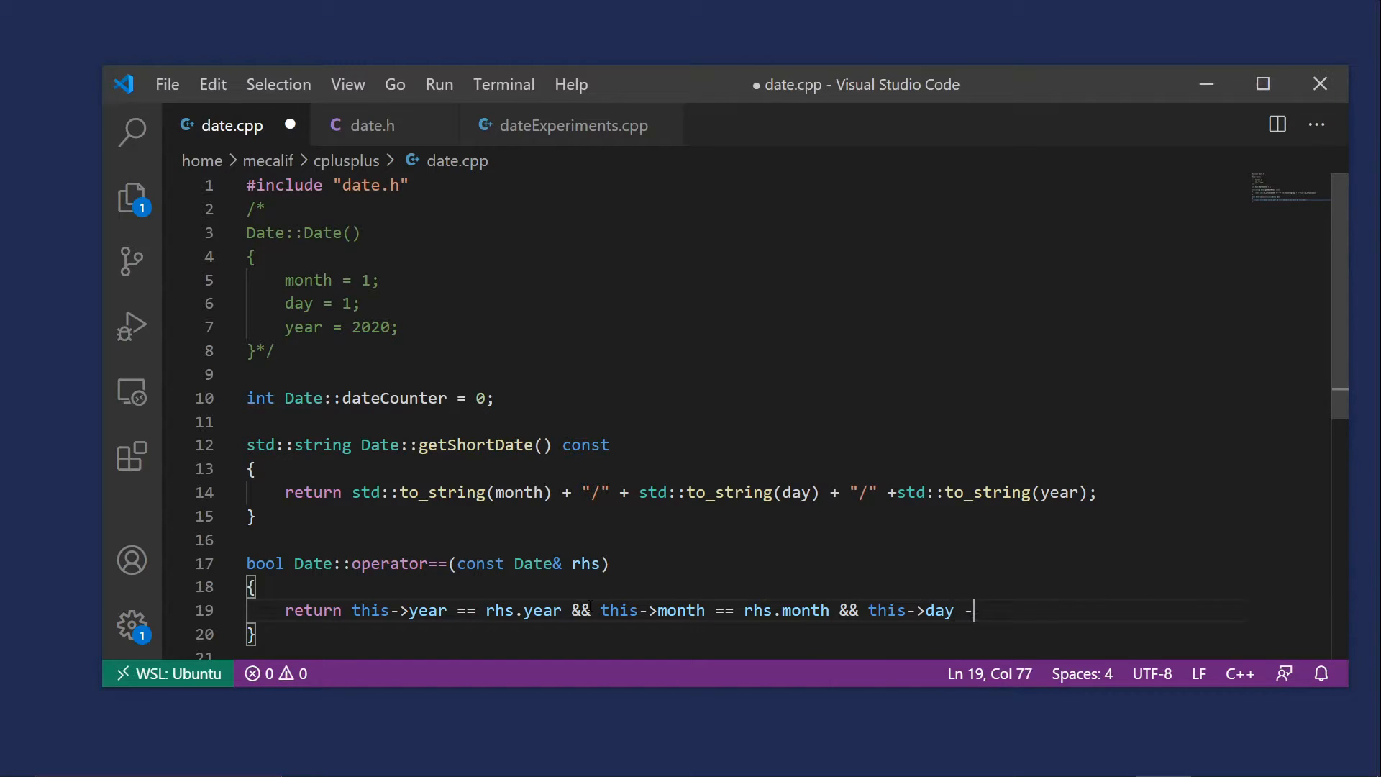
{"action": "type", "text": "=="}
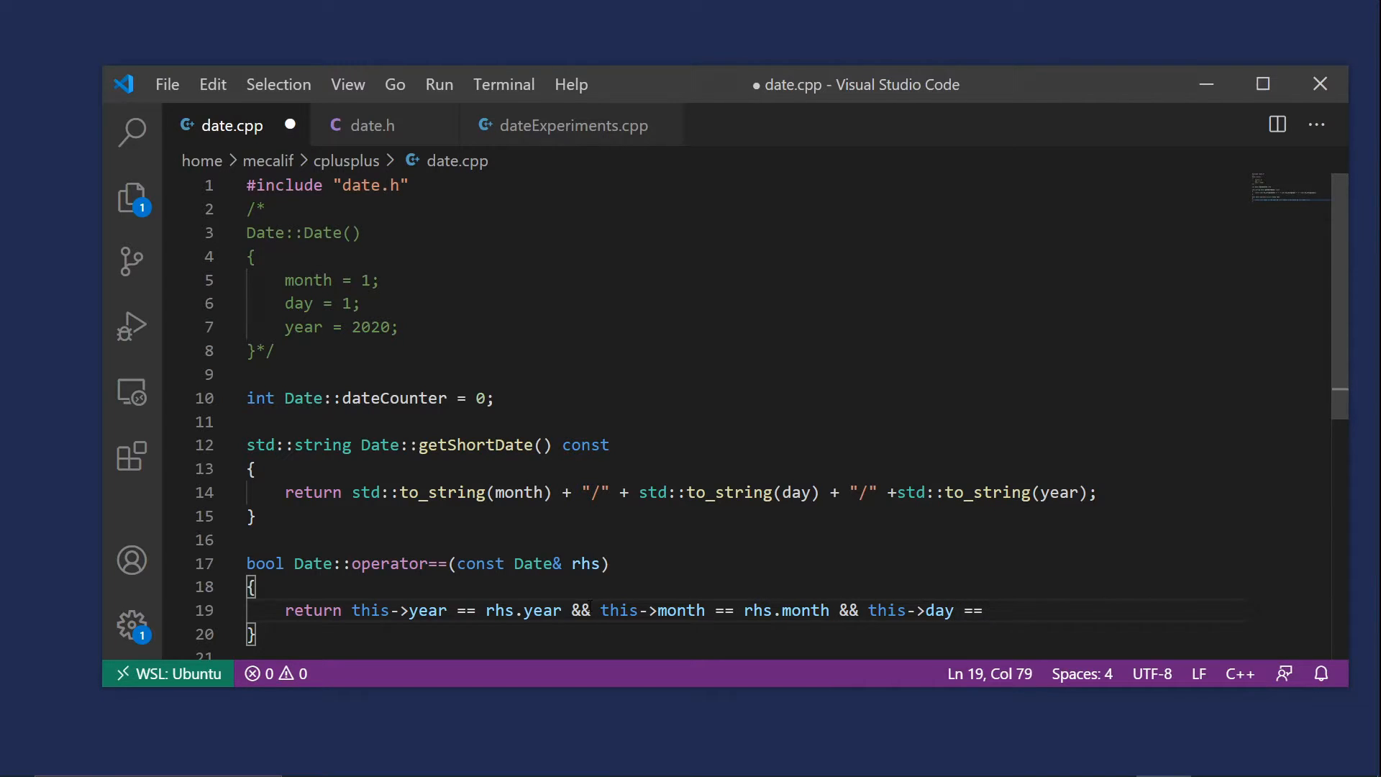
{"action": "type", "text": "rhs.day;"}
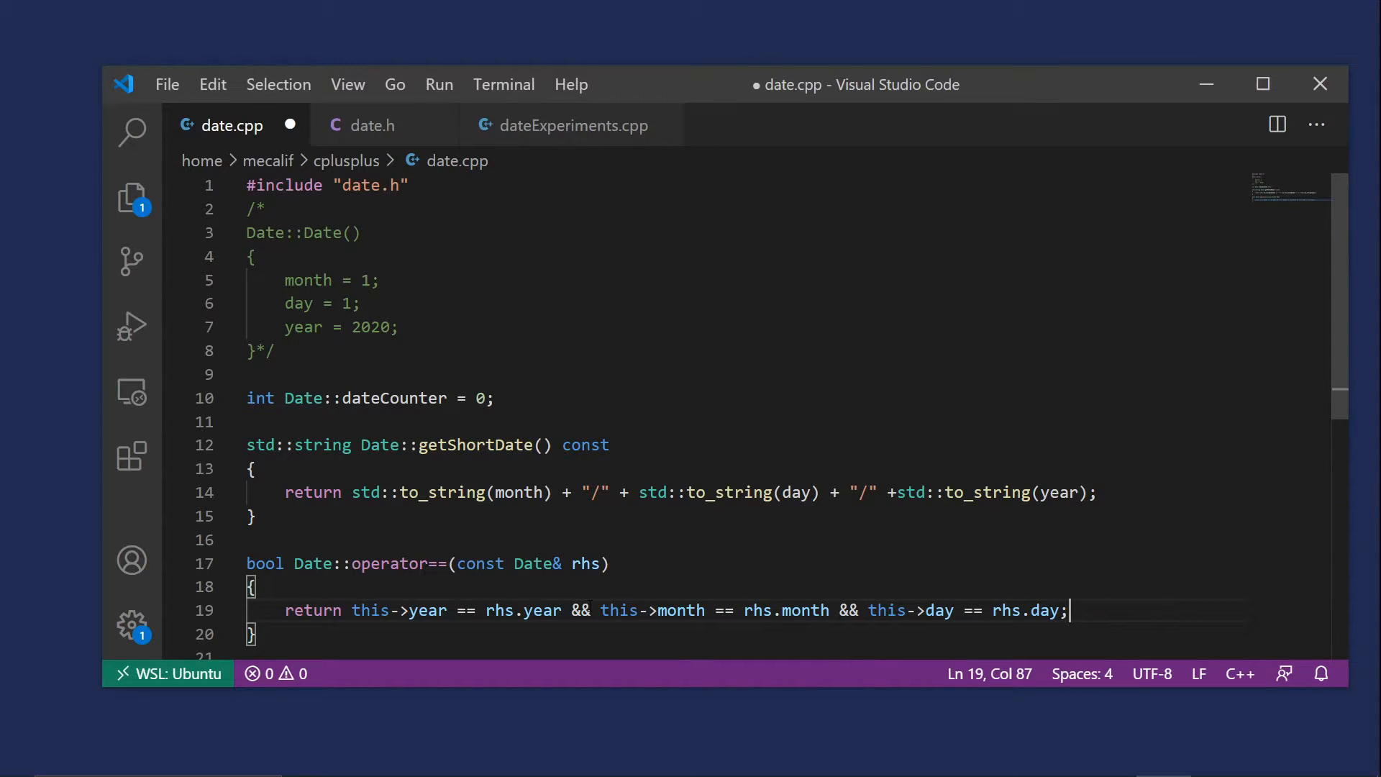
{"action": "key", "text": "Ctrl+s"}
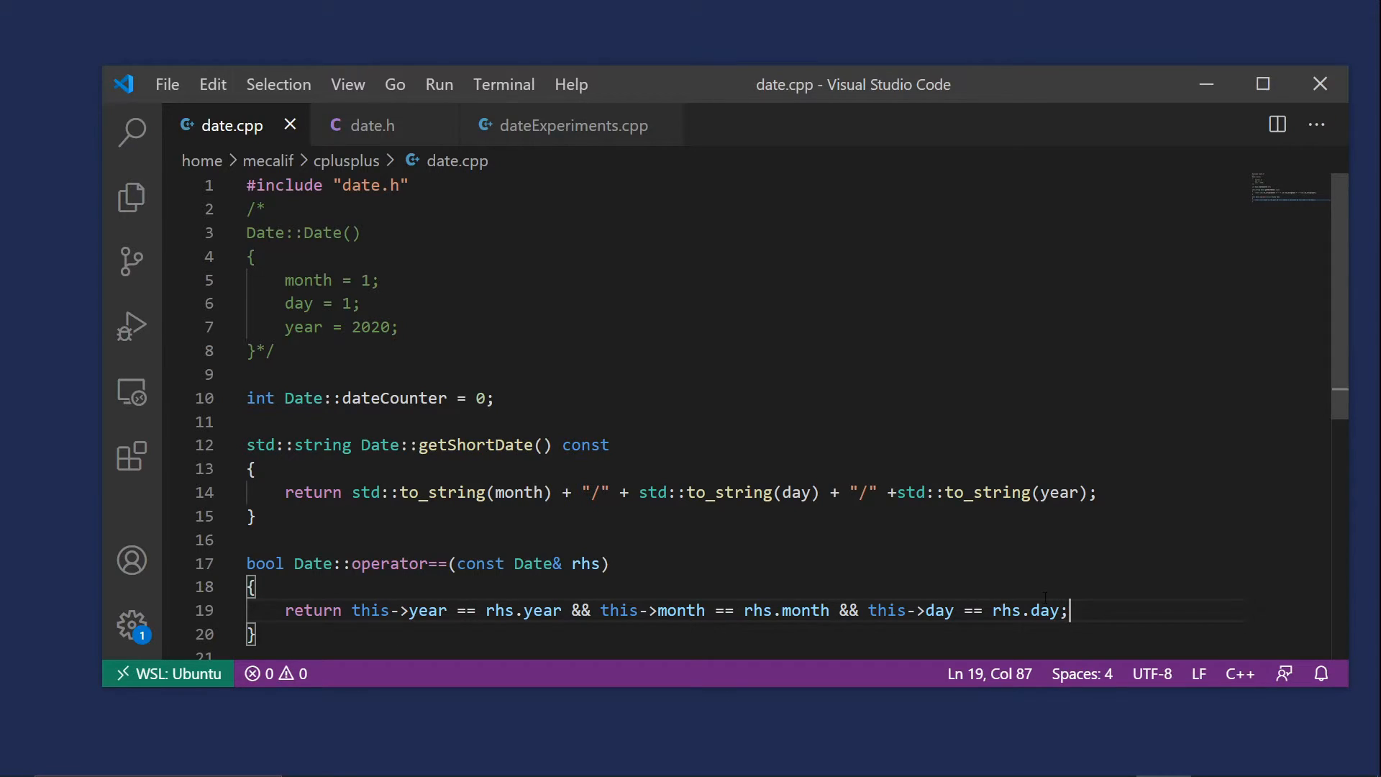
Switch to dateExperiments.cpp to view its main function
{"action": "left_click", "coordinate": [572, 126]}
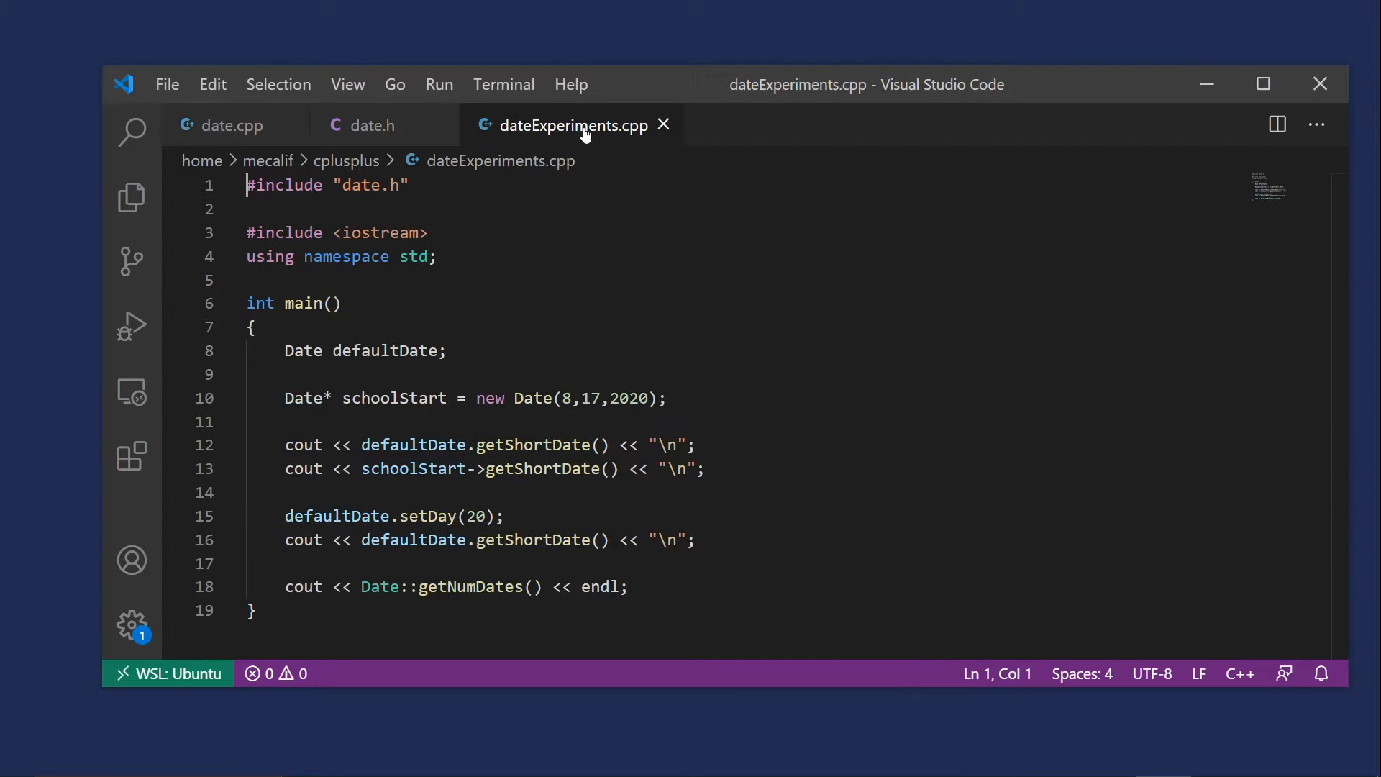
Below the date count output, add cout << (defaultDate == *schoolStart) << endl;
{"action": "left_click", "coordinate": [635, 587]}
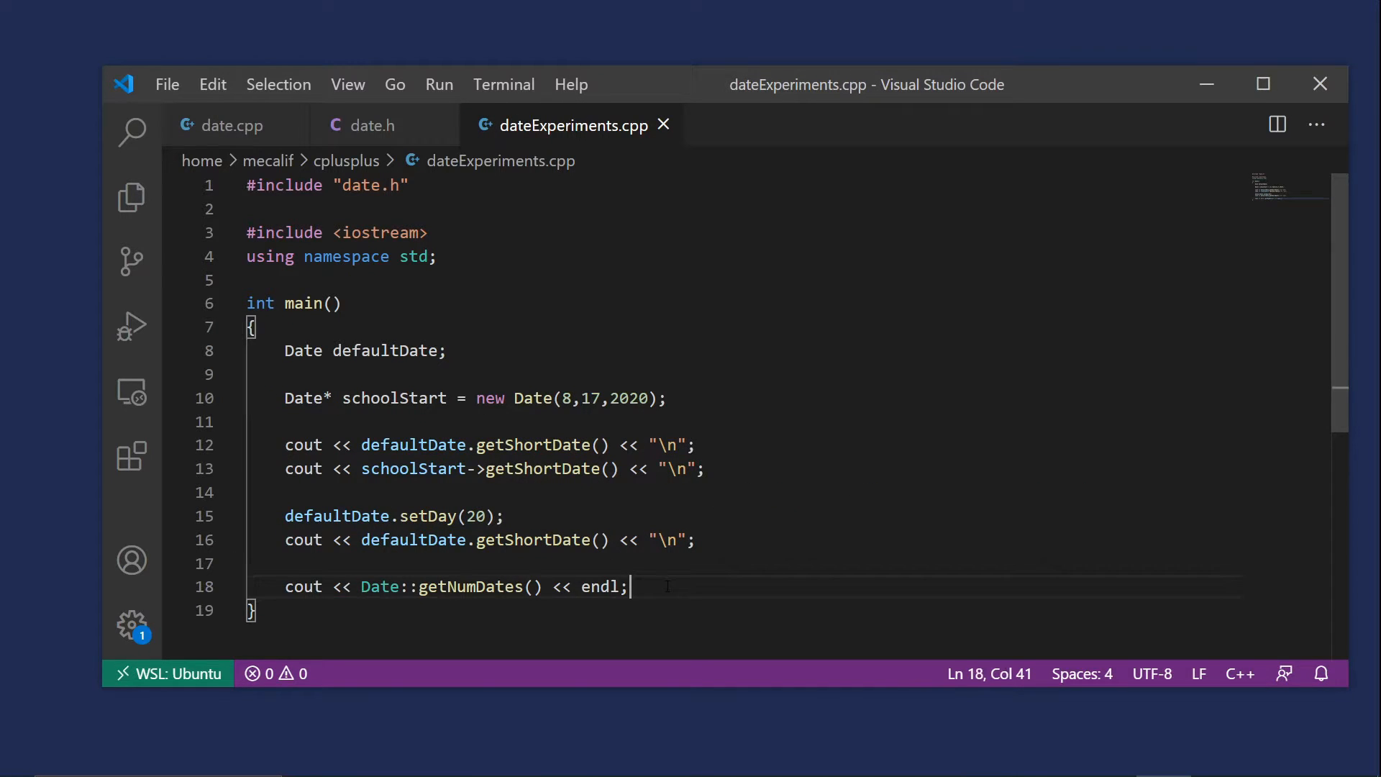
{"action": "key", "text": "Enter"}
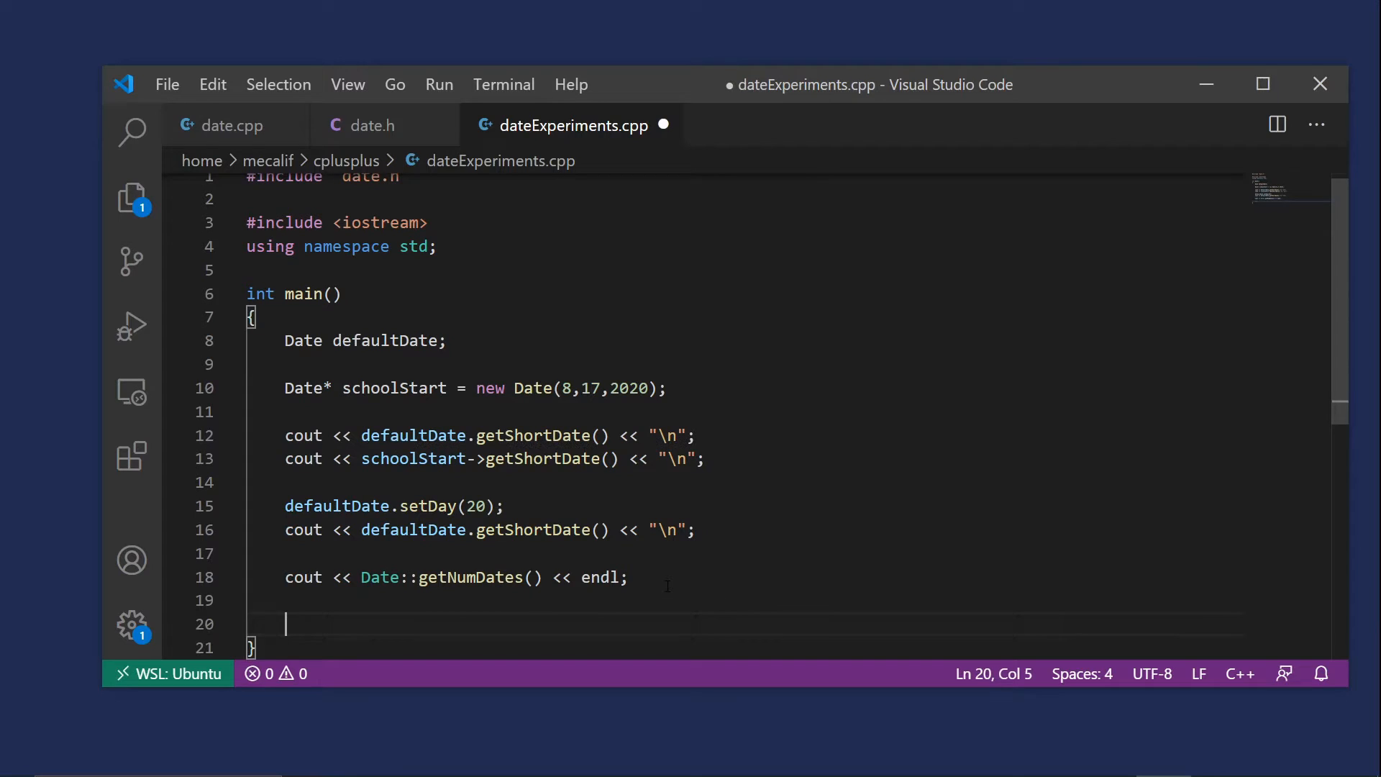
{"action": "type", "text": "cout"}
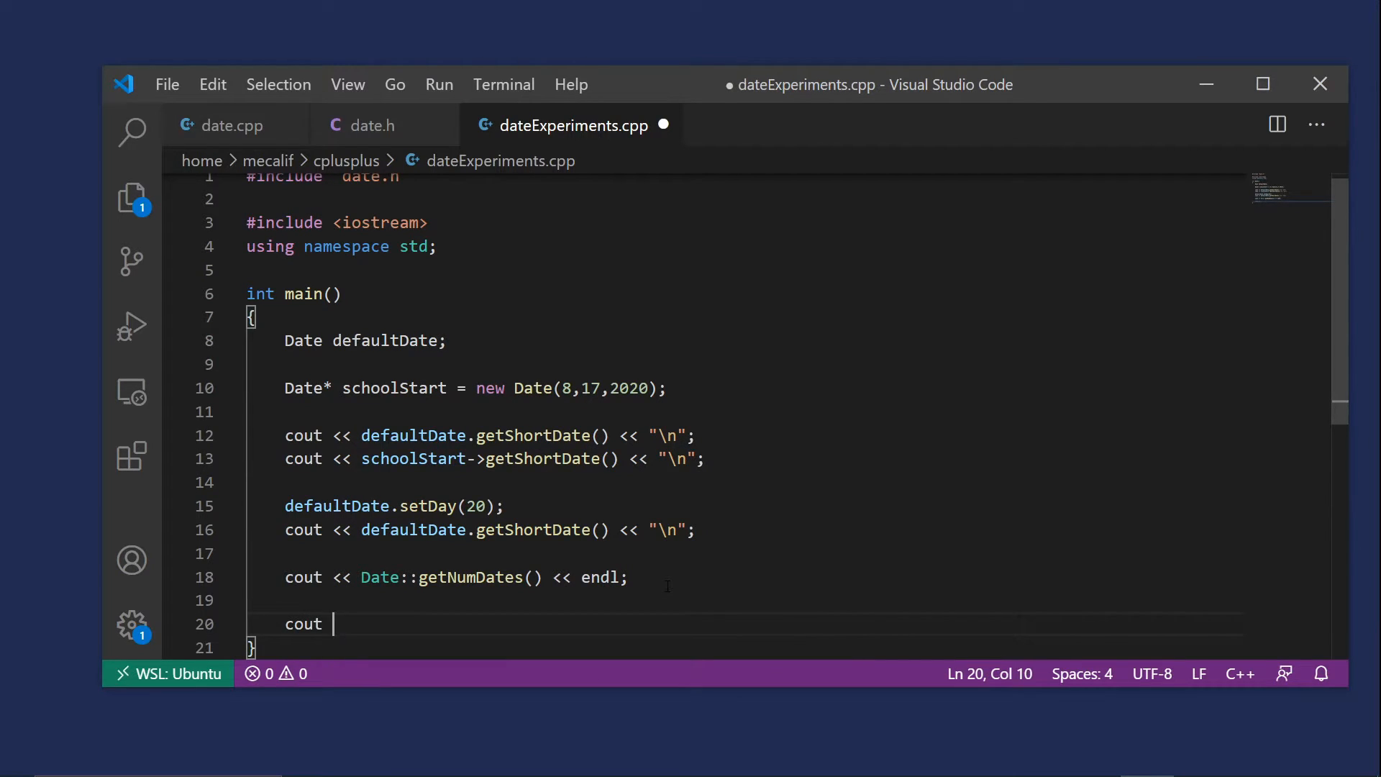
{"action": "type", "text": "<< ()"}
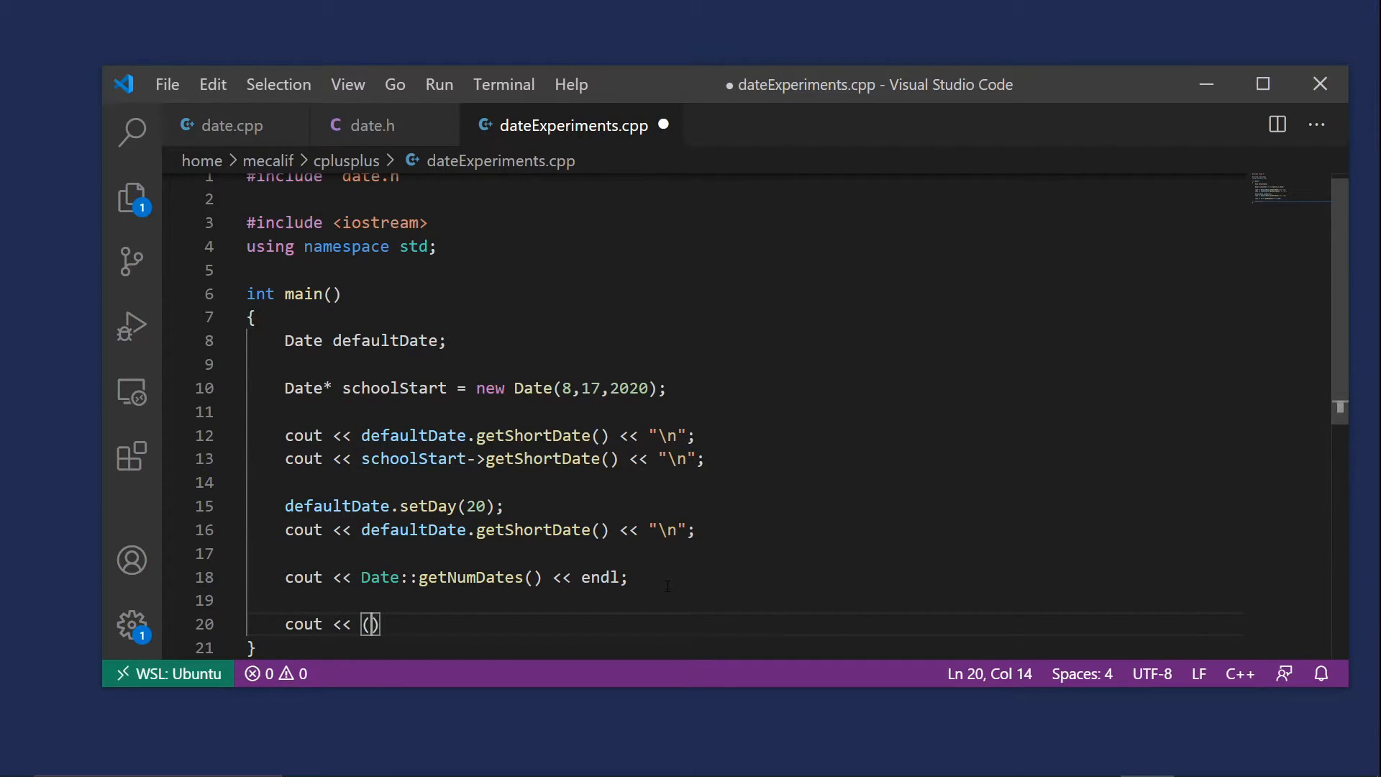
{"action": "type", "text": "defaultDate"}
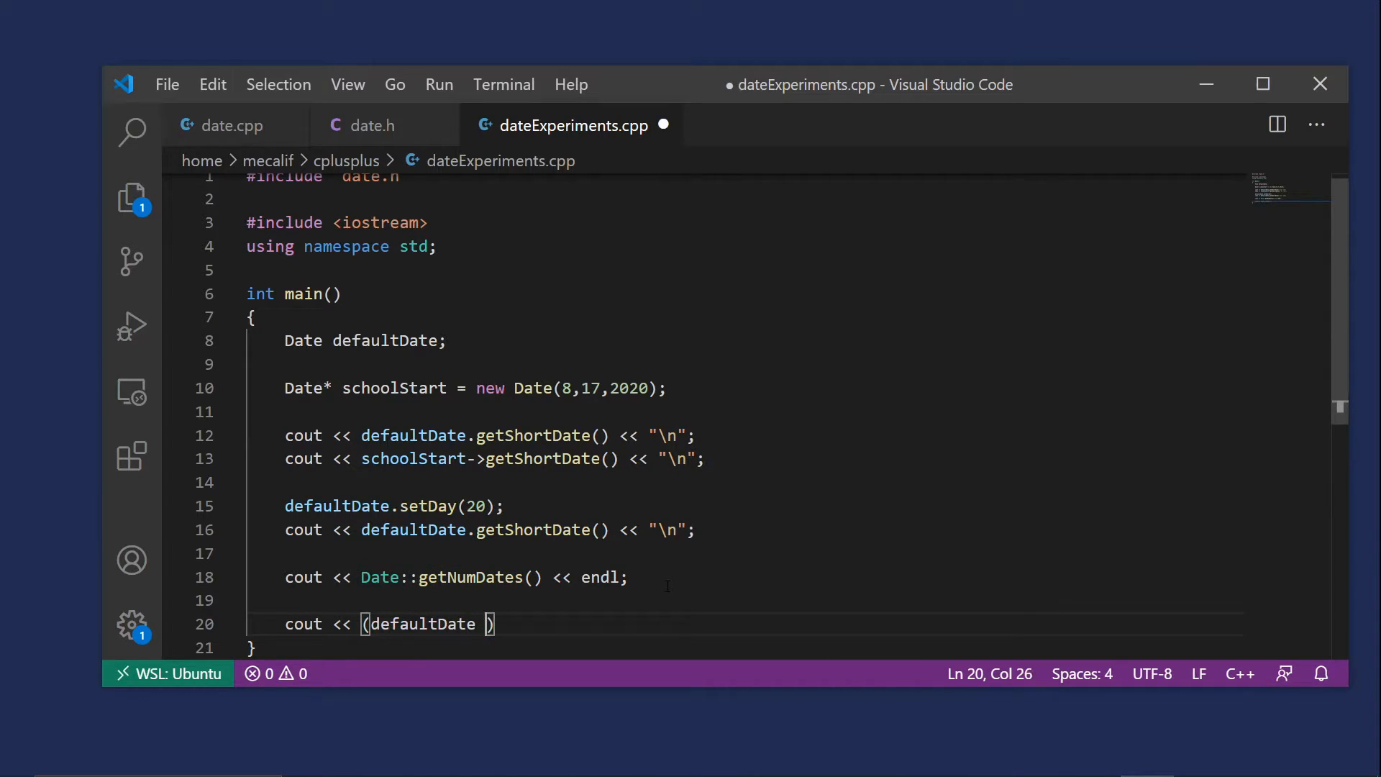
{"action": "type", "text": "=="}
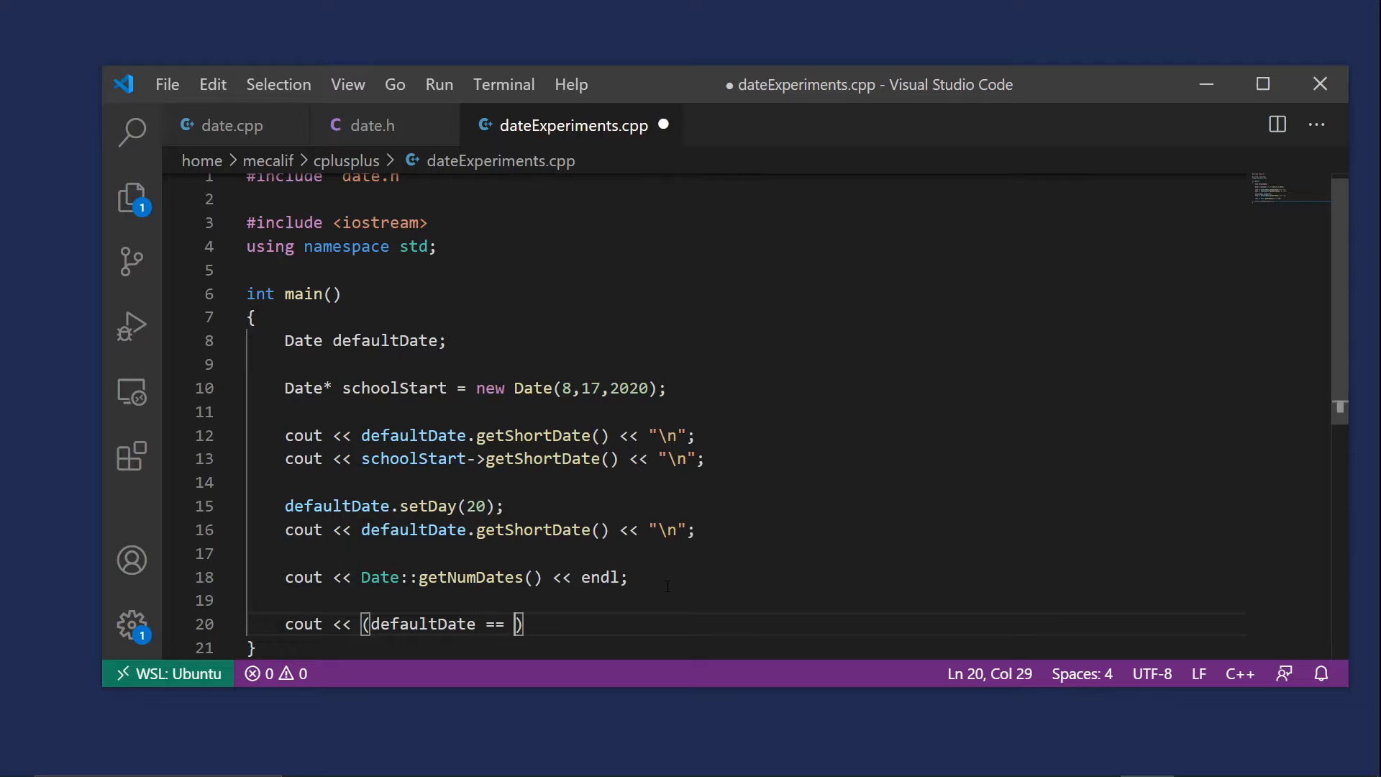
{"action": "type", "text": "*"}
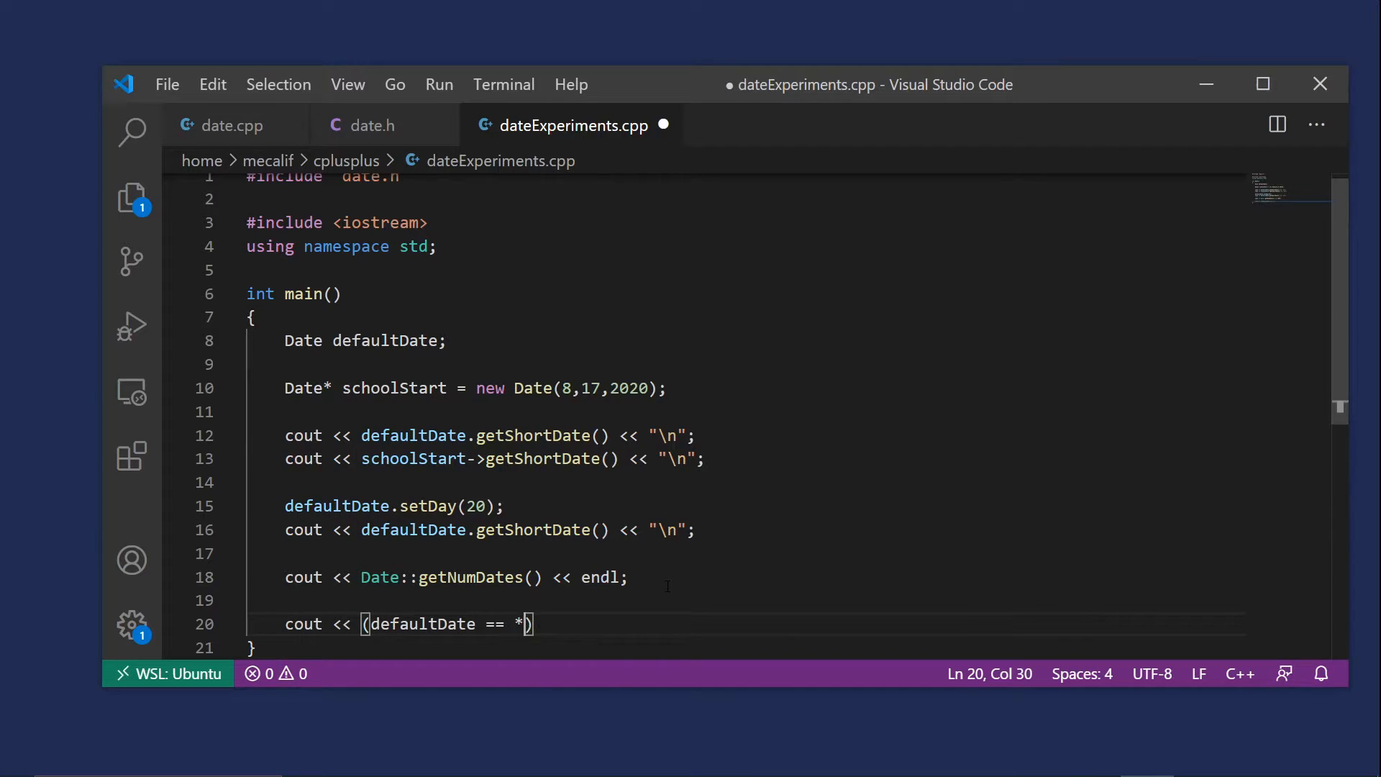
{"action": "type", "text": "schoolStart"}
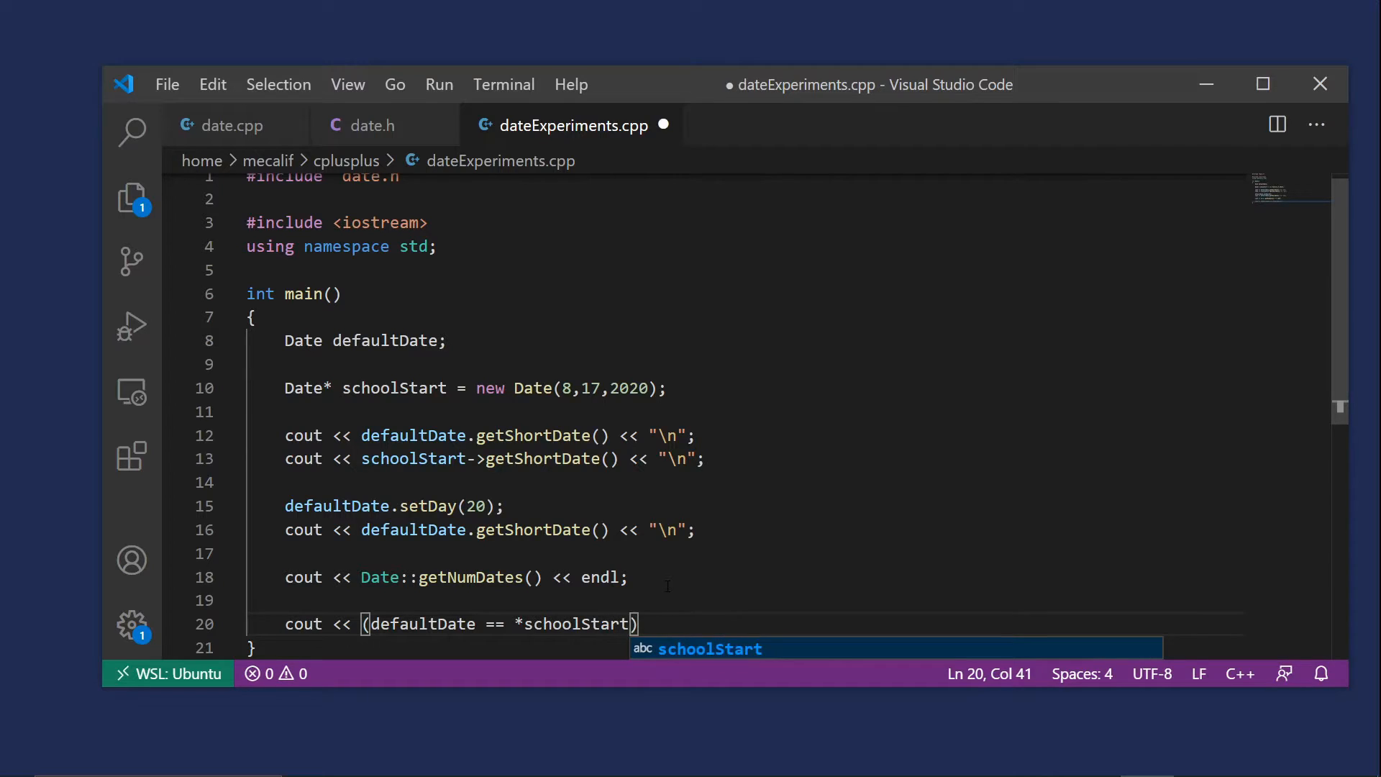
{"action": "type", "text": "<< endl;"}
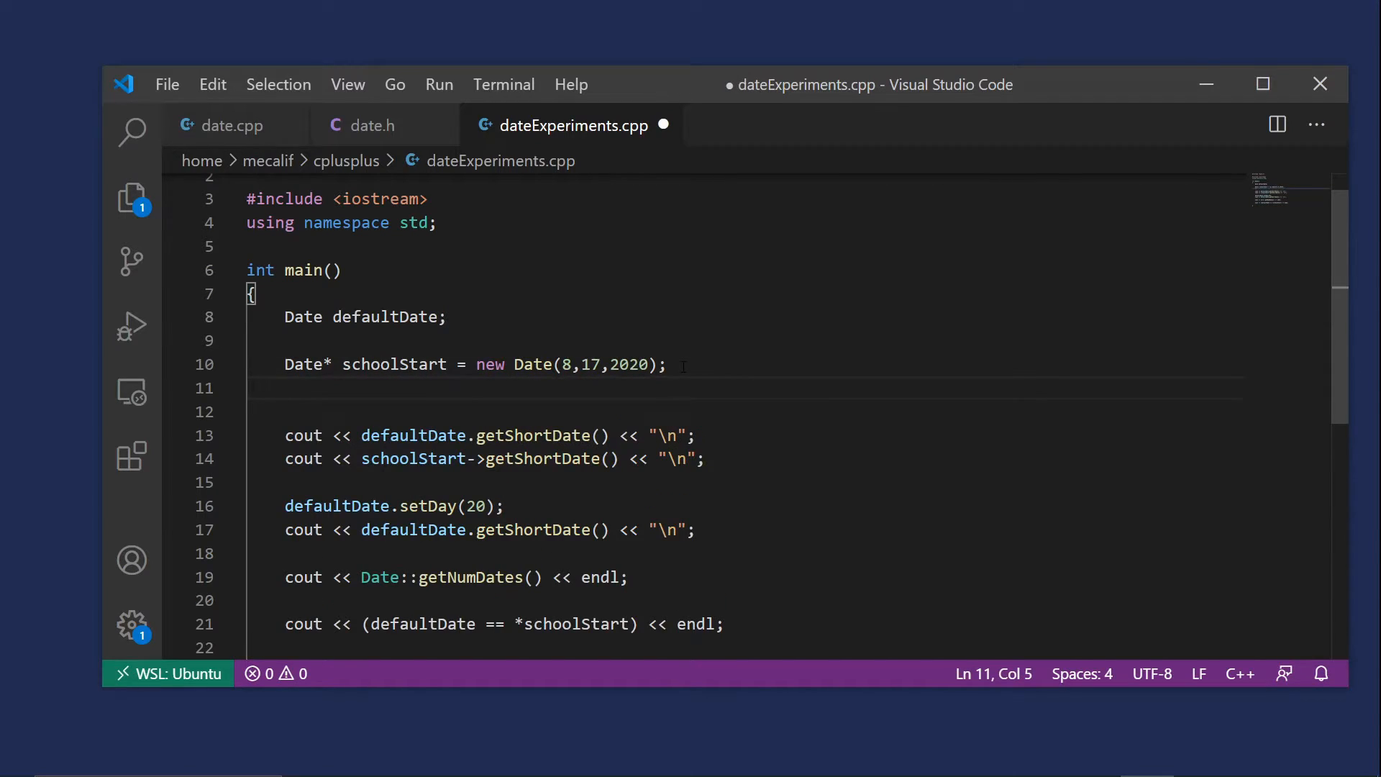
Declare Date otherDate(8,17,2020); in main
{"action": "type", "text": "Date"}
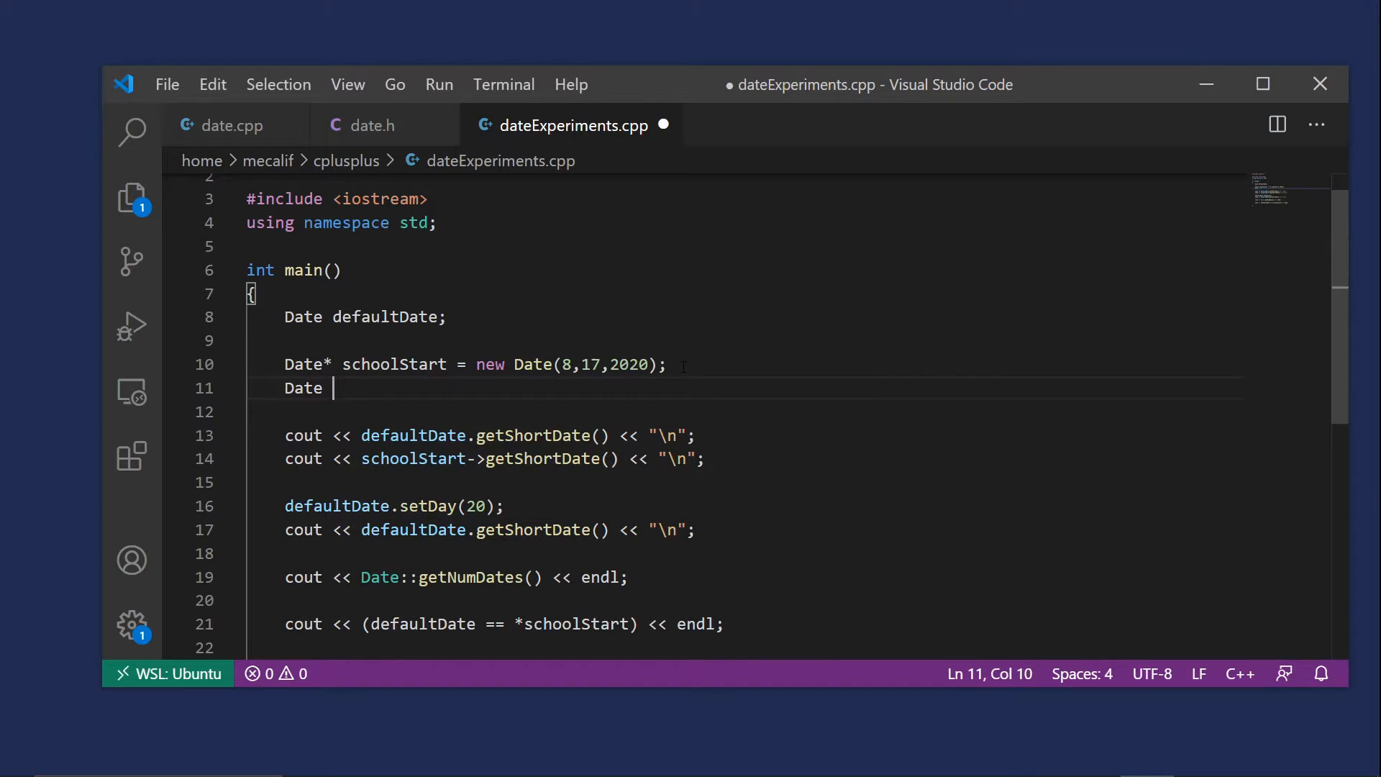
{"action": "type", "text": "otherDate"}
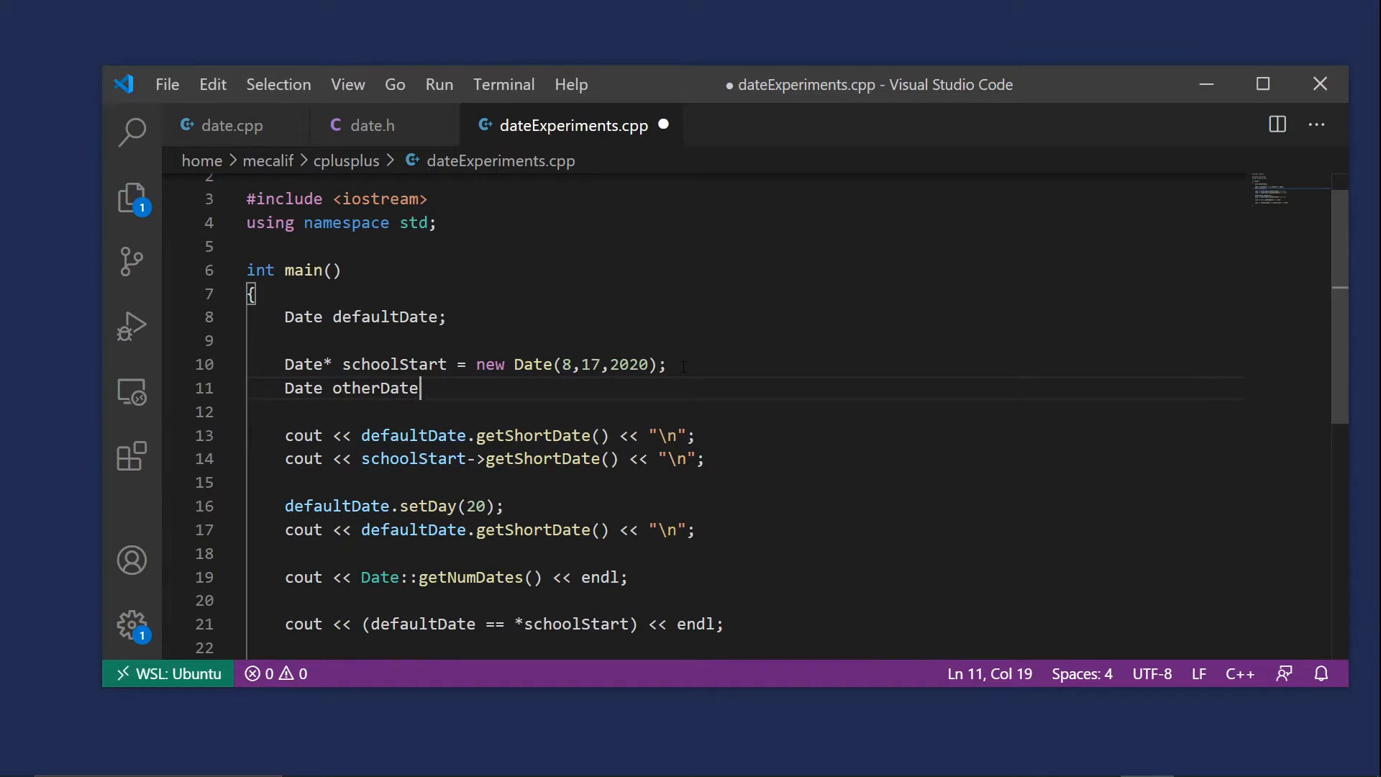
{"action": "type", "text": "(8)"}
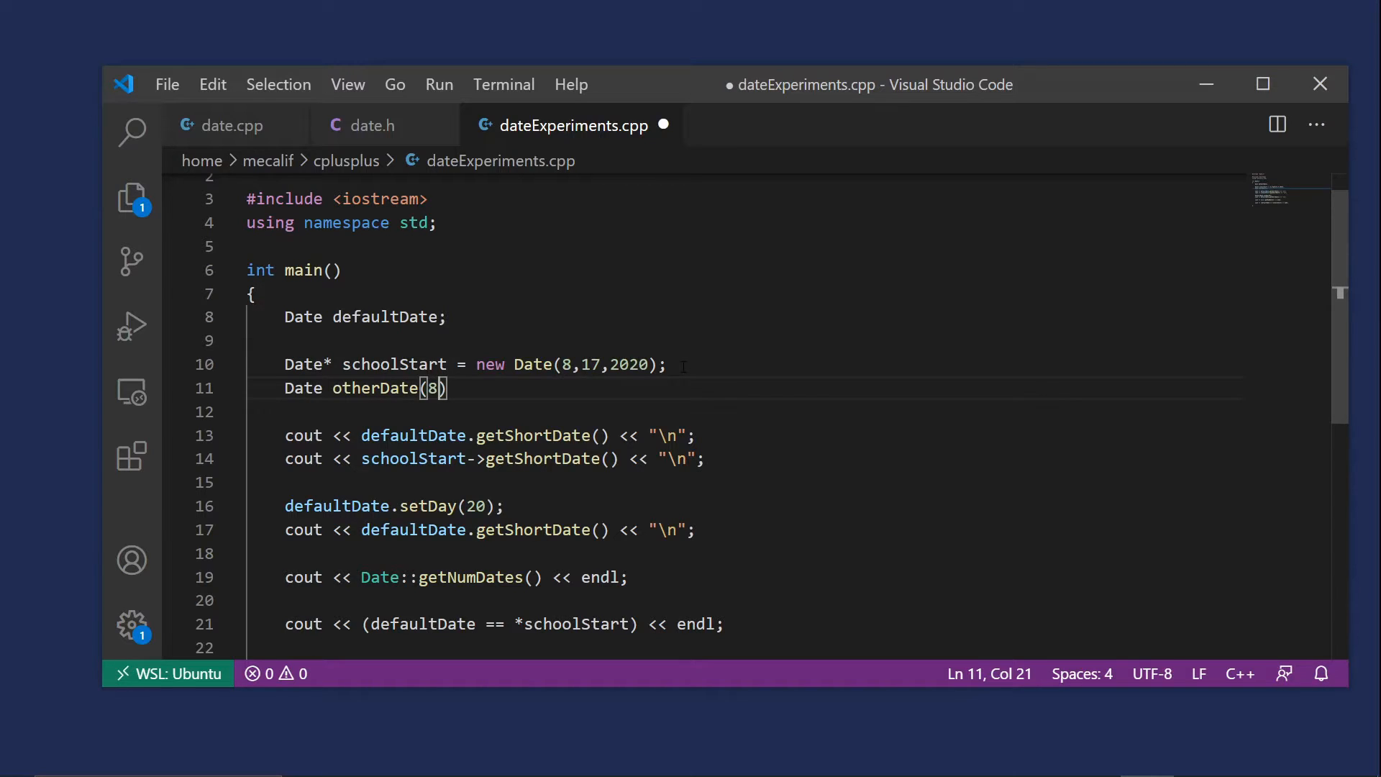
{"action": "type", "text": ",17,20"}
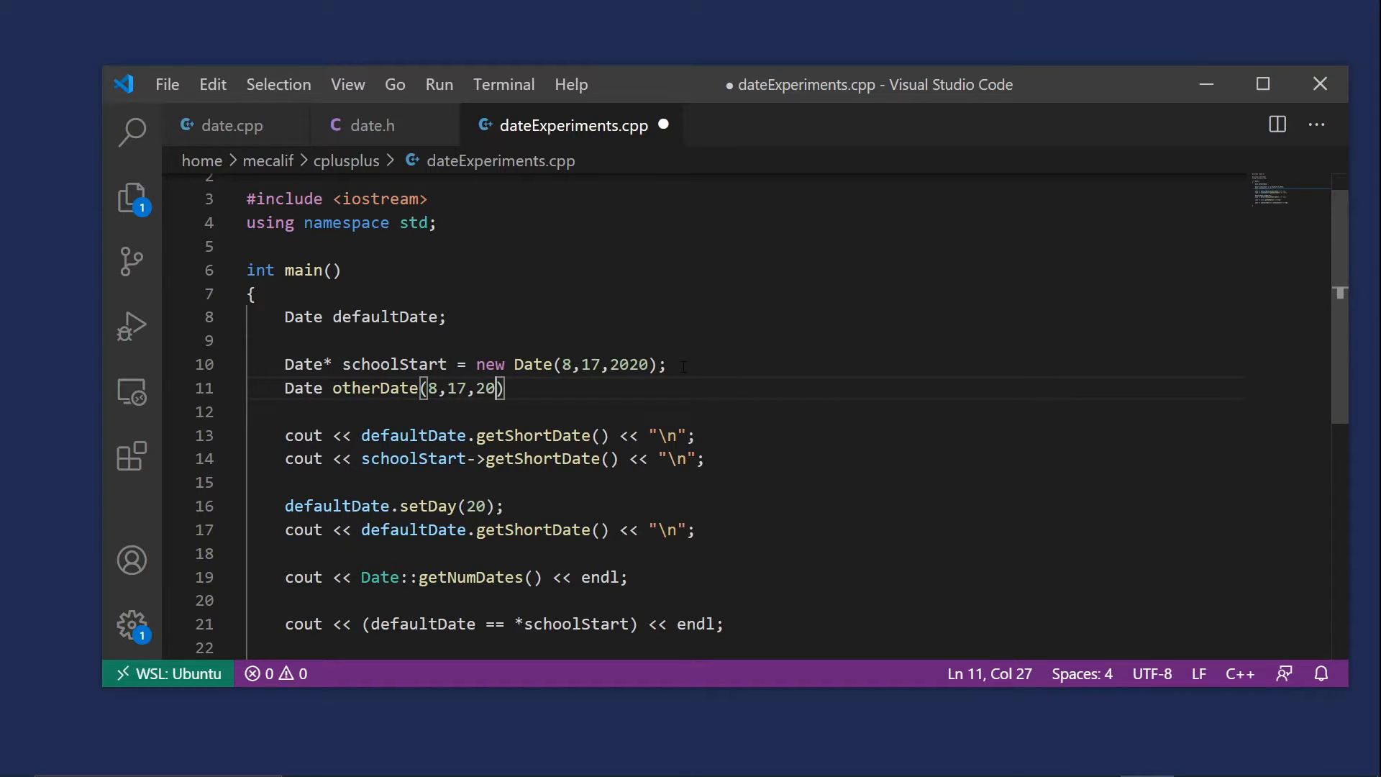
{"action": "type", "text": "20);"}
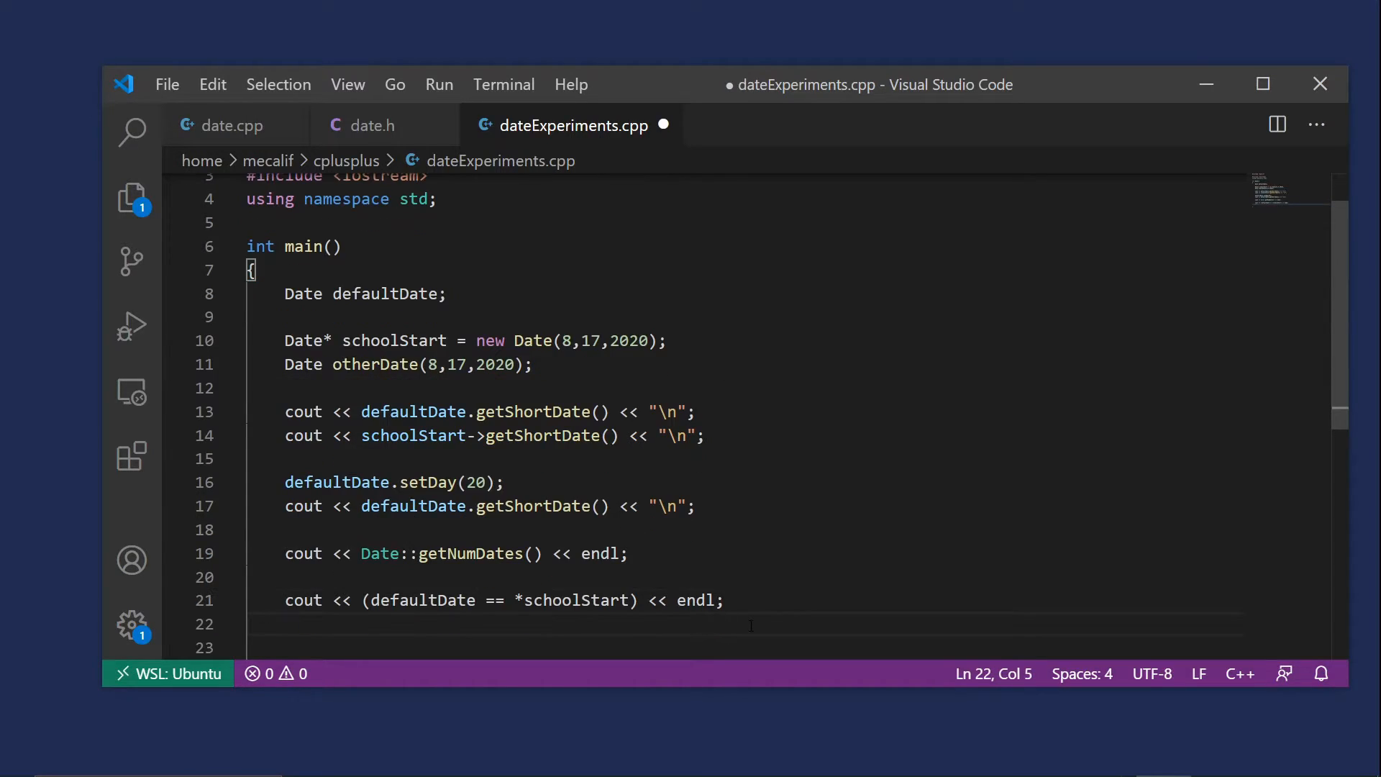
Add a cout line printing (otherDate == *schoolStart)
{"action": "type", "text": "cout <<"}
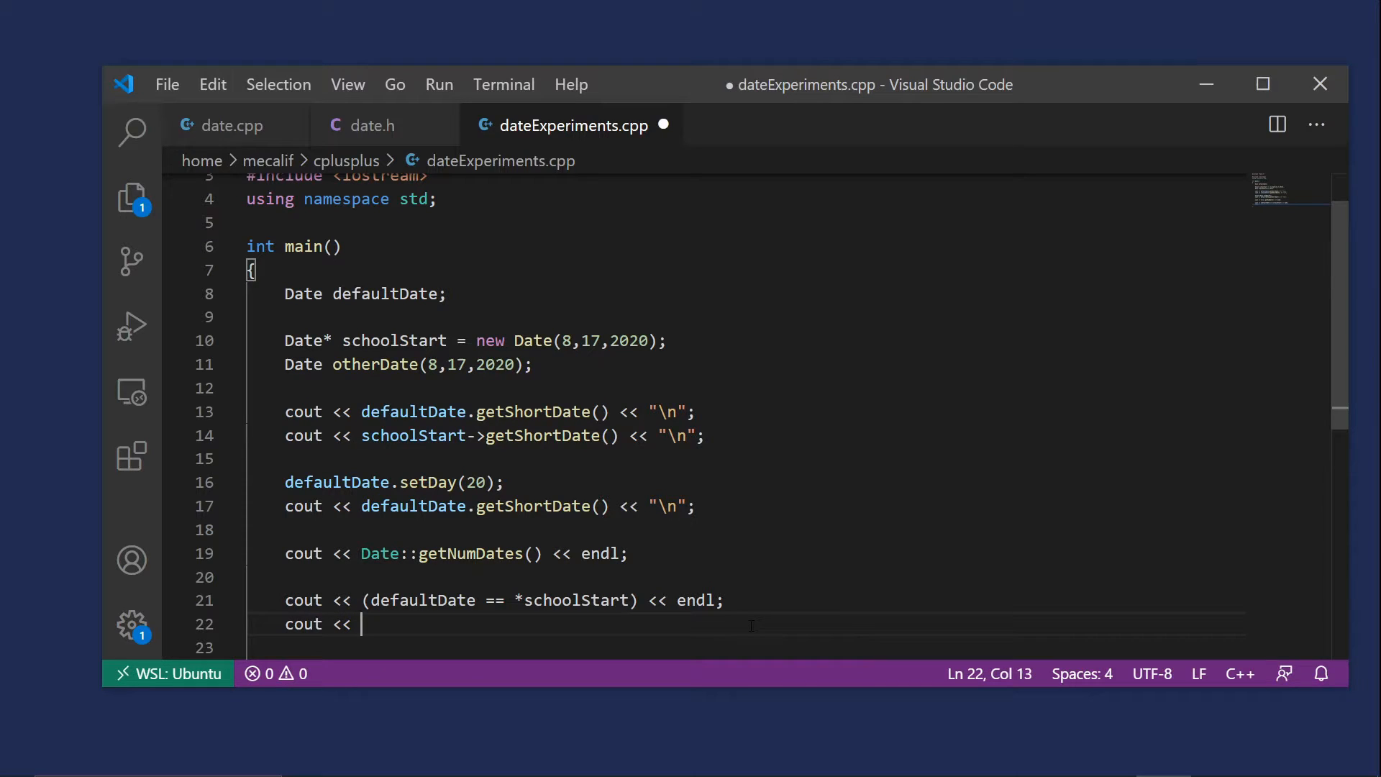
{"action": "type", "text": "(default)"}
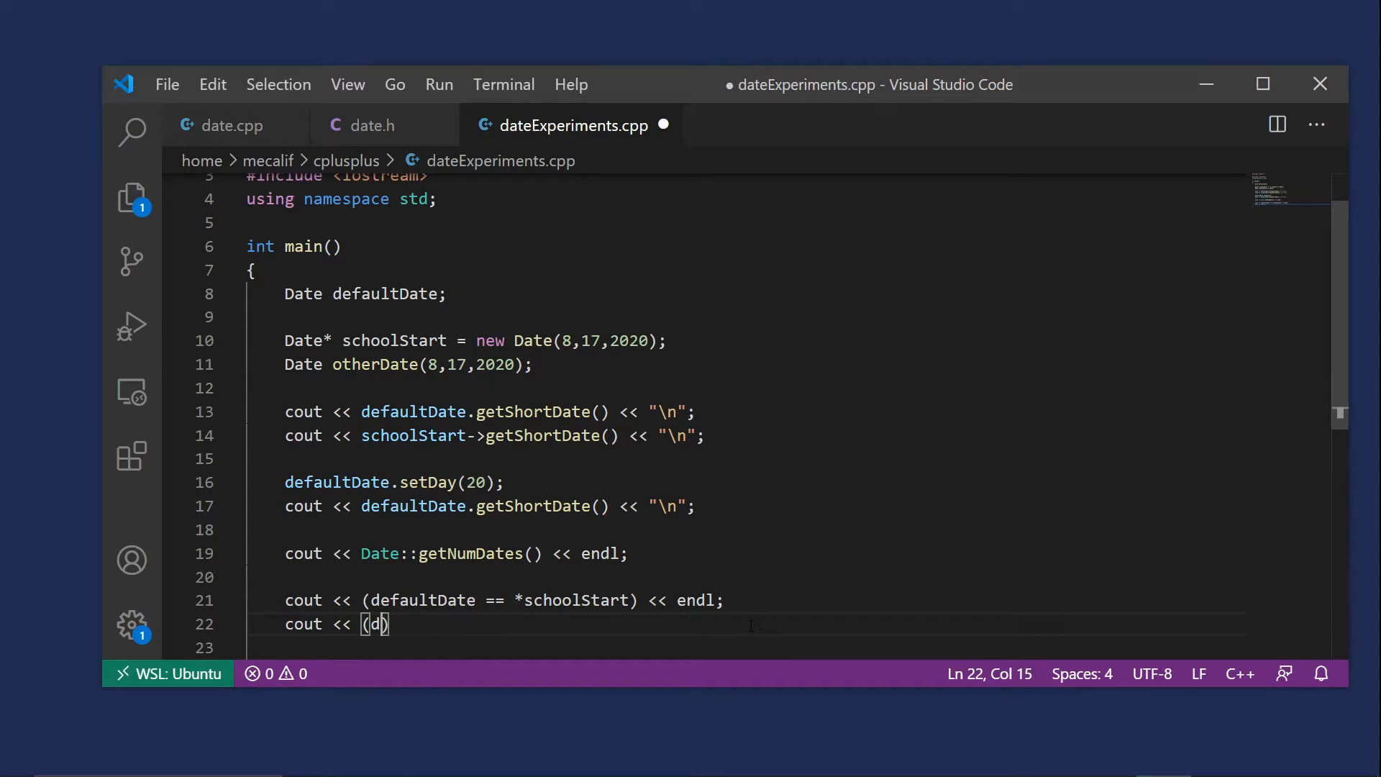
{"action": "type", "text": "otherDate == *"}
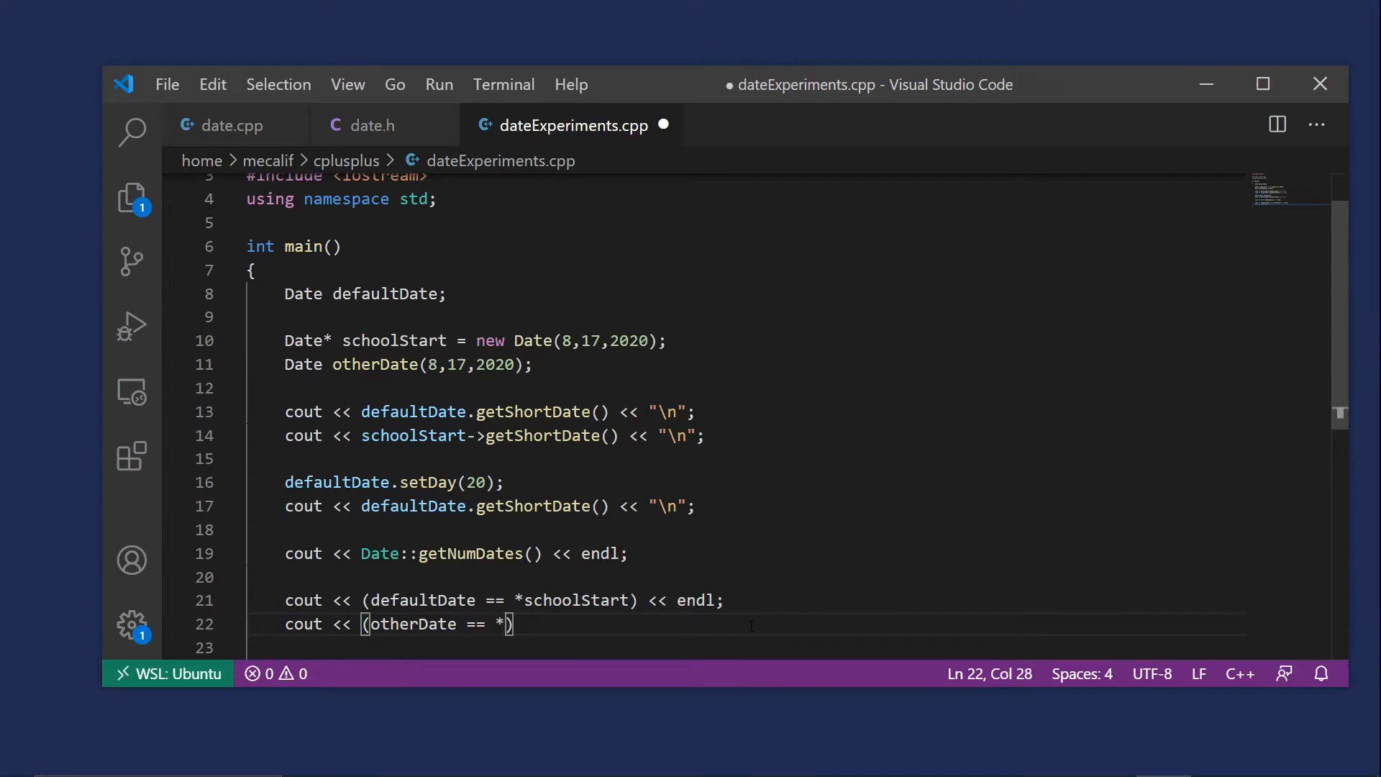
{"action": "type", "text": "school"}
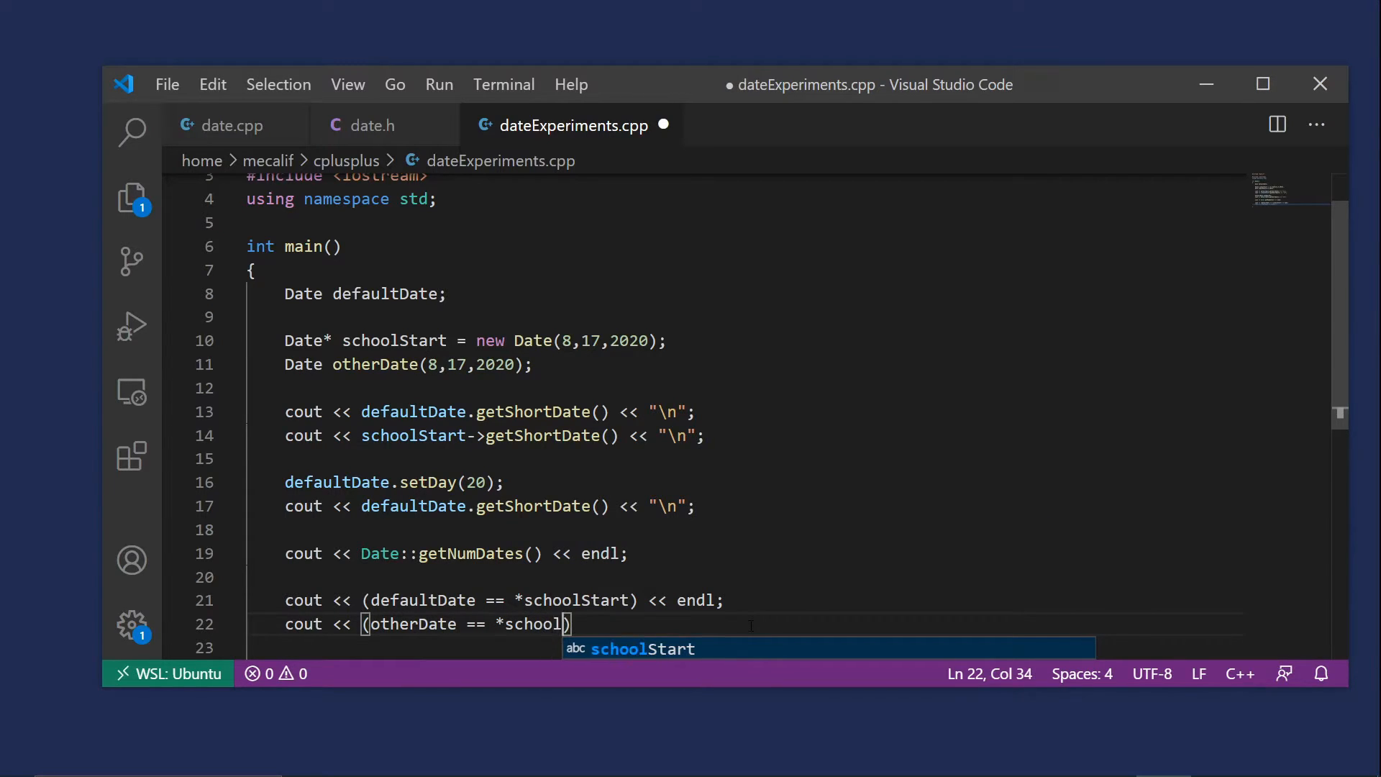
{"action": "type", "text": "Start"}
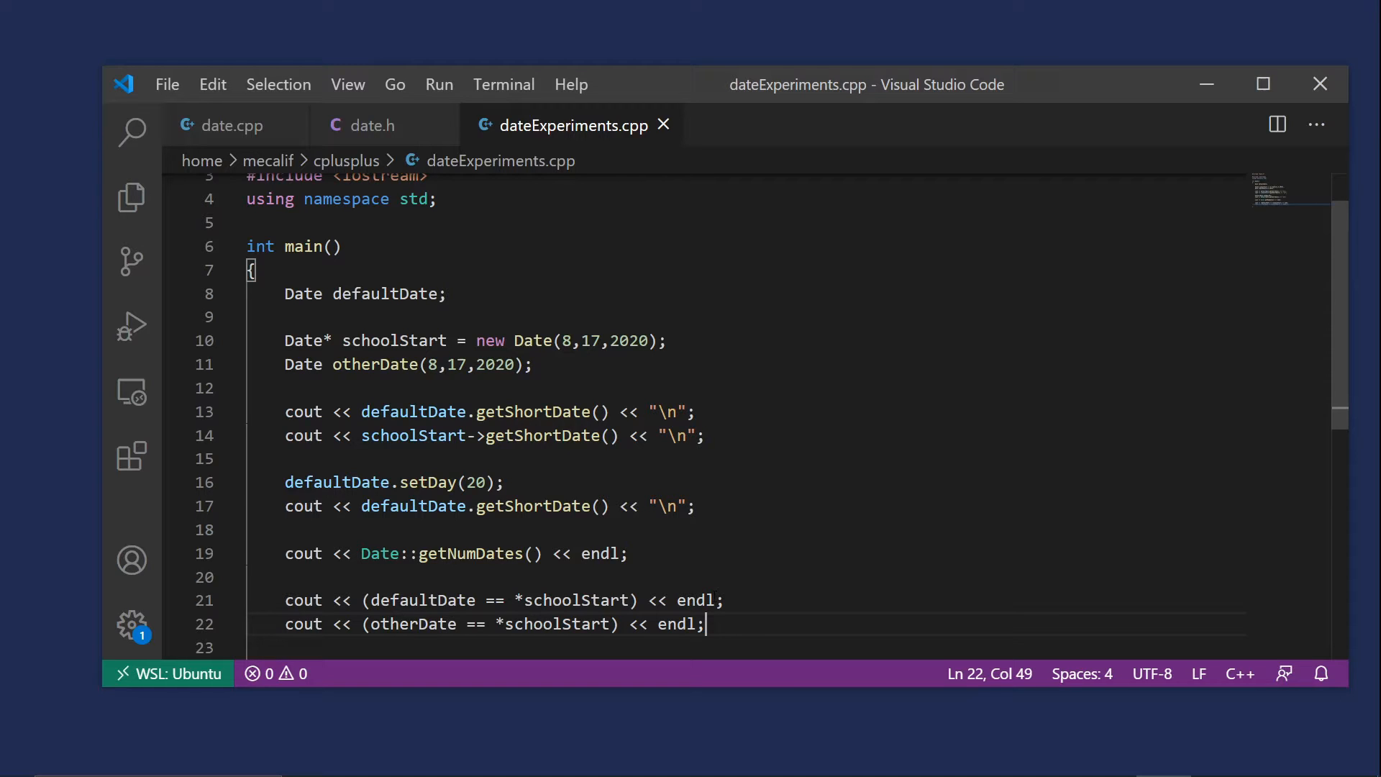
{"action": "mouse_move", "coordinate": [673, 84]}
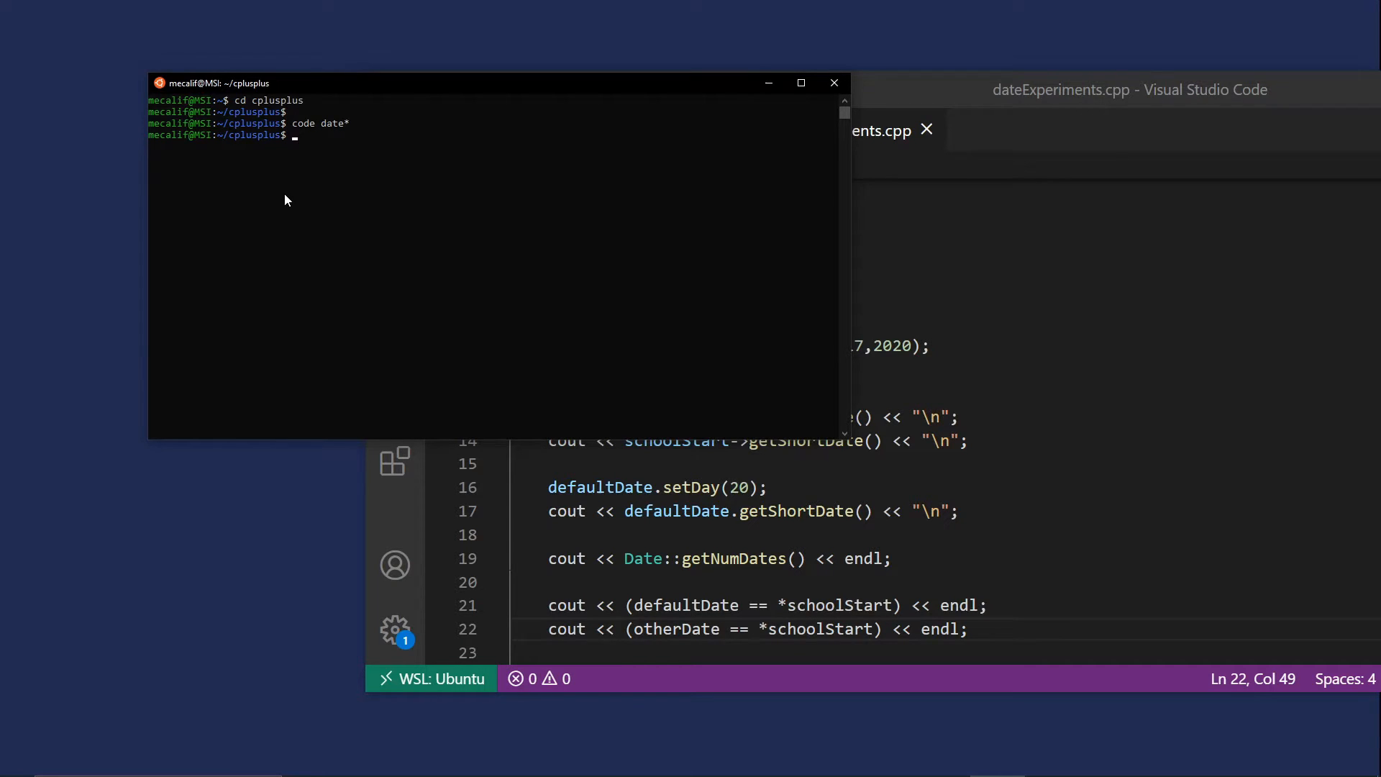
Type the compile command g++ date*.cpp at the cplusplus prompt
{"action": "type", "text": "g++"}
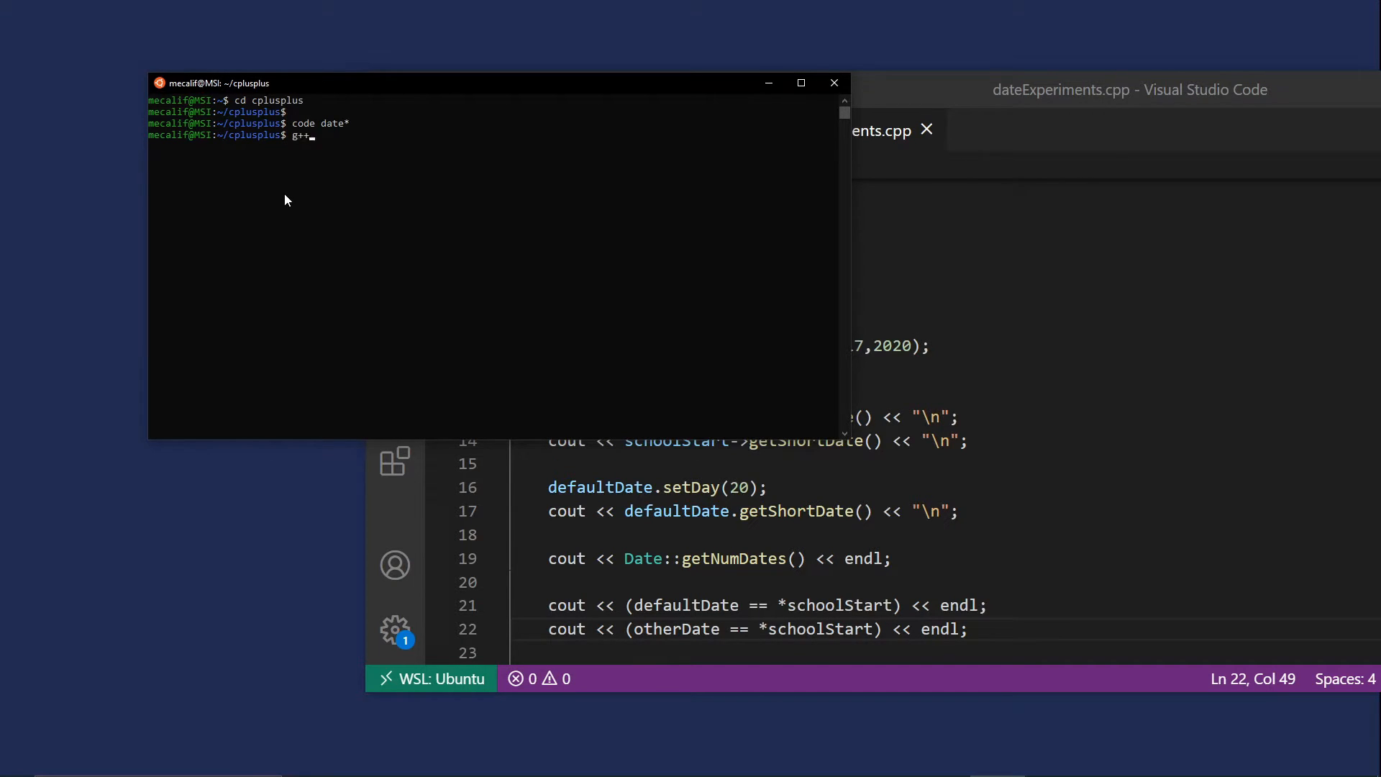
{"action": "type", "text": "date"}
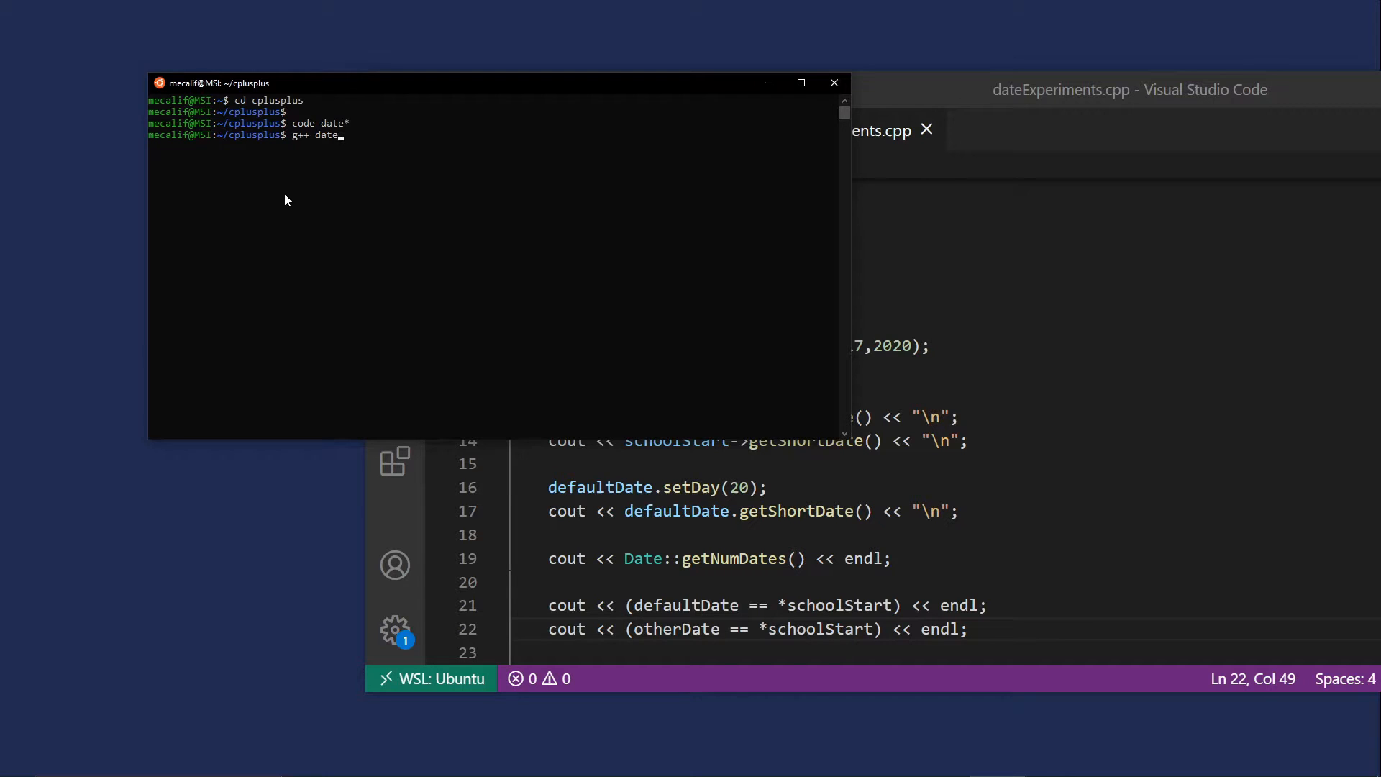
{"action": "type", "text": "*.cpp"}
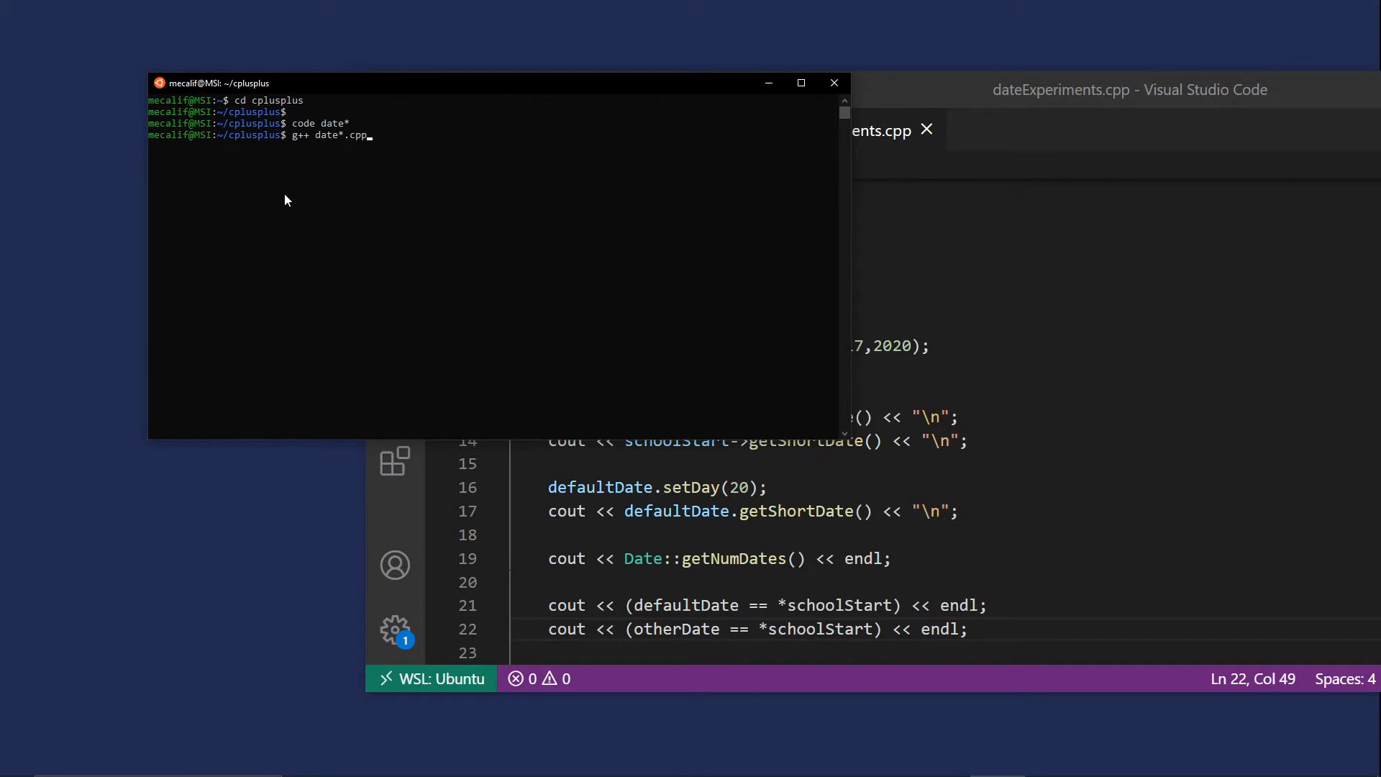
{"action": "mouse_move", "coordinate": [309, 150]}
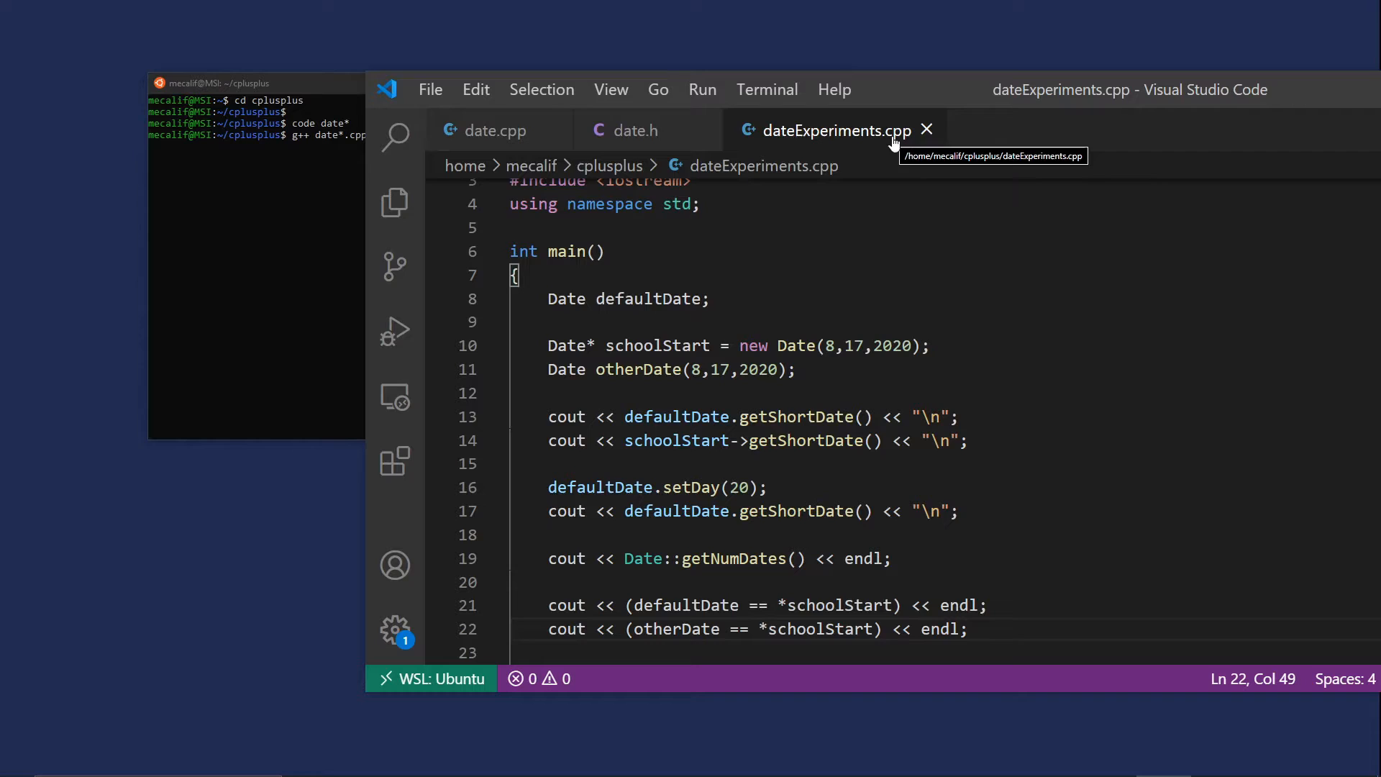
{"action": "mouse_move", "coordinate": [358, 296]}
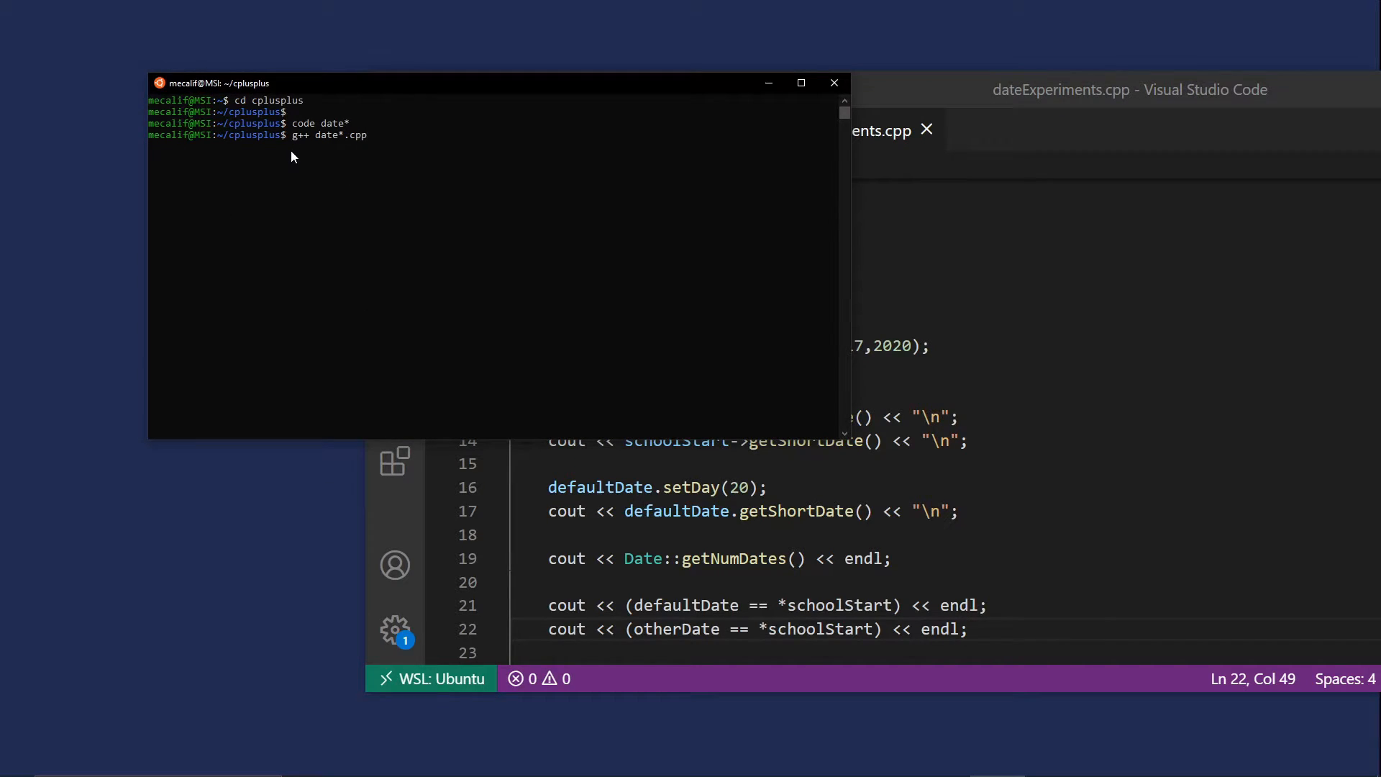
{"action": "mouse_move", "coordinate": [323, 149]}
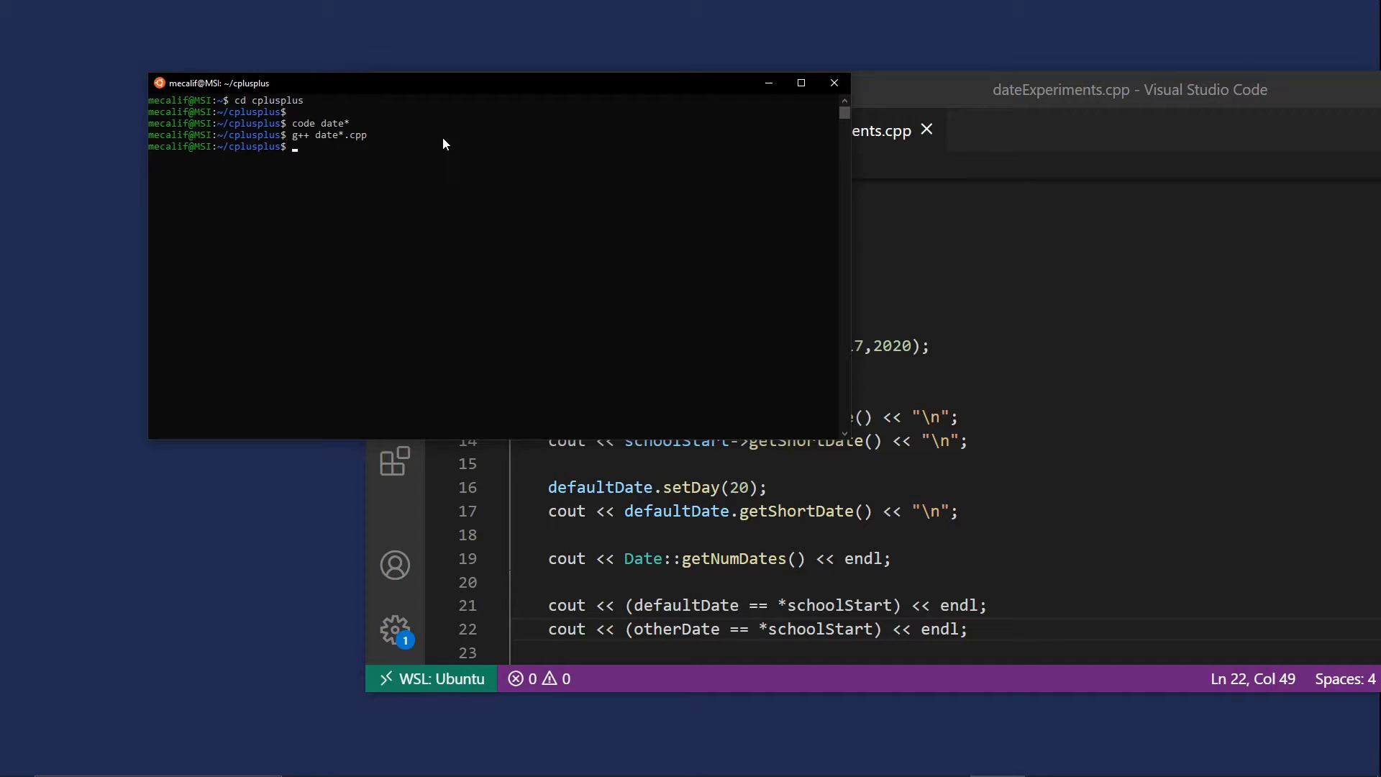
Run ./a.out, which prints 1/1/2020, 8/17/2020, 1/20/2020, 3, 0 and 1
{"action": "type", "text": "./a.out"}
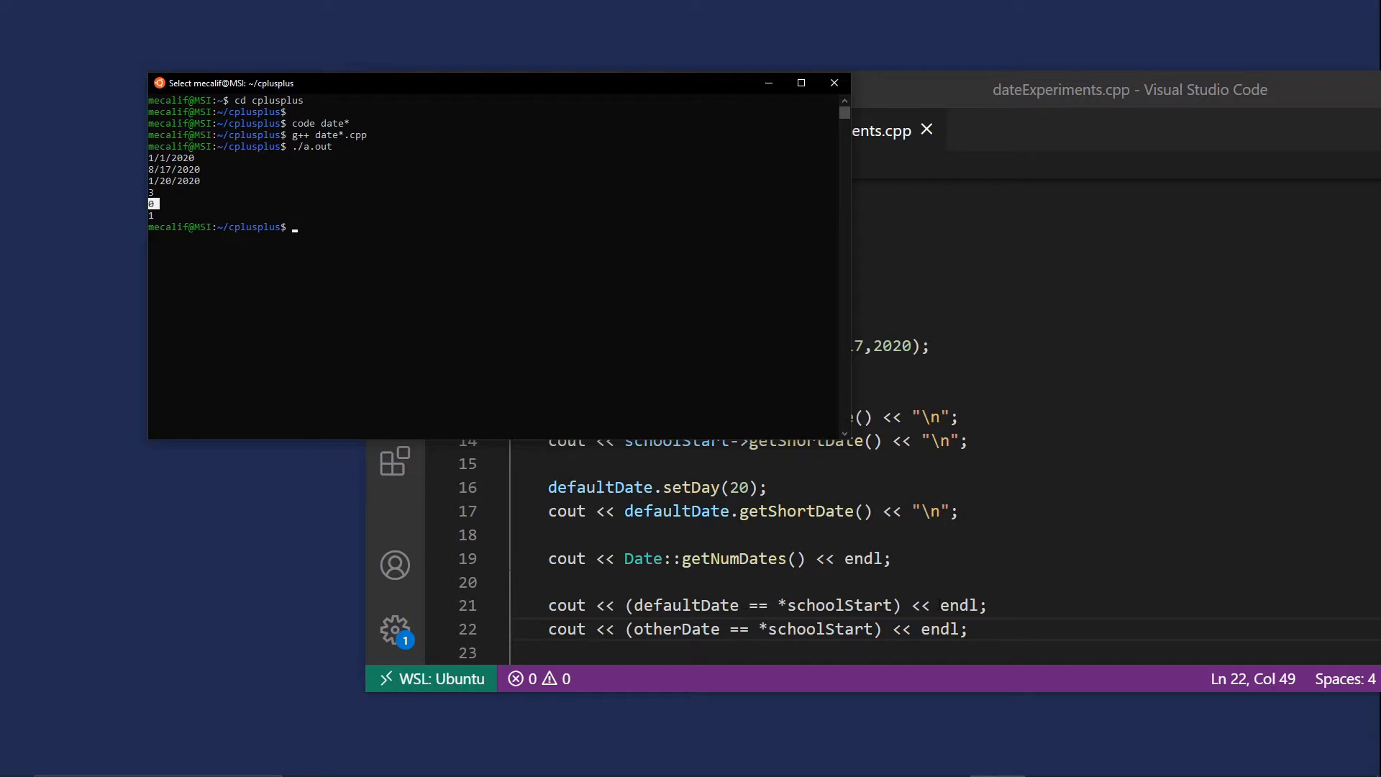
{"action": "mouse_move", "coordinate": [151, 214]}
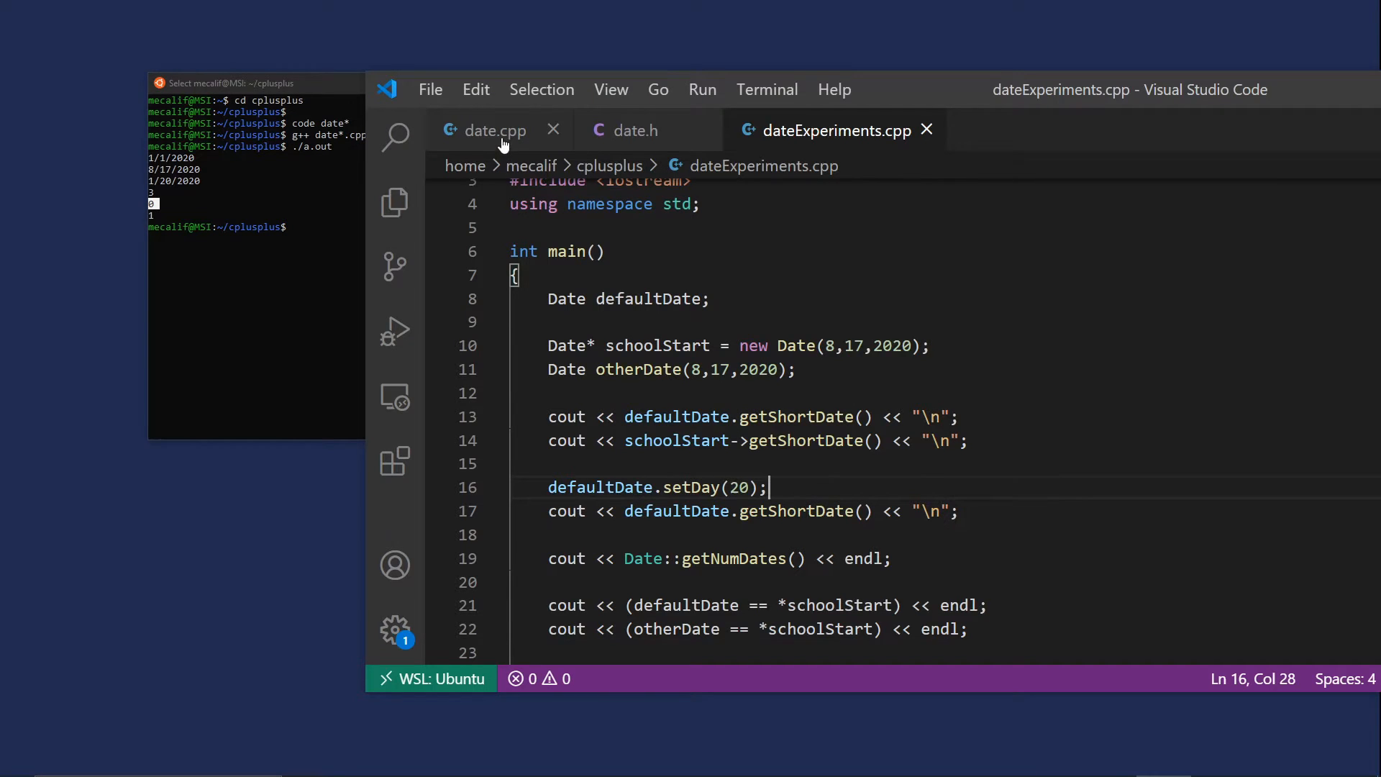
In date.h, add blank lines after the Date class's closing brace
{"action": "left_click", "coordinate": [636, 129]}
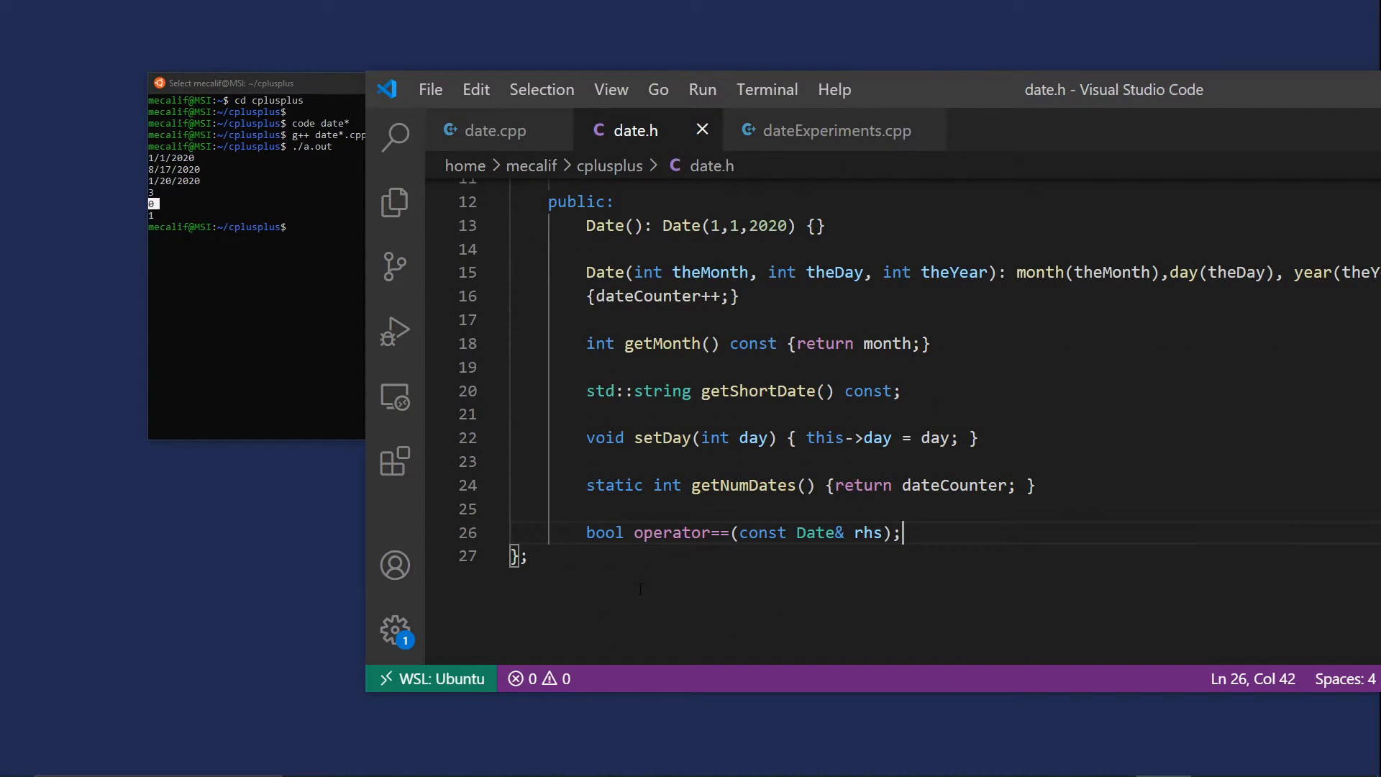
{"action": "left_click", "coordinate": [529, 556]}
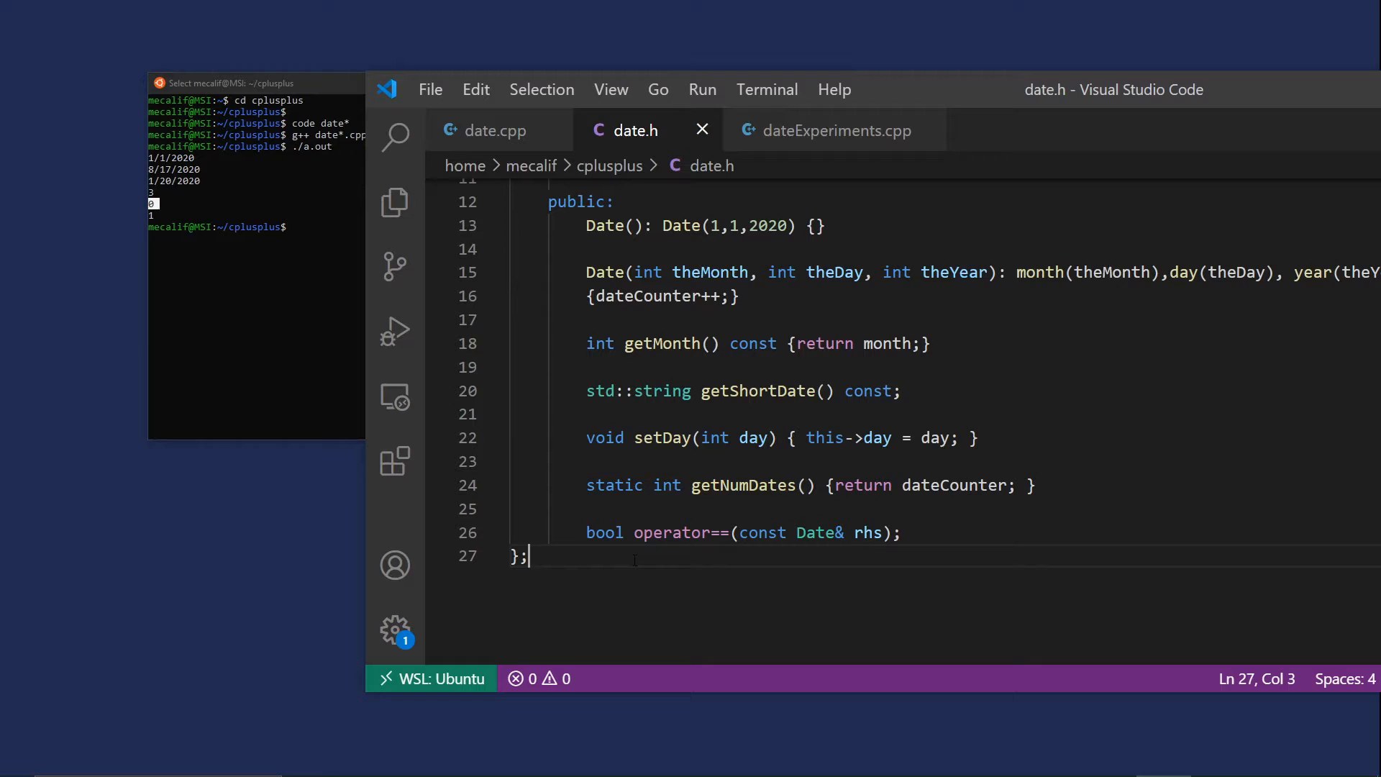
{"action": "key", "text": "Enter"}
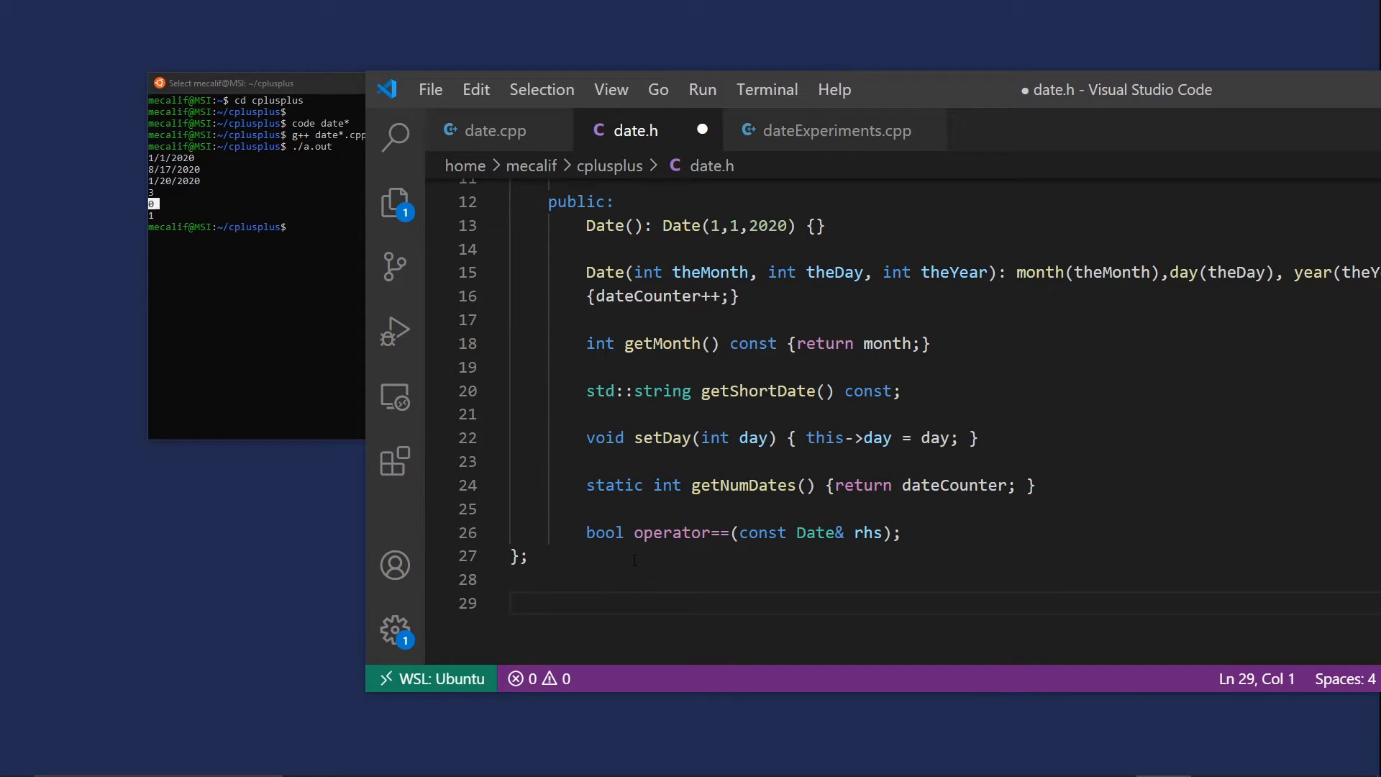
Below the class, start std::ostream& operator<<(std::ostream& with std:: qualifiers added
{"action": "type", "text": "ostream"}
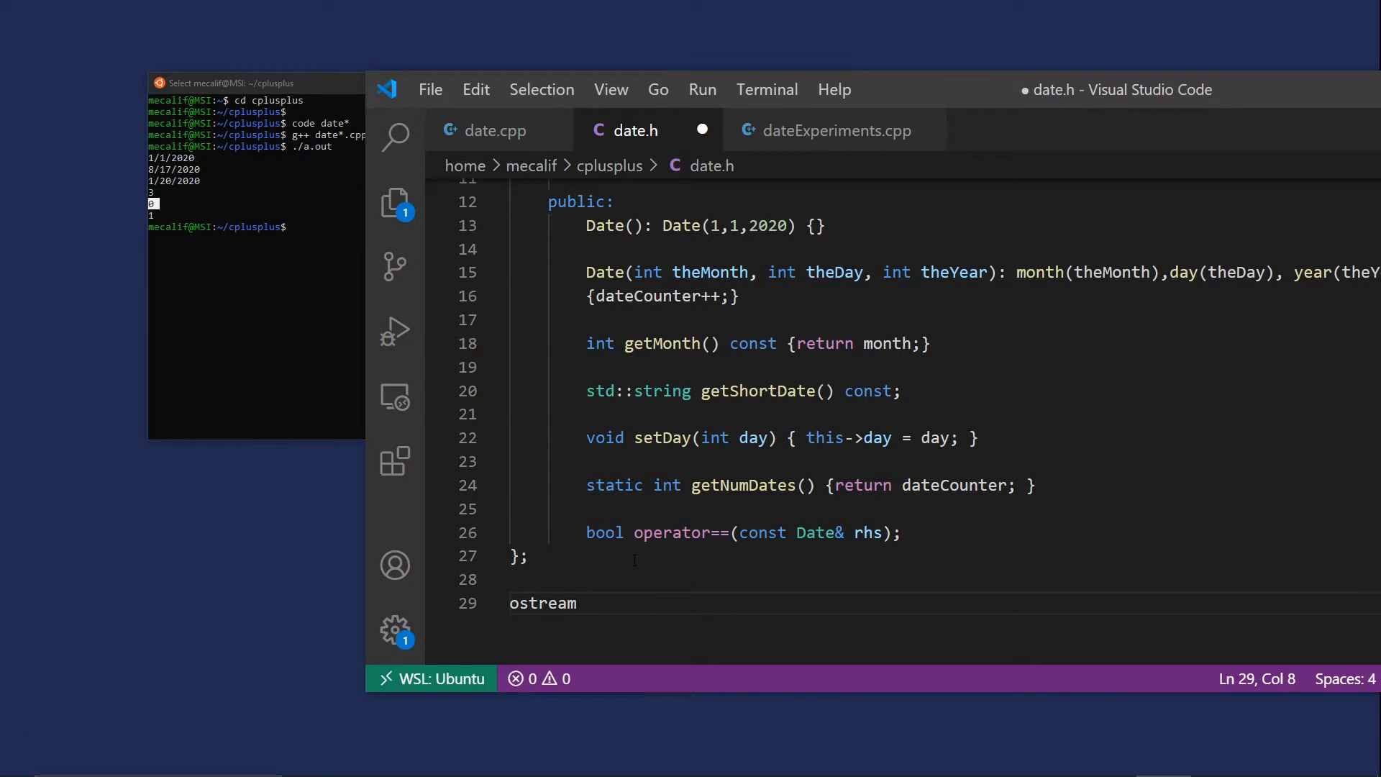
{"action": "type", "text": "&"}
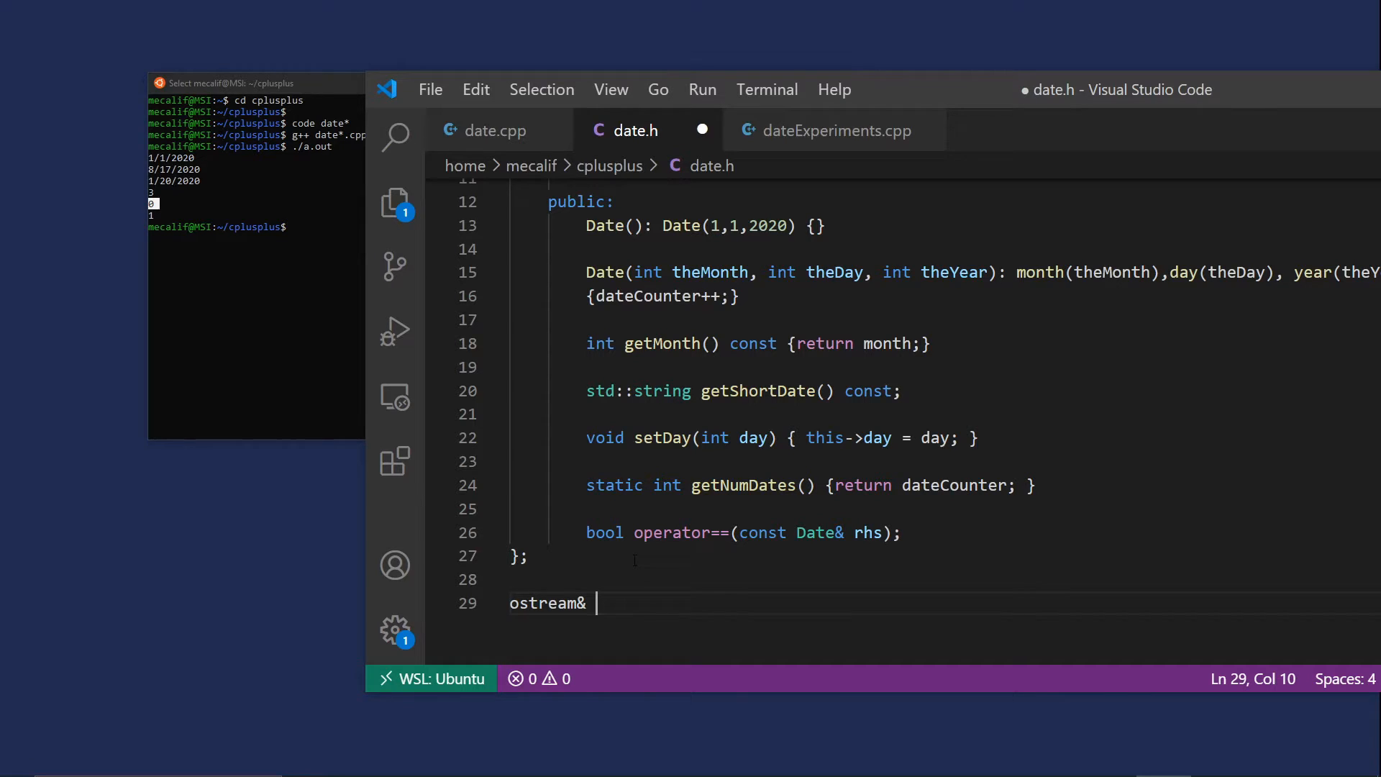
{"action": "type", "text": "op"}
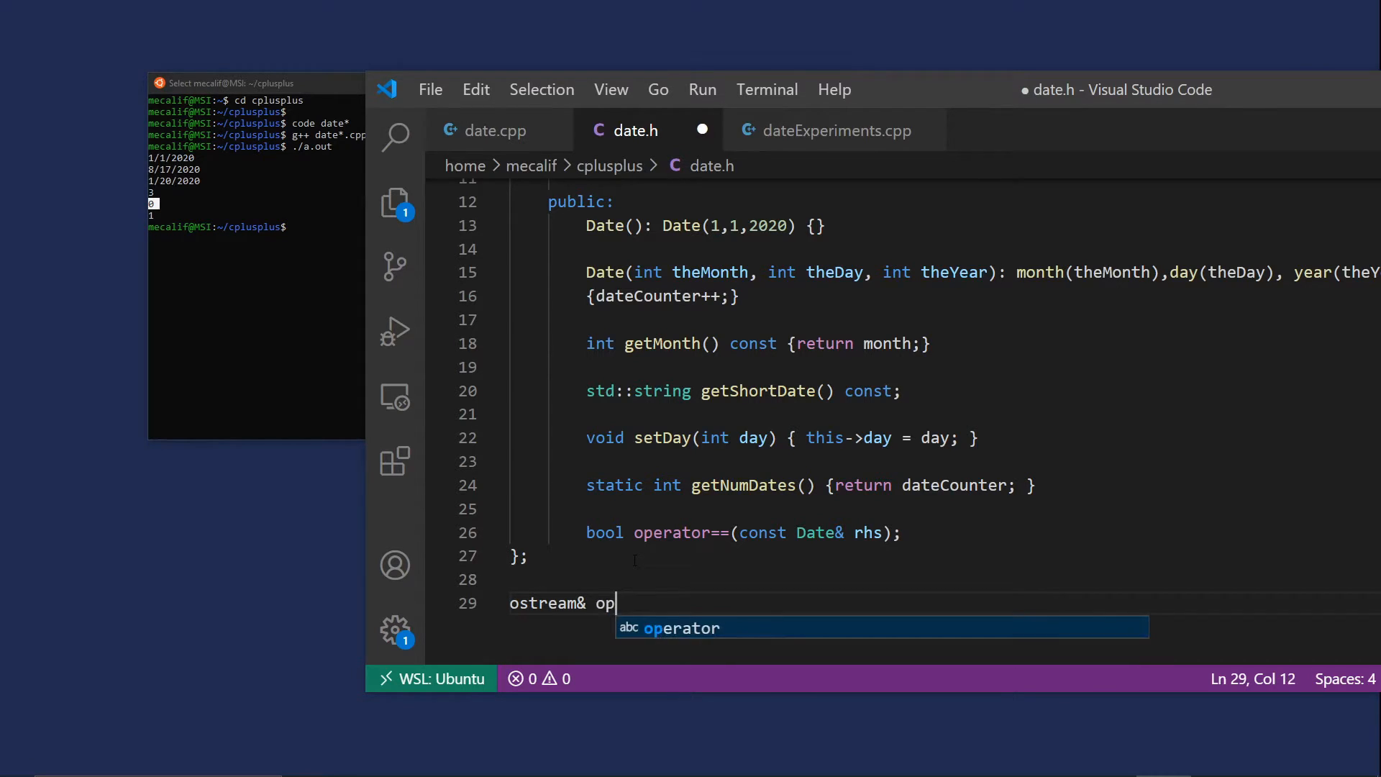
{"action": "type", "text": "erator"}
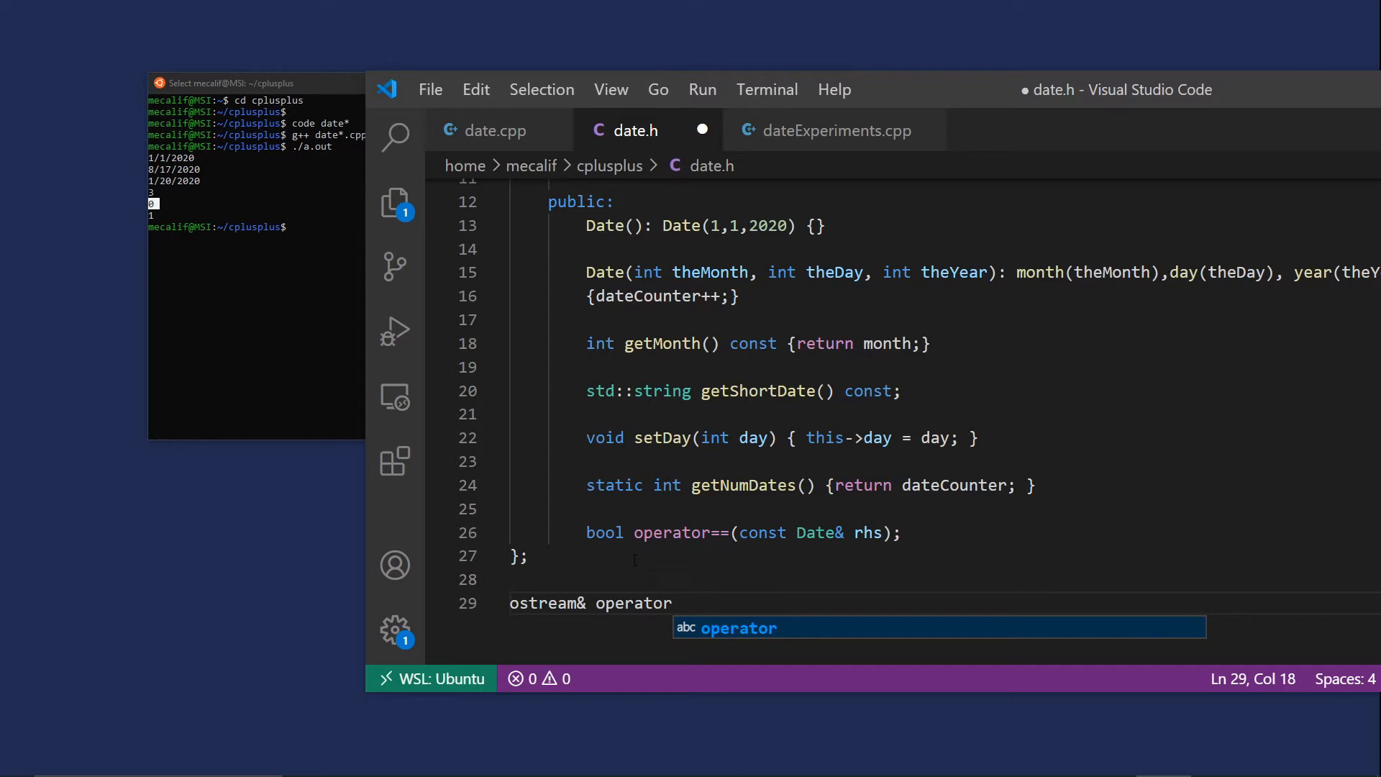
{"action": "type", "text": "<<"}
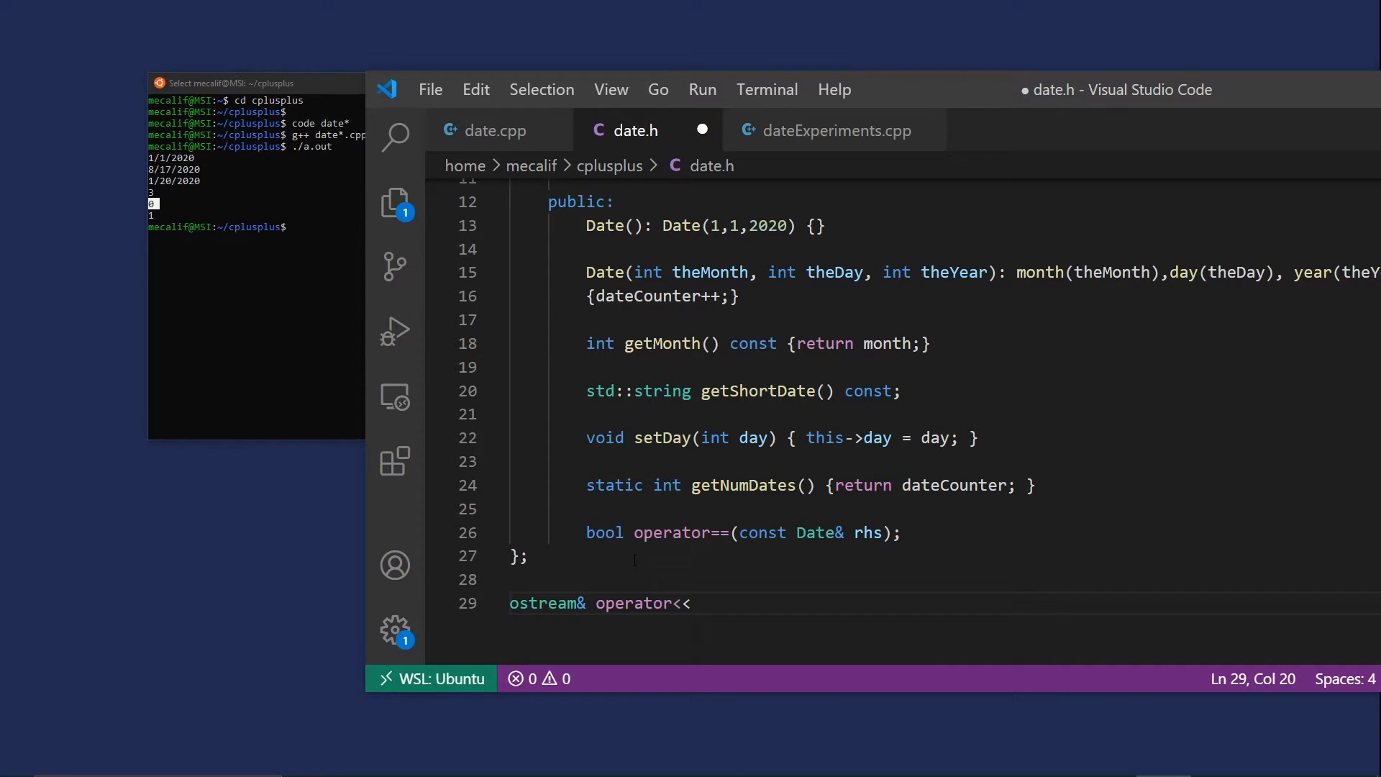
{"action": "type", "text": "("}
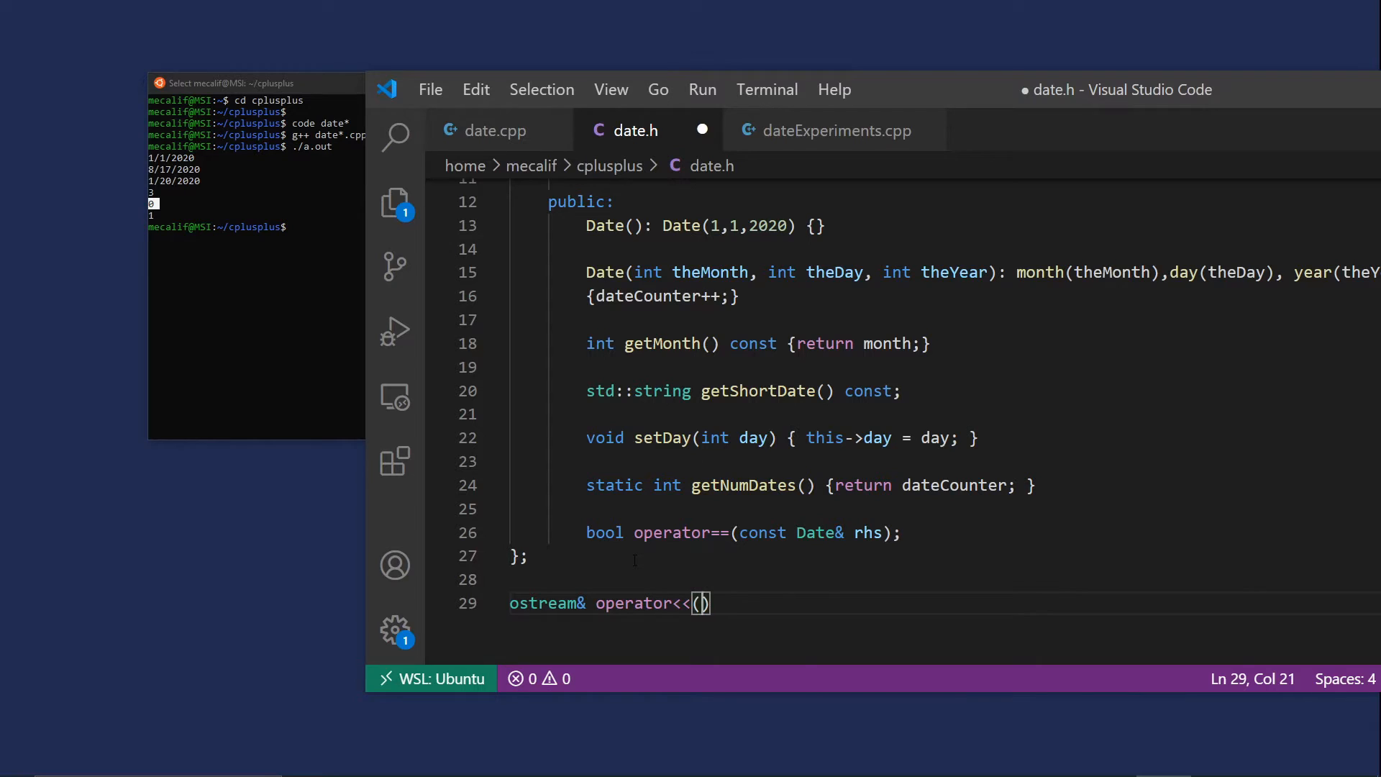
{"action": "type", "text": "ostream&"}
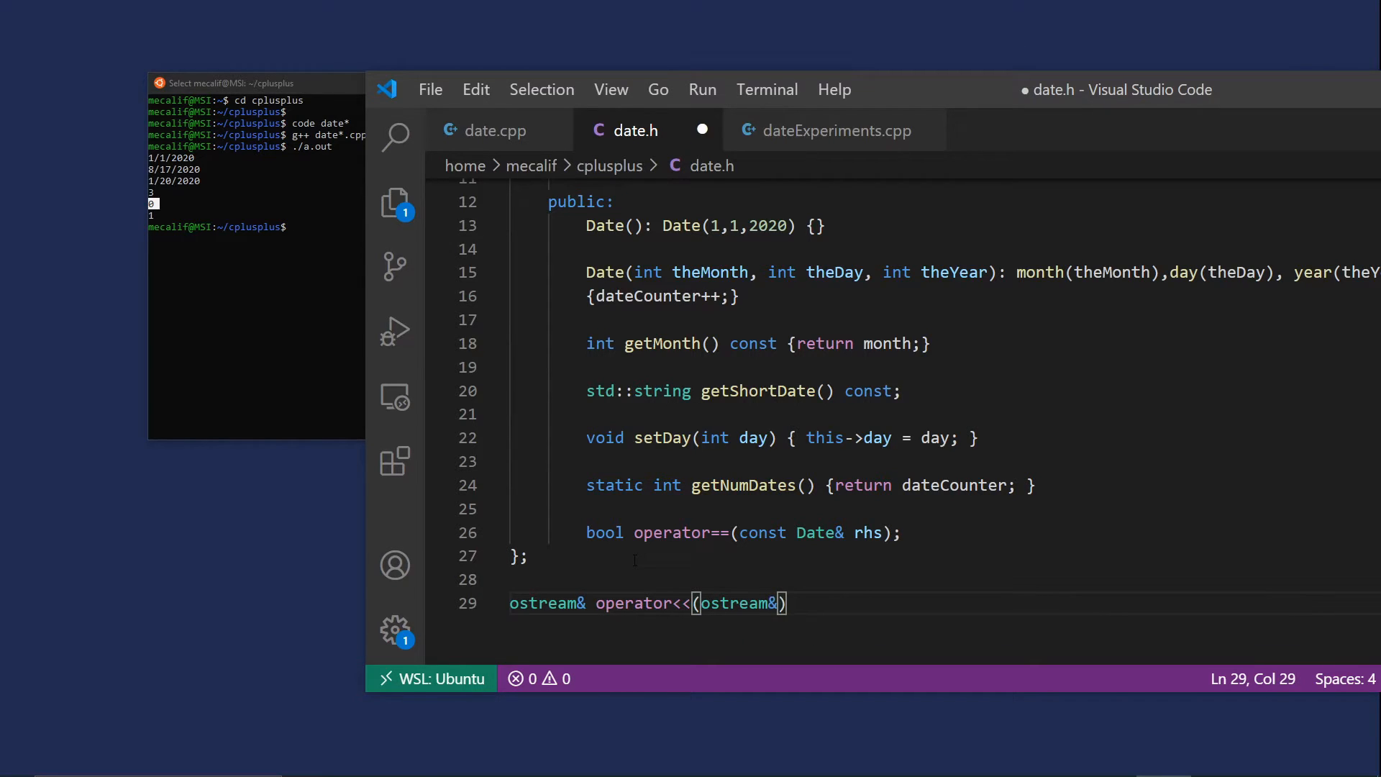
{"action": "left_click", "coordinate": [662, 602]}
{"action": "type", "text": "st"}
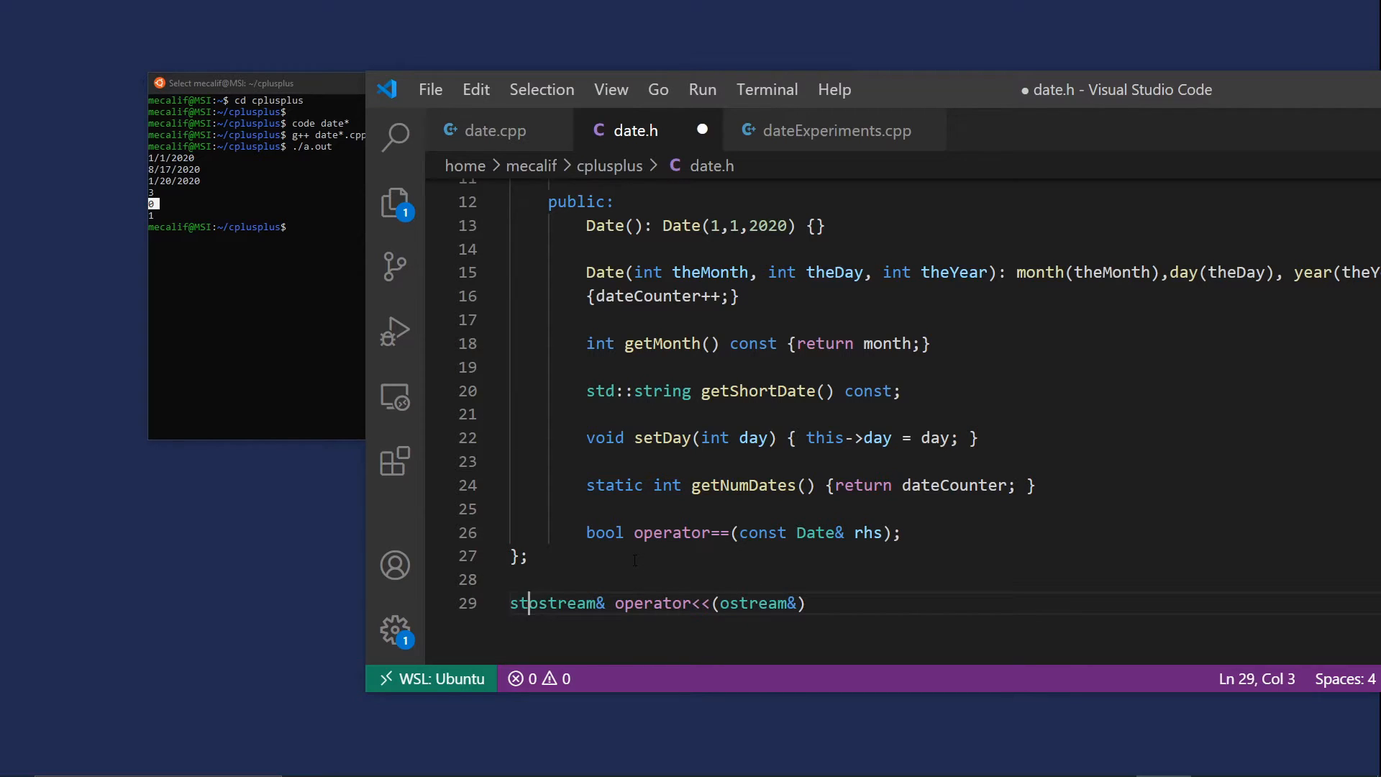
{"action": "type", "text": "d::"}
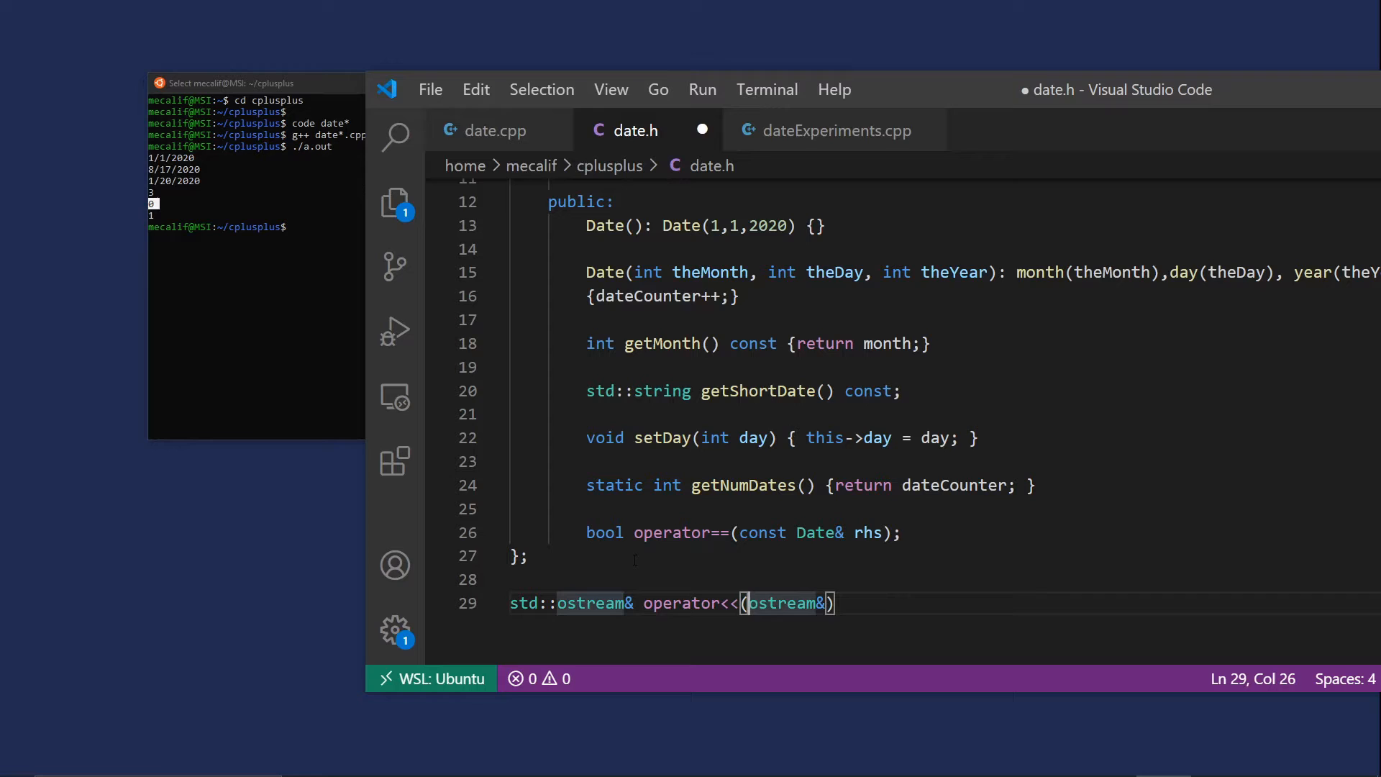
{"action": "type", "text": "std::"}
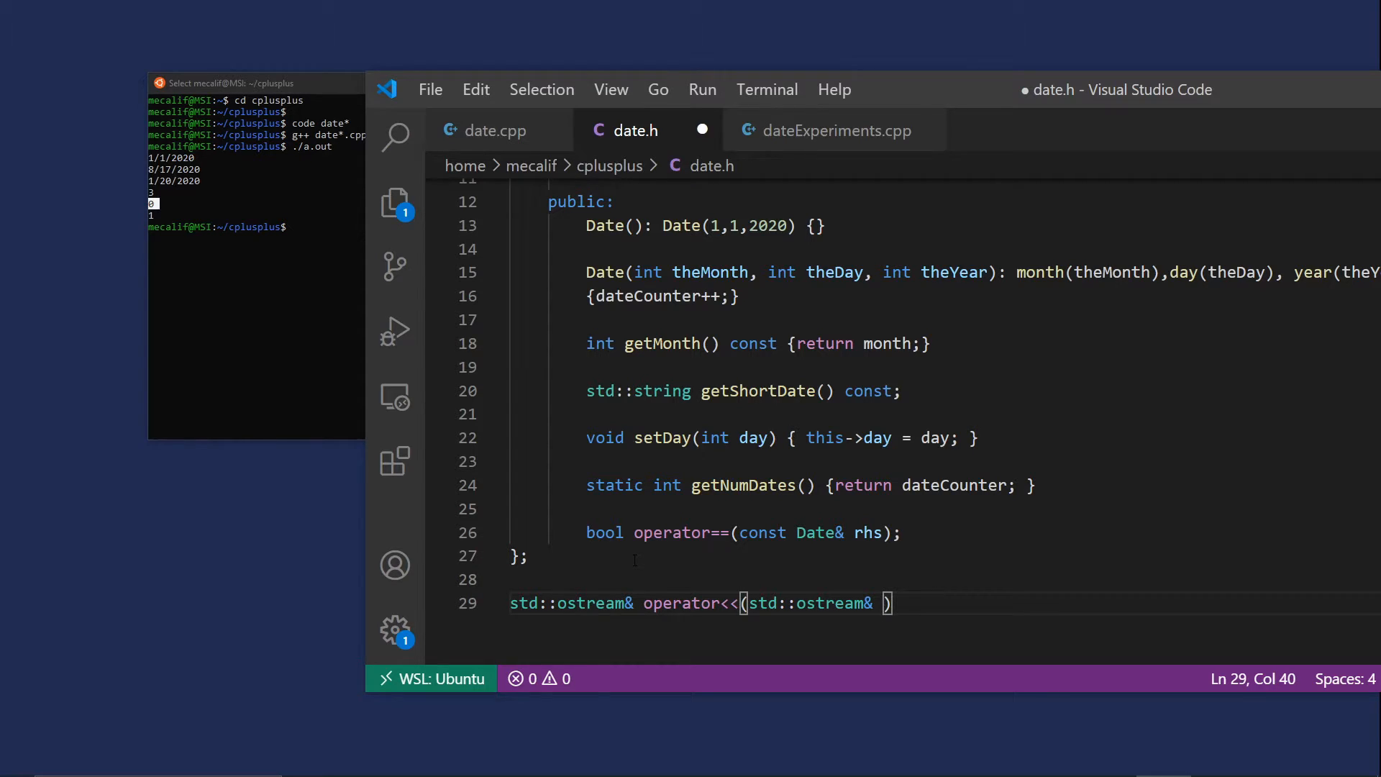
Finish the declaration with outStream and const Date& dateToPrint parameters and a semicolon
{"action": "type", "text": "outStream,"}
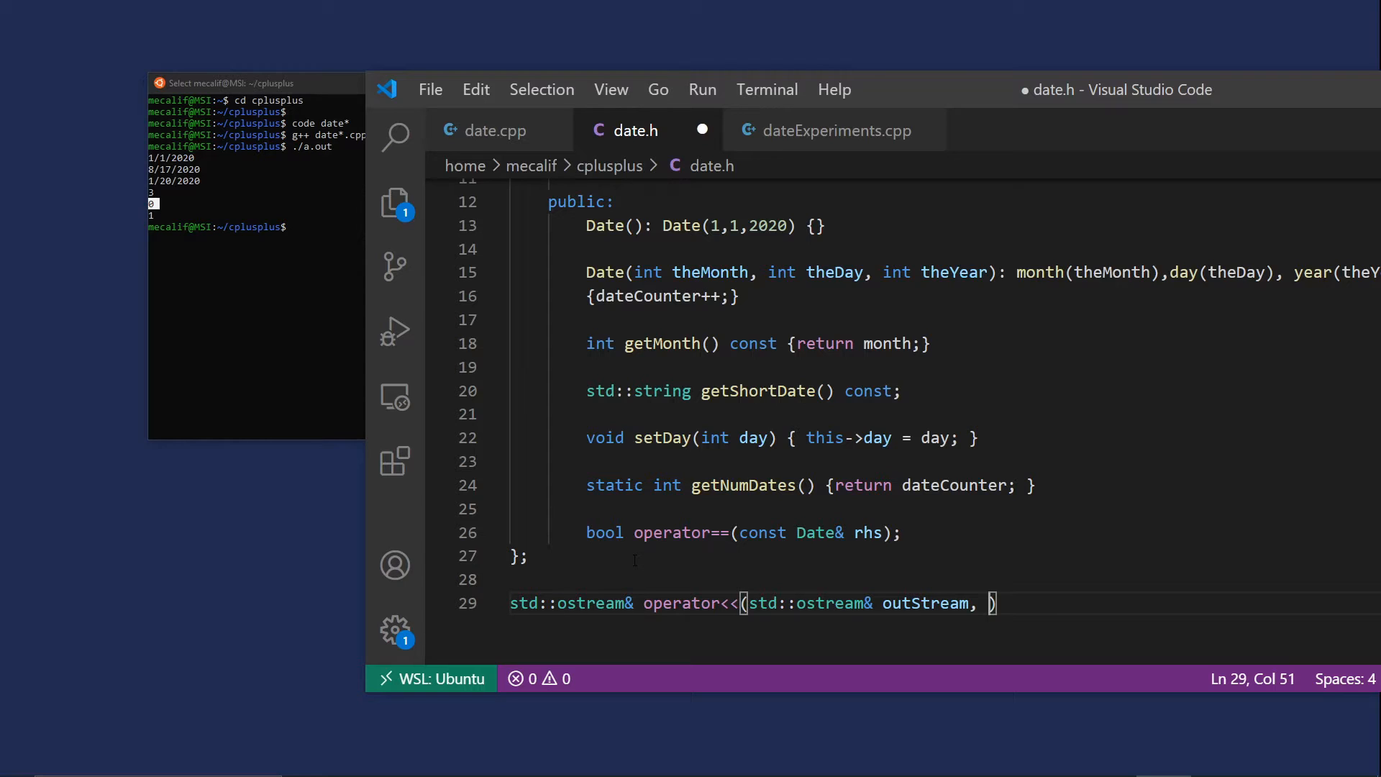
{"action": "type", "text": "const"}
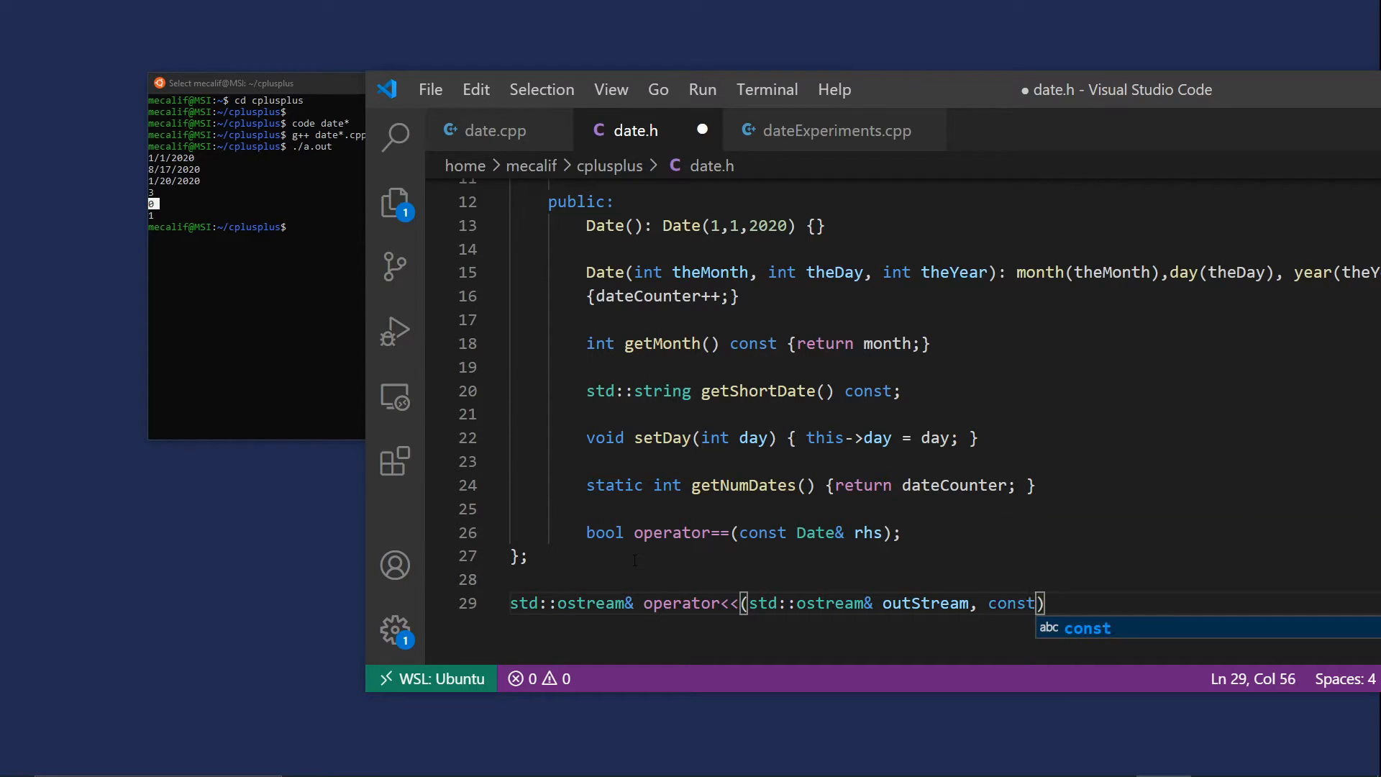
{"action": "type", "text": "Dat"}
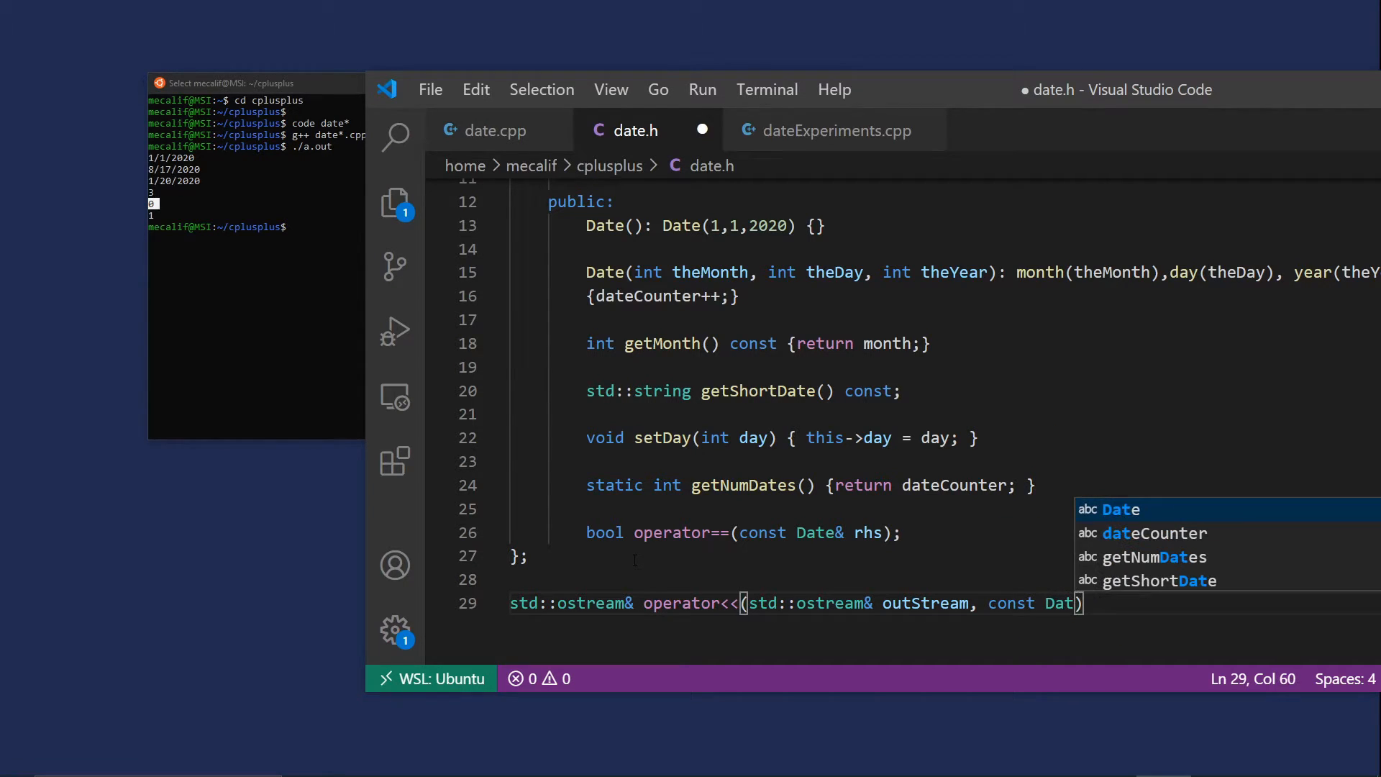
{"action": "type", "text": "e&"}
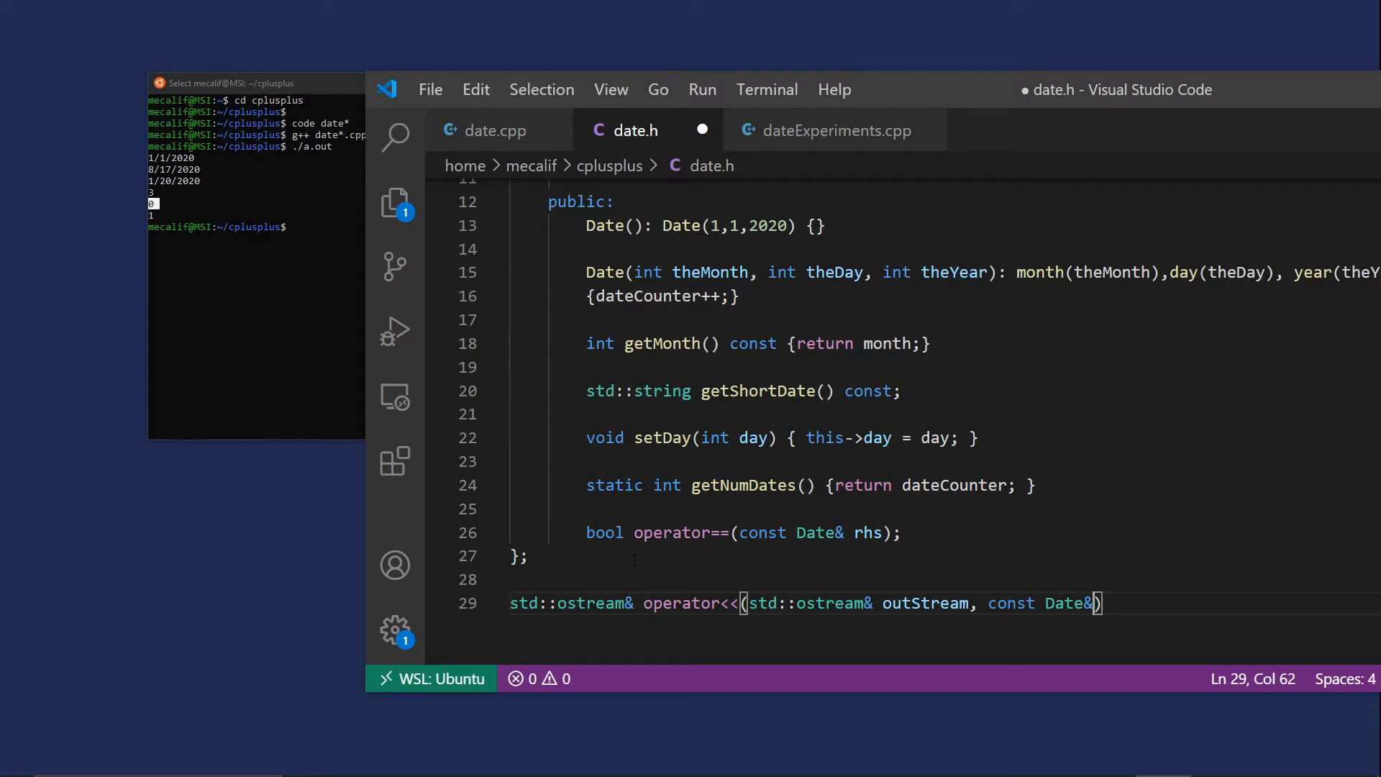
{"action": "type", "text": "dateToPrint"}
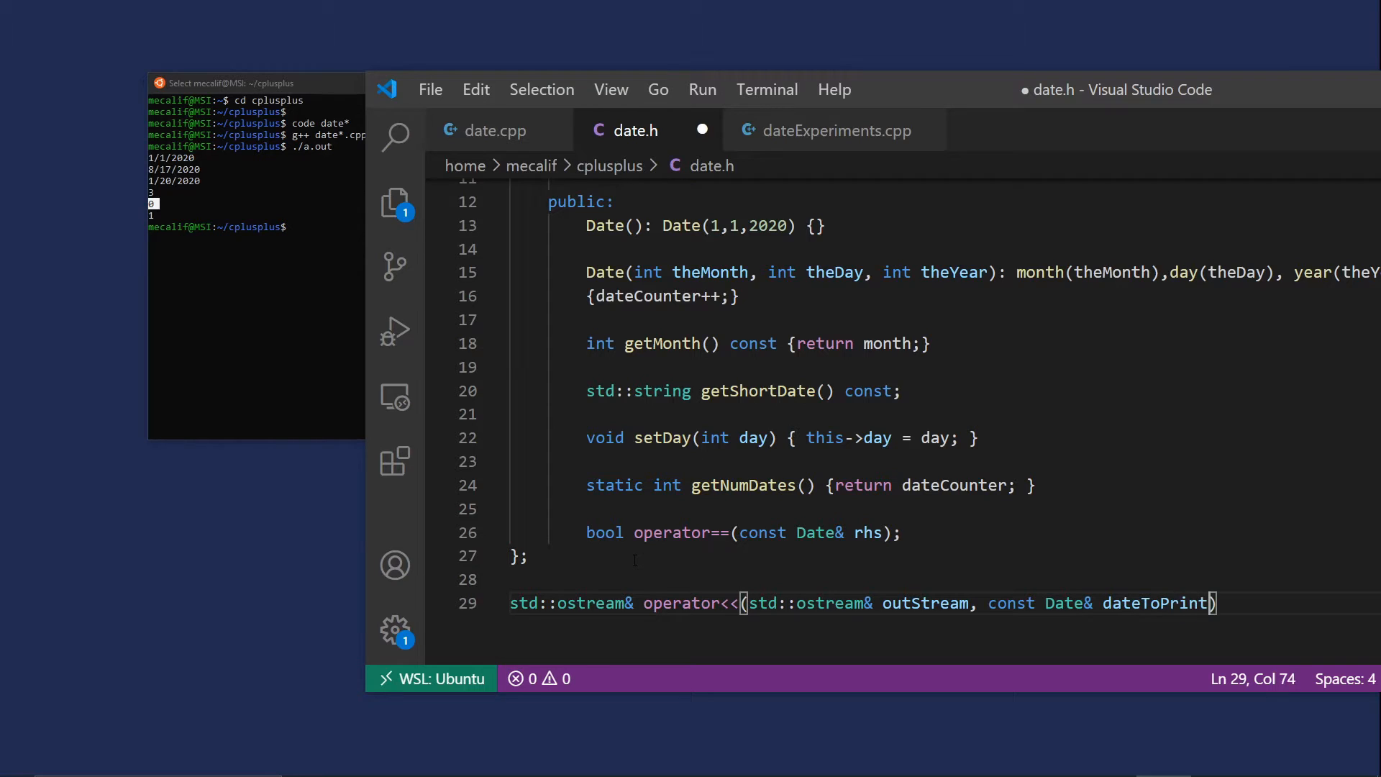
{"action": "type", "text": ";"}
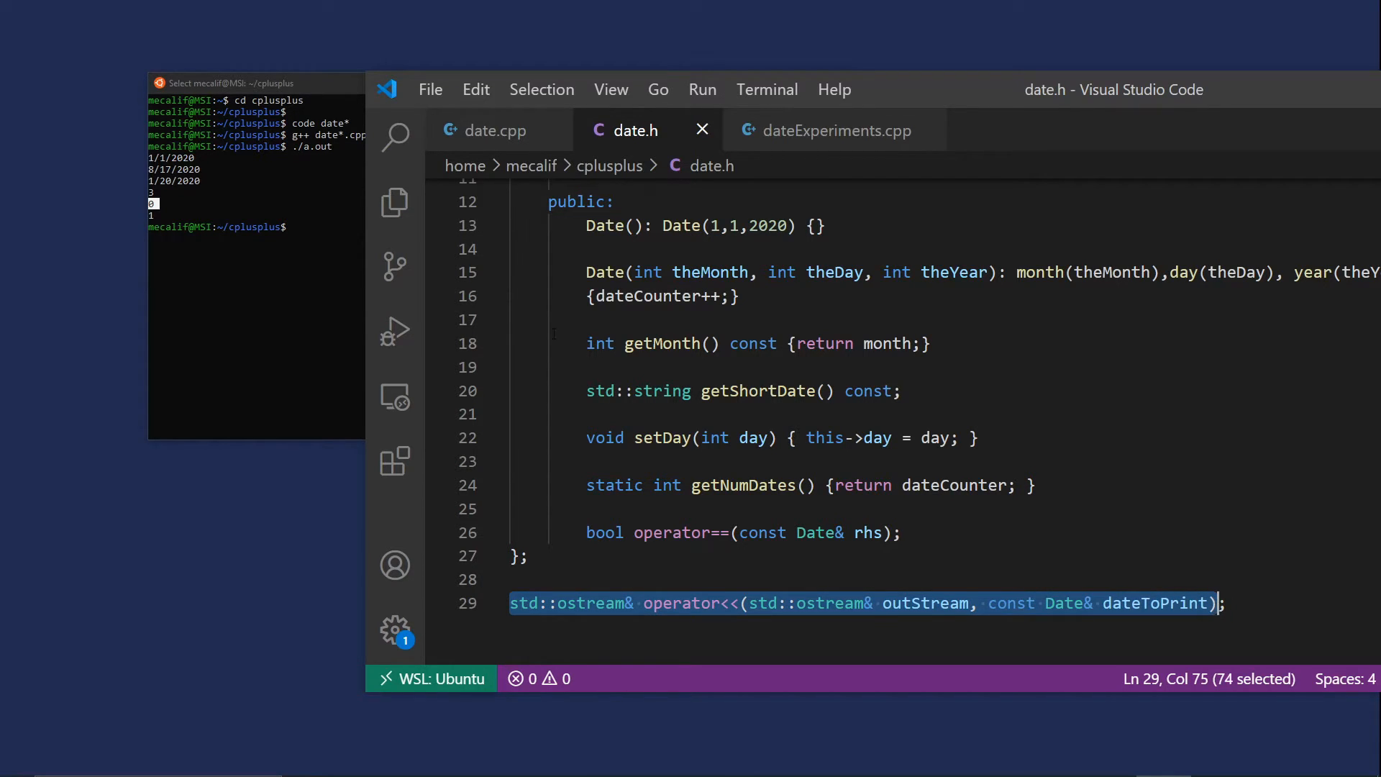
In date.cpp, add the operator<<(std::ostream& outStream, const Date& dateToPrint) definition with an empty braced body
{"action": "left_click", "coordinate": [495, 130]}
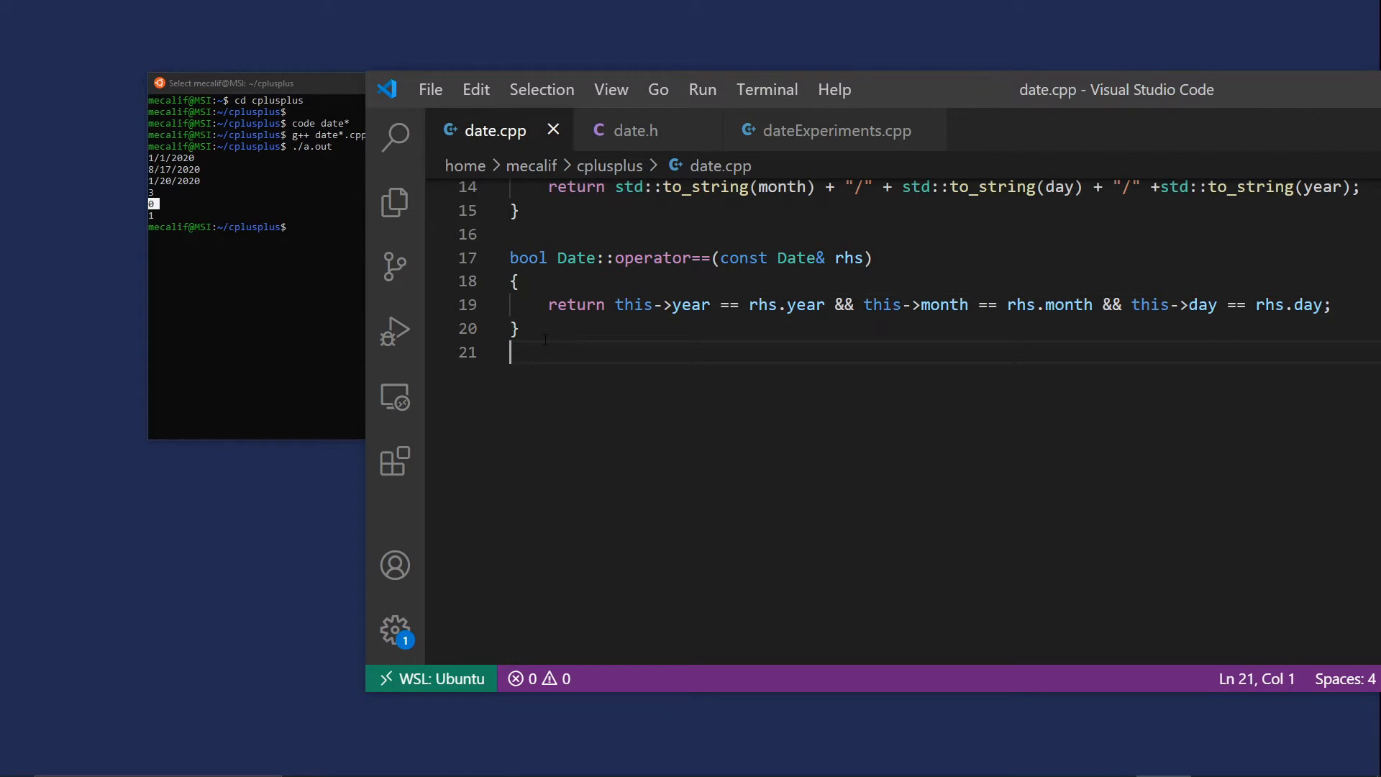
{"action": "type", "text": "std::ostream& operator<<(std::ostream& outStream, const Date& dateToPrint)"}
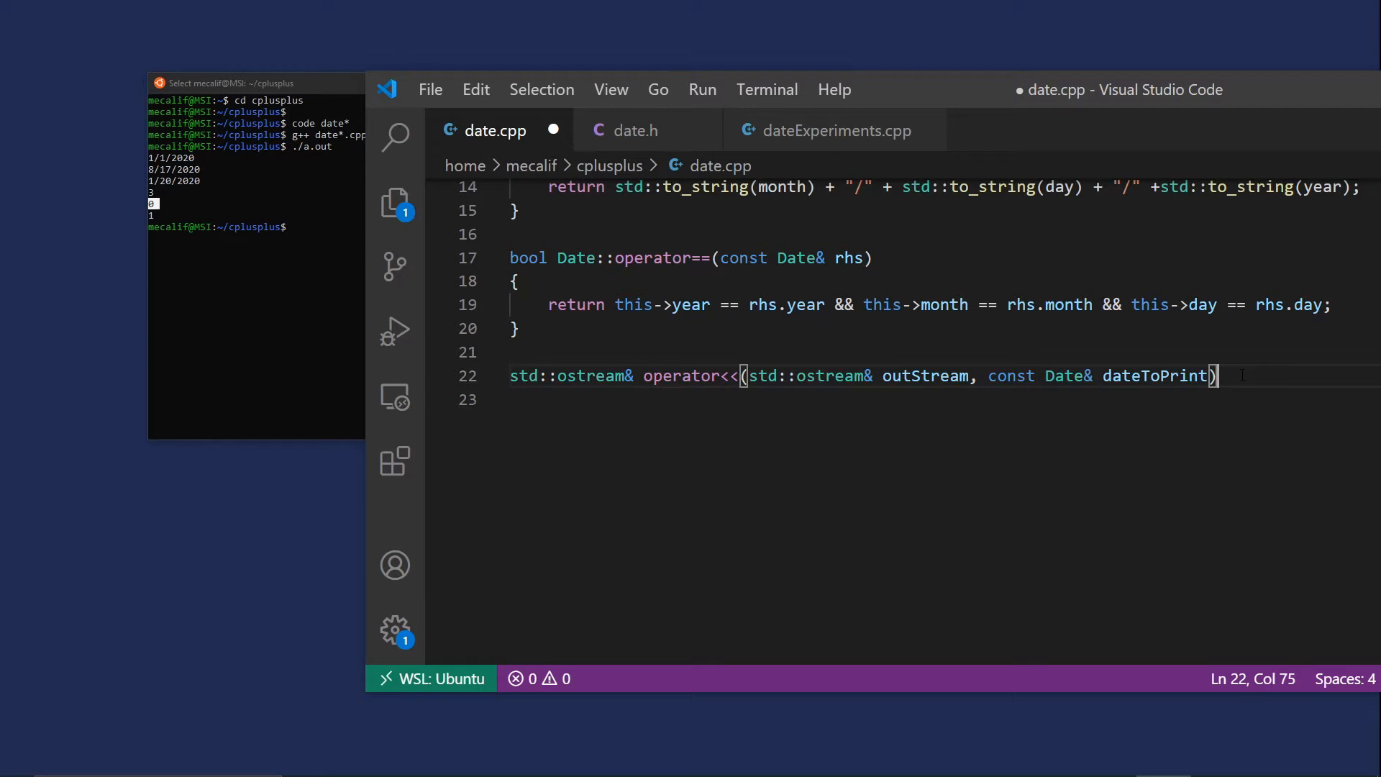
{"action": "key", "text": "Enter"}
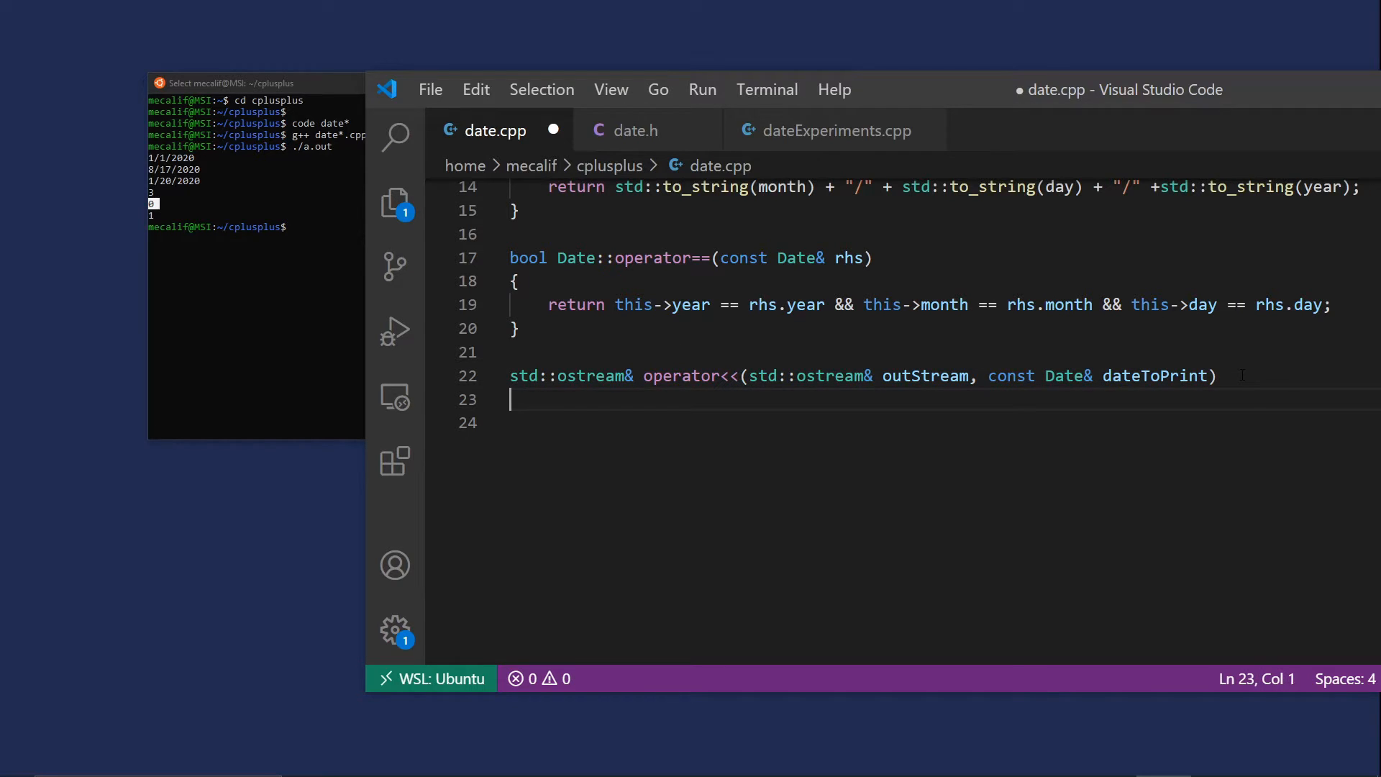
{"action": "type", "text": "}"}
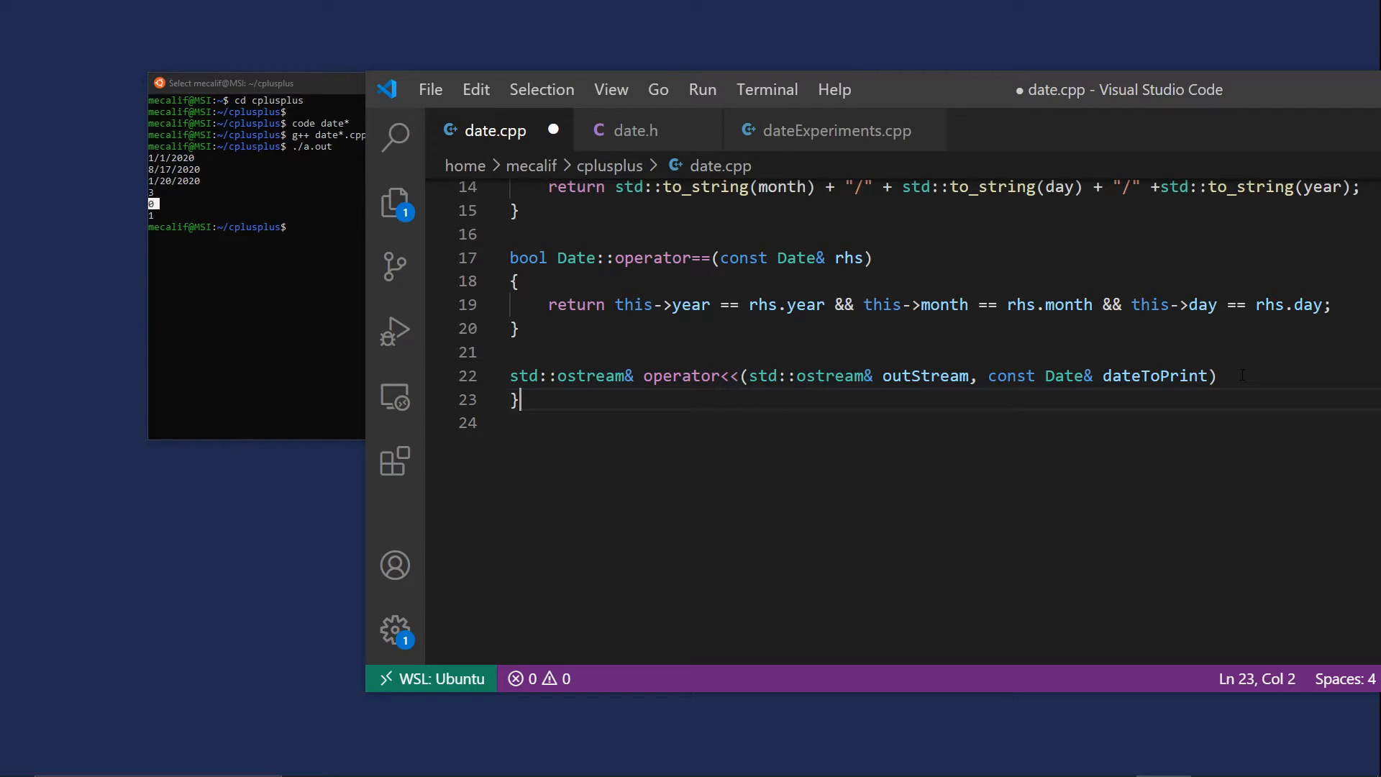
{"action": "type", "text": "{"}
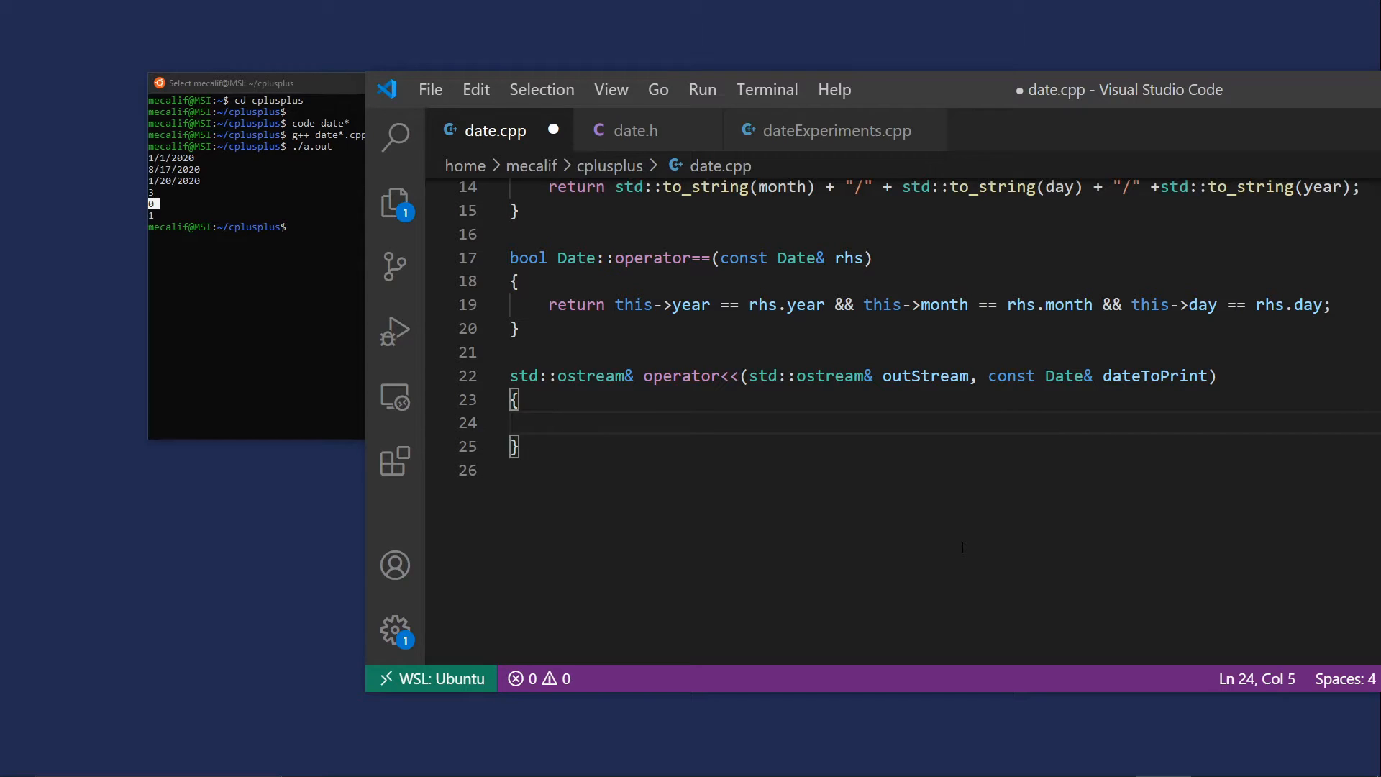
Make operator<< return (outStream << dateToPrint.getShortDate()); using the getShortDate completion
{"action": "type", "text": "out"}
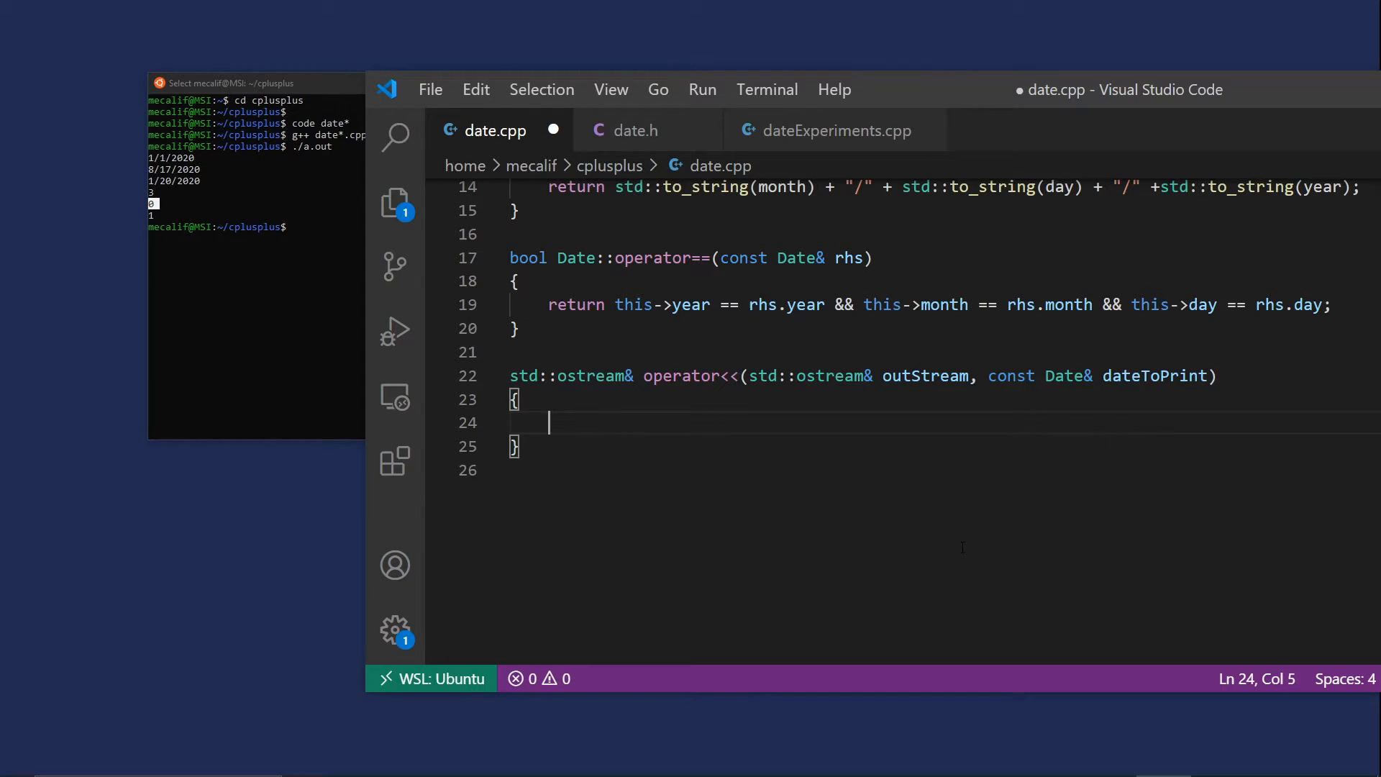
{"action": "type", "text": "return"}
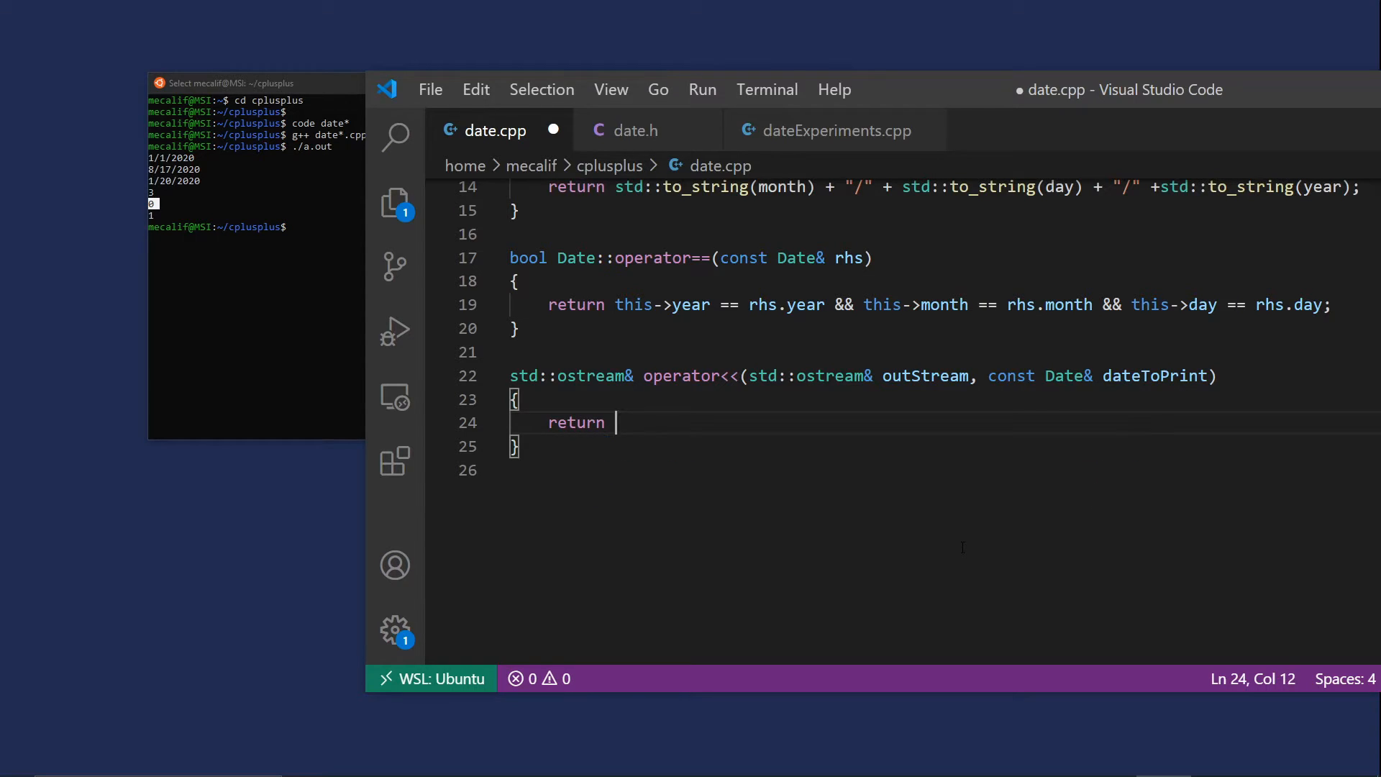
{"action": "type", "text": "(ou"}
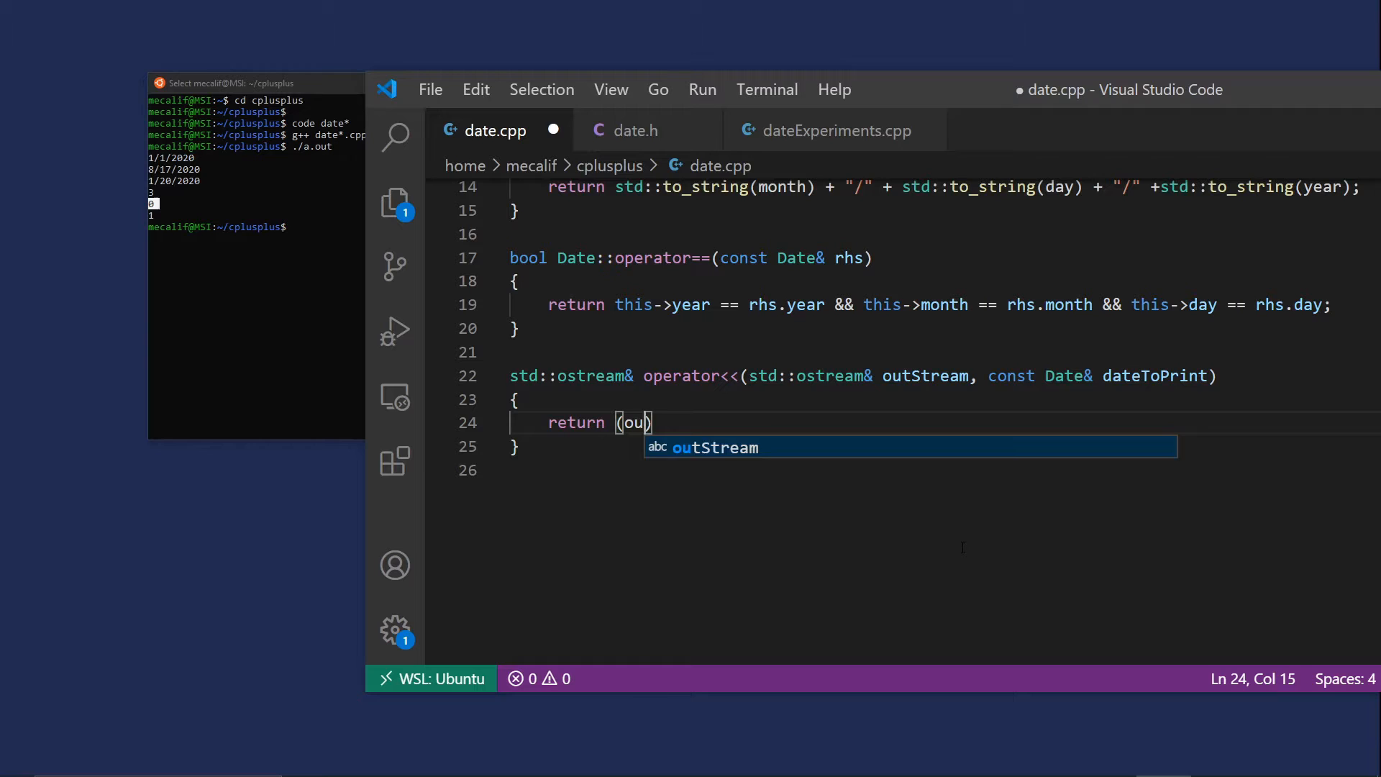
{"action": "type", "text": "tStream"}
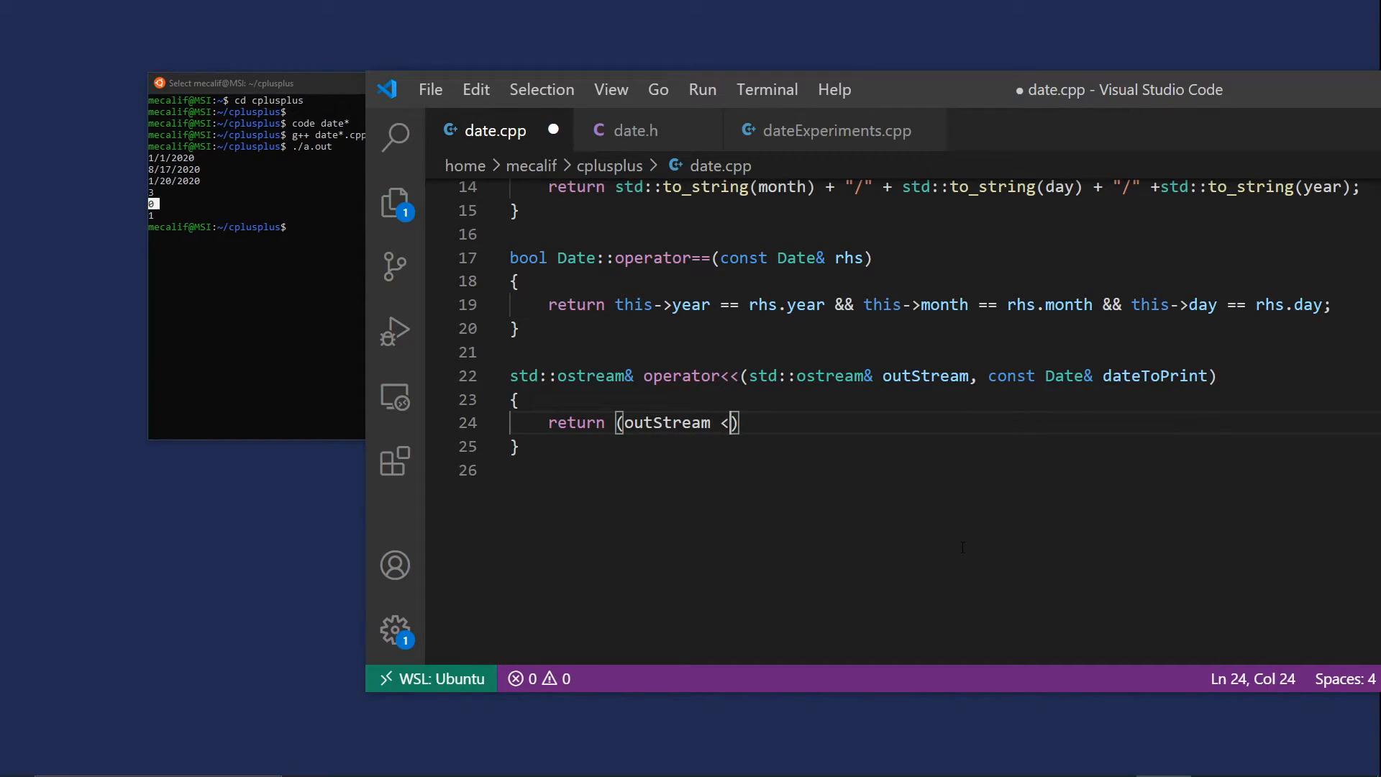
{"action": "type", "text": "<"}
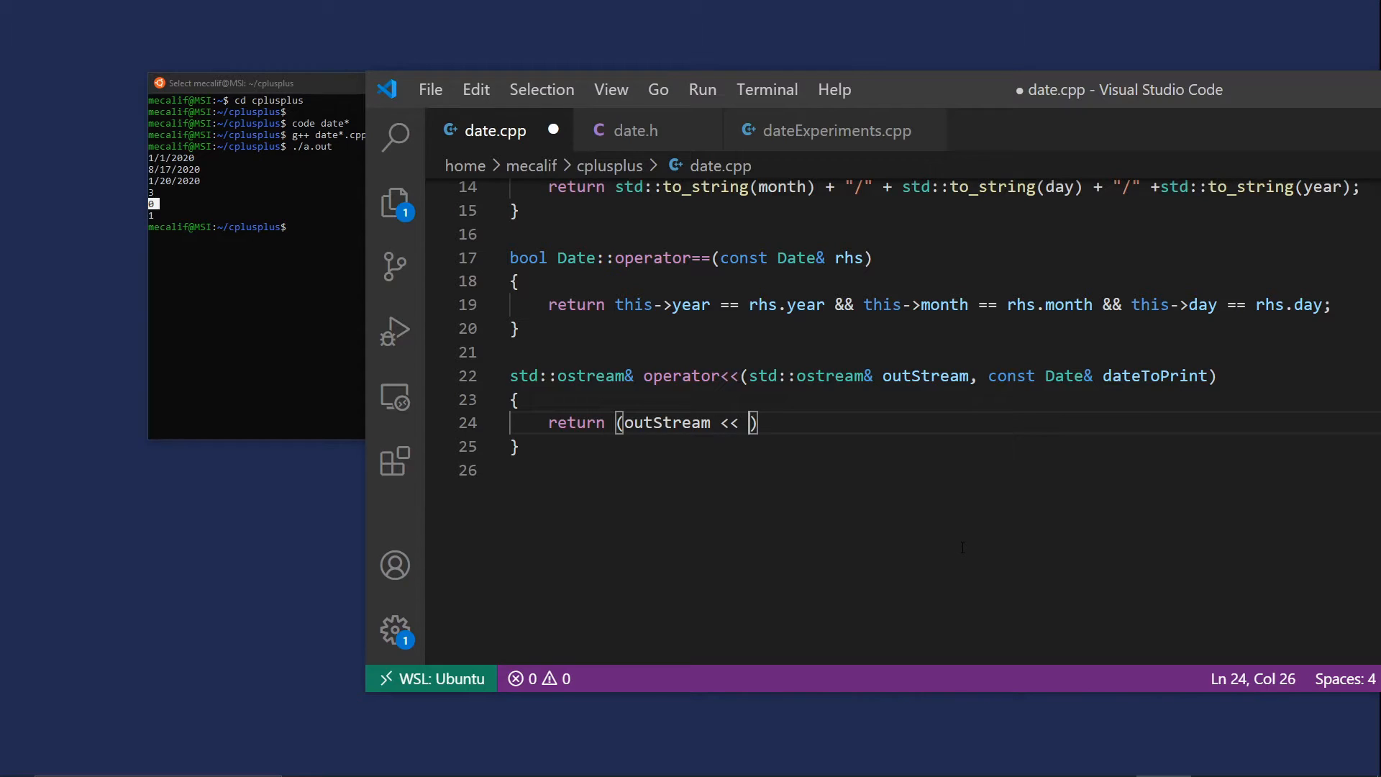
{"action": "type", "text": "get"}
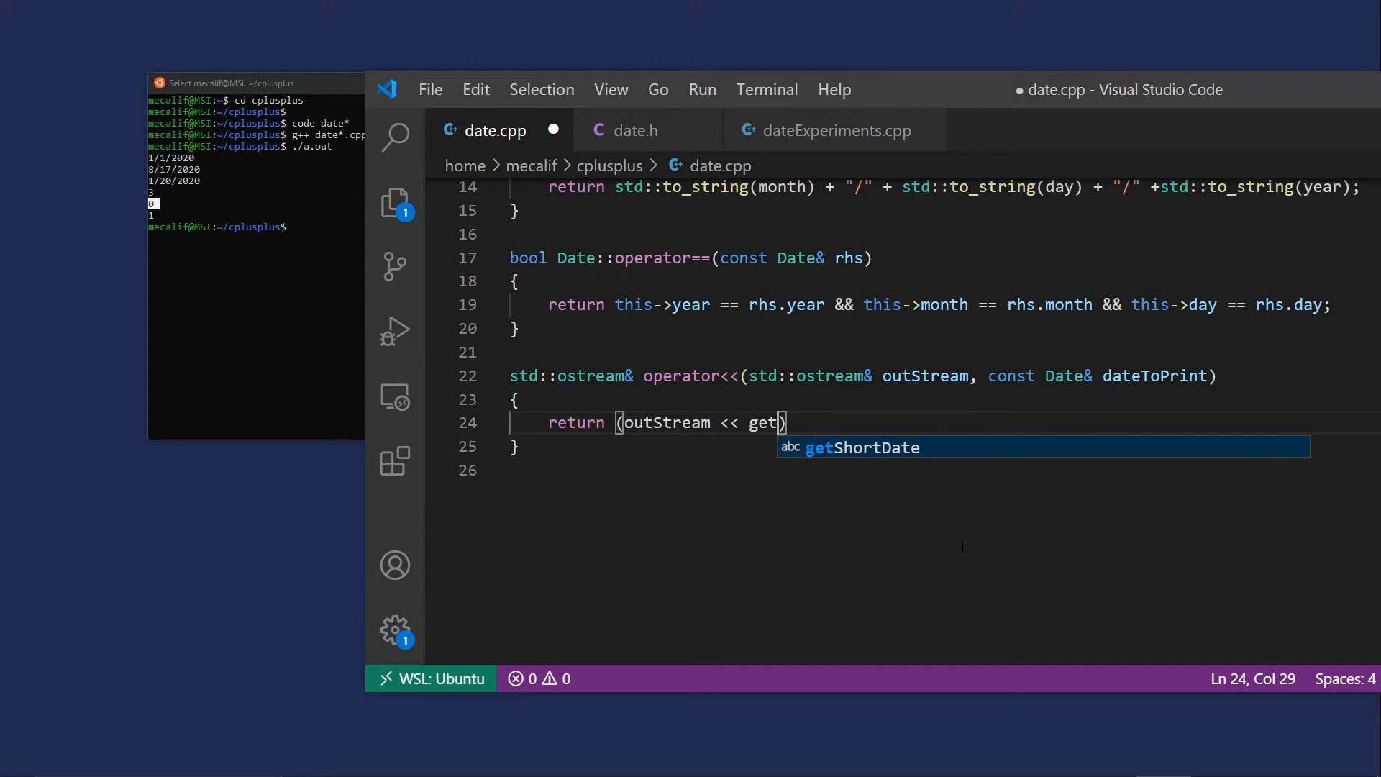
{"action": "key", "text": "Tab"}
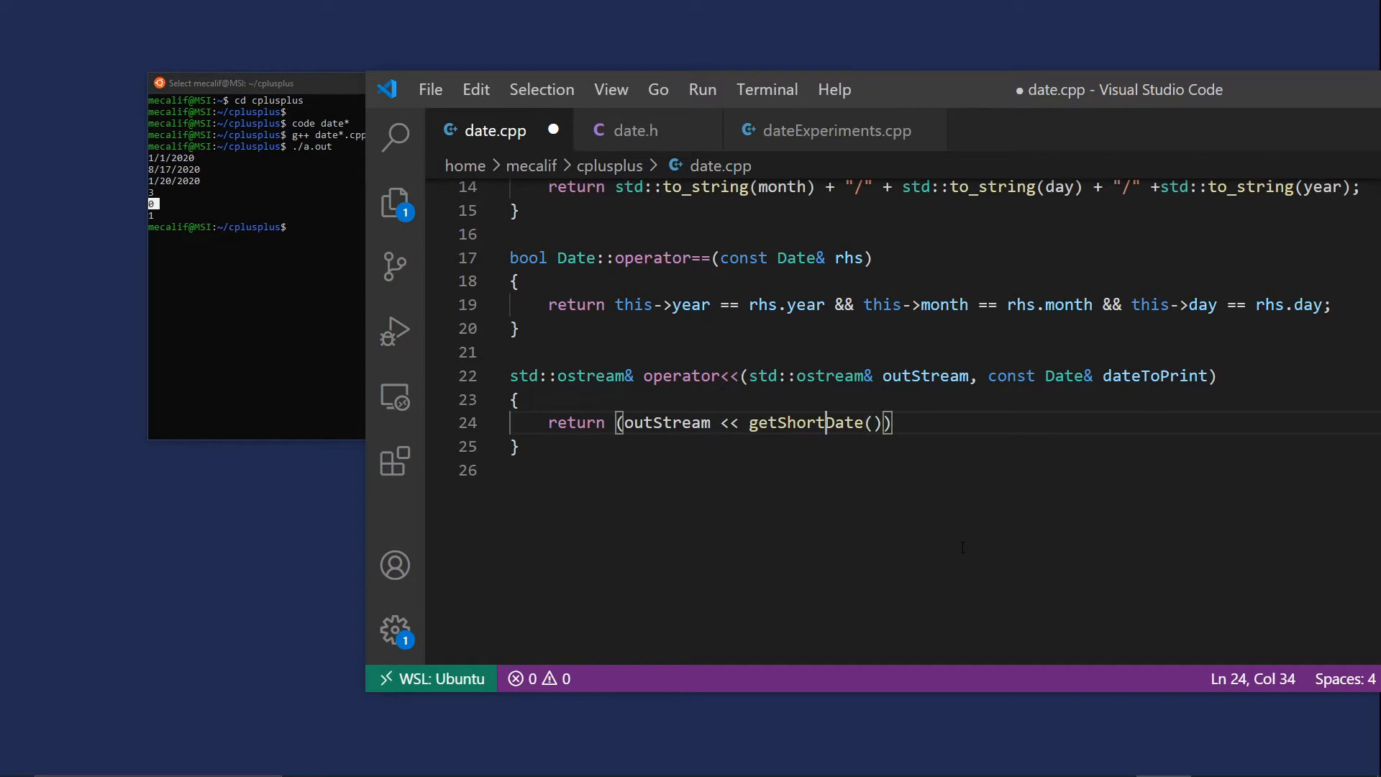
{"action": "double_click", "coordinate": [804, 423]}
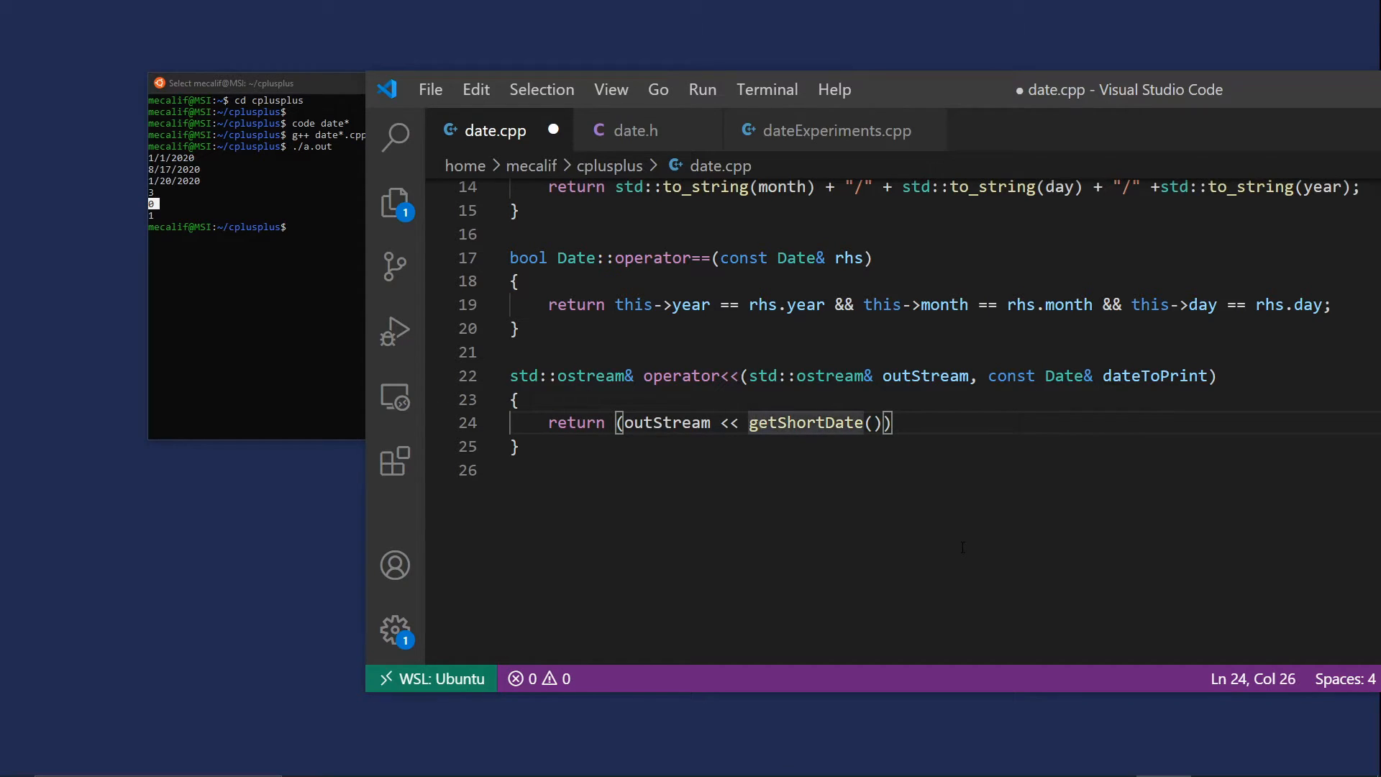
{"action": "type", "text": "dateToPrint."}
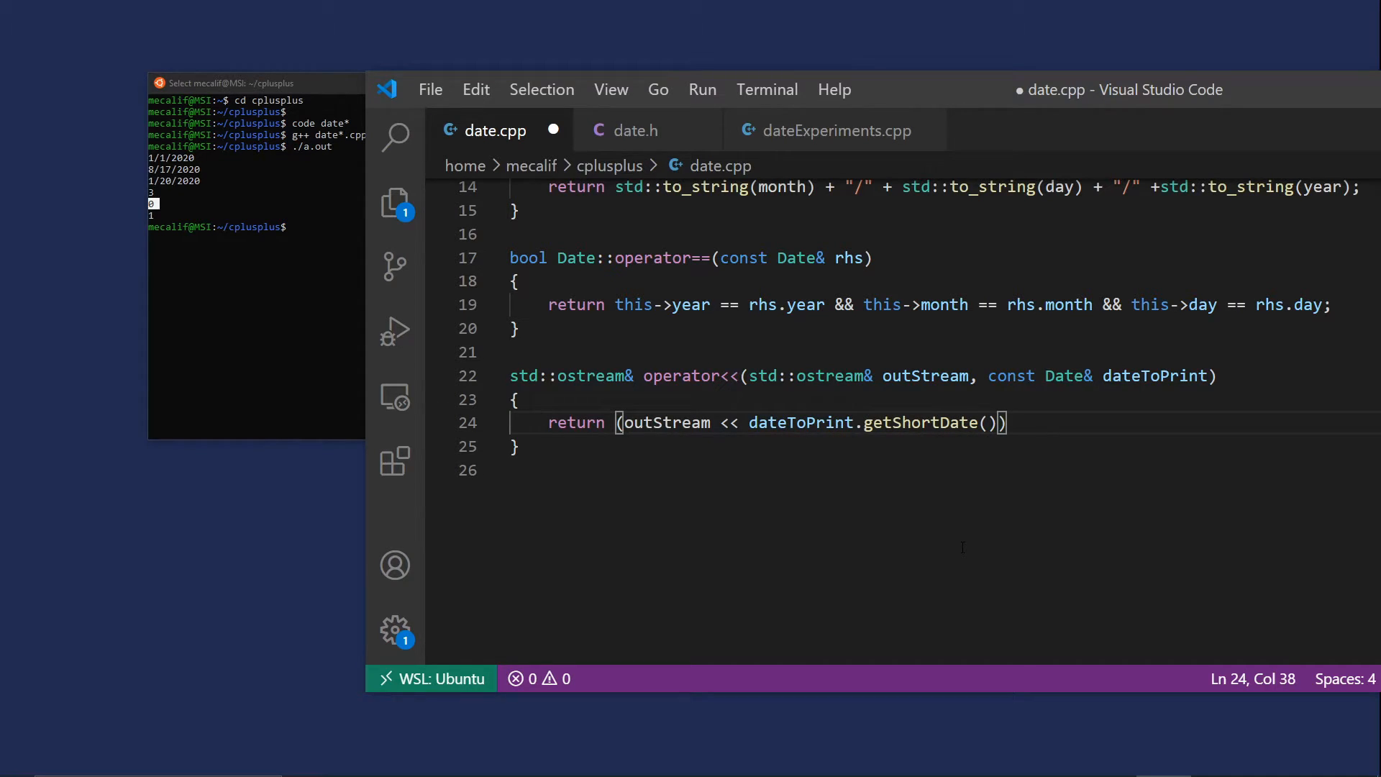
{"action": "mouse_move", "coordinate": [1063, 426]}
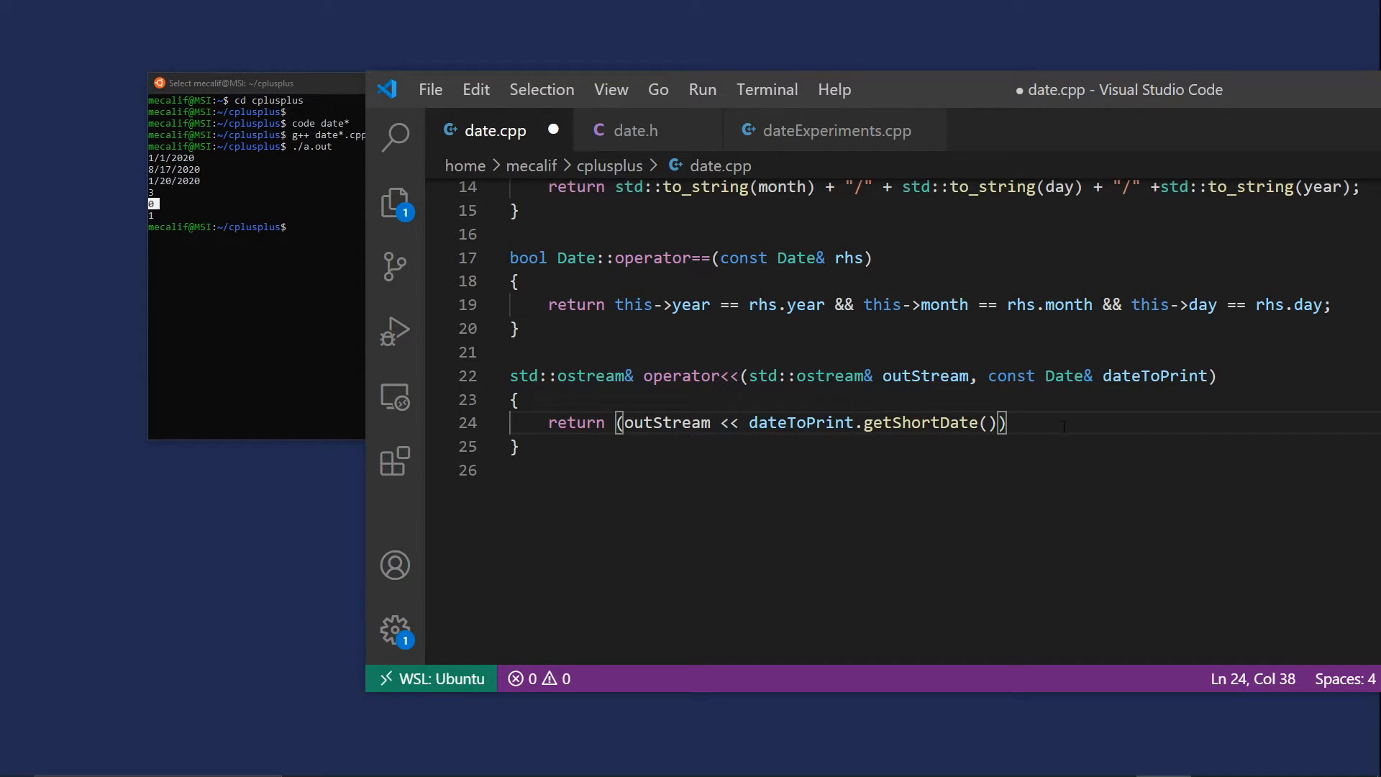
{"action": "type", "text": ";"}
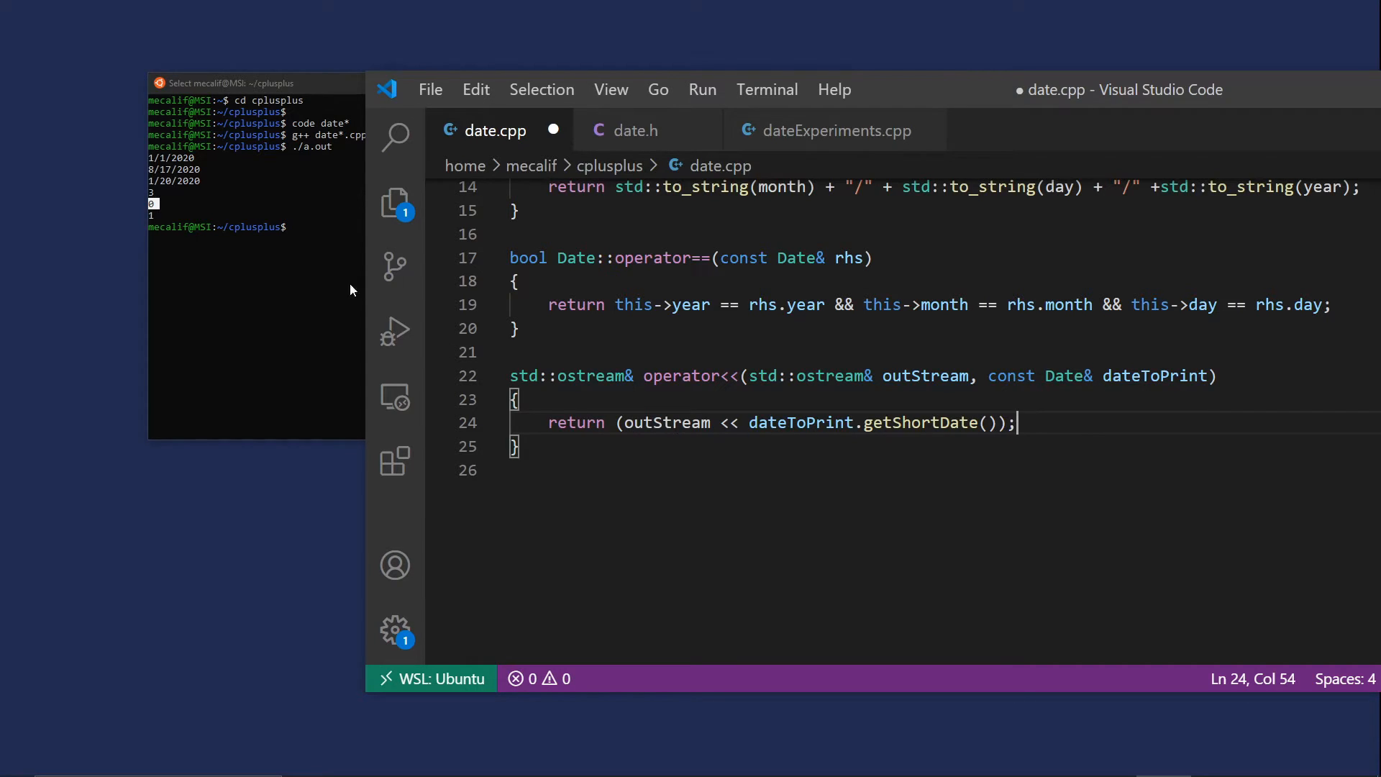
{"action": "mouse_move", "coordinate": [328, 305]}
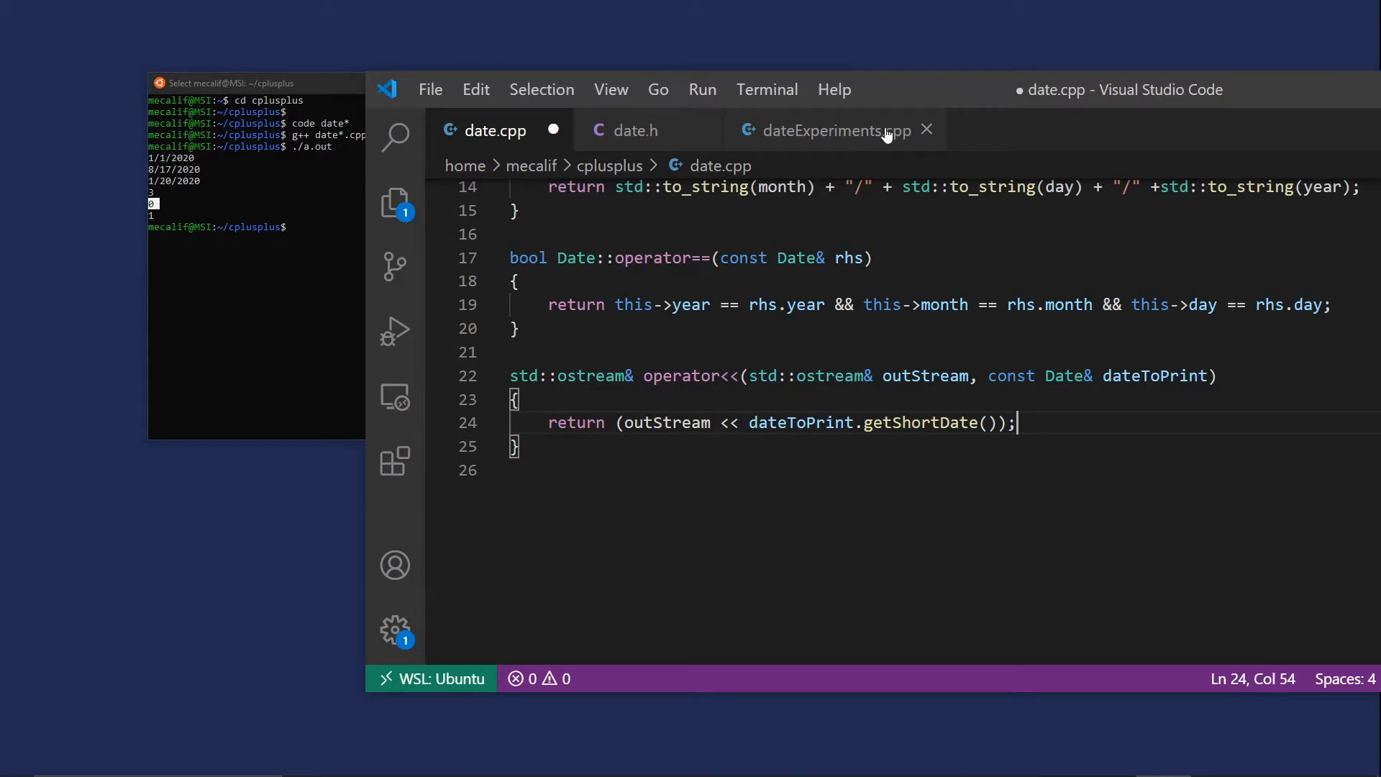
In dateExperiments.cpp, print defaultDate and *schoolStart directly with <<, removing the getShortDate() calls
{"action": "left_click", "coordinate": [831, 129]}
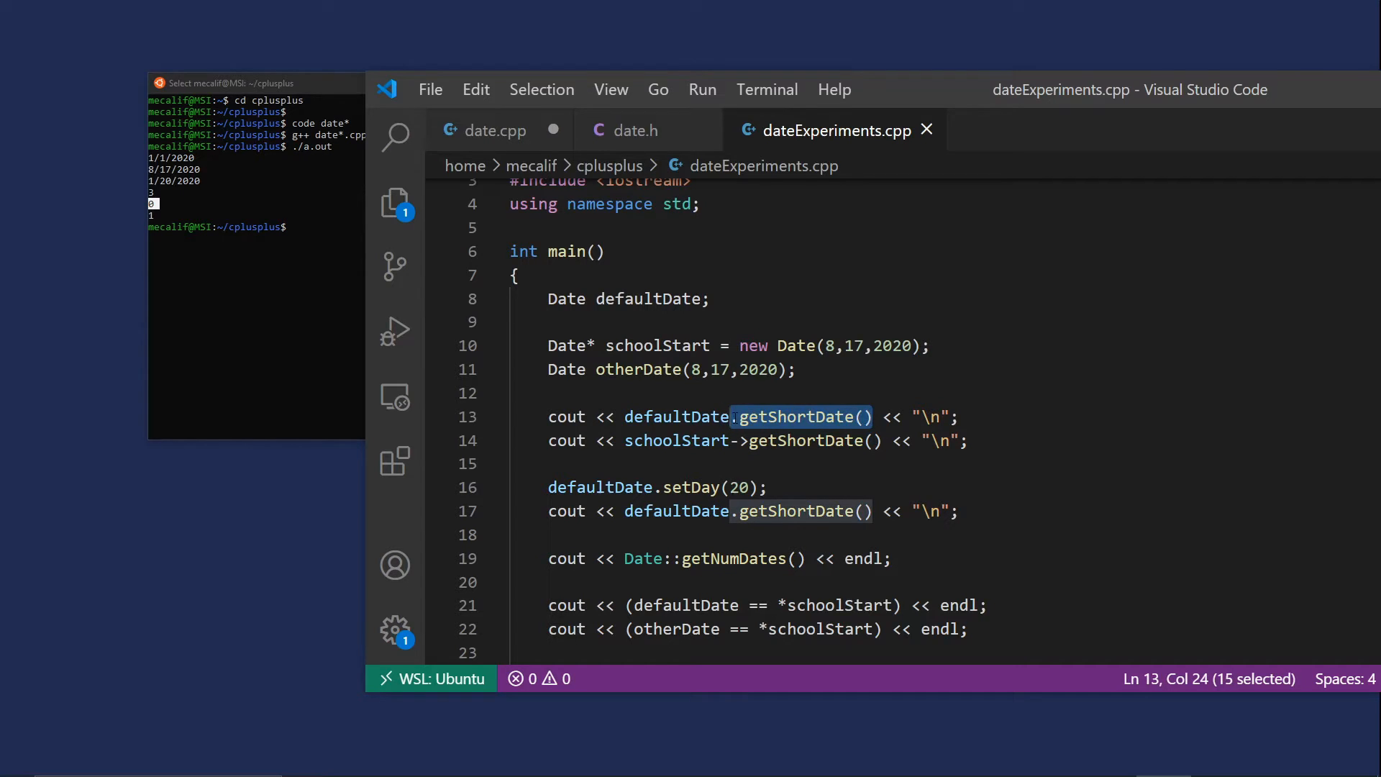
{"action": "key", "text": "Delete"}
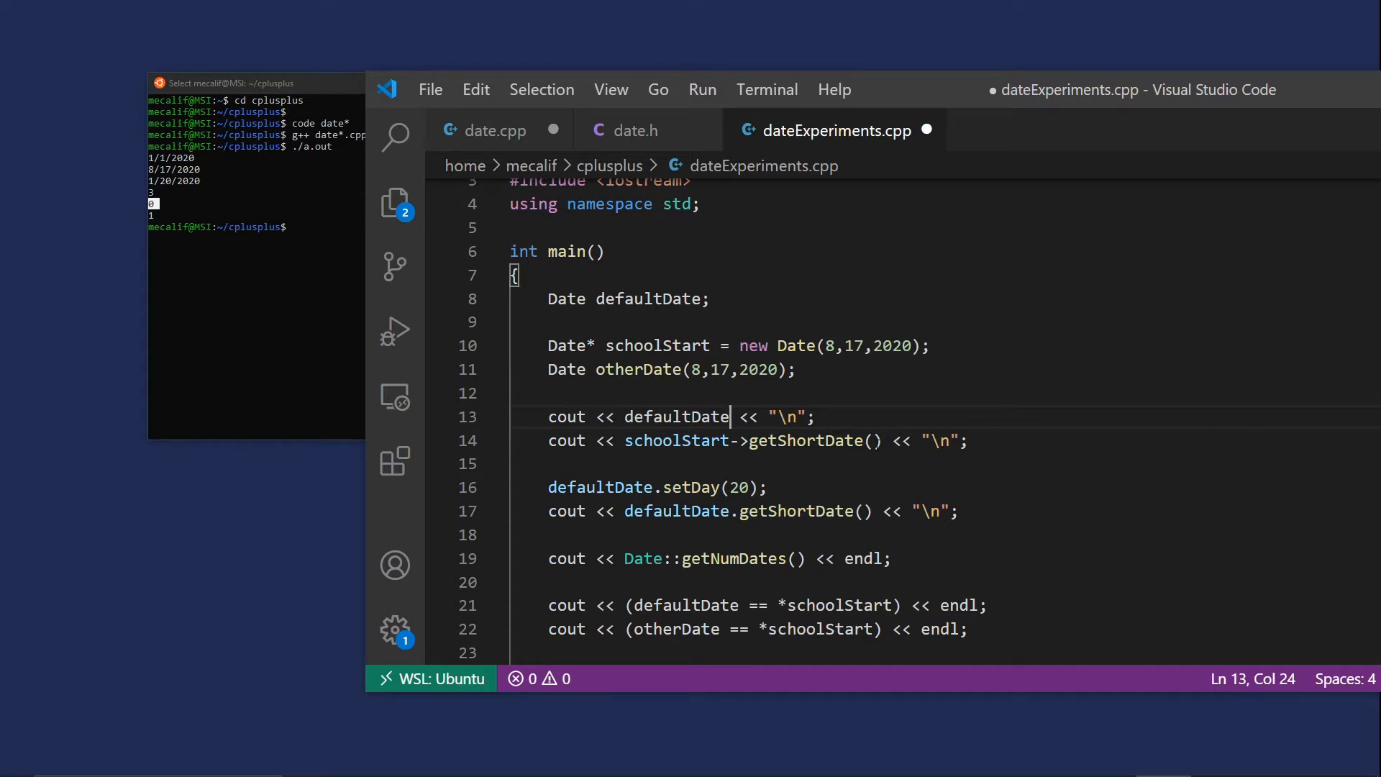
{"action": "left_click_drag", "start_coordinate": [731, 440], "coordinate": [882, 440]}
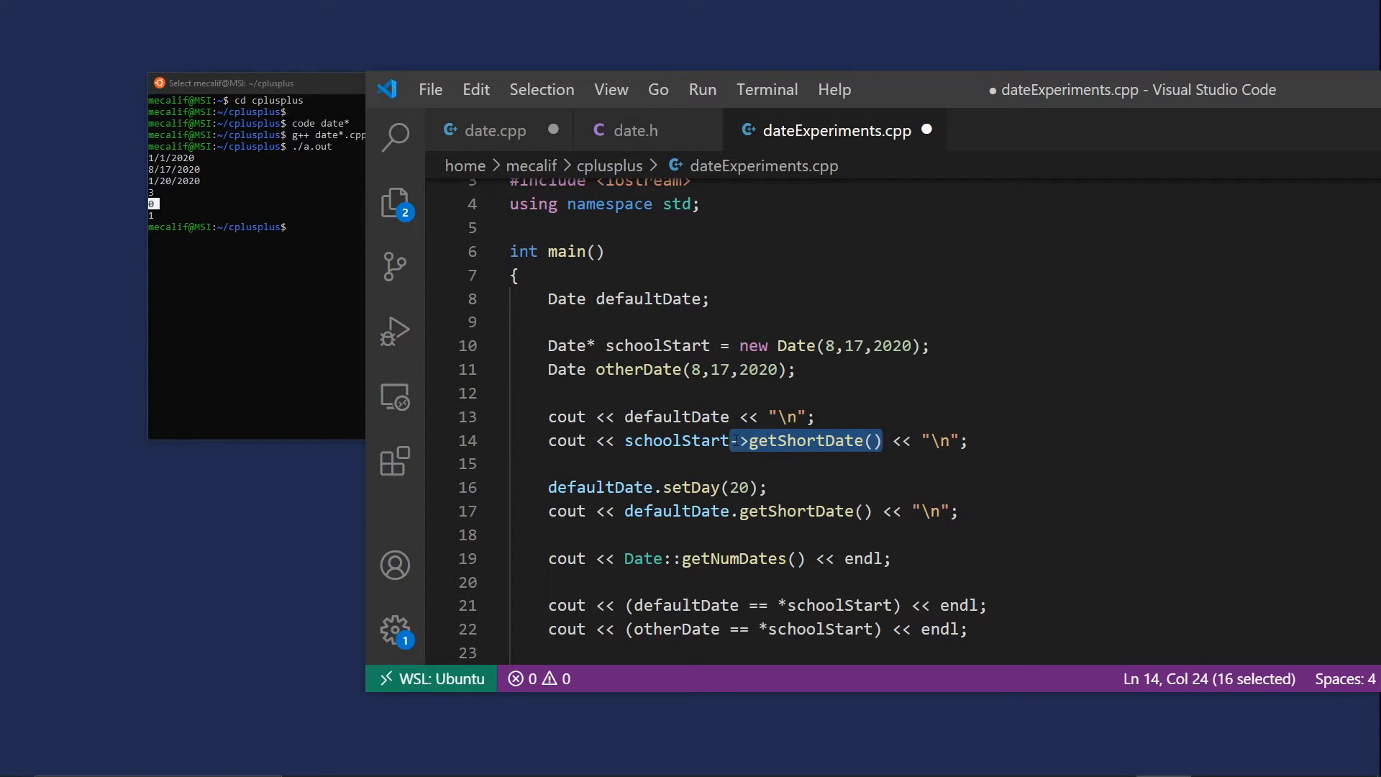
{"action": "key", "text": "Delete"}
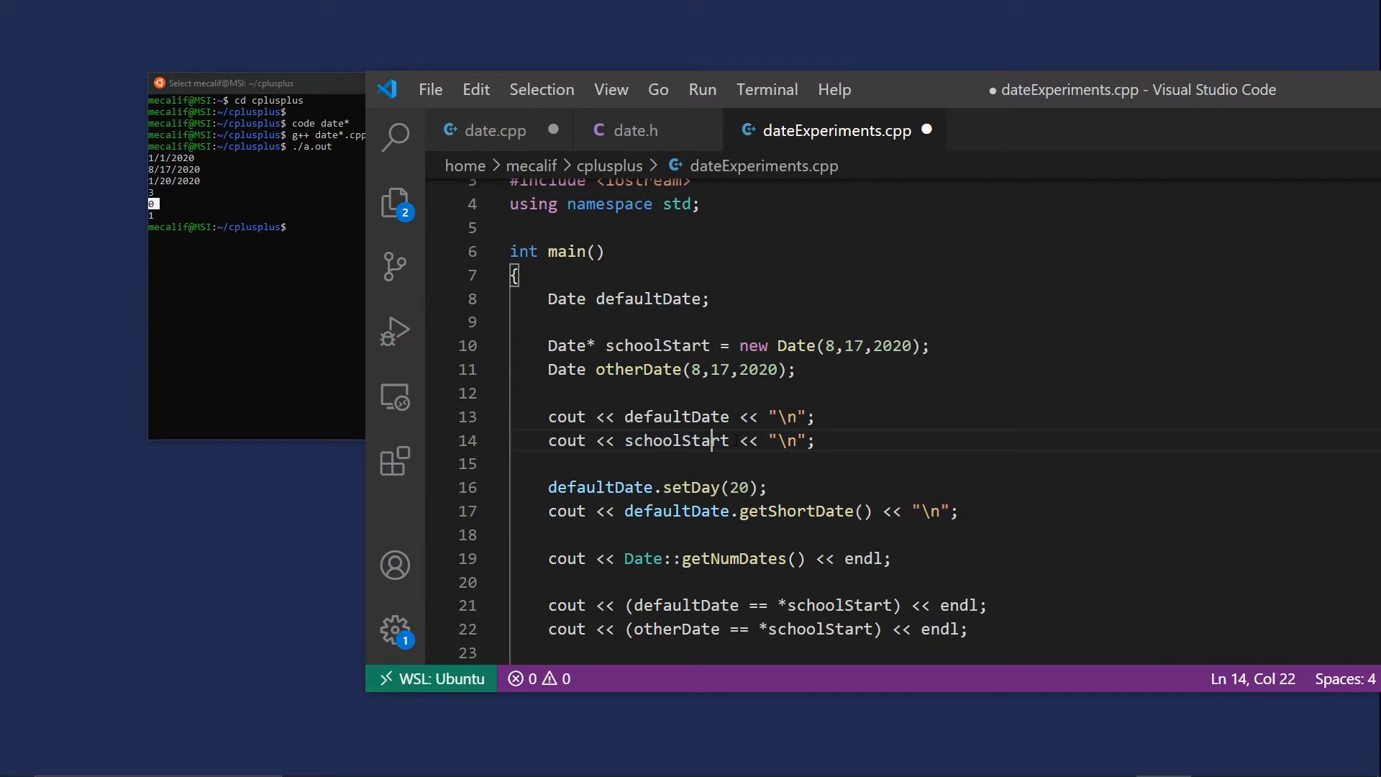
{"action": "double_click", "coordinate": [676, 440]}
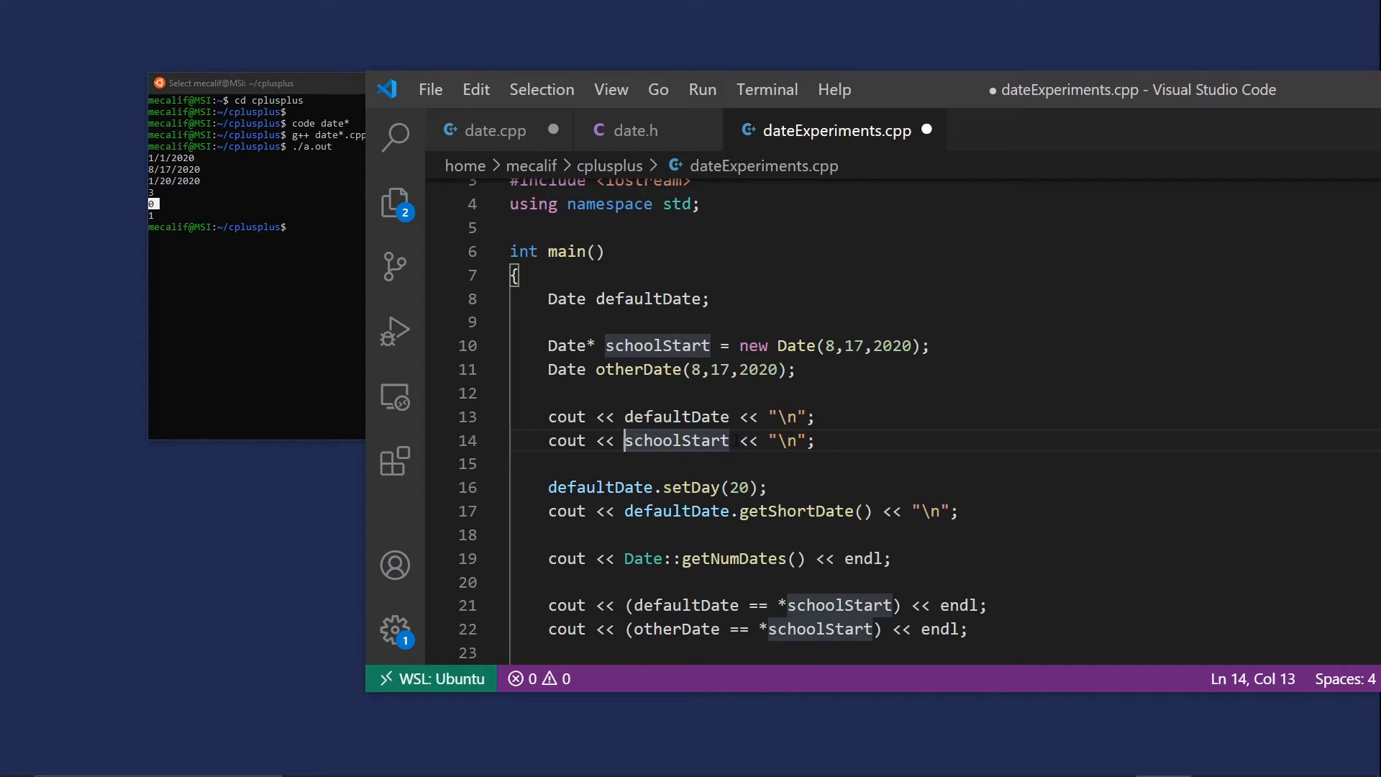
{"action": "type", "text": "*"}
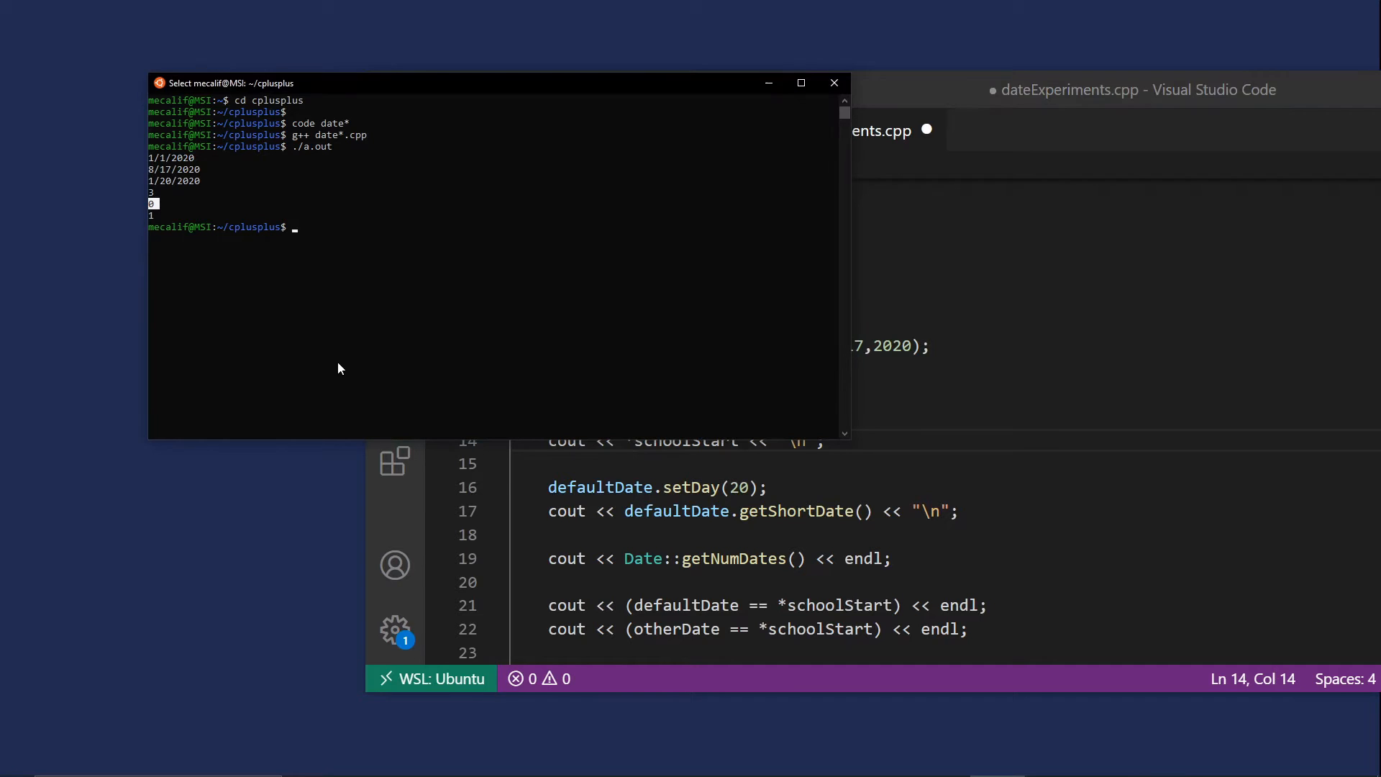
Rebuild with g++ date*.cpp after checking the operator<< declaration and definition, then start ./a.out
{"action": "type", "text": "g++ date*.cpp"}
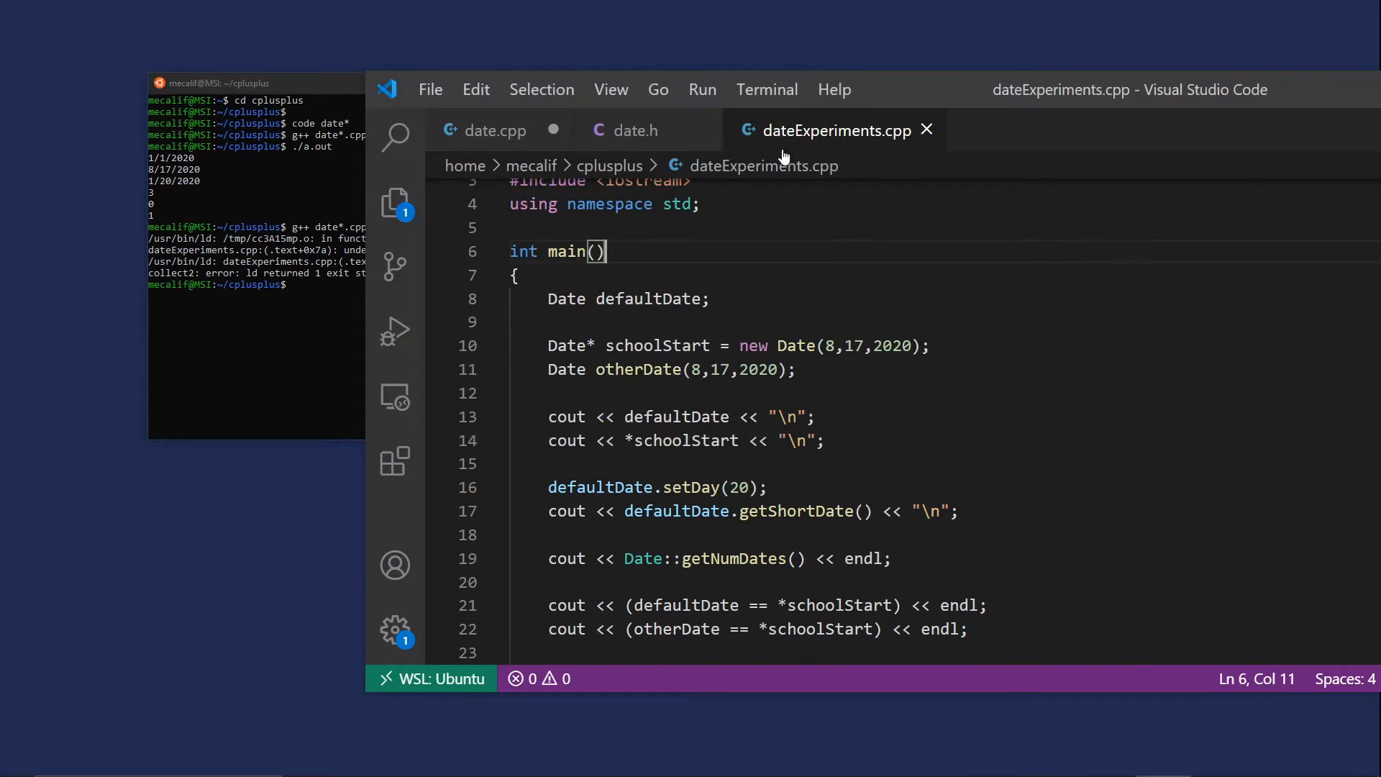
{"action": "left_click", "coordinate": [636, 130]}
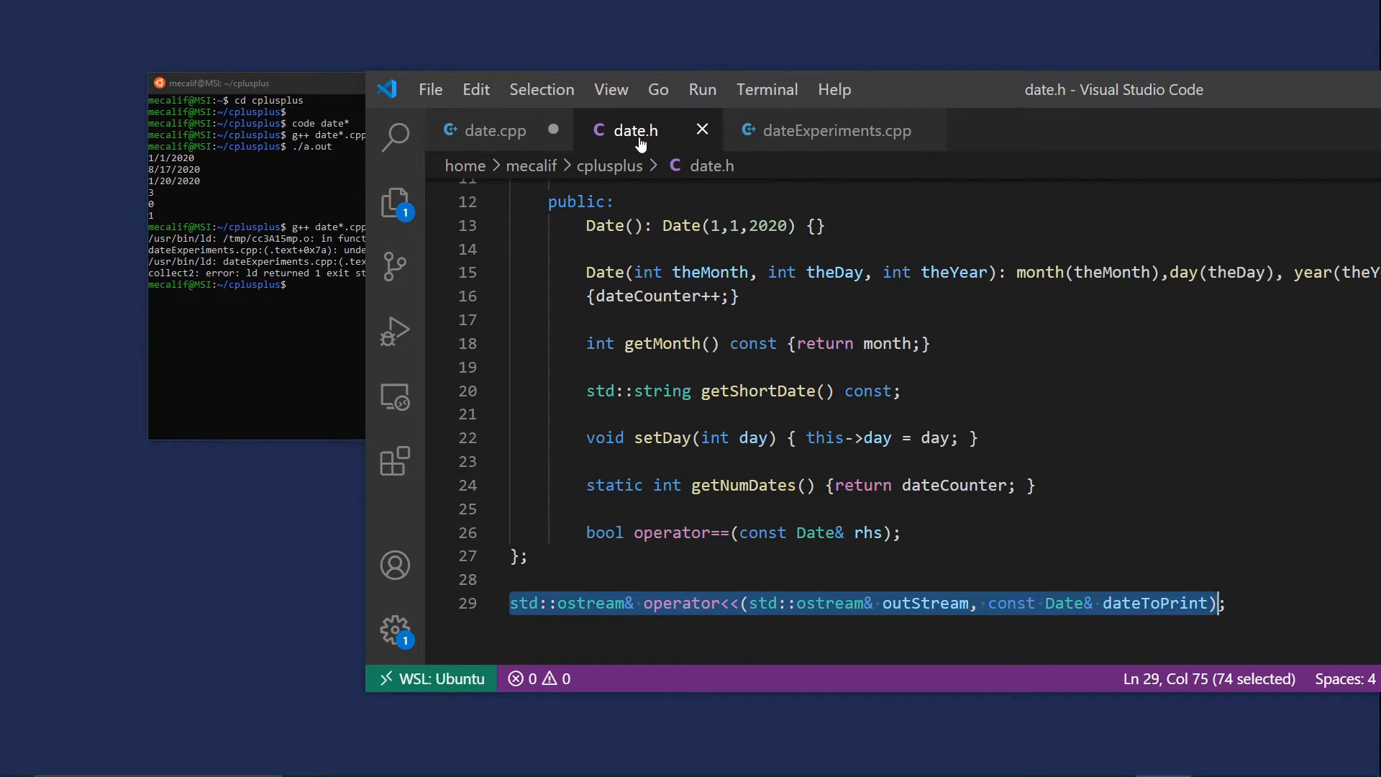
{"action": "mouse_move", "coordinate": [1179, 584]}
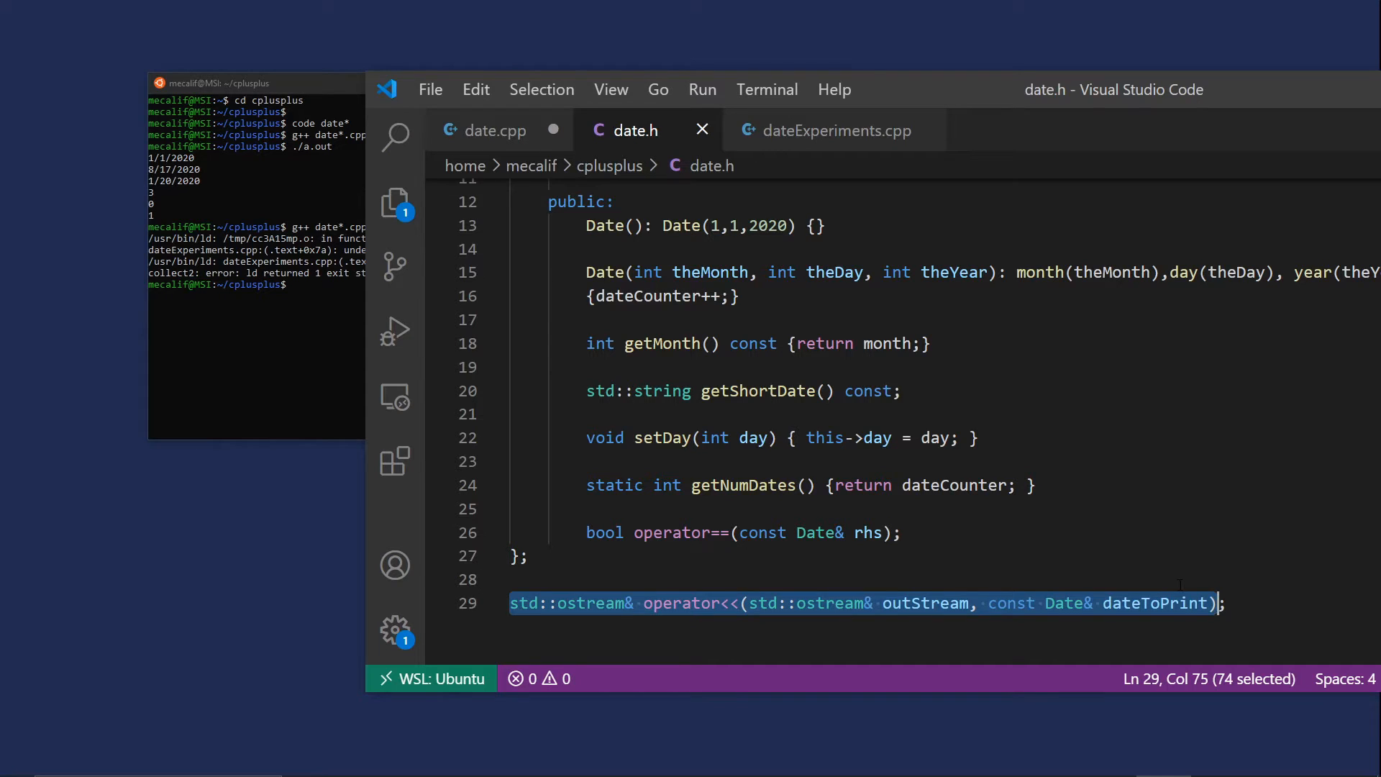
{"action": "left_click", "coordinate": [483, 130]}
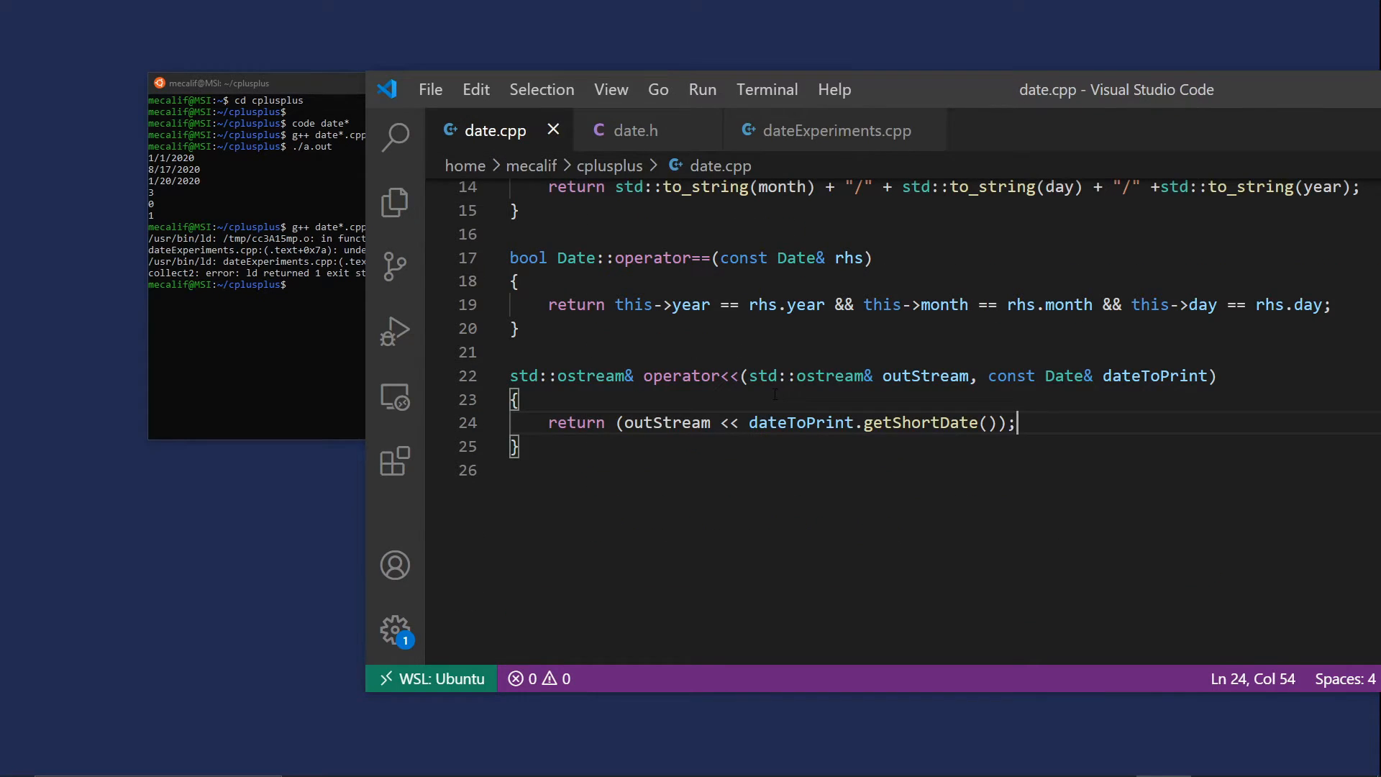
{"action": "left_click", "coordinate": [834, 129]}
{"action": "type", "text": "g++ date*.cpp"}
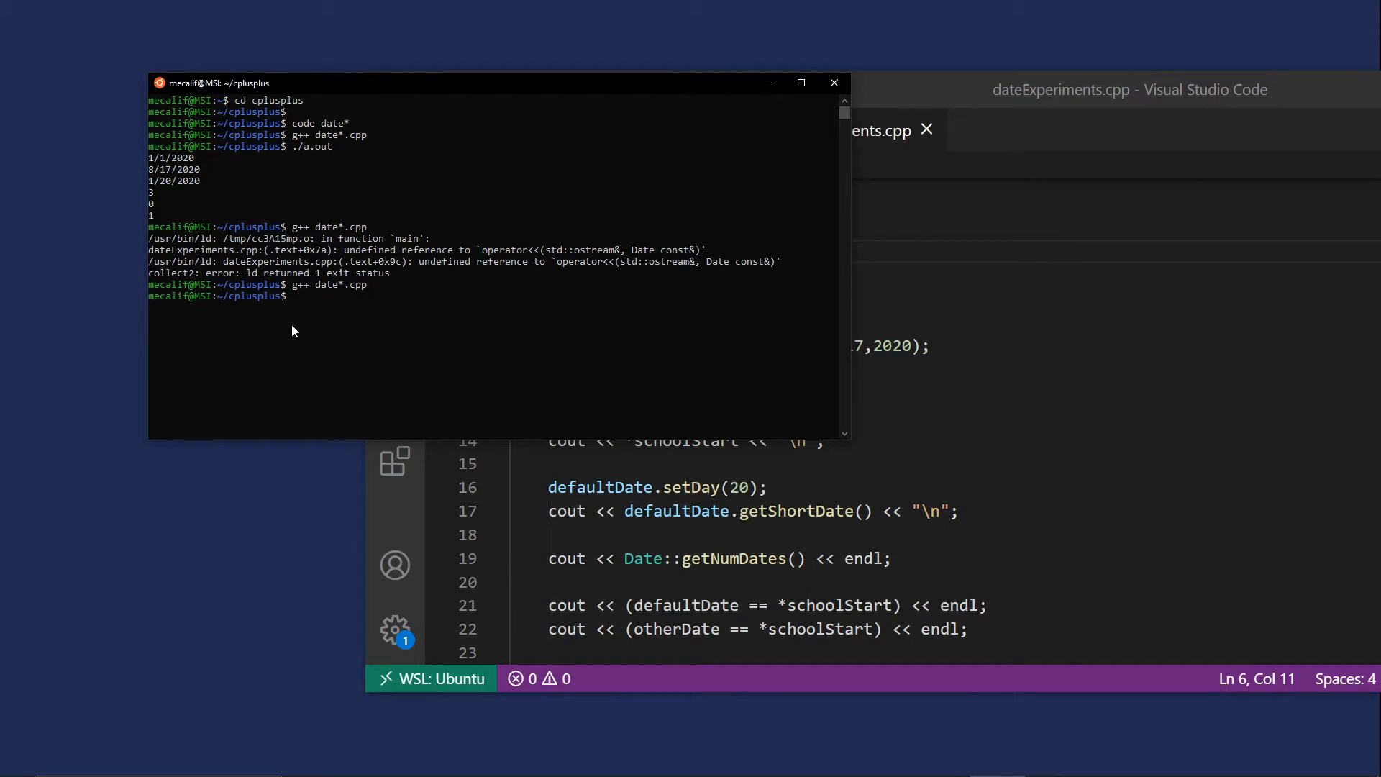
{"action": "type", "text": "./a."}
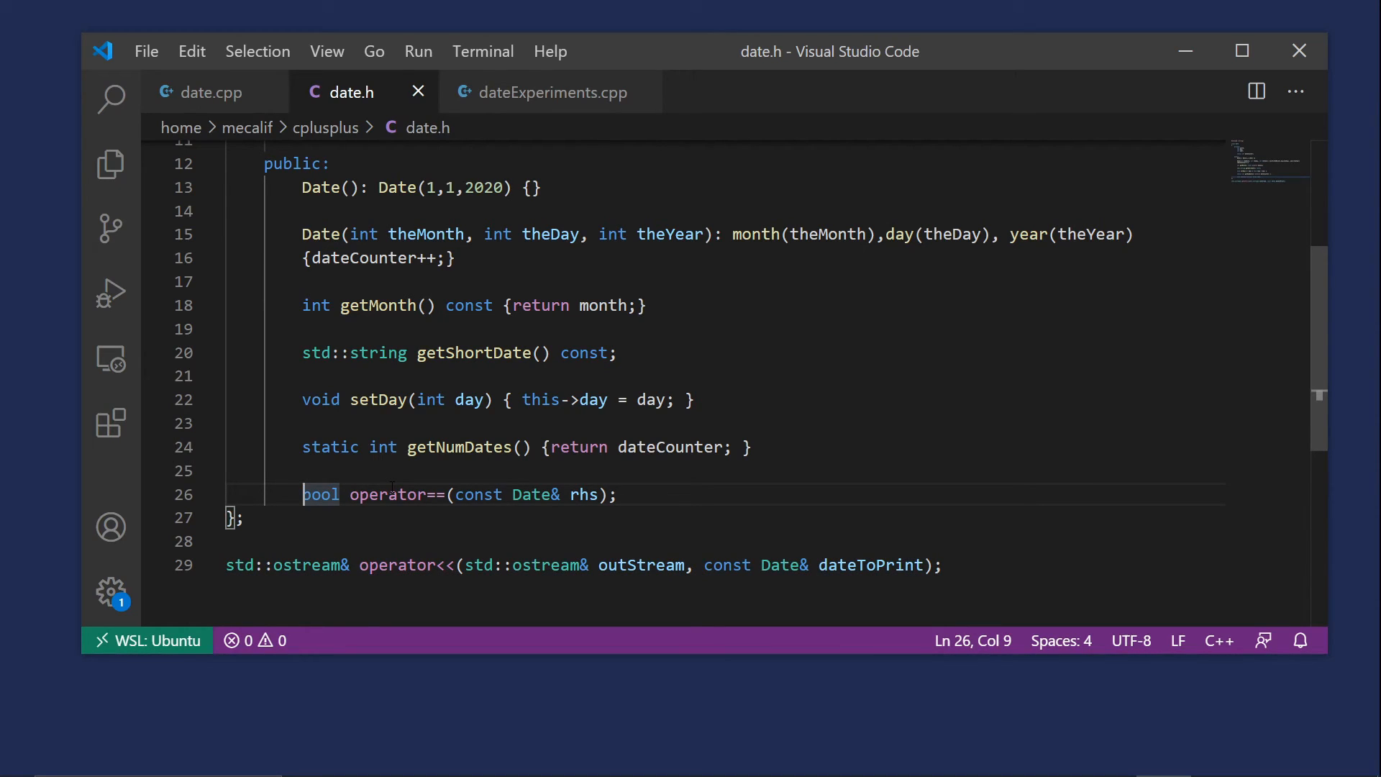
Declare friend bool operator==(const Date& lhs, const Date& rhs) in date.h and save
{"action": "type", "text": "friend"}
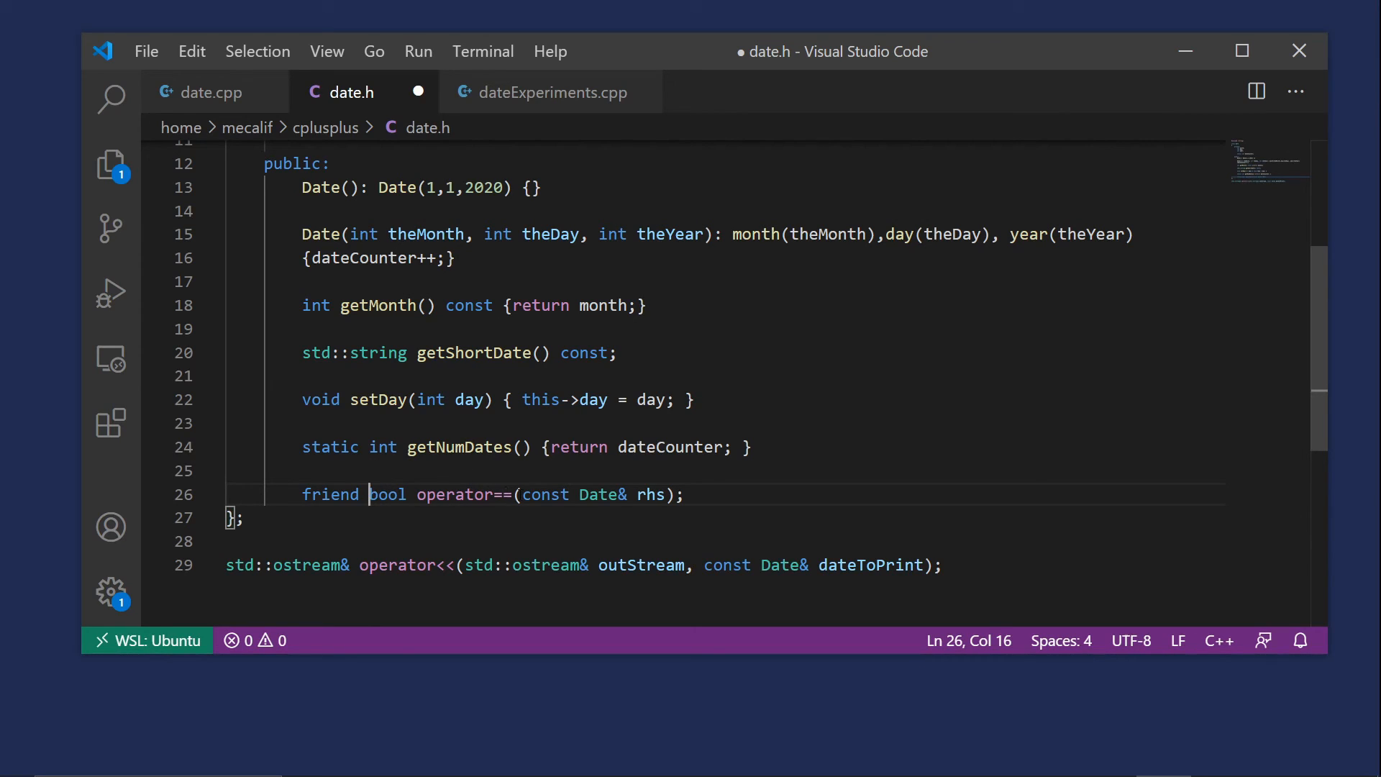
{"action": "type", "text": "const Da"}
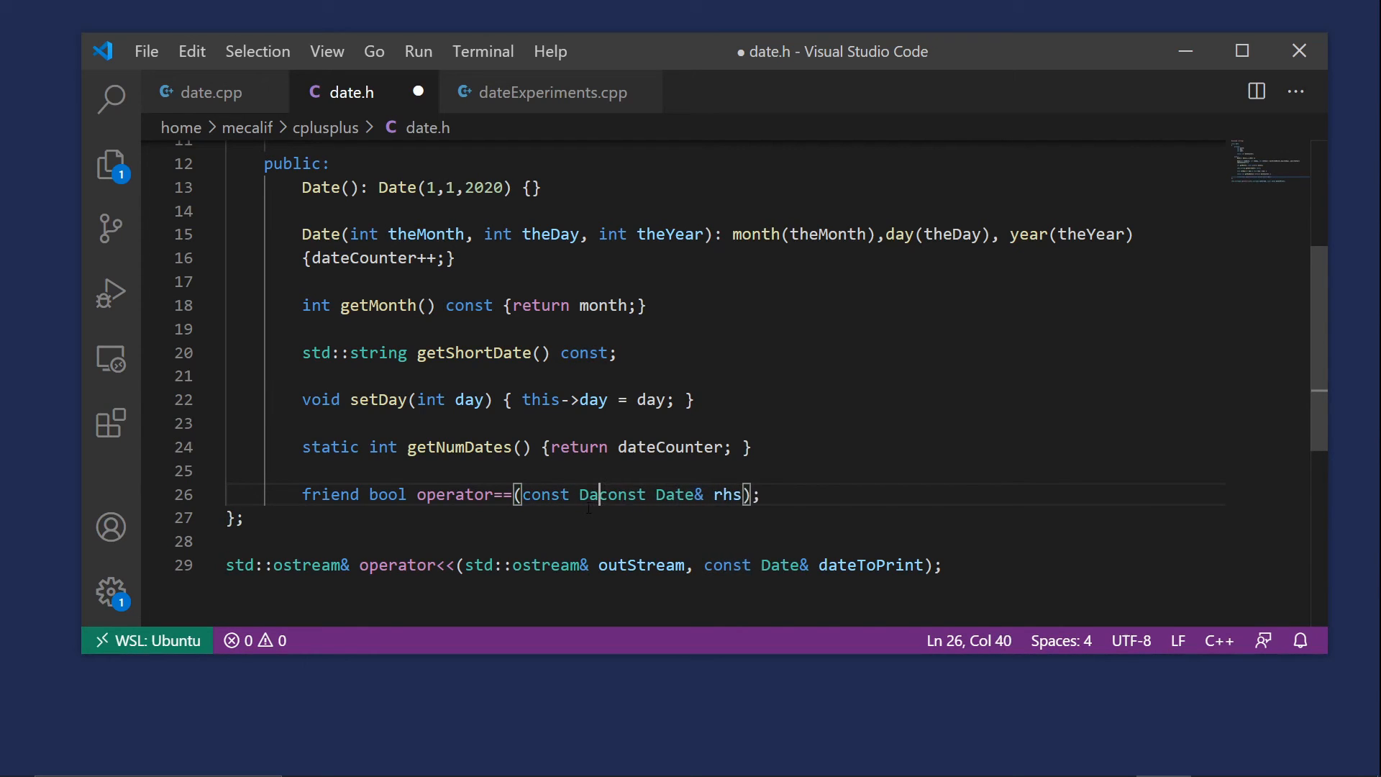
{"action": "type", "text": "te"}
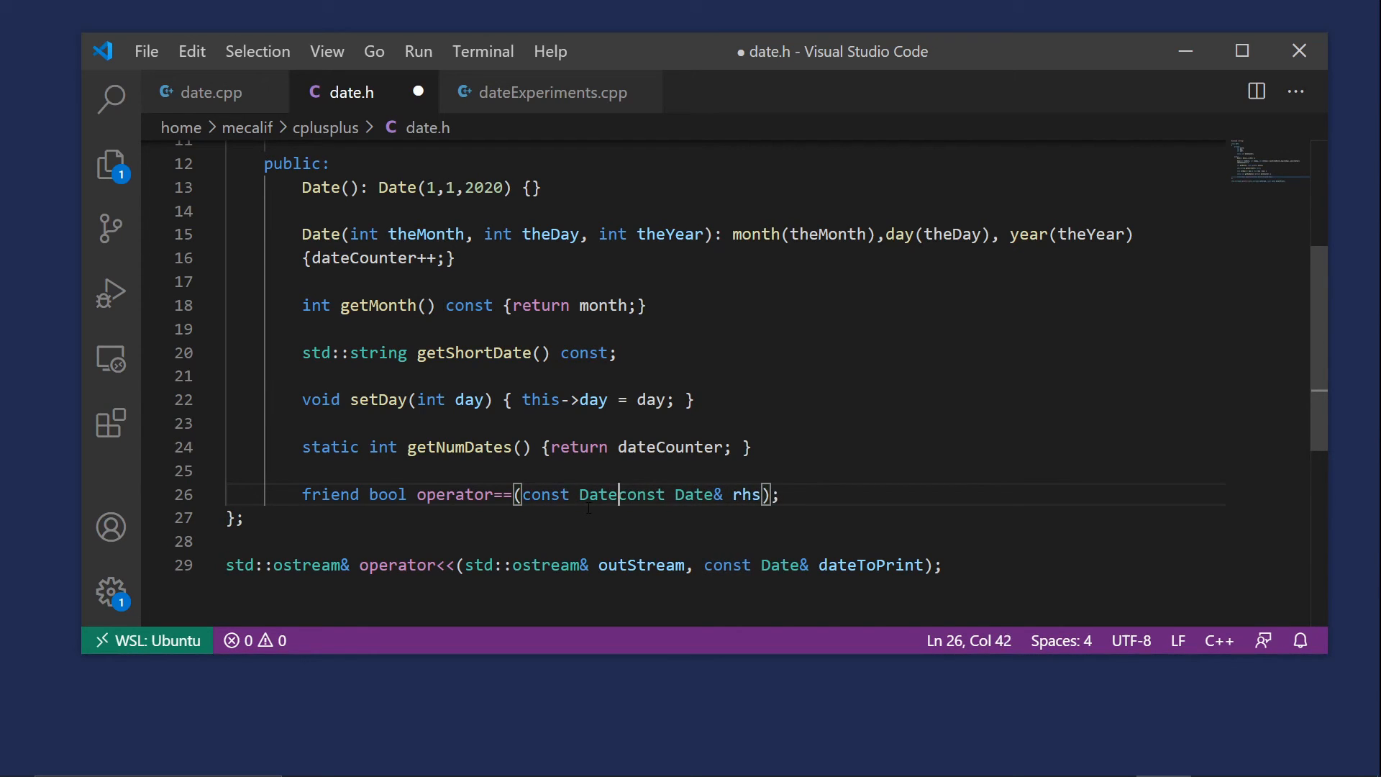
{"action": "type", "text": "%"}
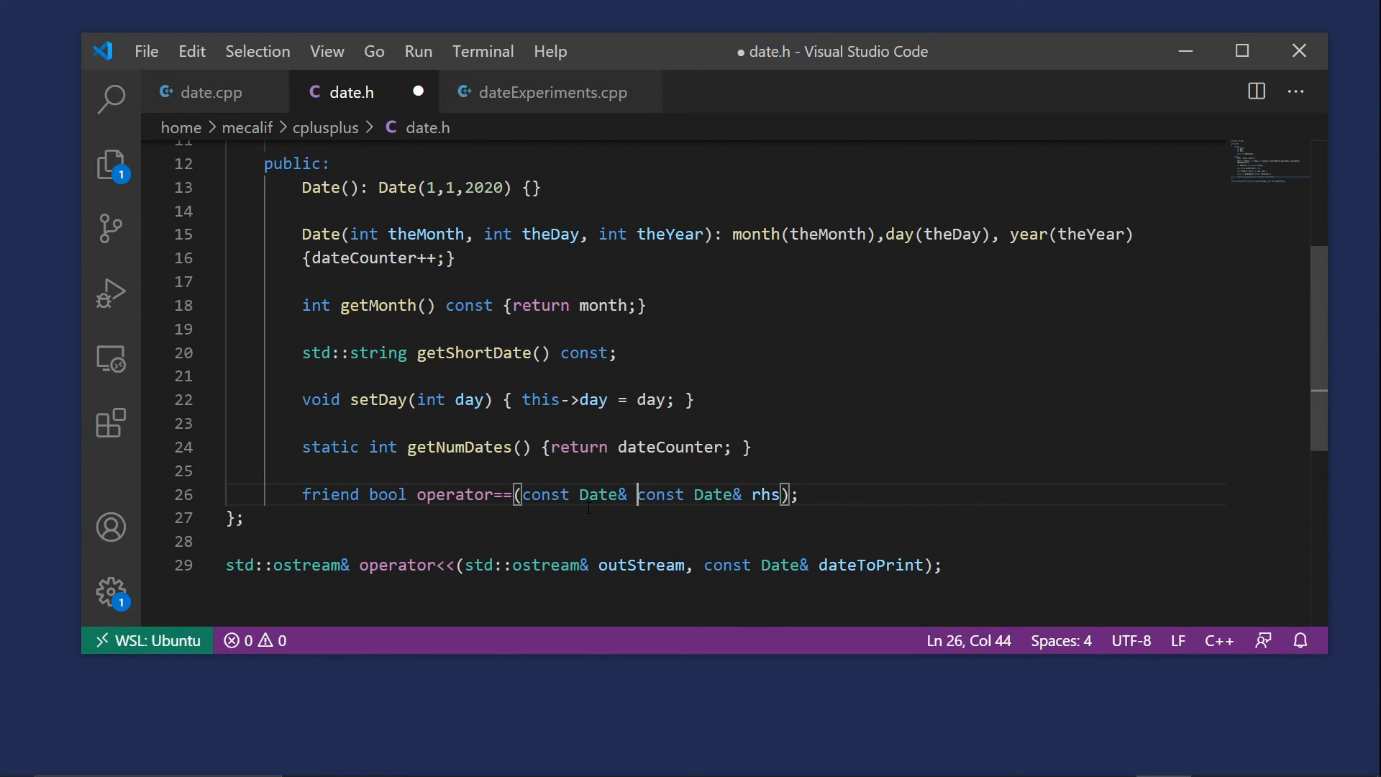
{"action": "type", "text": "lhs,"}
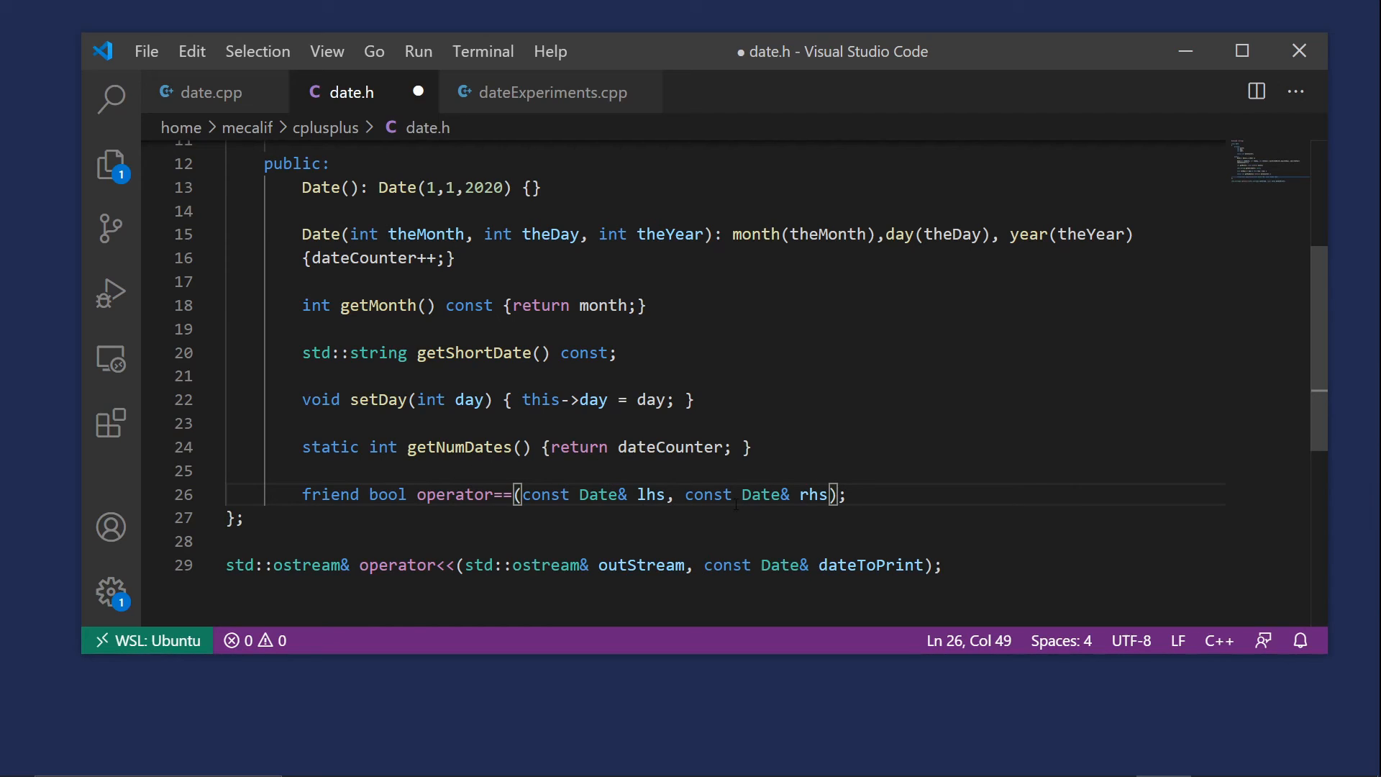
{"action": "key", "text": "Ctrl+s"}
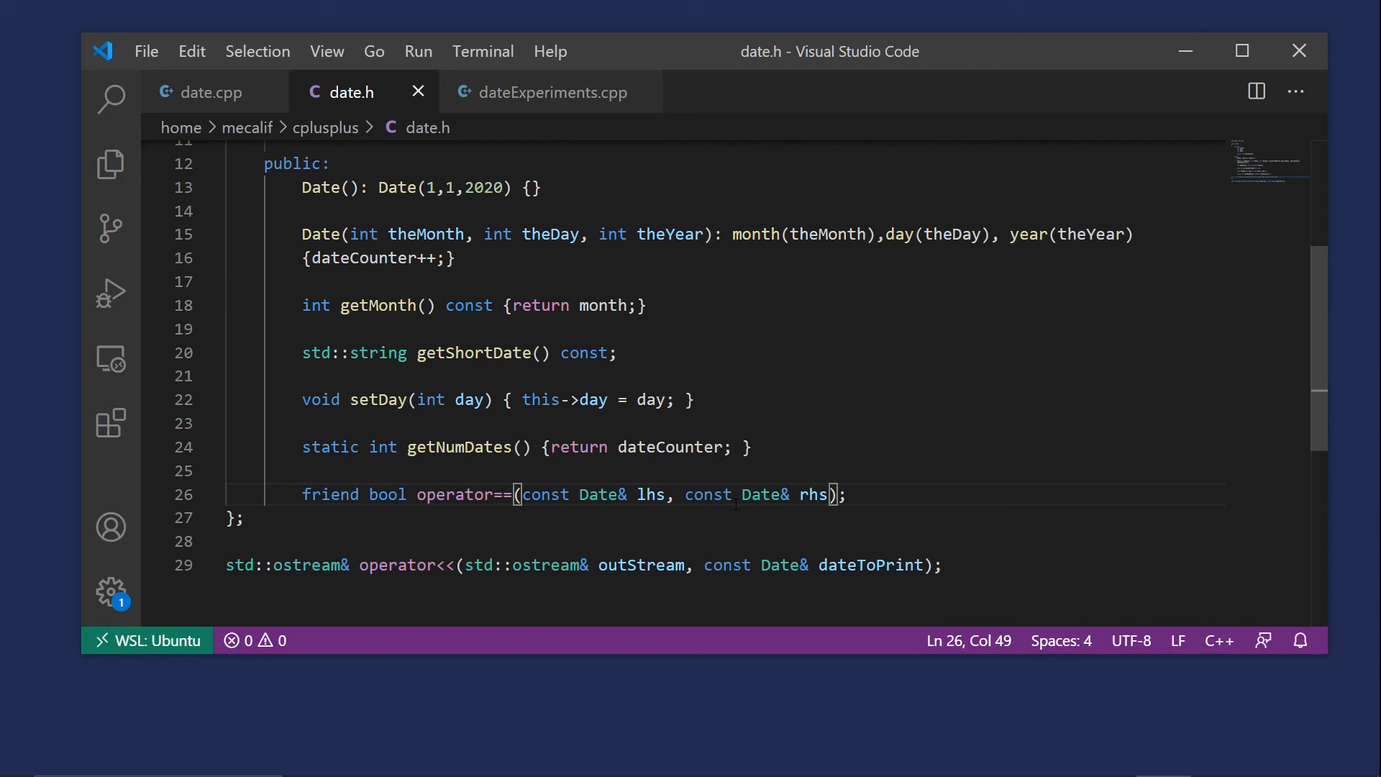
In date.cpp, make operator== a non-member taking const Date& lhs before rhs, dropping Date::
{"action": "left_click", "coordinate": [210, 92]}
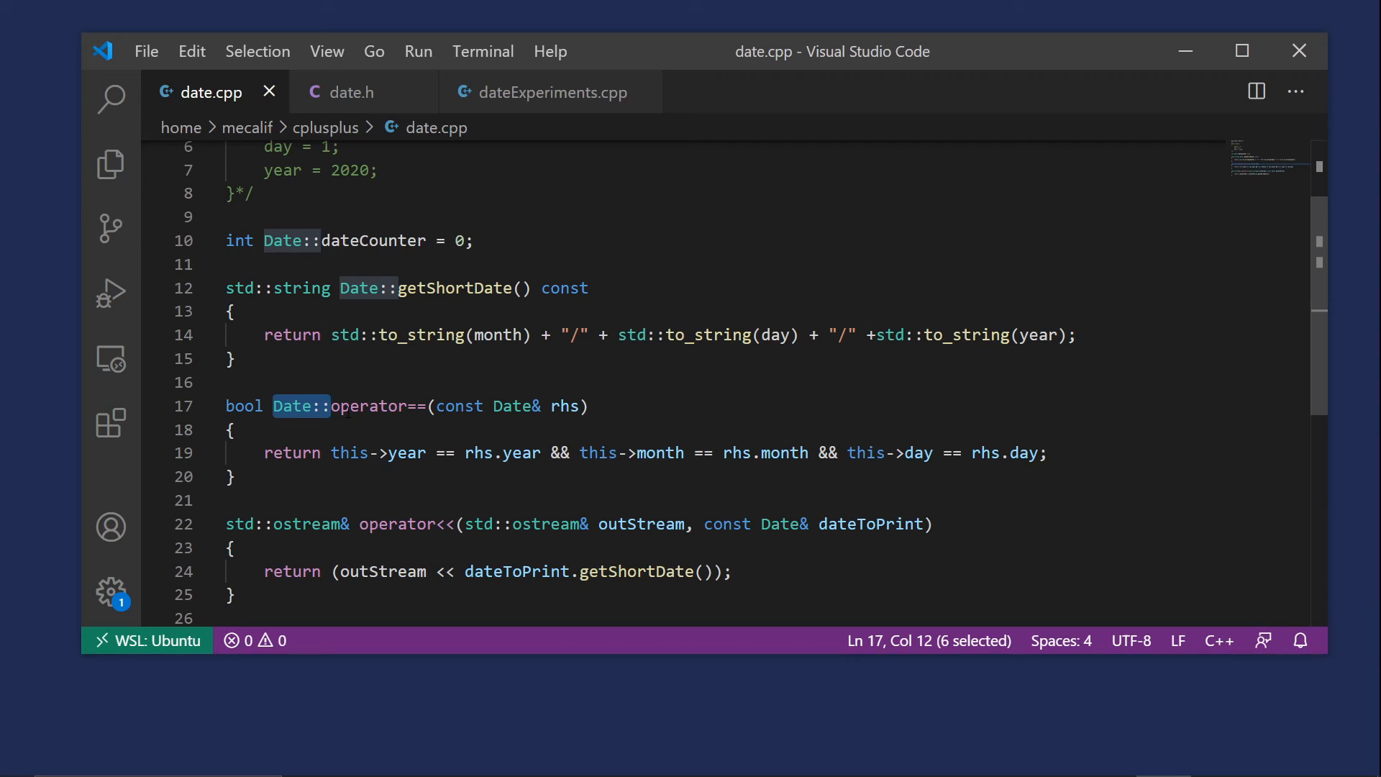
{"action": "key", "text": "Delete"}
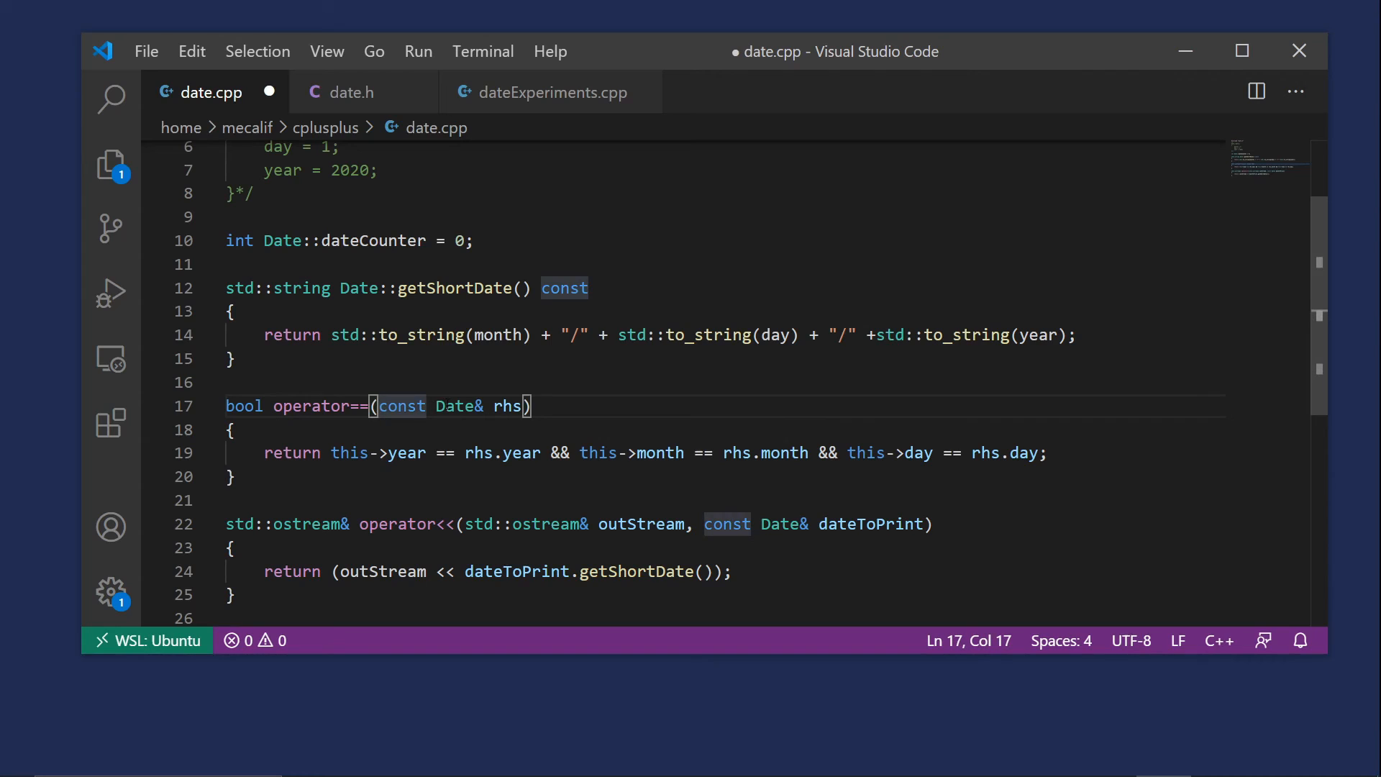
{"action": "type", "text": "const"}
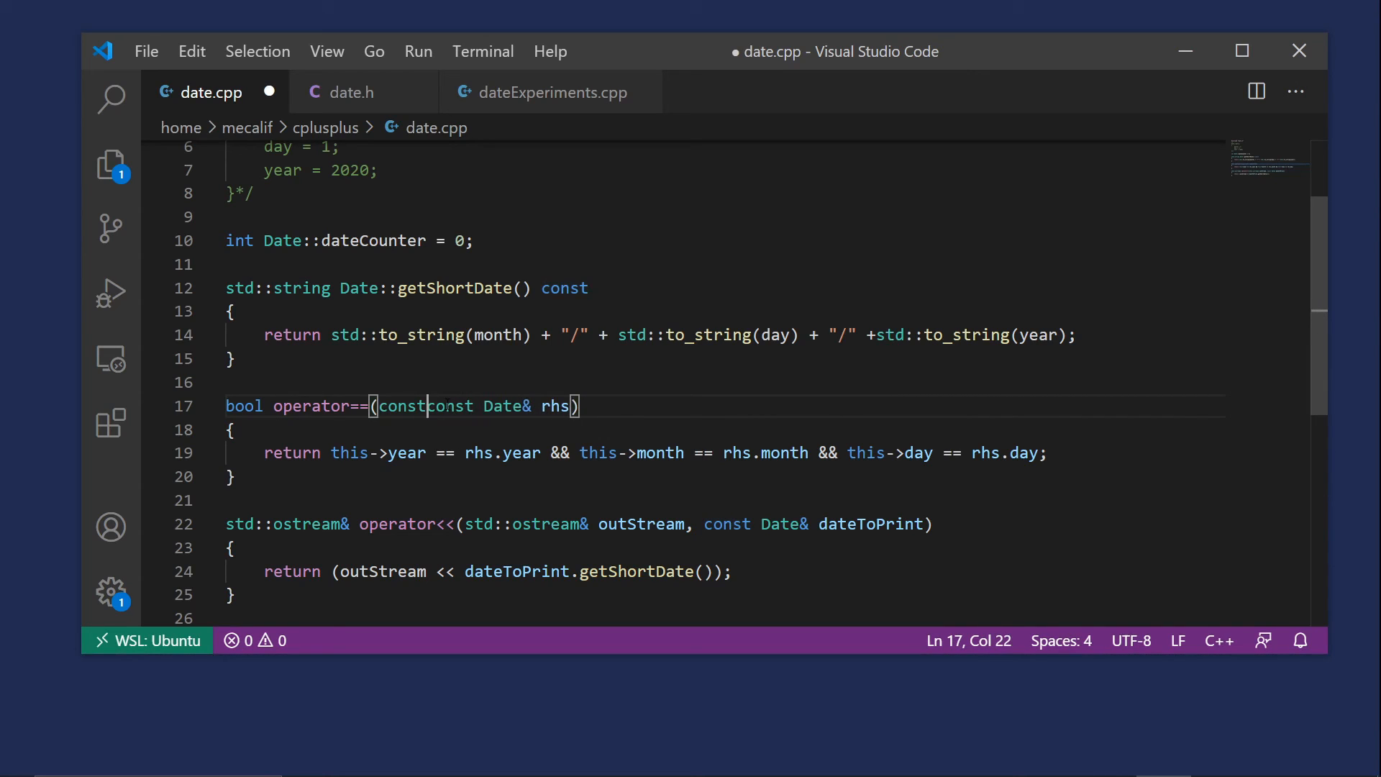
{"action": "type", "text": "Dat"}
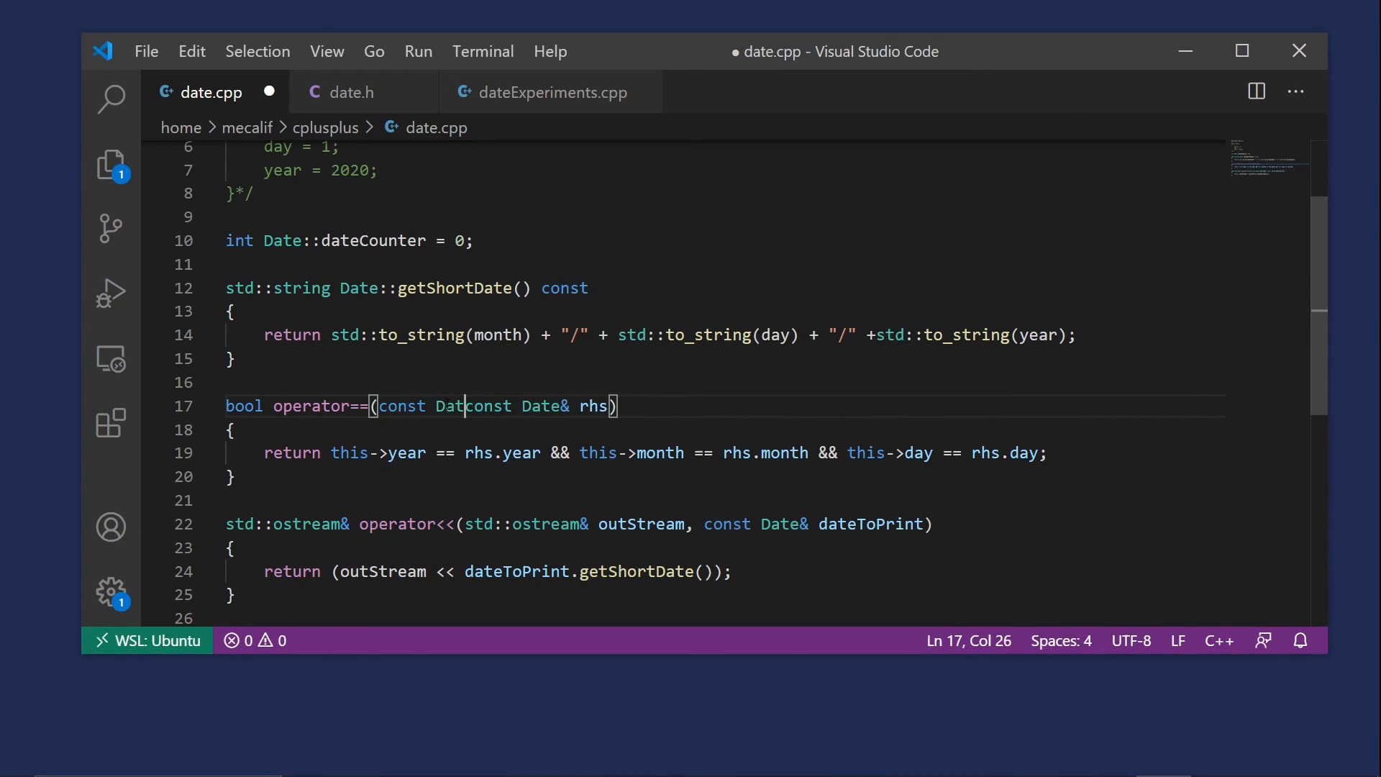
{"action": "type", "text": "e& lhs,"}
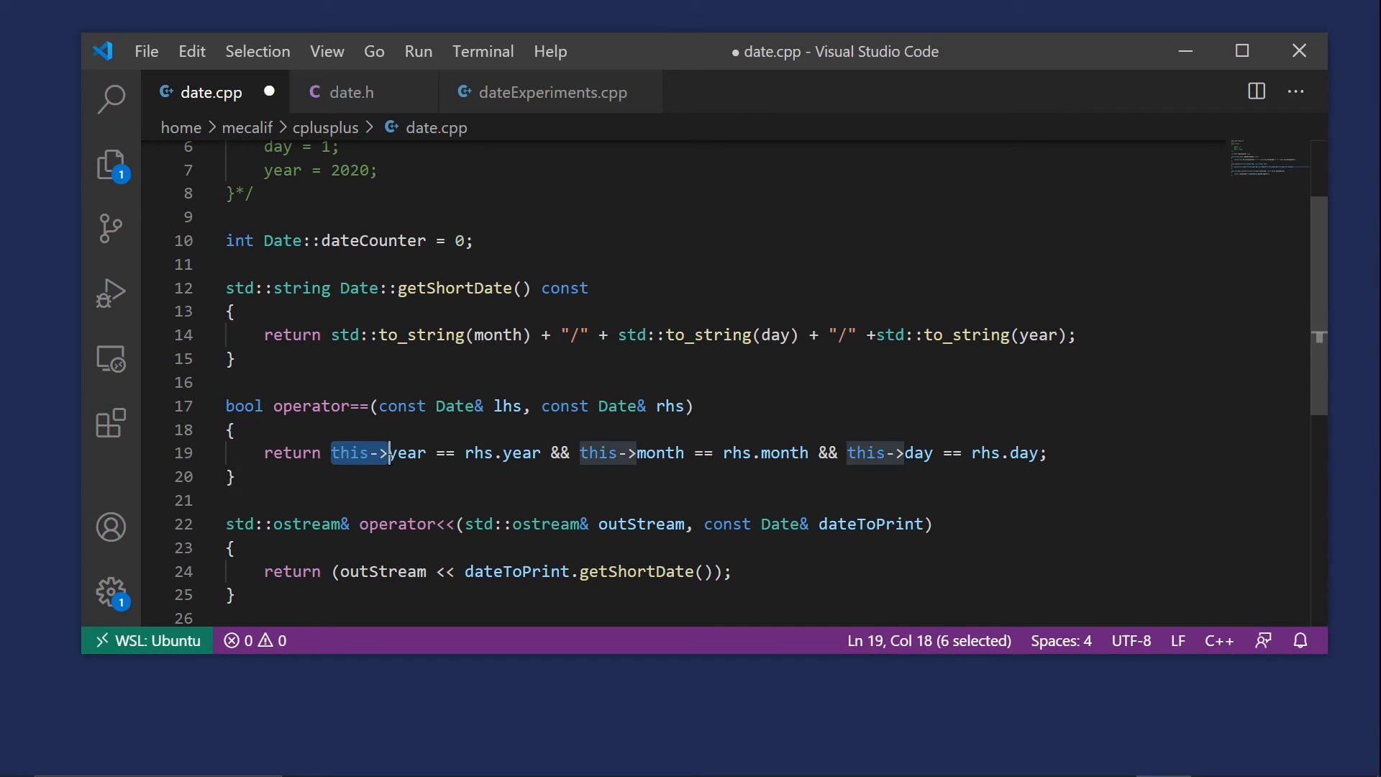
Replace this-> with lhs in the year and month comparisons
{"action": "type", "text": "lhs."}
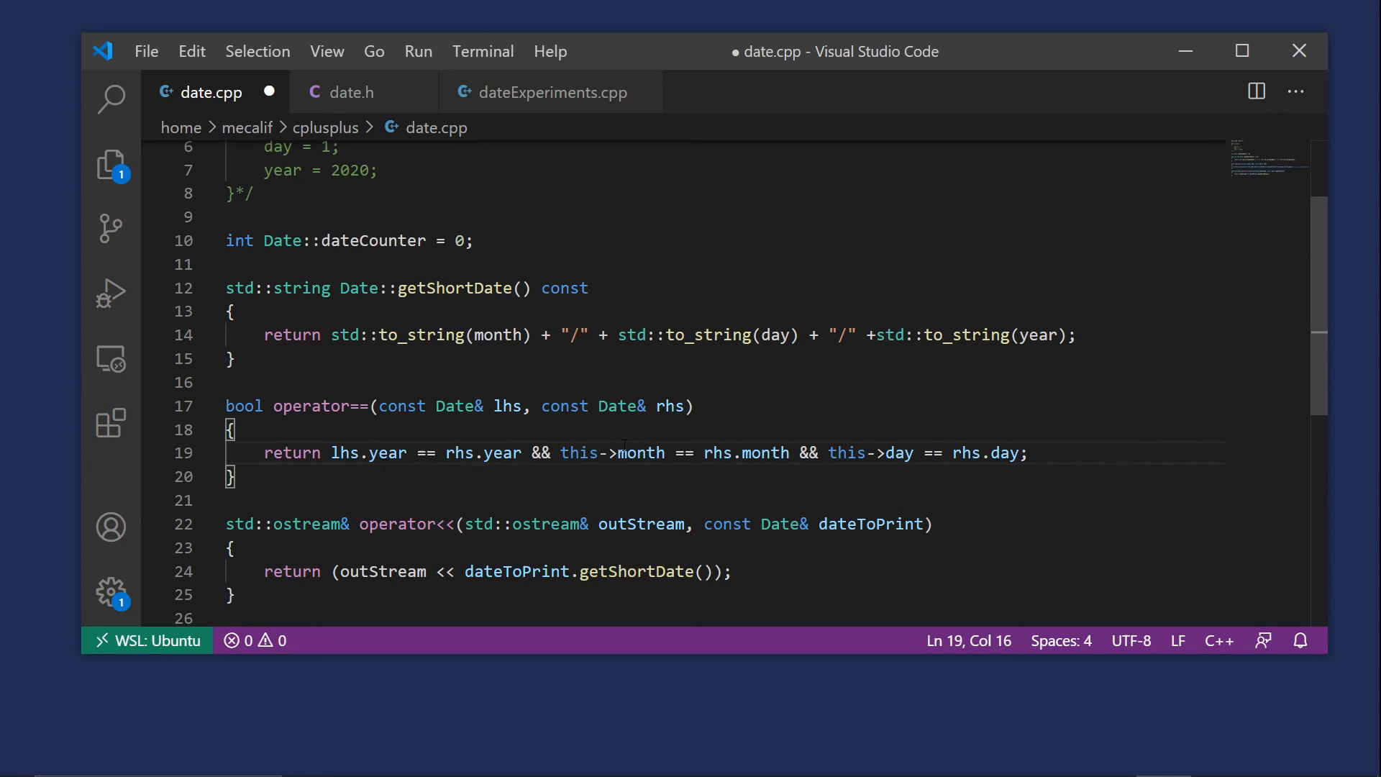
{"action": "double_click", "coordinate": [580, 453]}
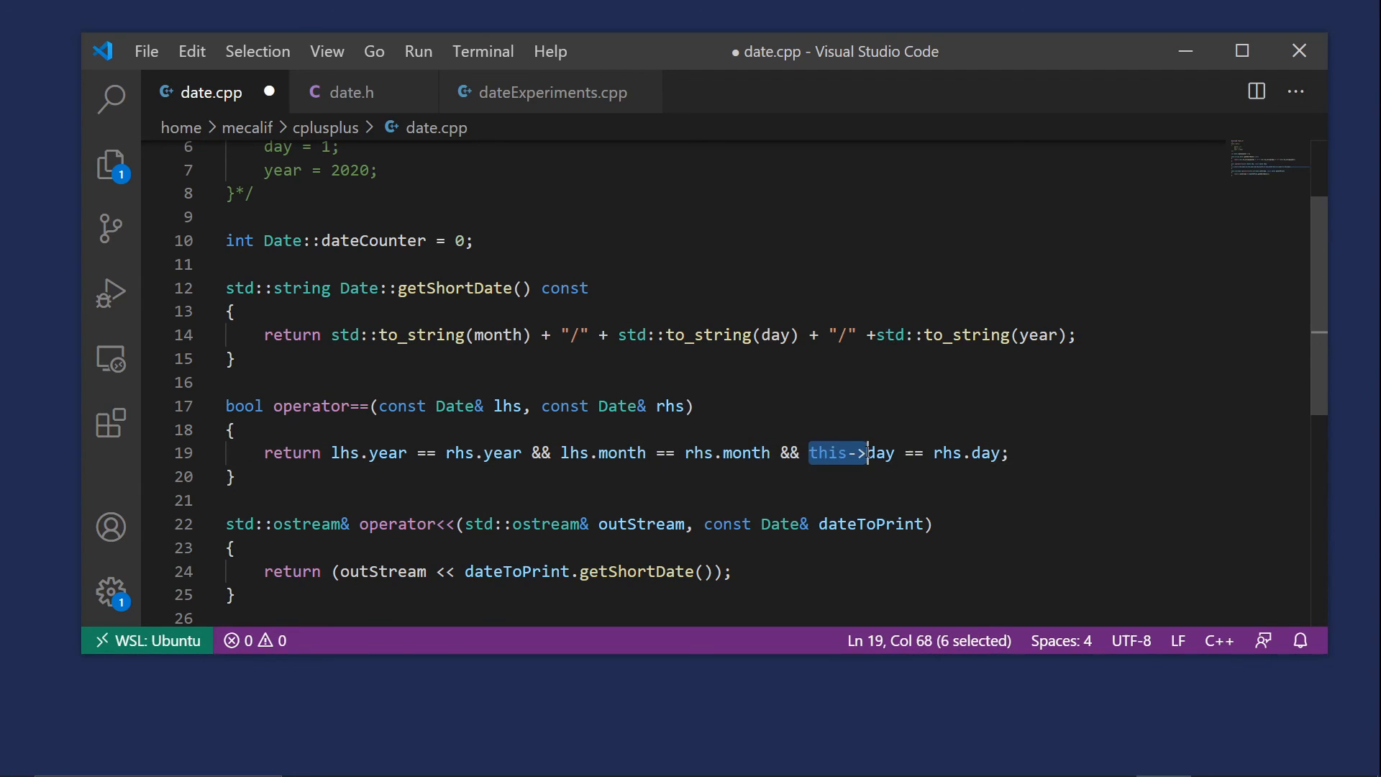
{"action": "type", "text": "lhs"}
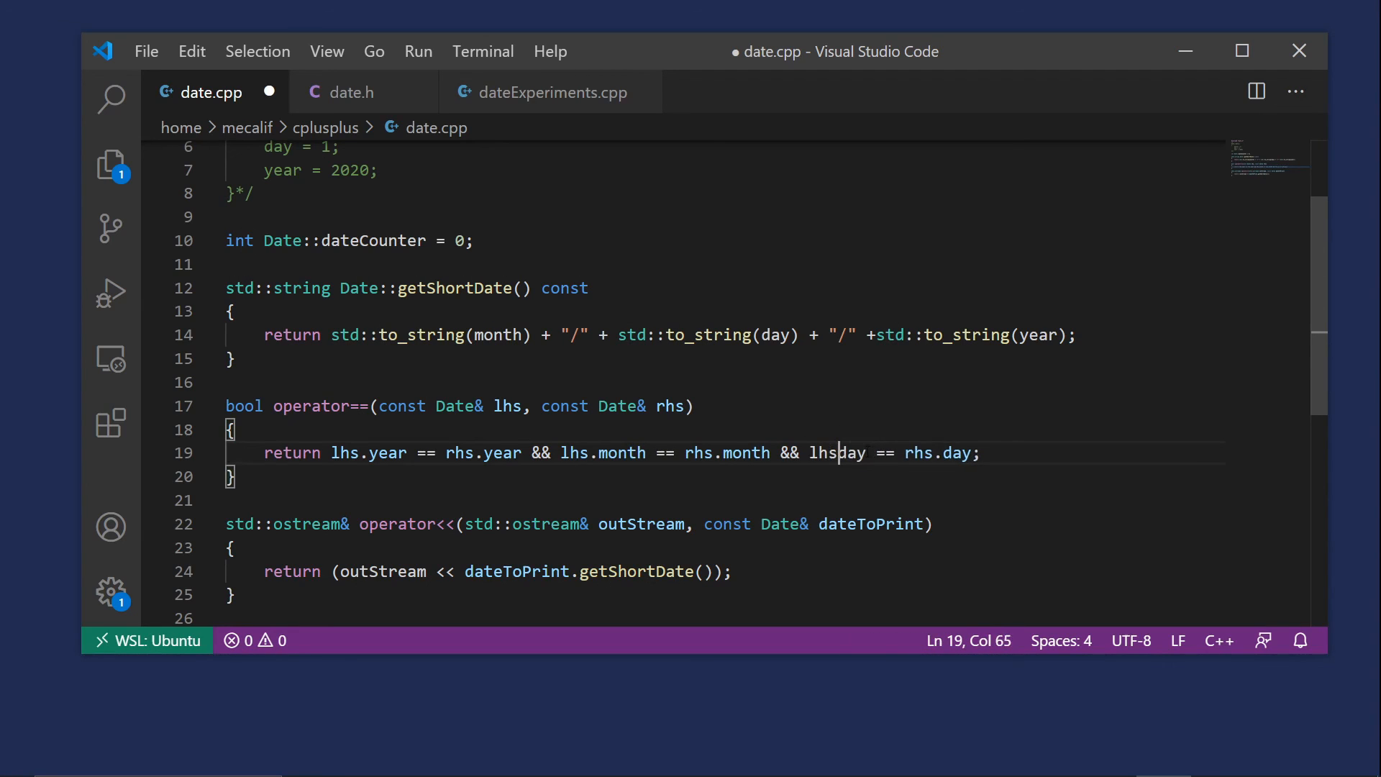
Finish the lhs.day comparison, save date.cpp, and view dateExperiments.cpp
{"action": "type", "text": "."}
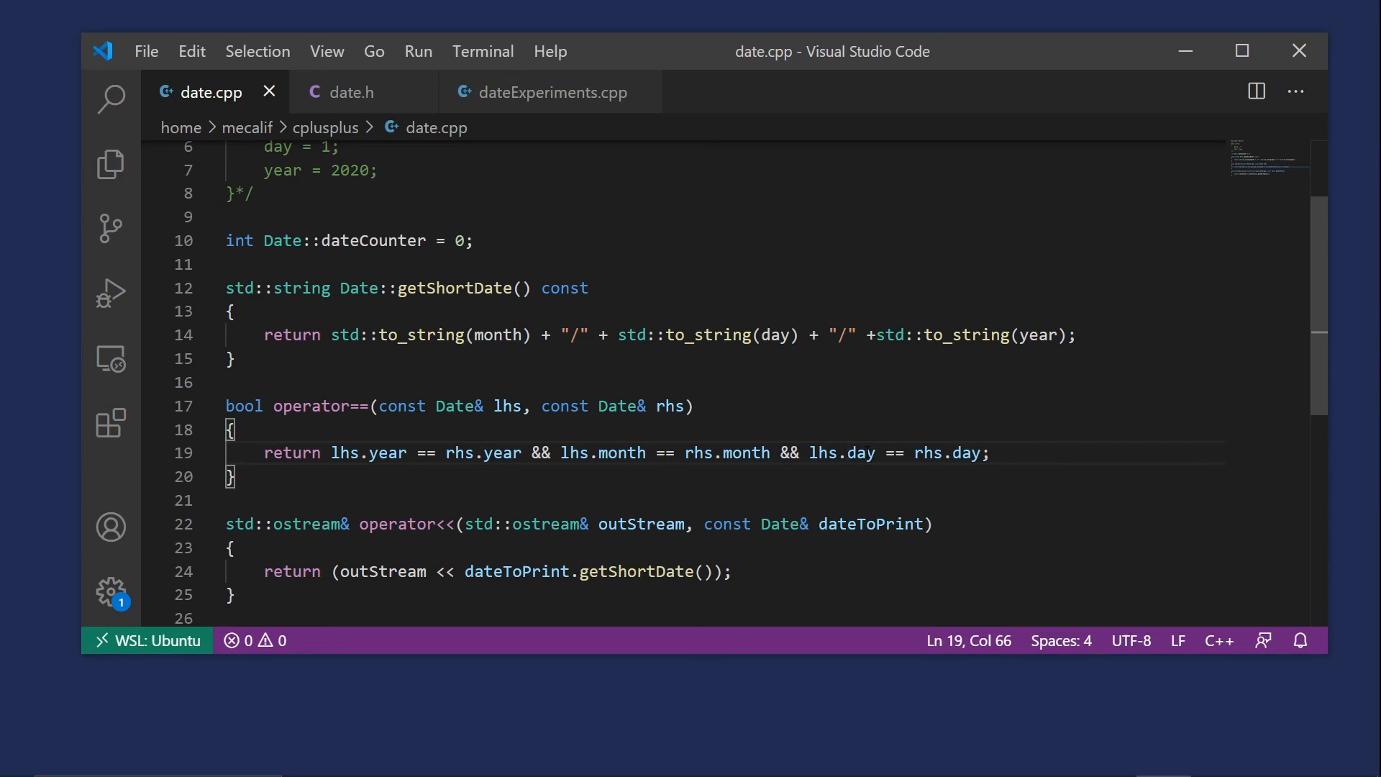
{"action": "mouse_move", "coordinate": [567, 92]}
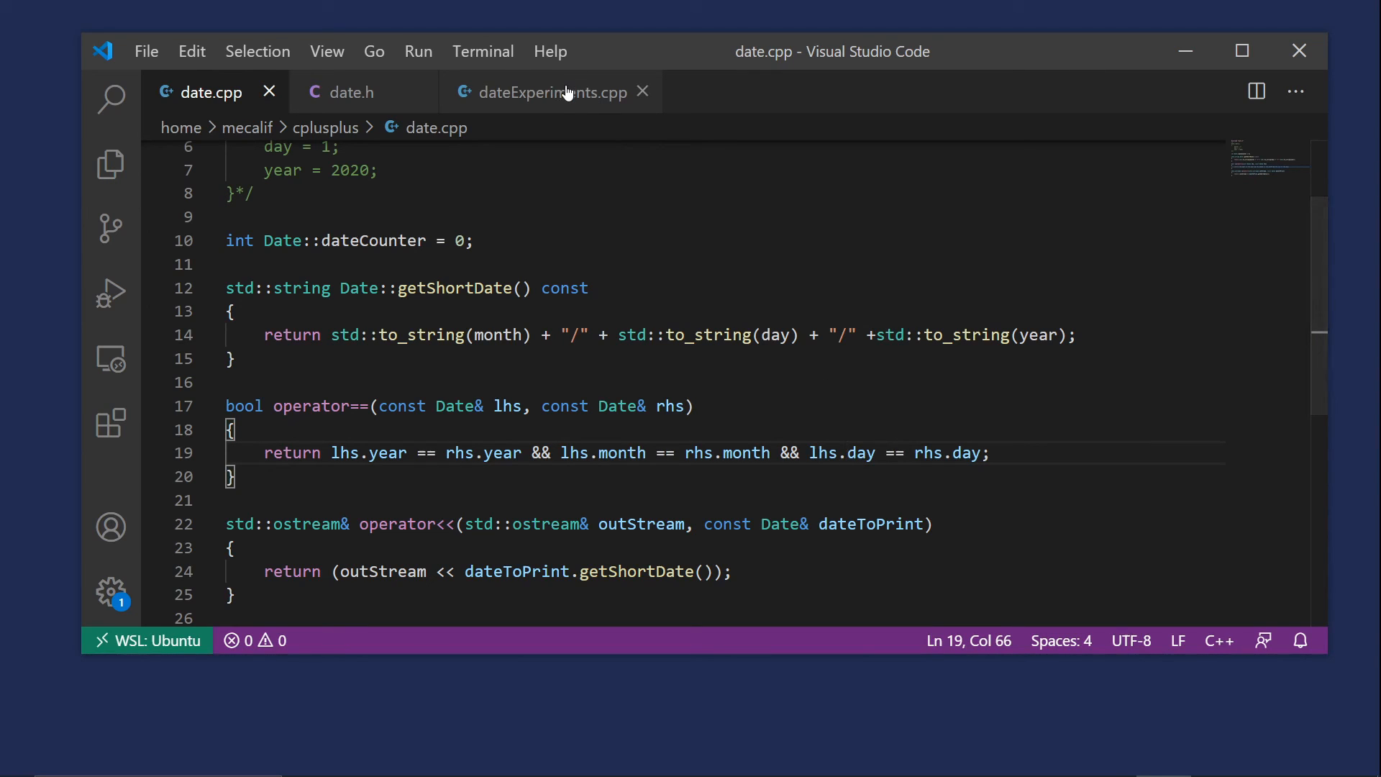
{"action": "left_click", "coordinate": [552, 92]}
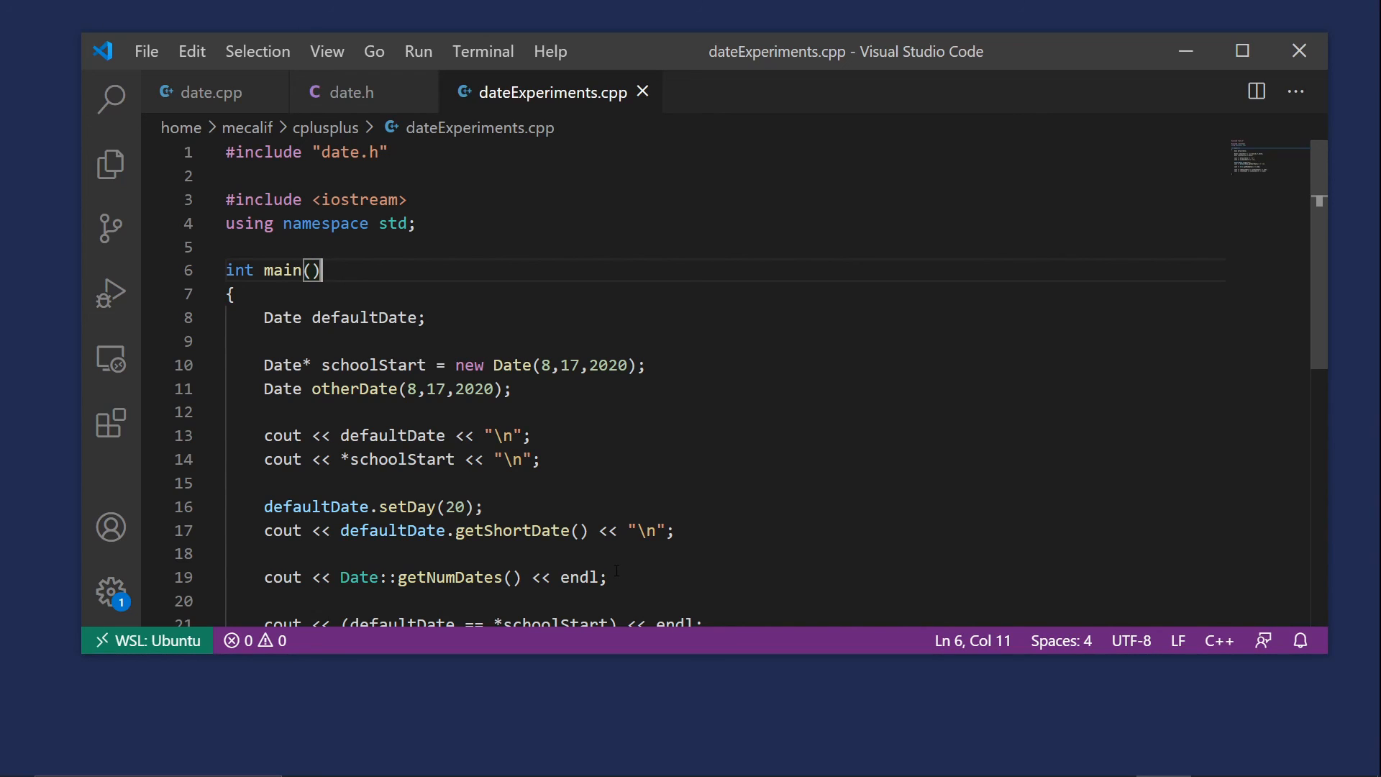
{"action": "mouse_move", "coordinate": [1019, 61]}
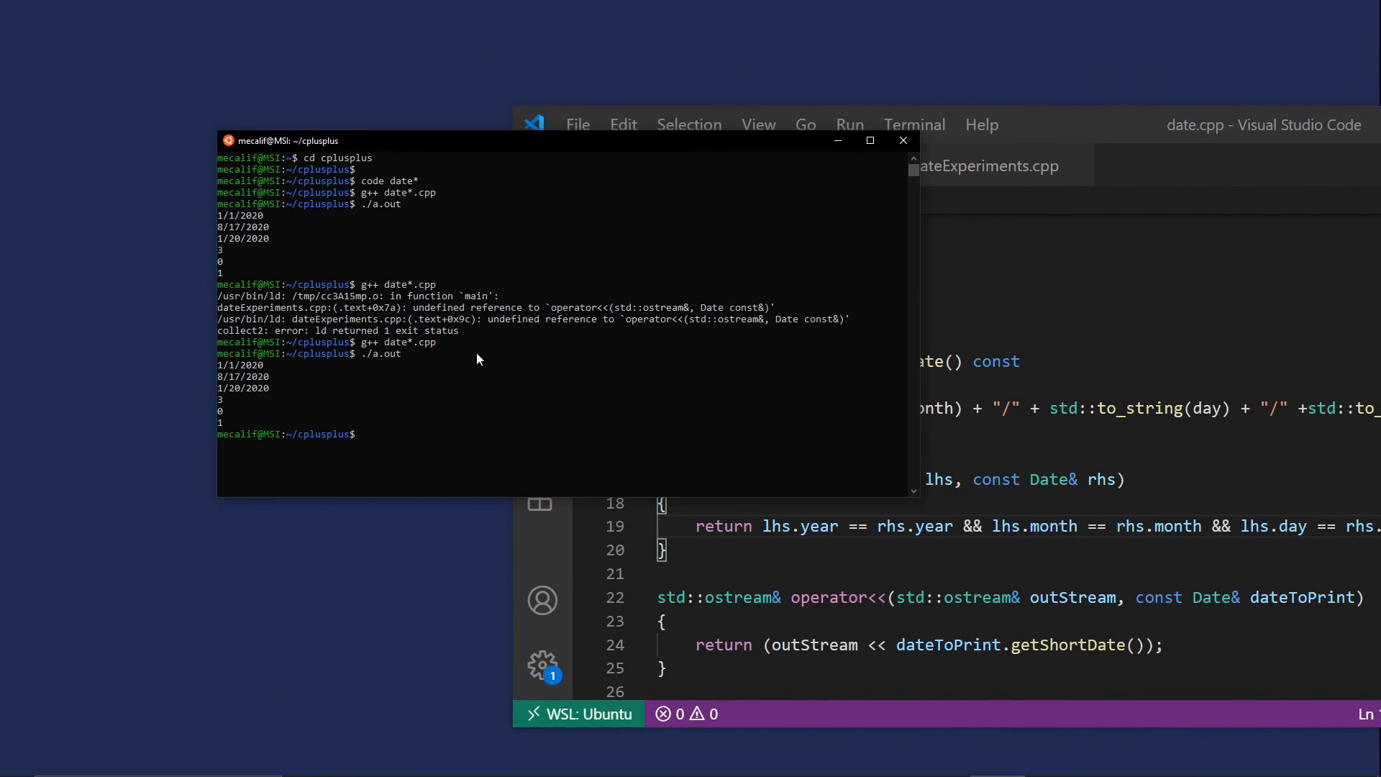
Recompile with g++ date*.cpp and run ./a.out, printing the same dates and comparison results
{"action": "type", "text": "g++ date*.cpp"}
{"action": "type", "text": "./a.out"}
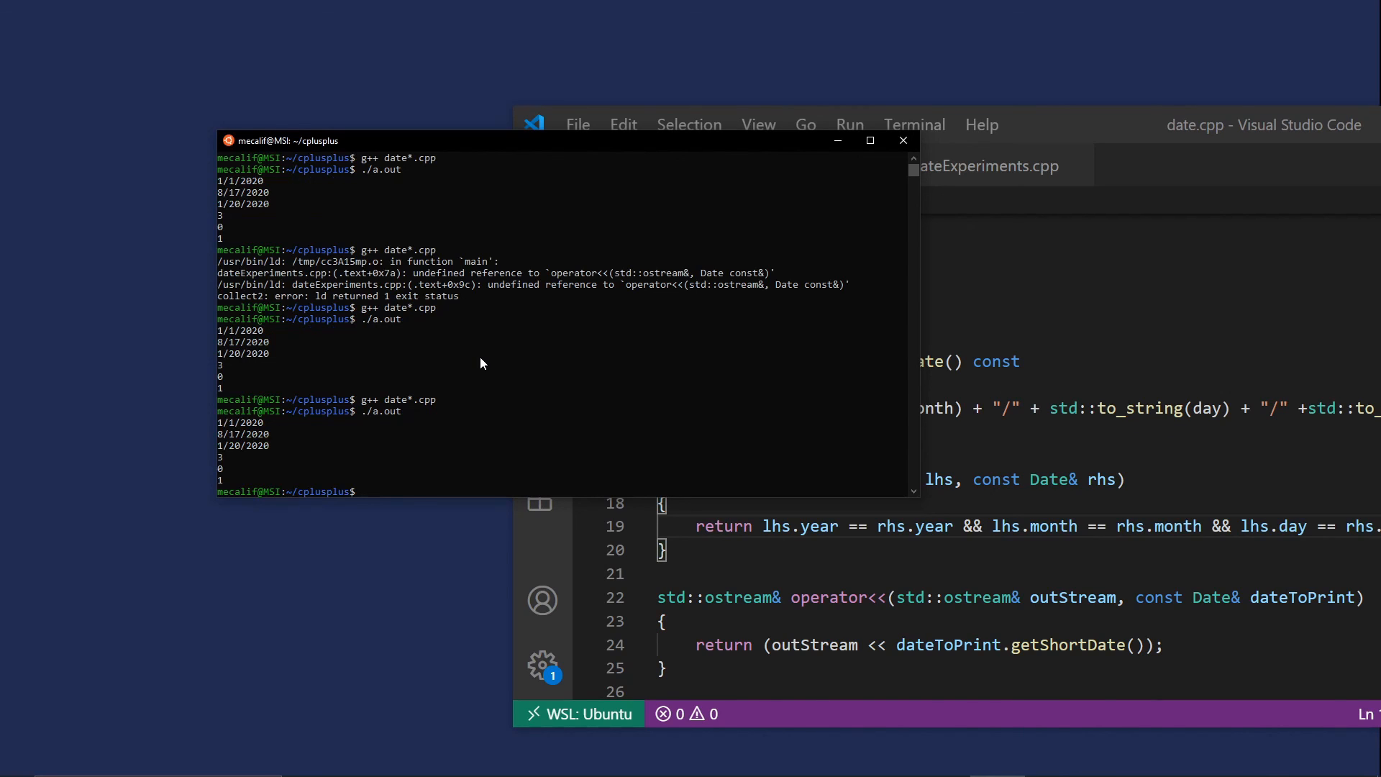
{"action": "mouse_move", "coordinate": [226, 474]}
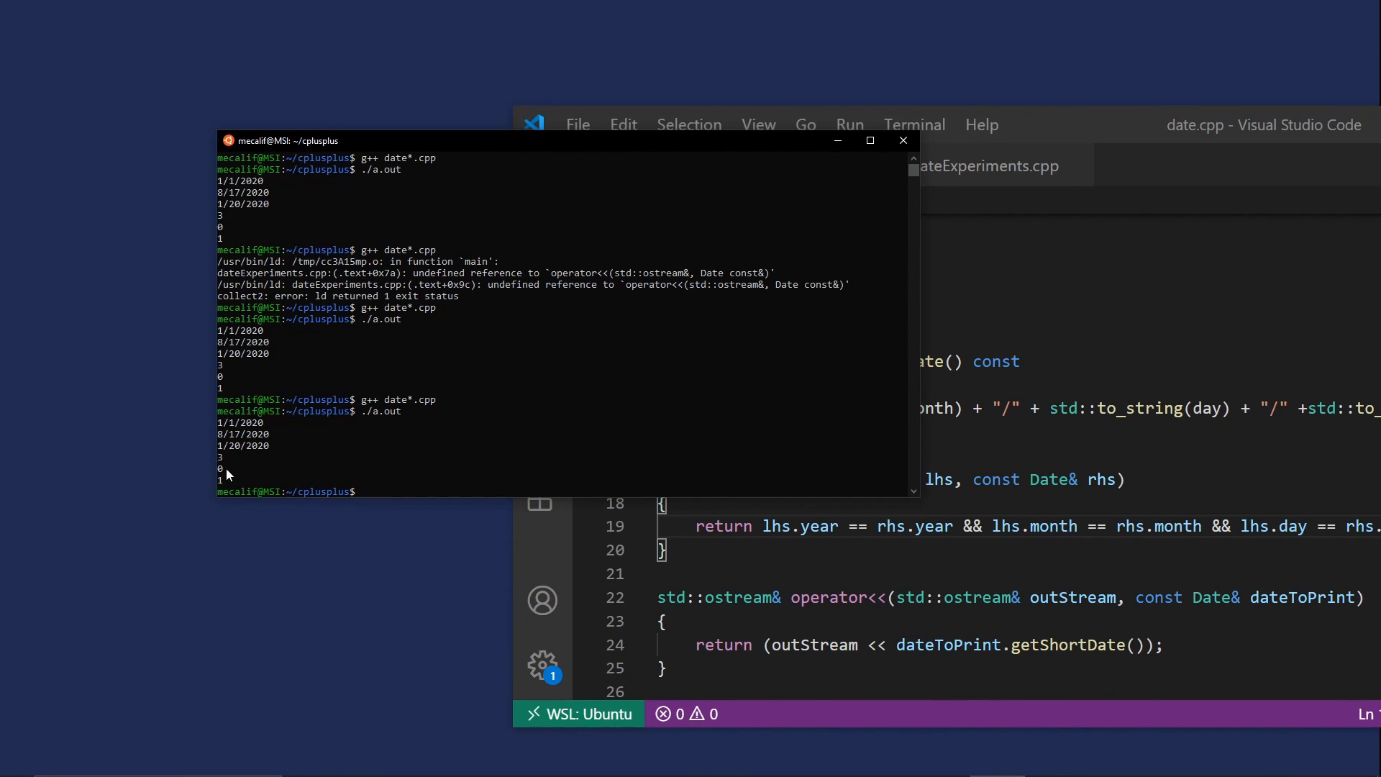